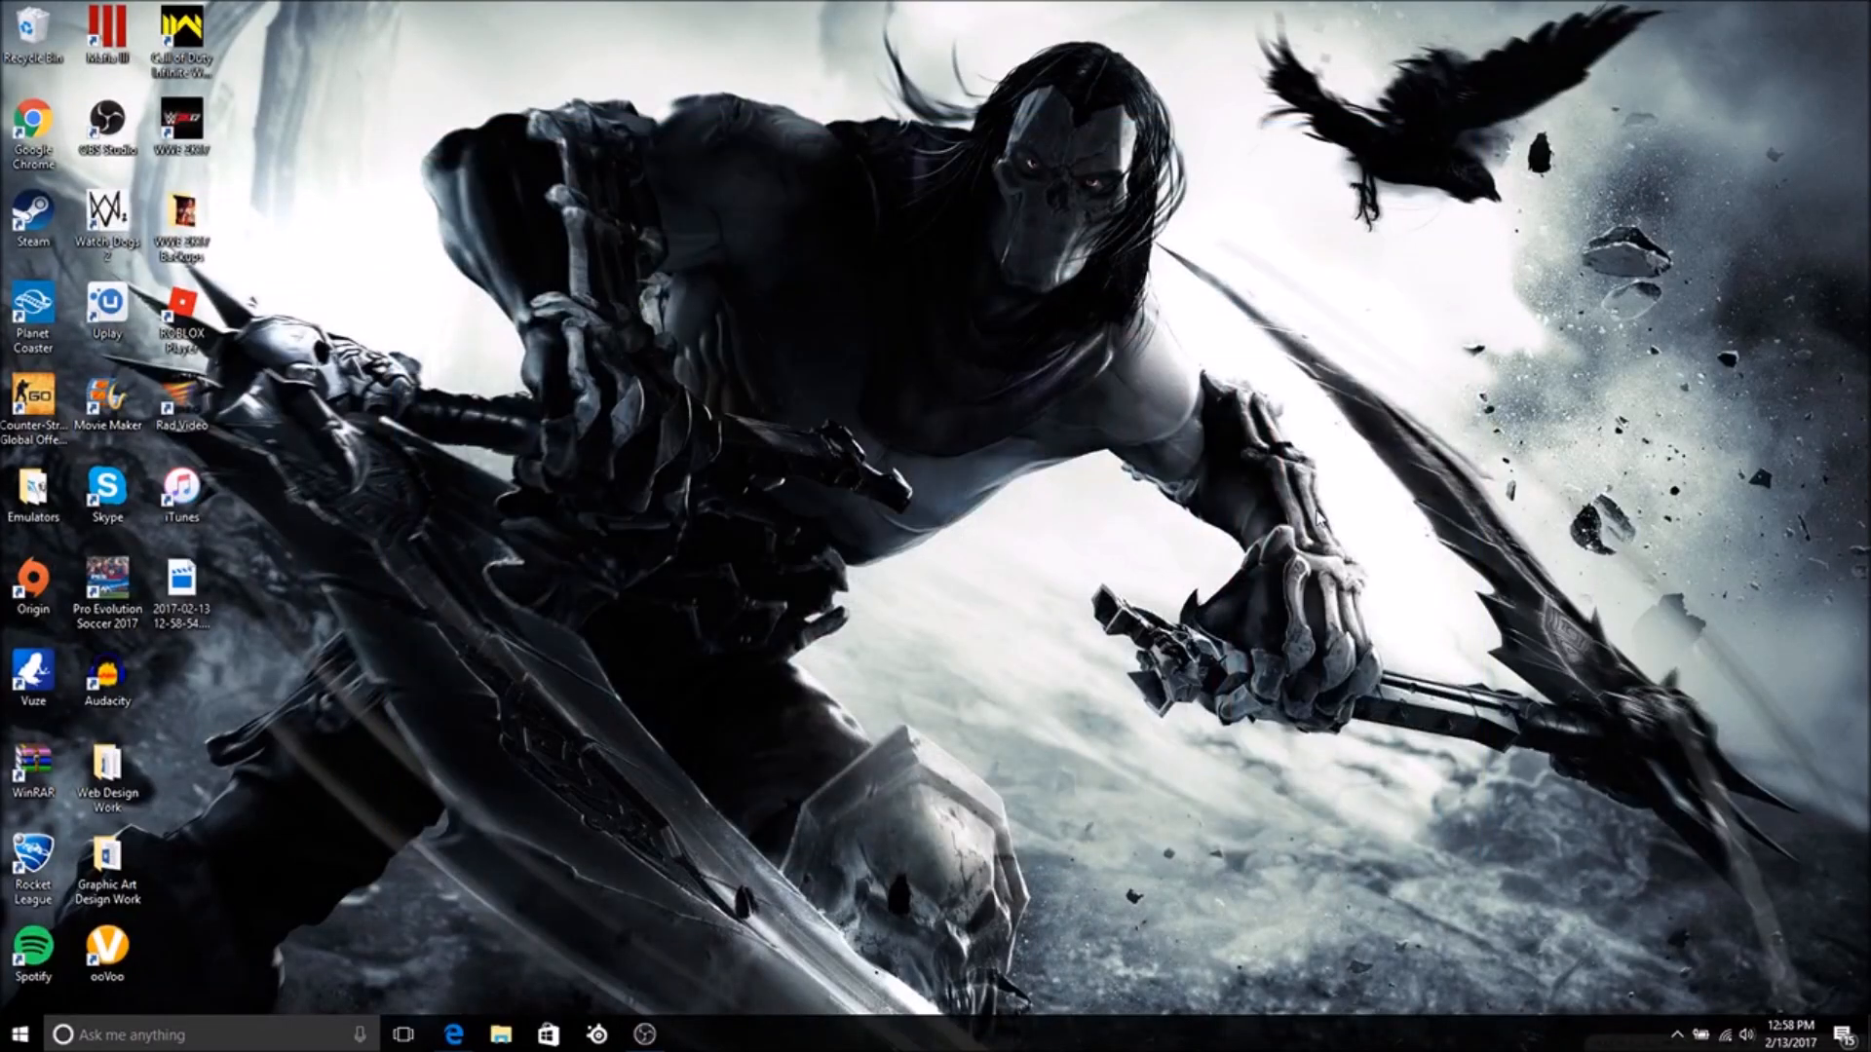
mouse_move(1380, 524)
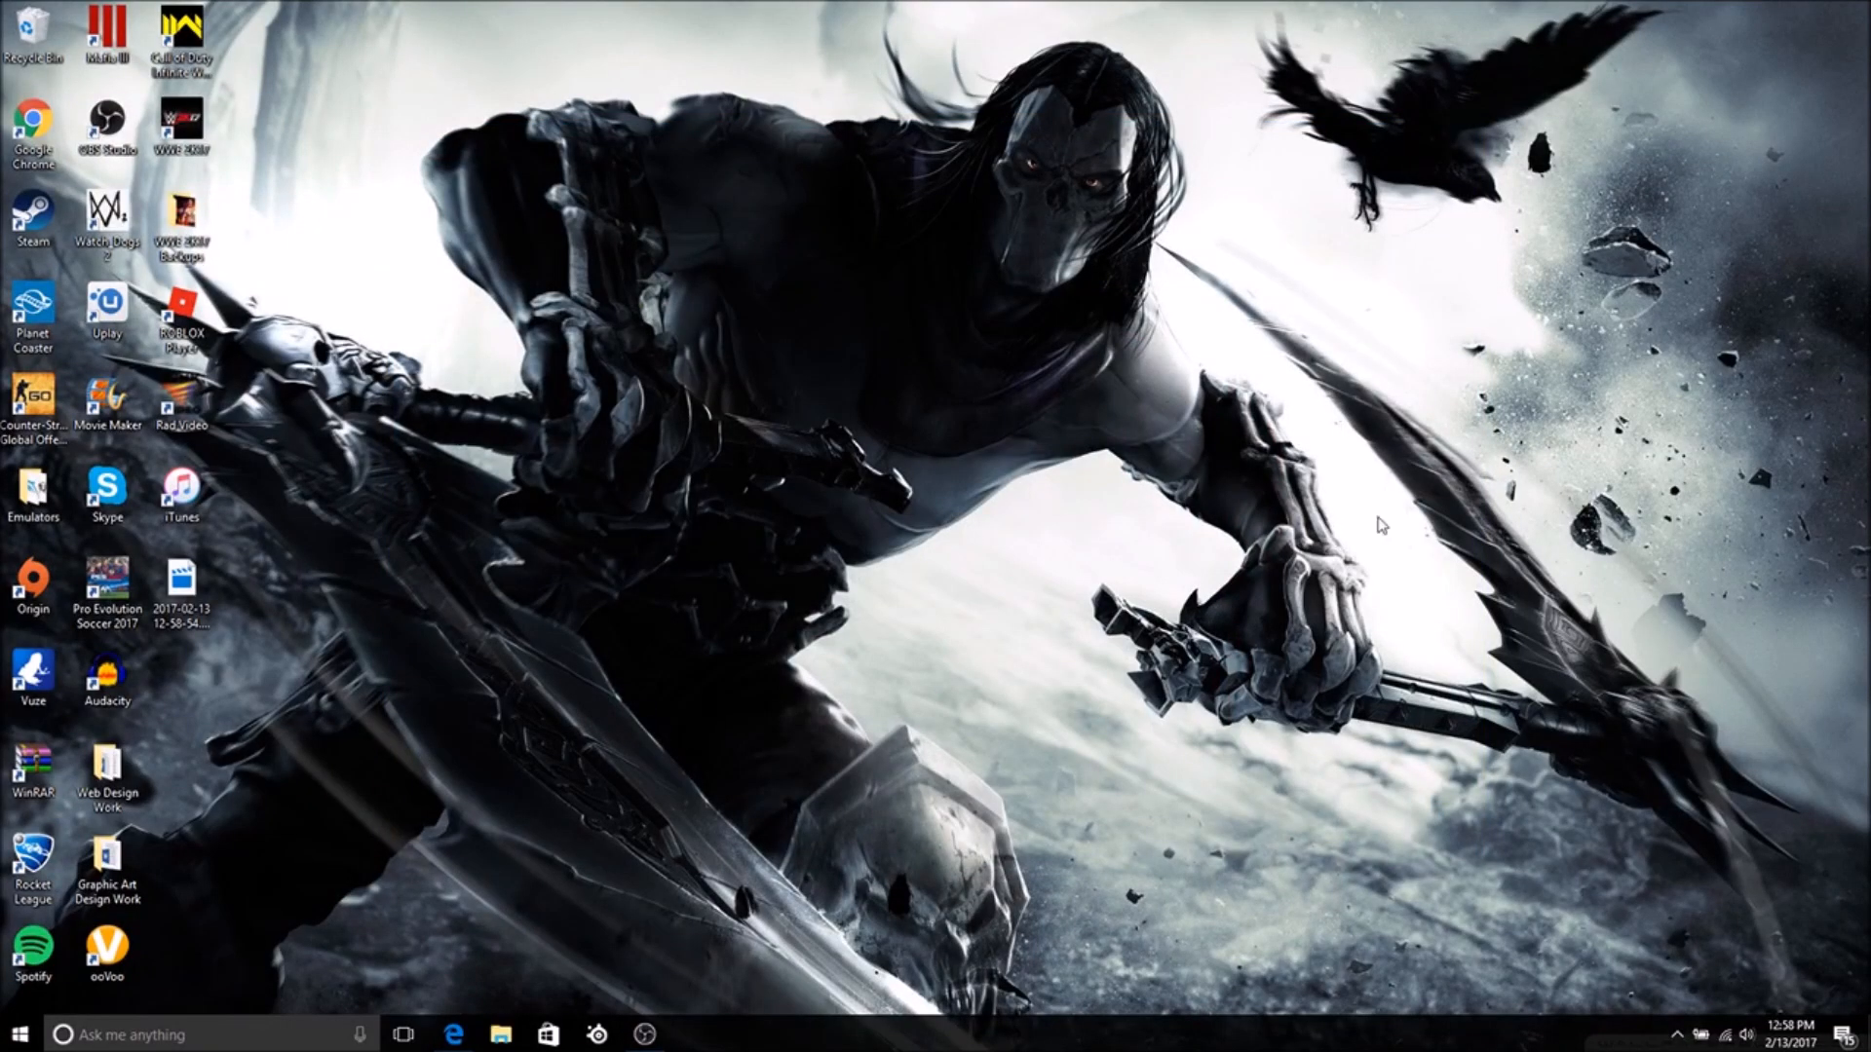
- Launch Microsoft Edge from the taskbar, opening YouTube with a second tab available
click(454, 1035)
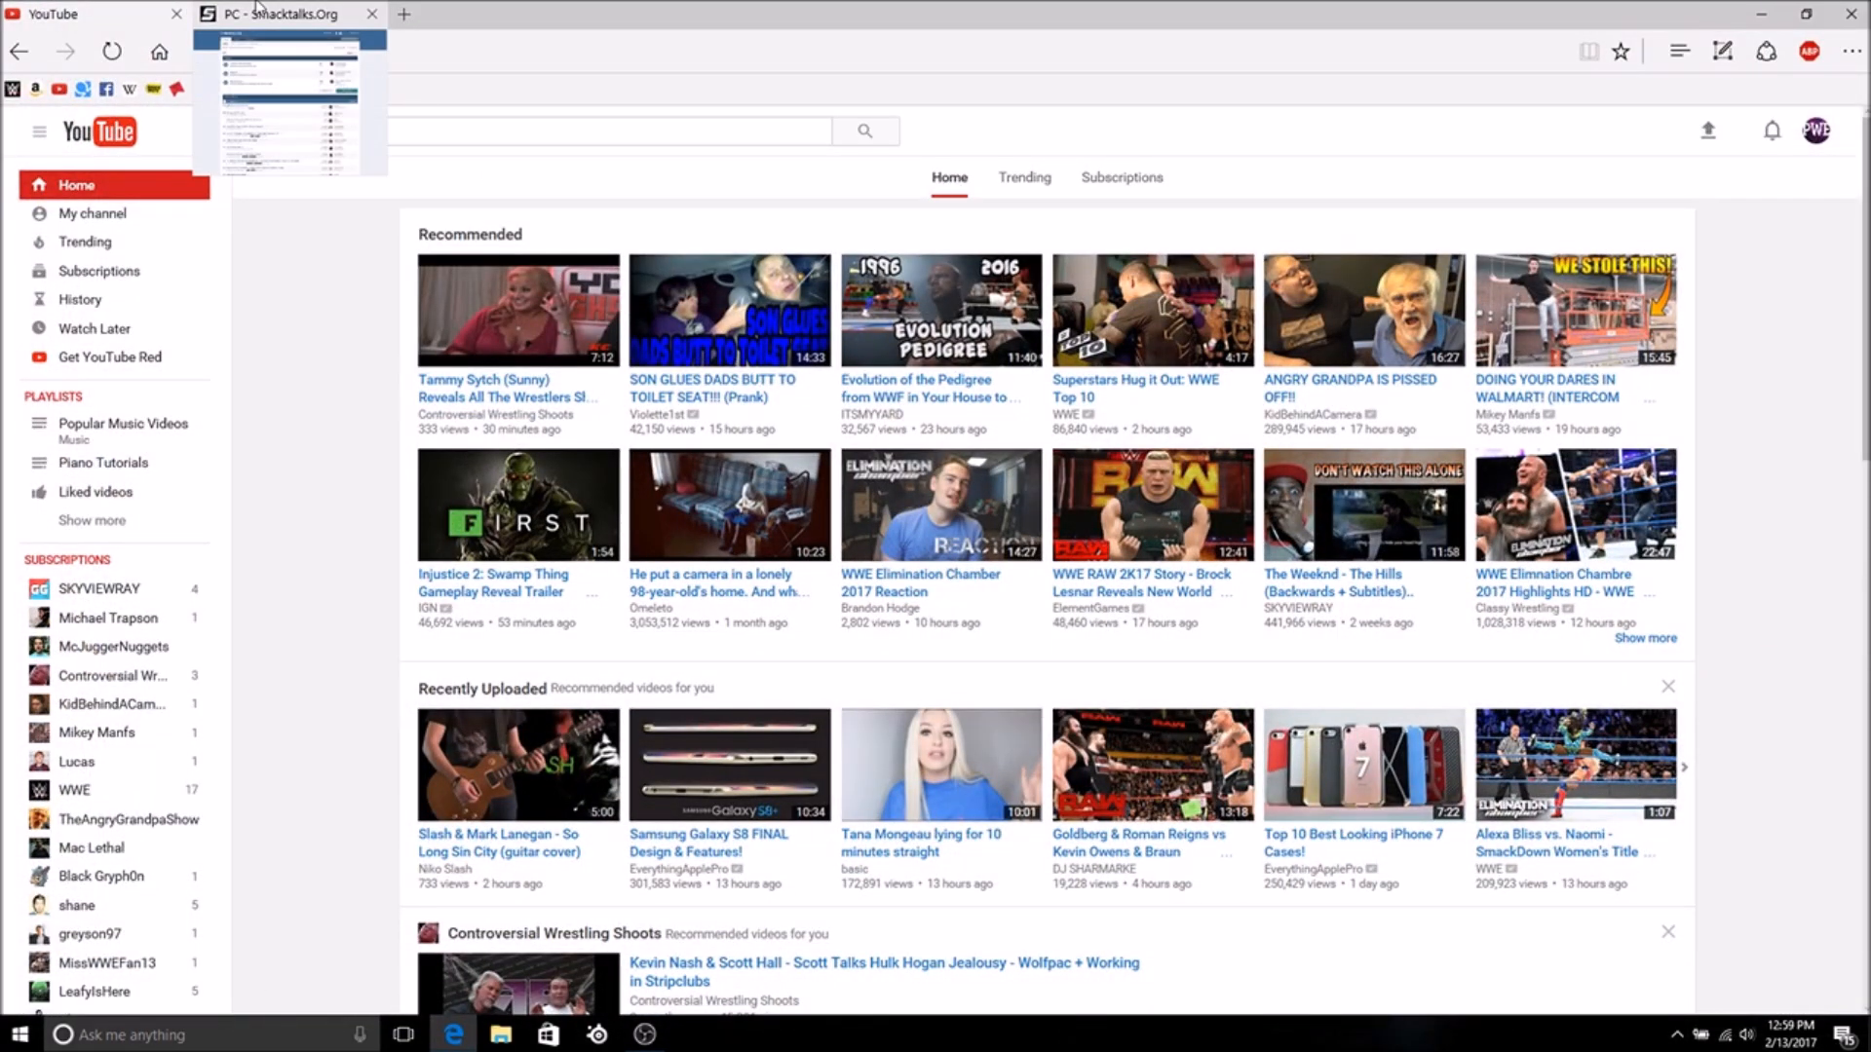
- Switch to the SmackTalks.org tab and view the WWE 2K17 Modding PC subforum topic list
click(287, 14)
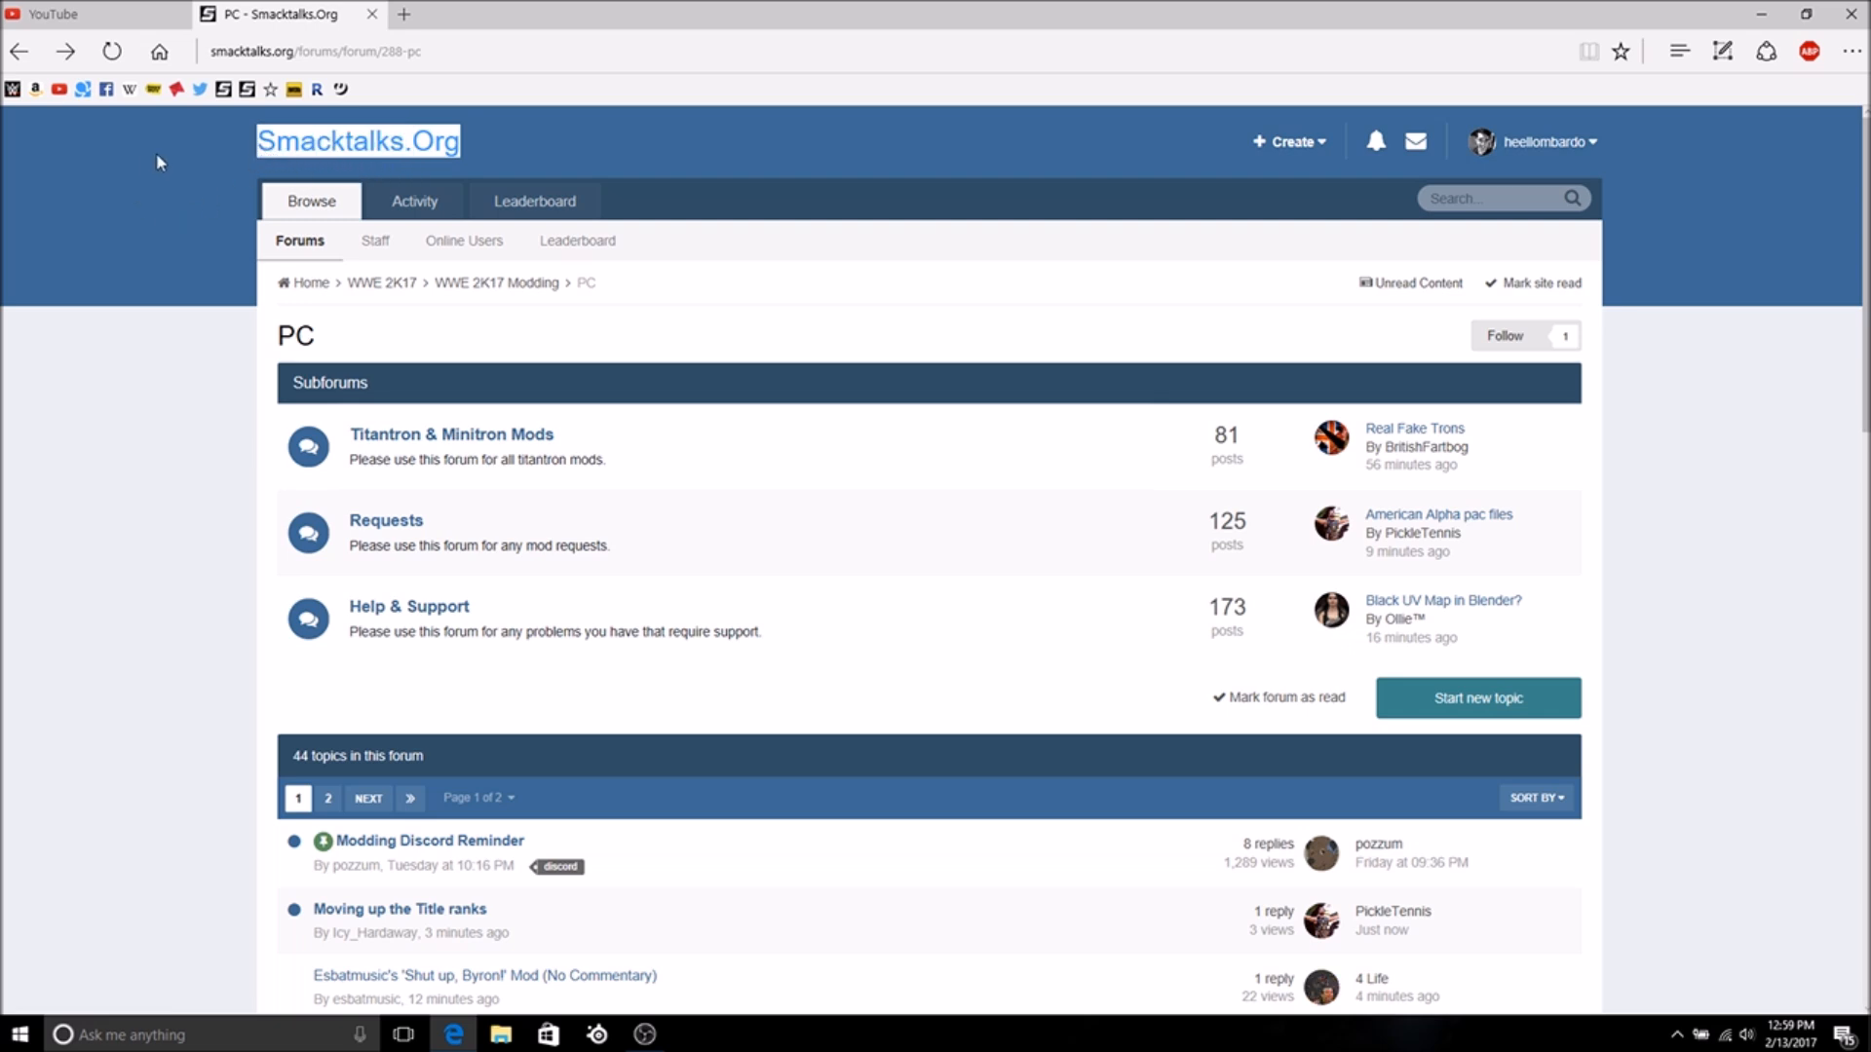
mouse_move(178, 232)
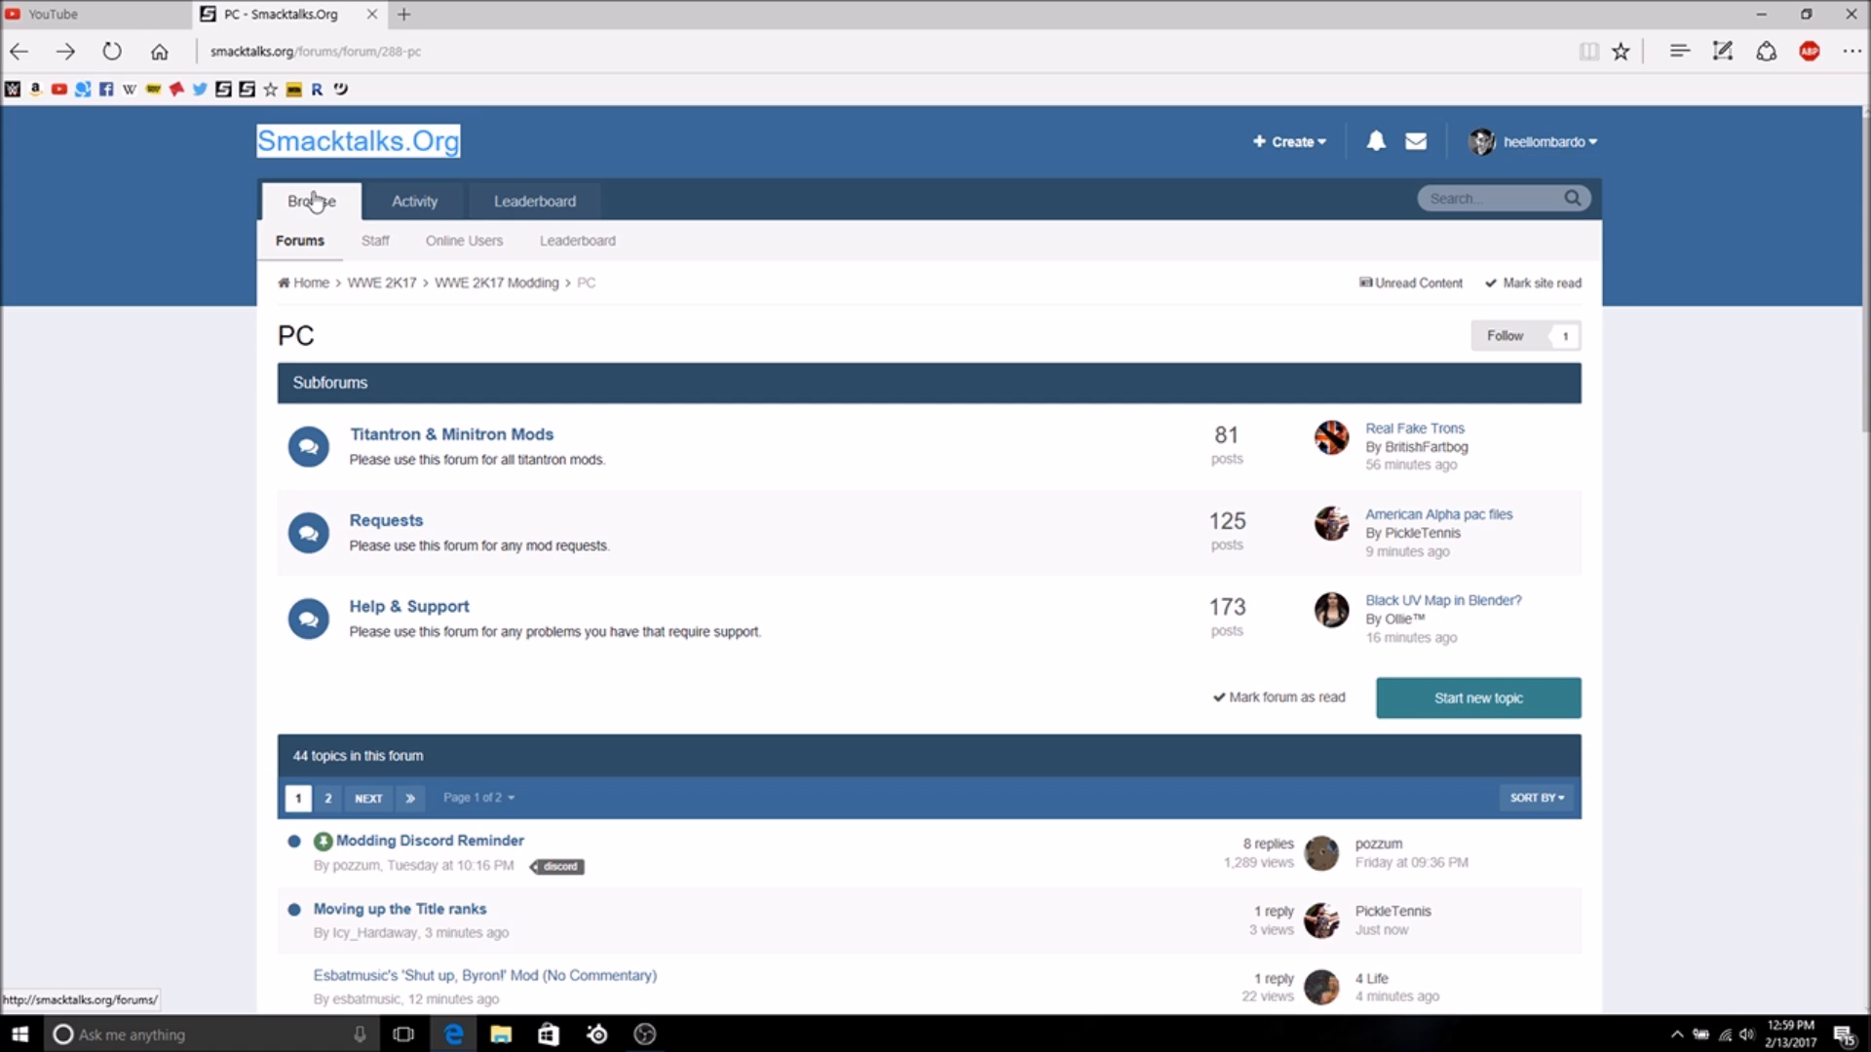
mouse_move(328, 193)
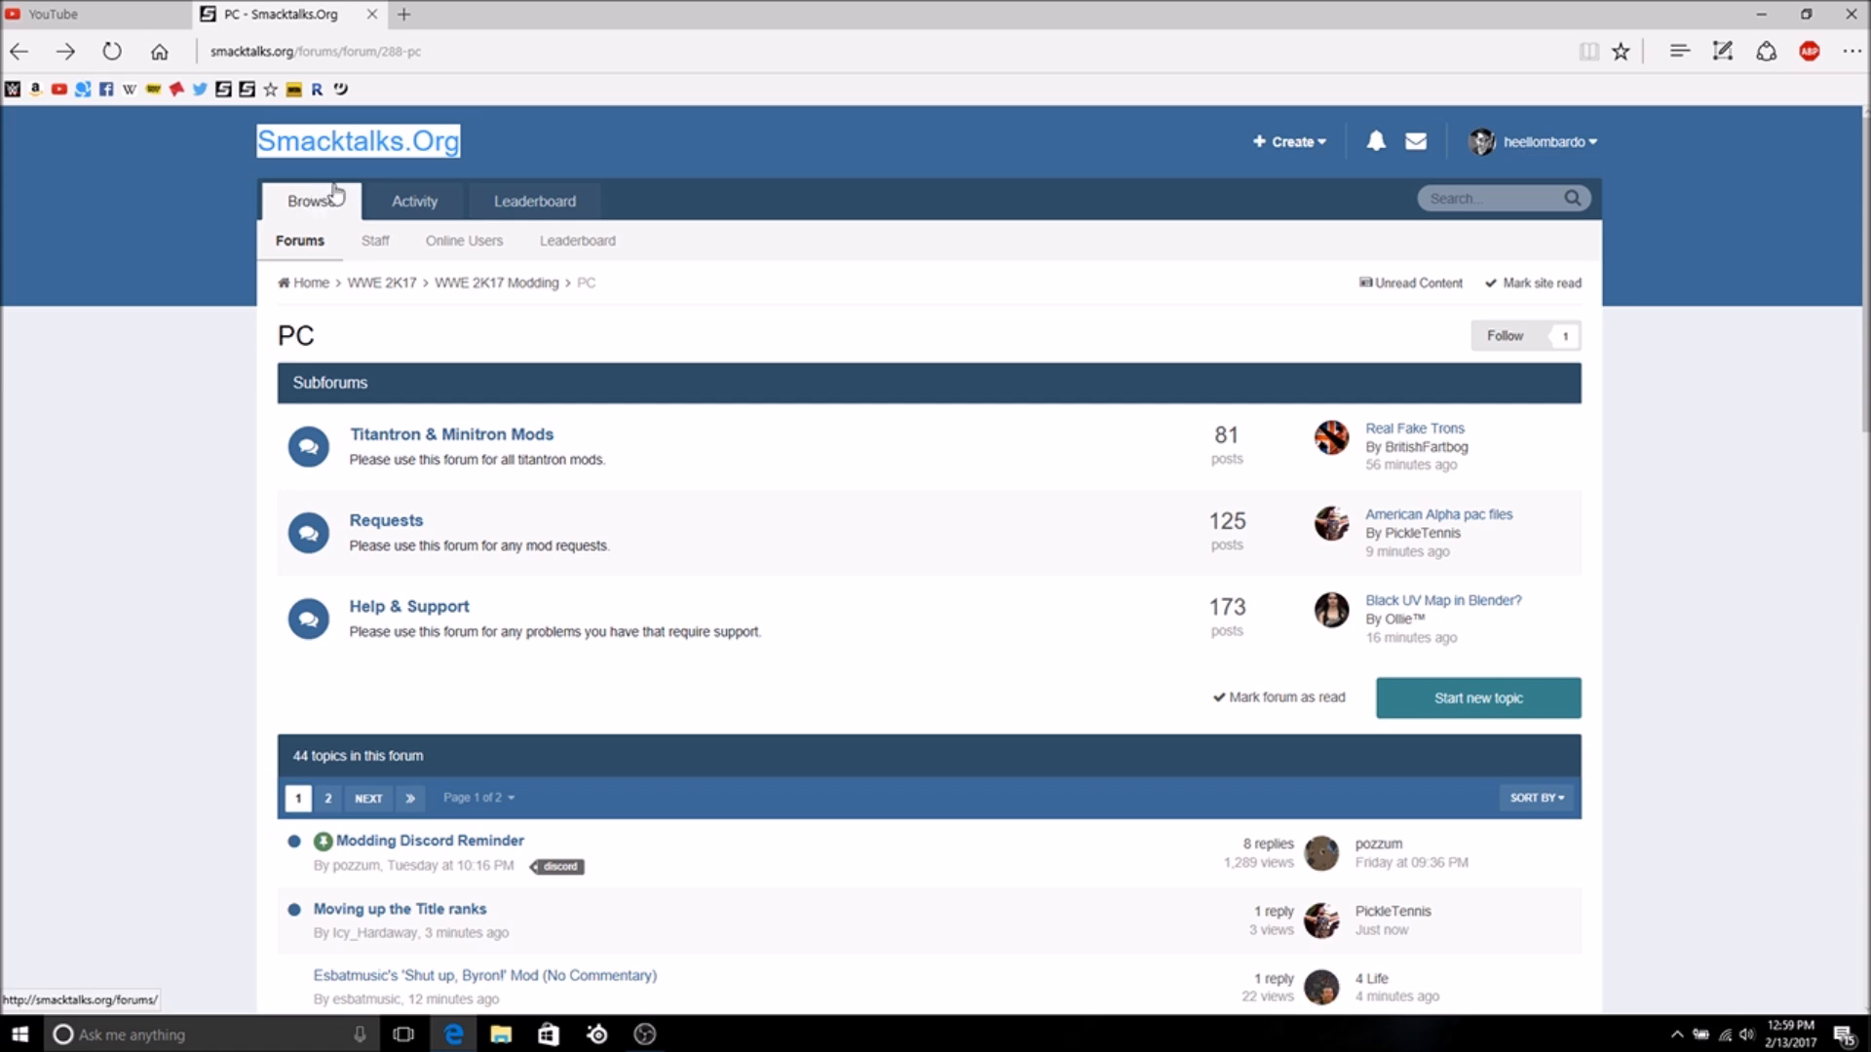
mouse_move(332, 195)
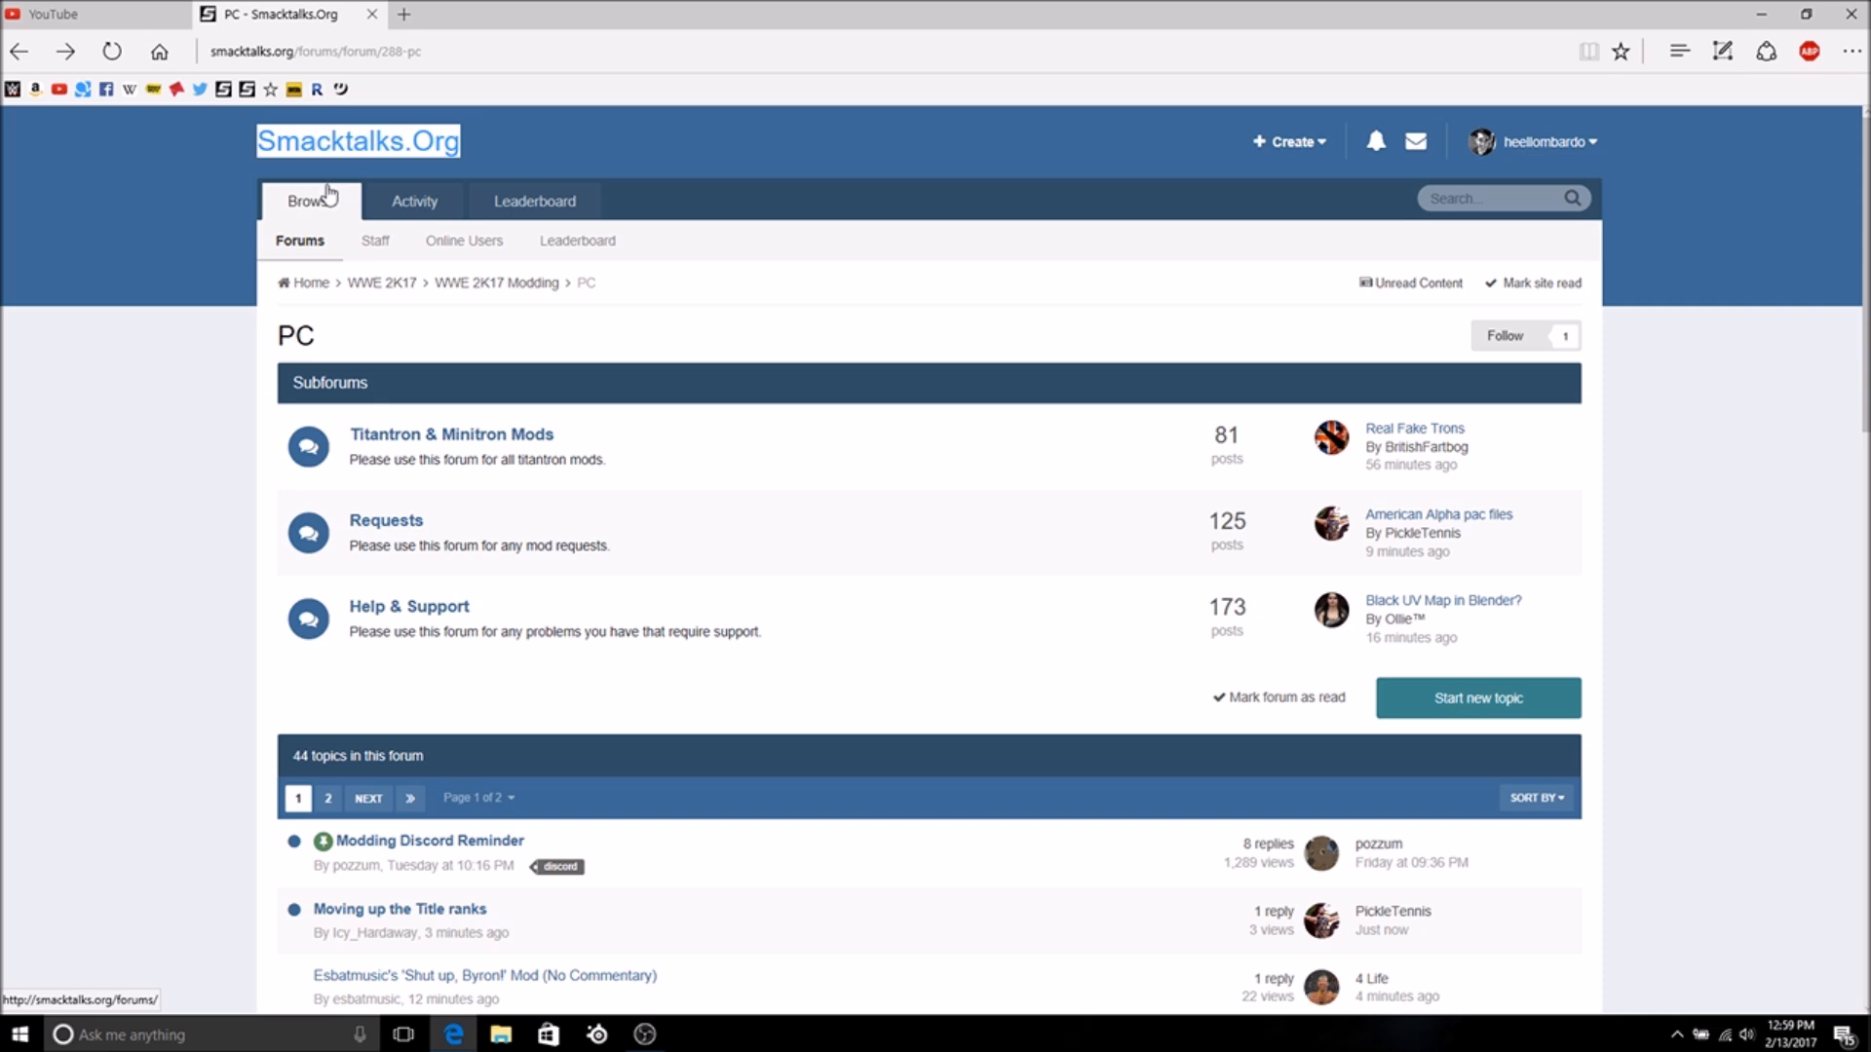
mouse_move(337, 191)
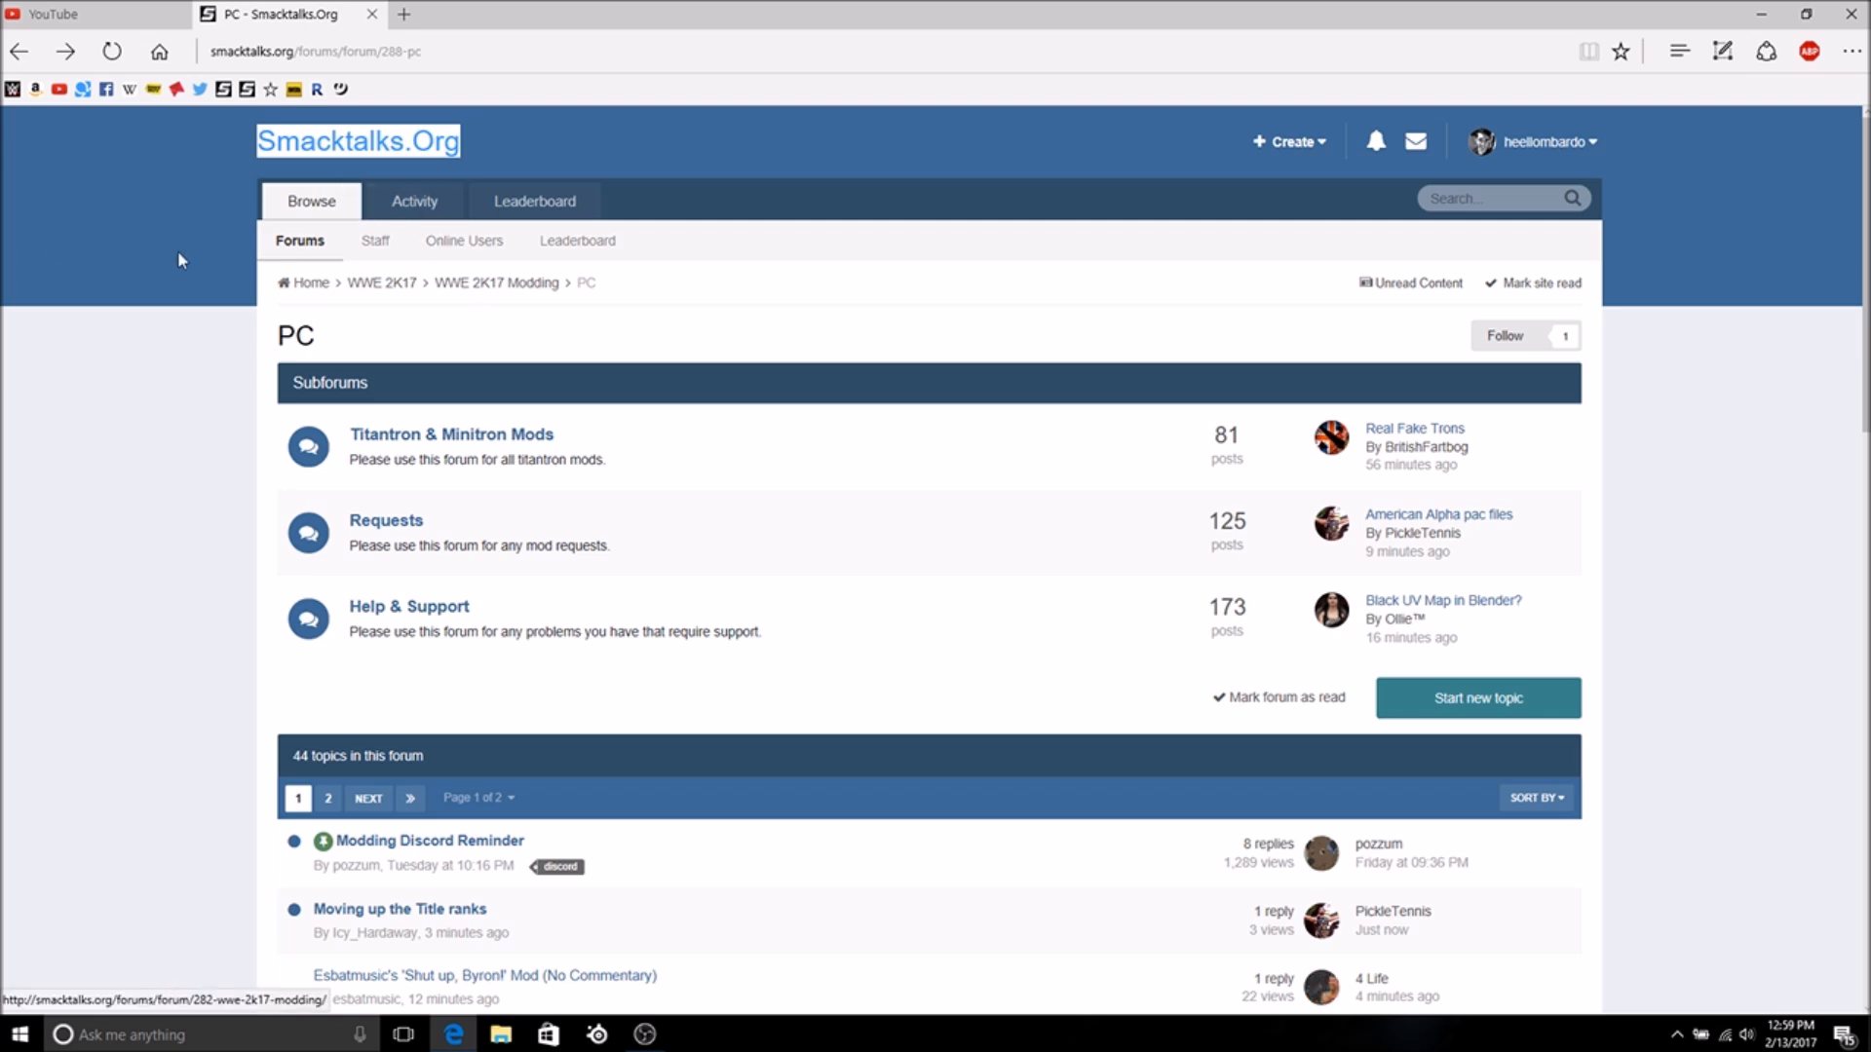
mouse_move(193, 822)
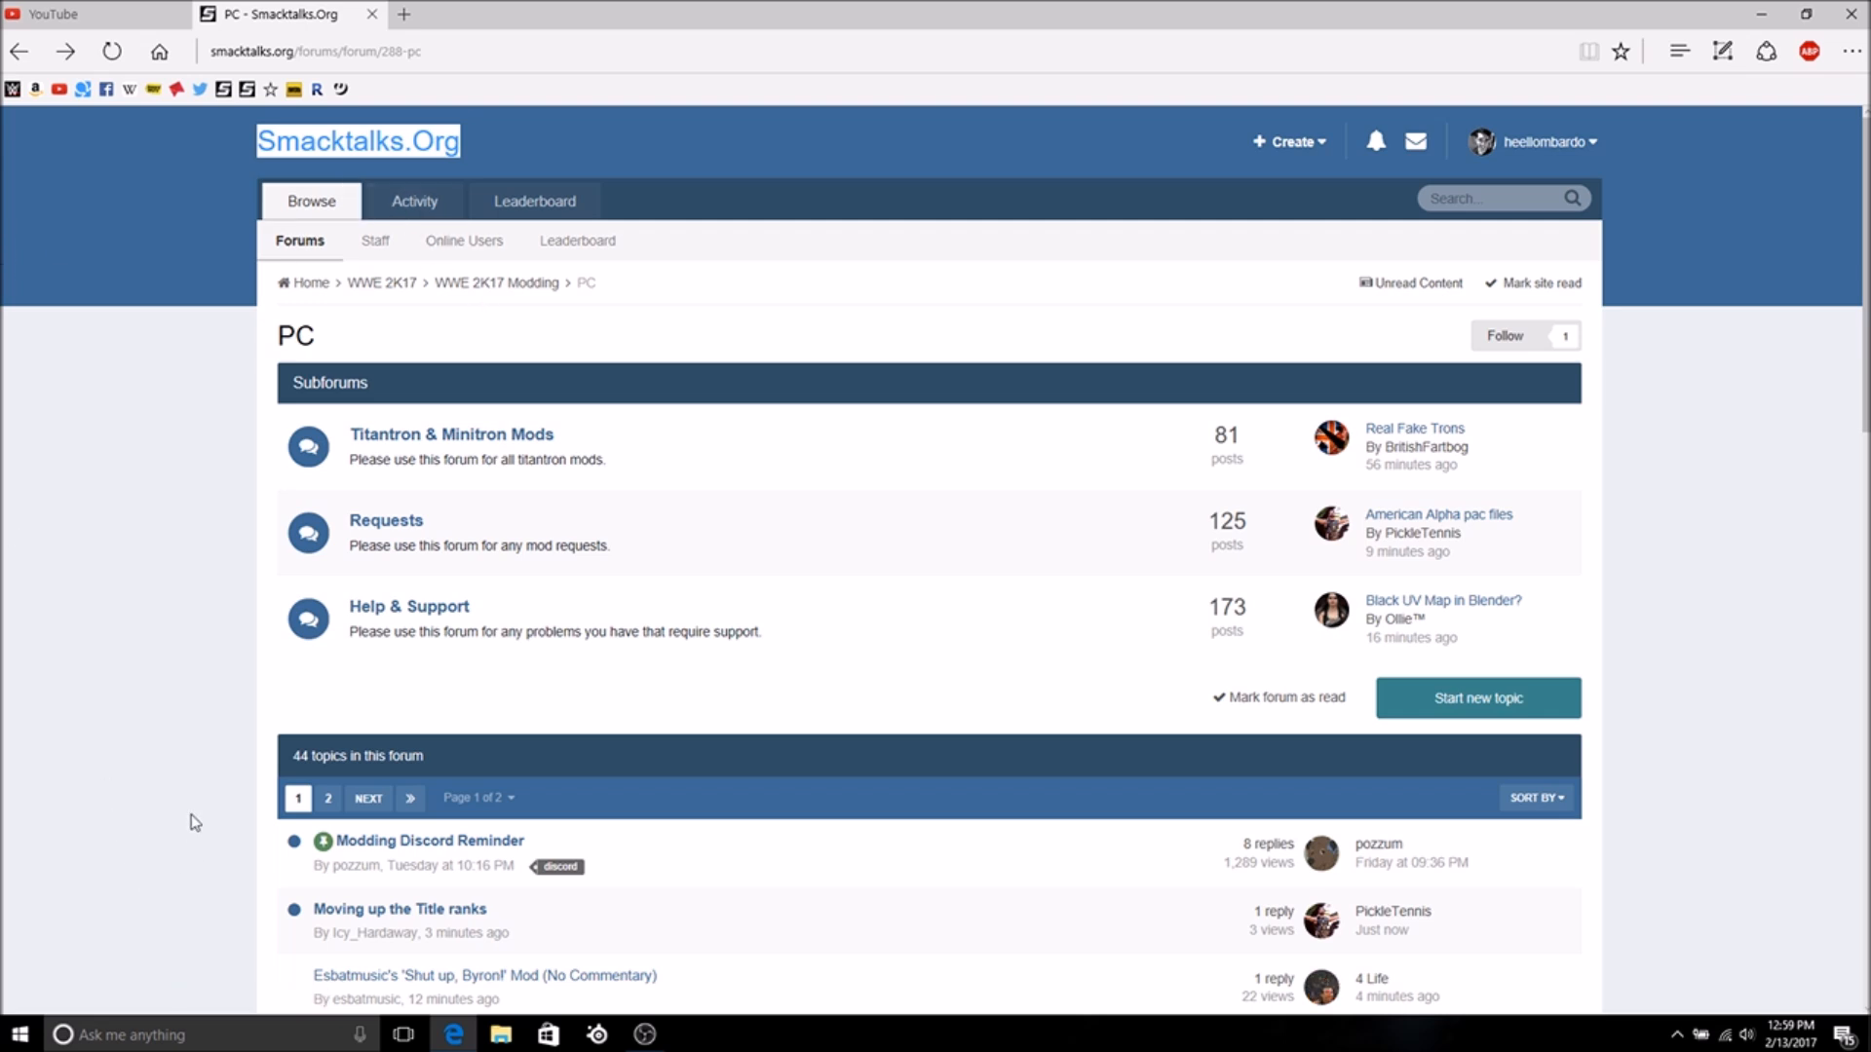
mouse_move(195, 678)
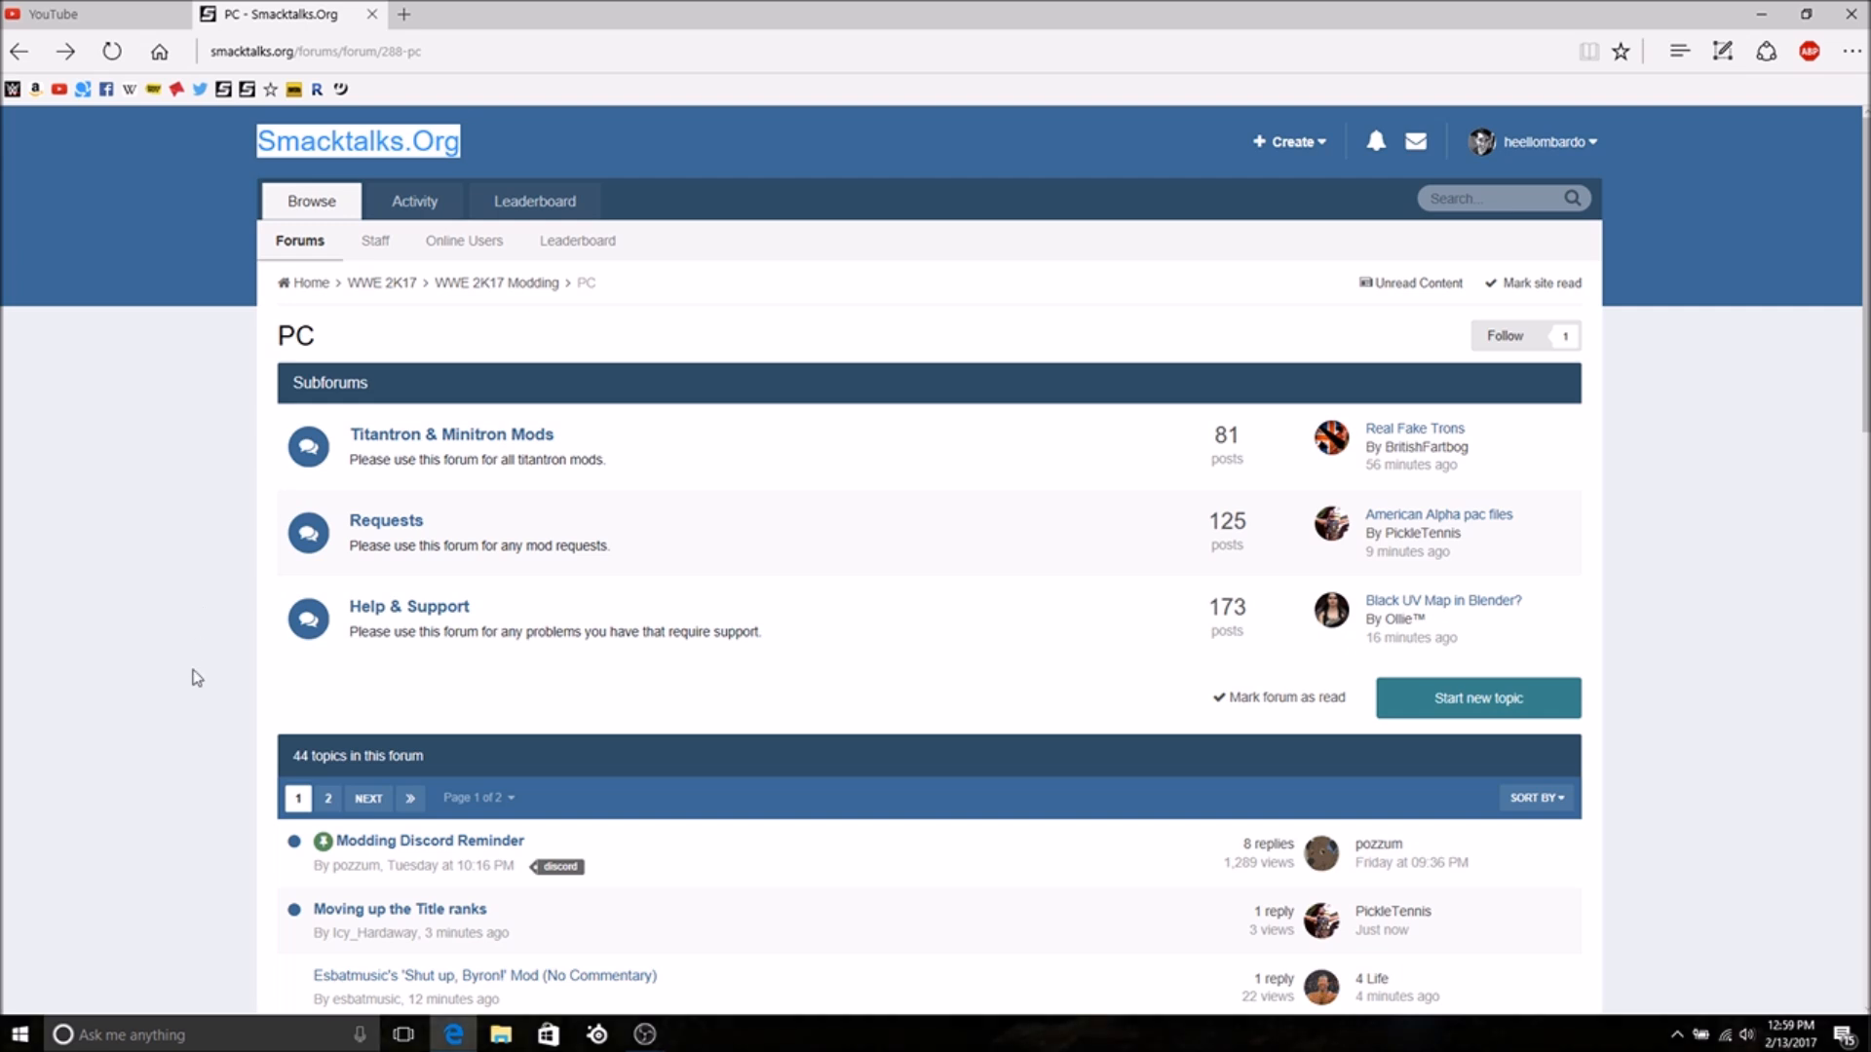
mouse_move(4, 608)
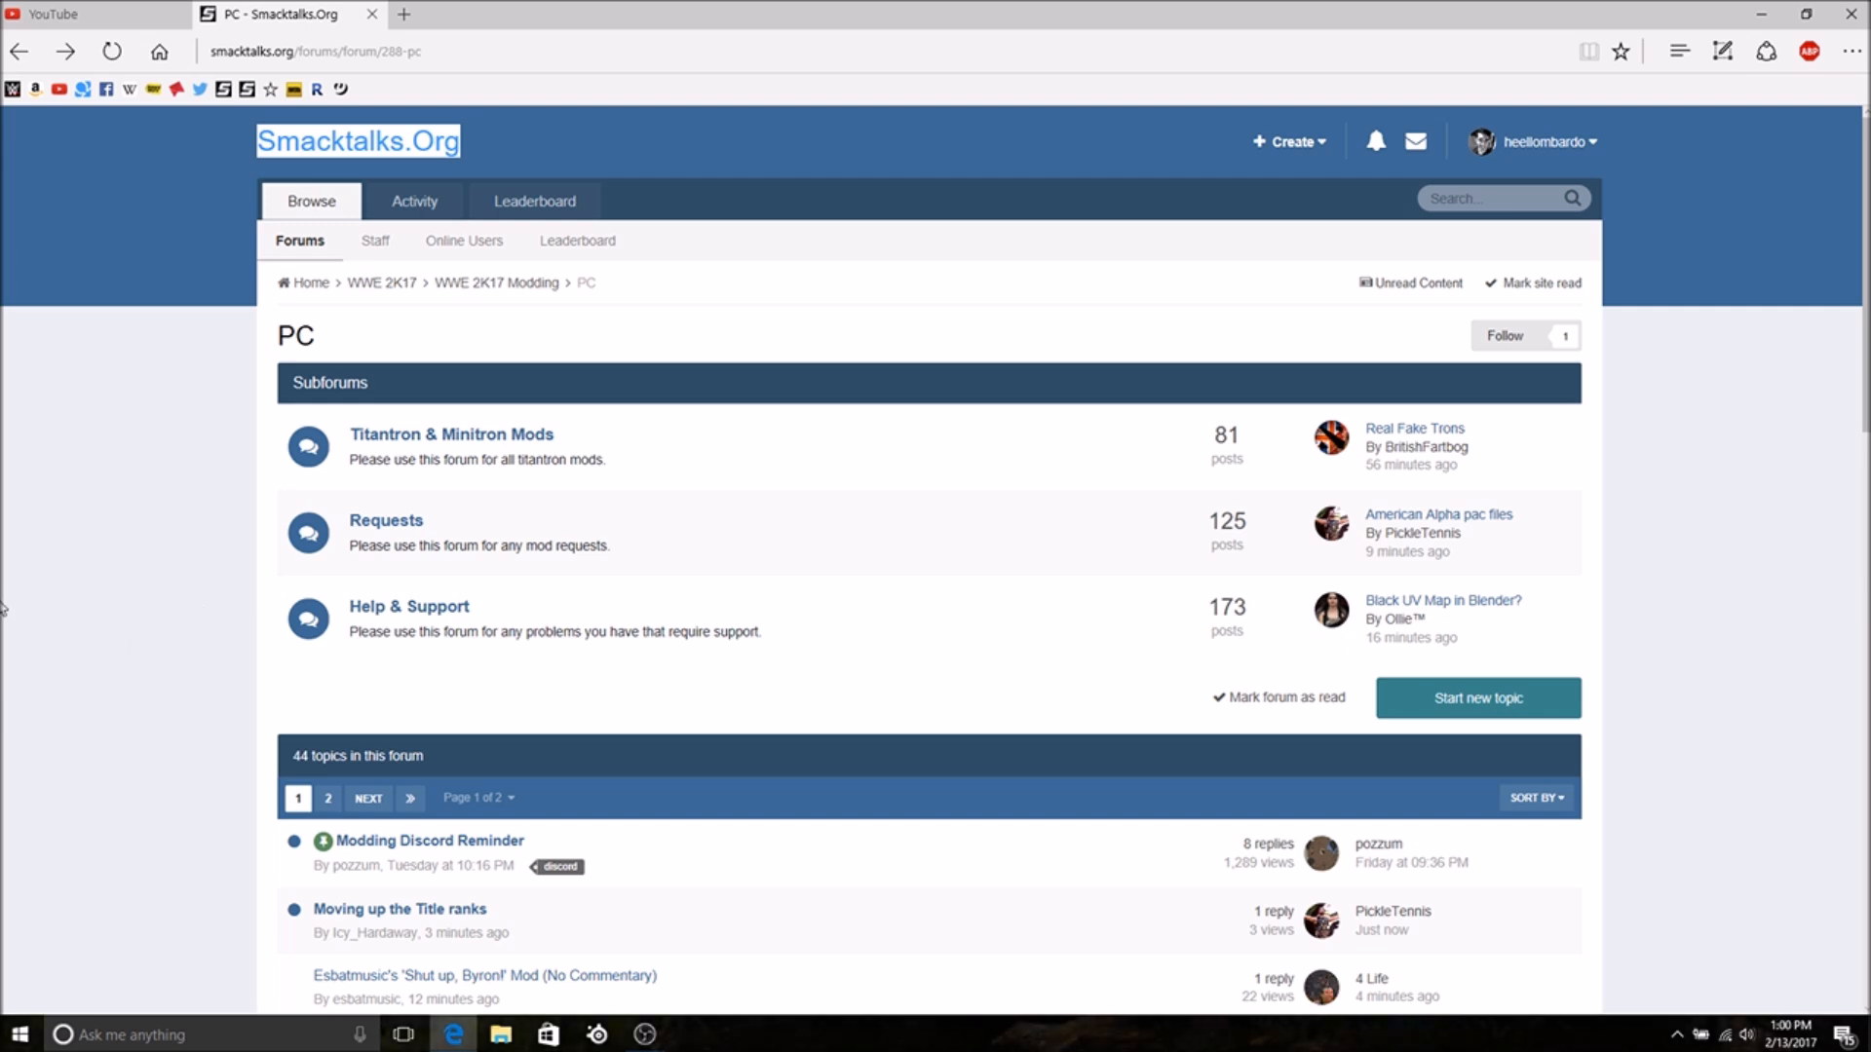
mouse_move(137, 561)
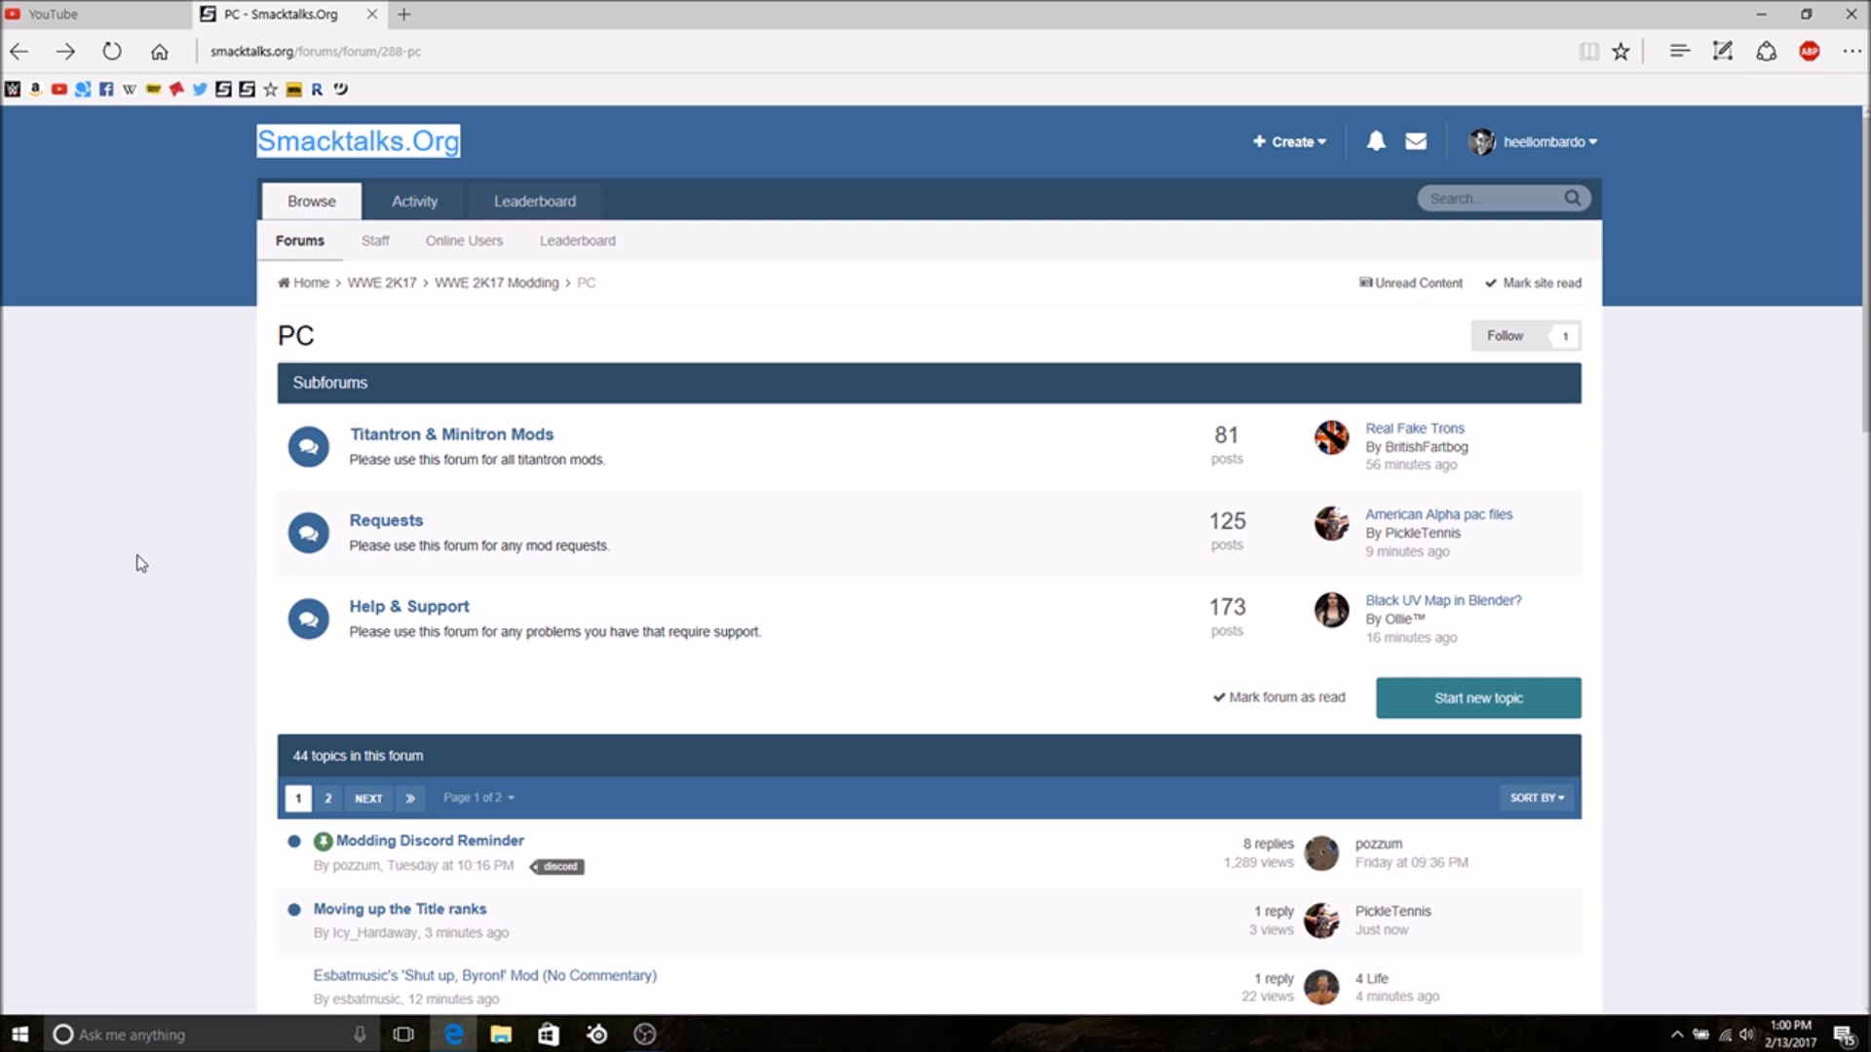
mouse_move(158, 621)
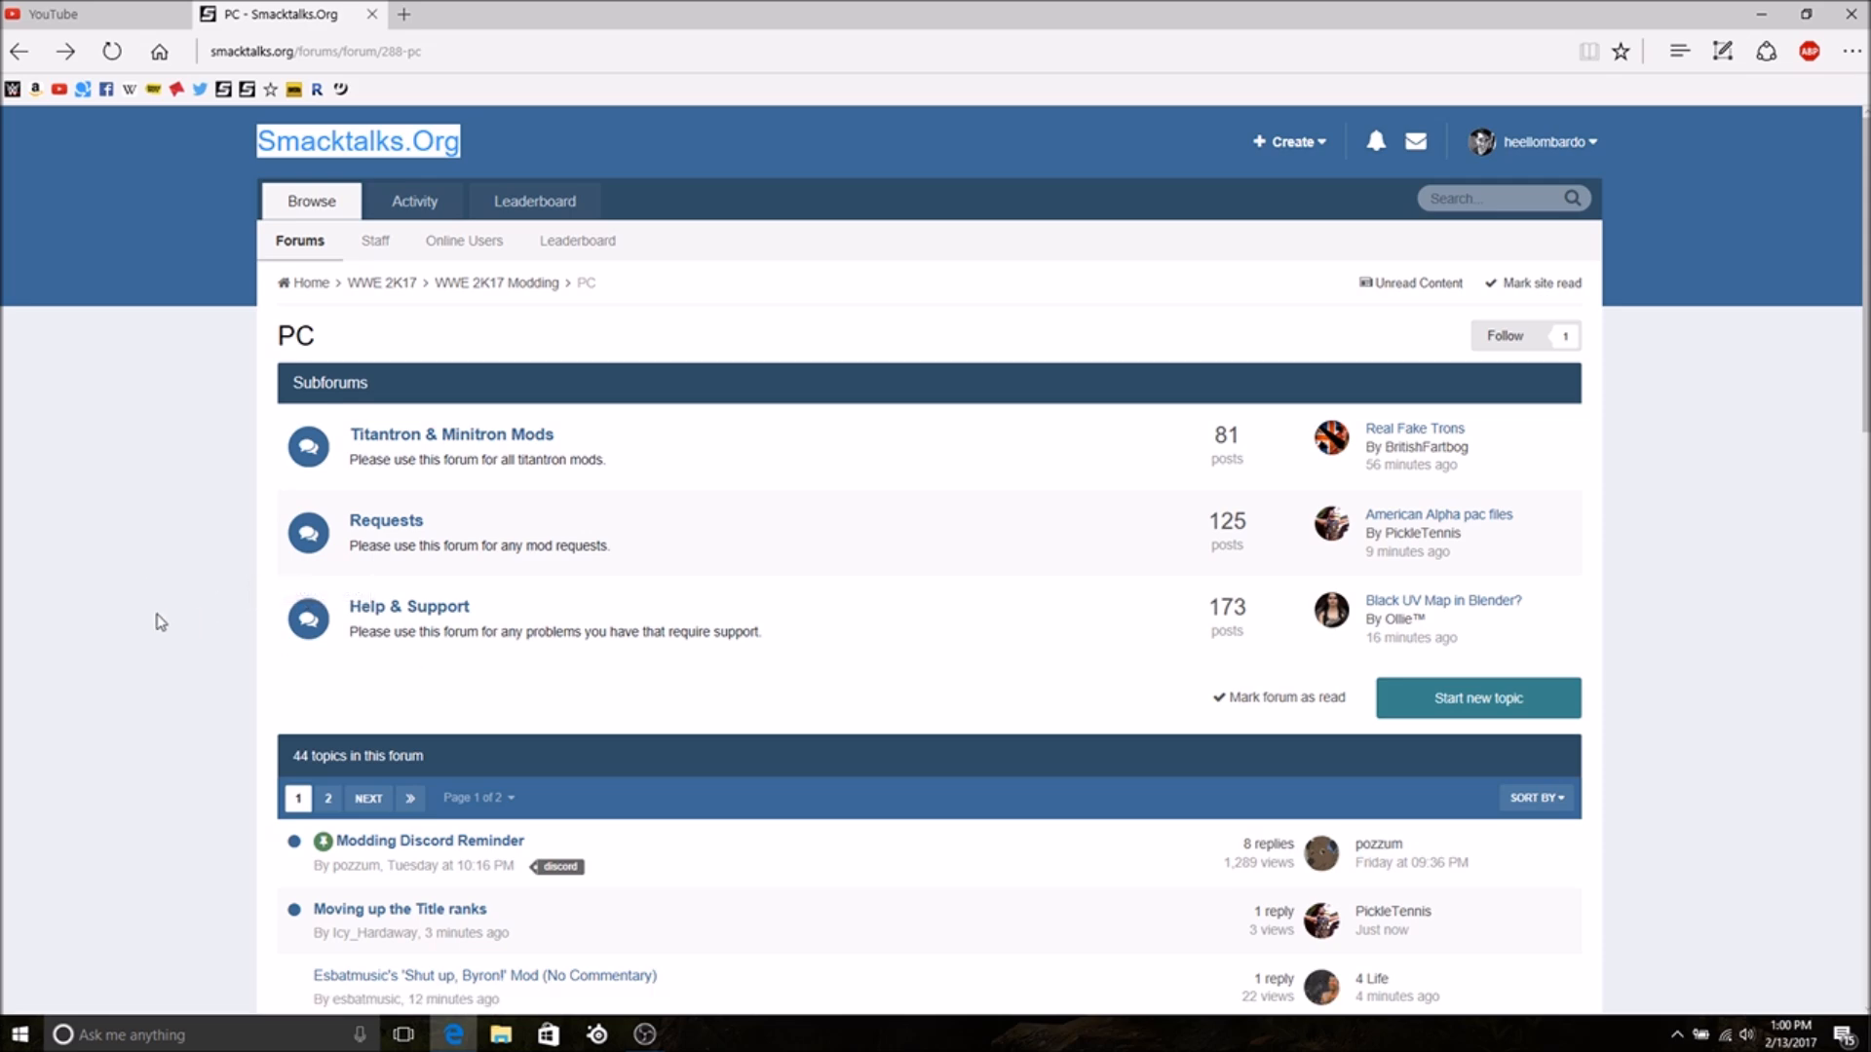
mouse_move(90, 583)
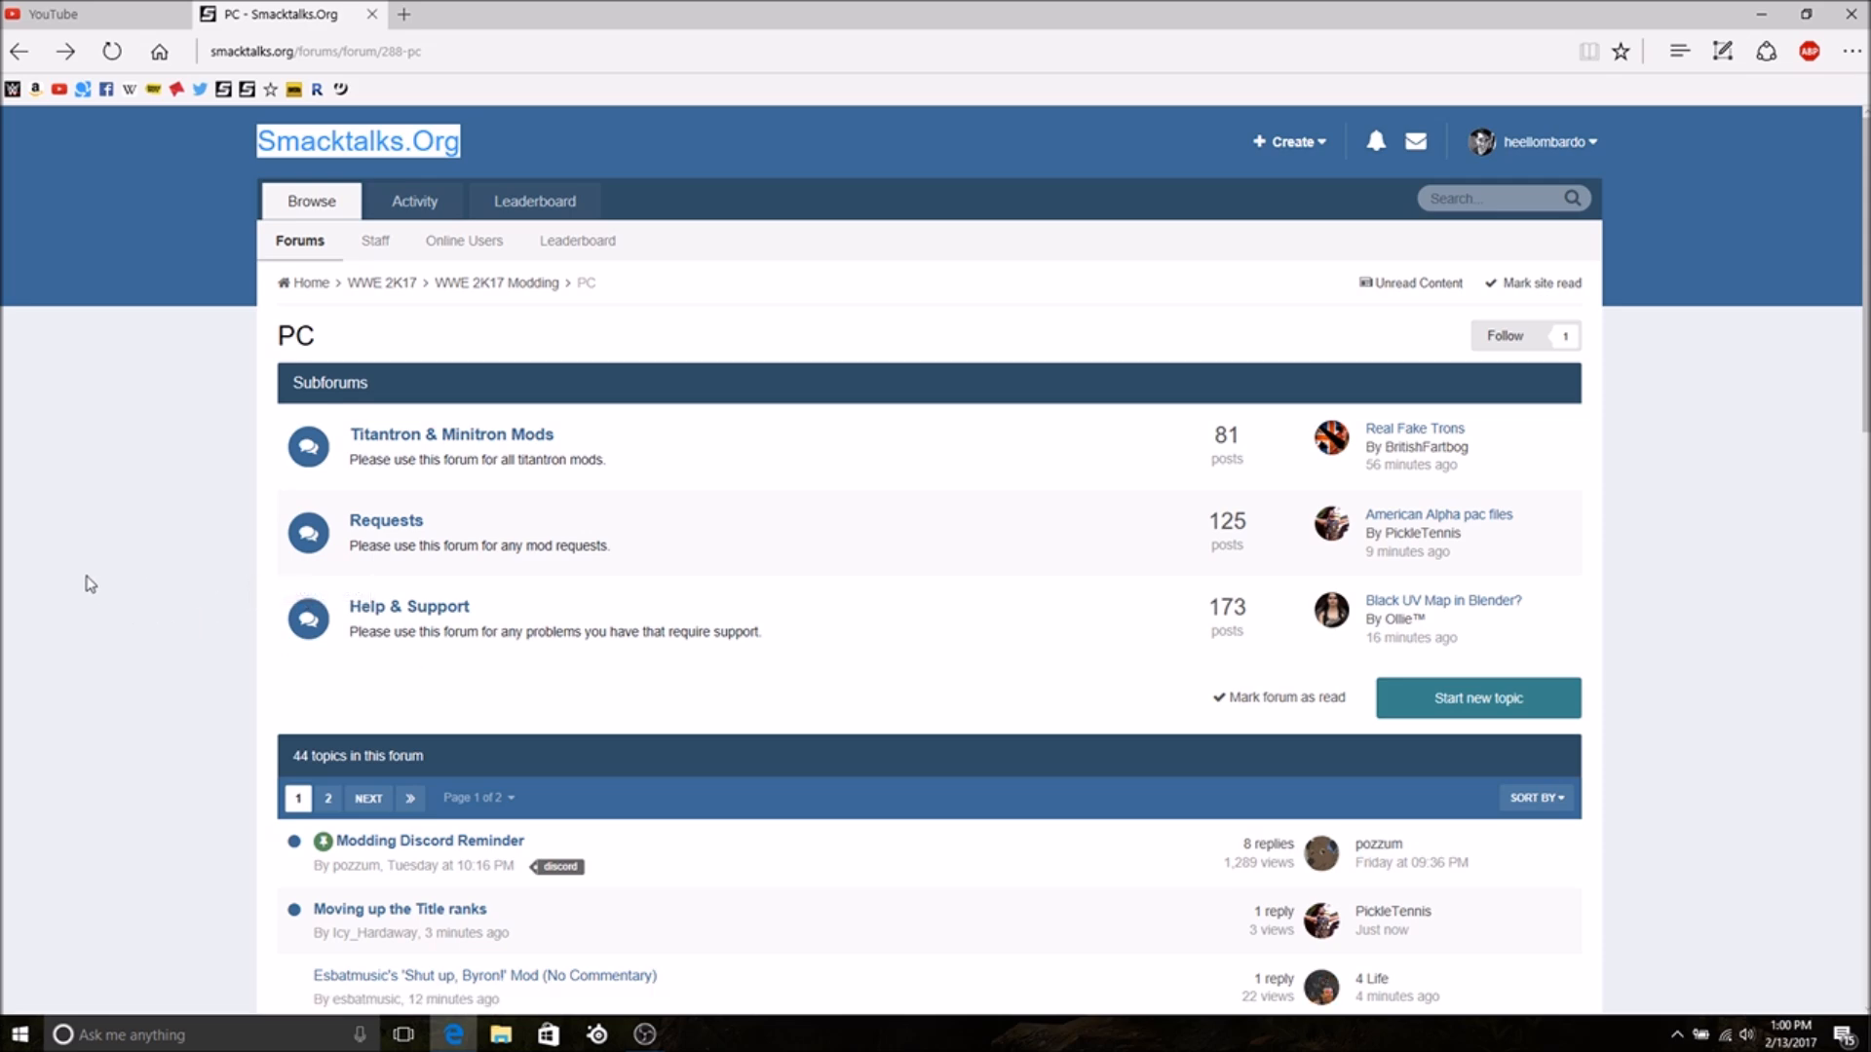
mouse_move(105, 599)
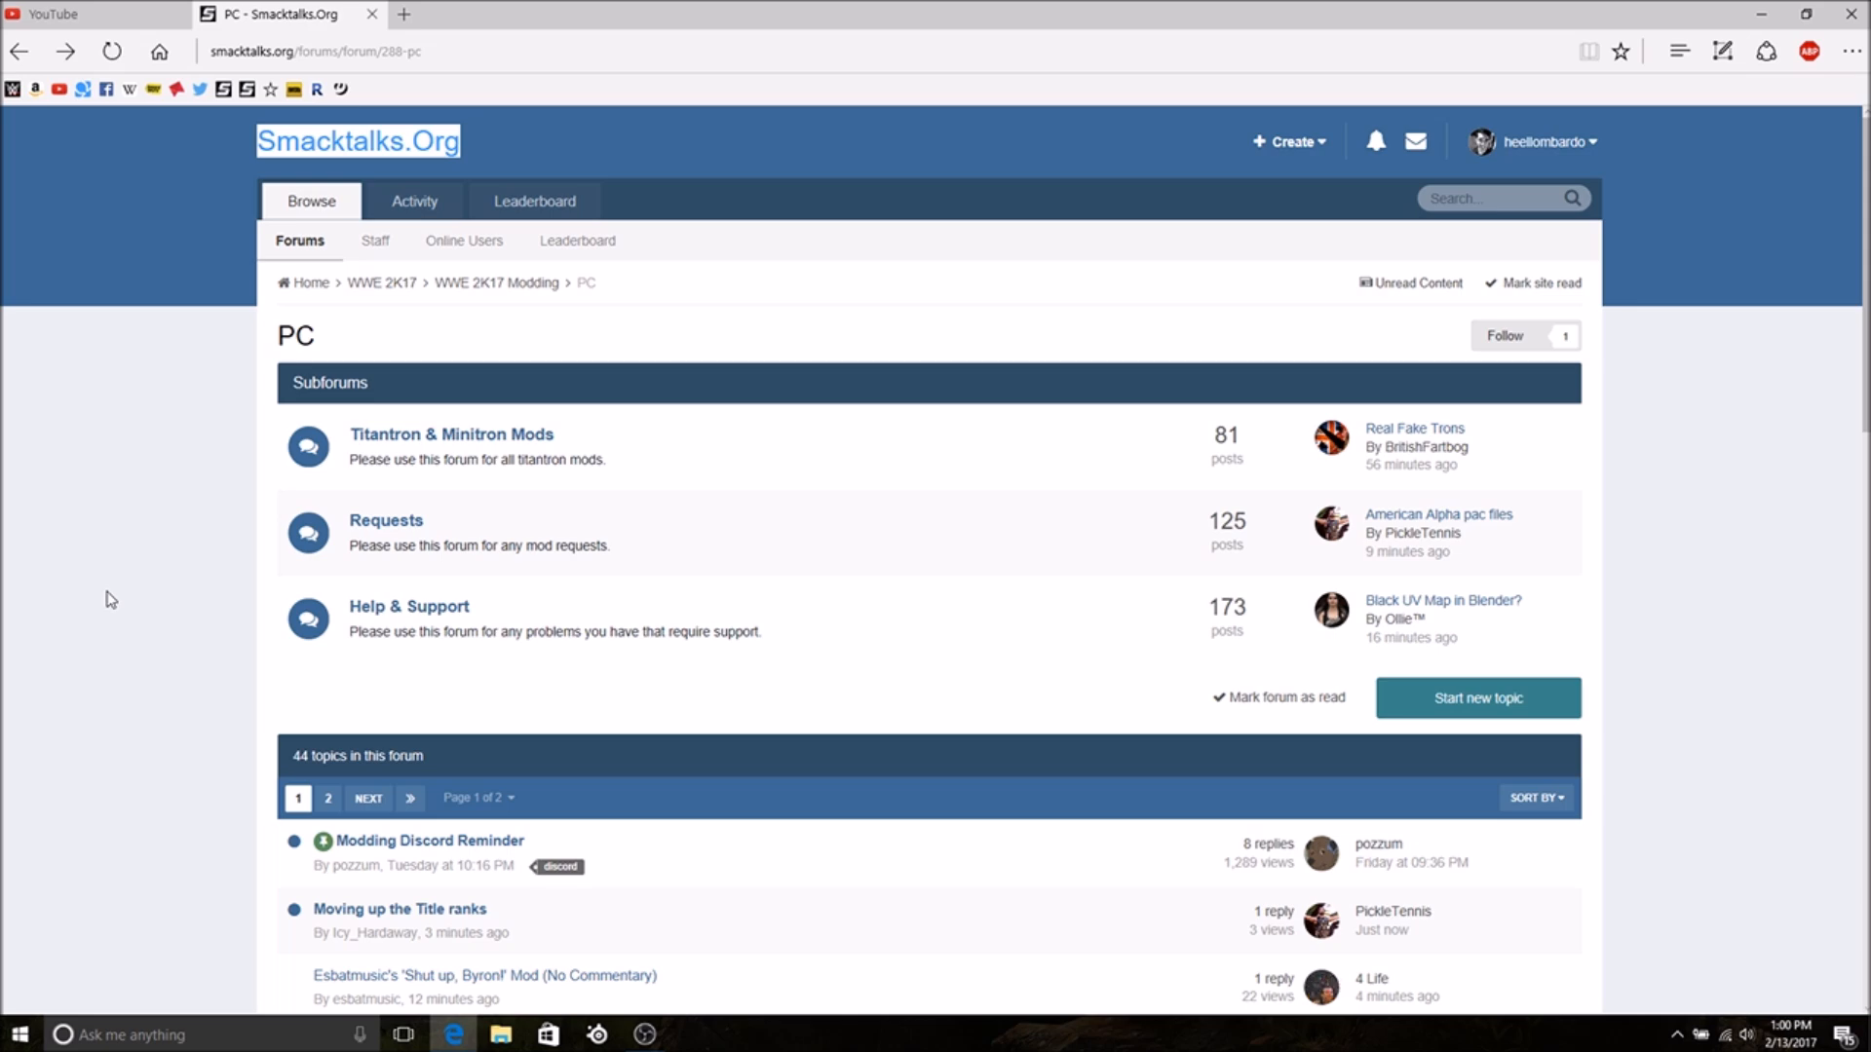
scroll(down, 3)
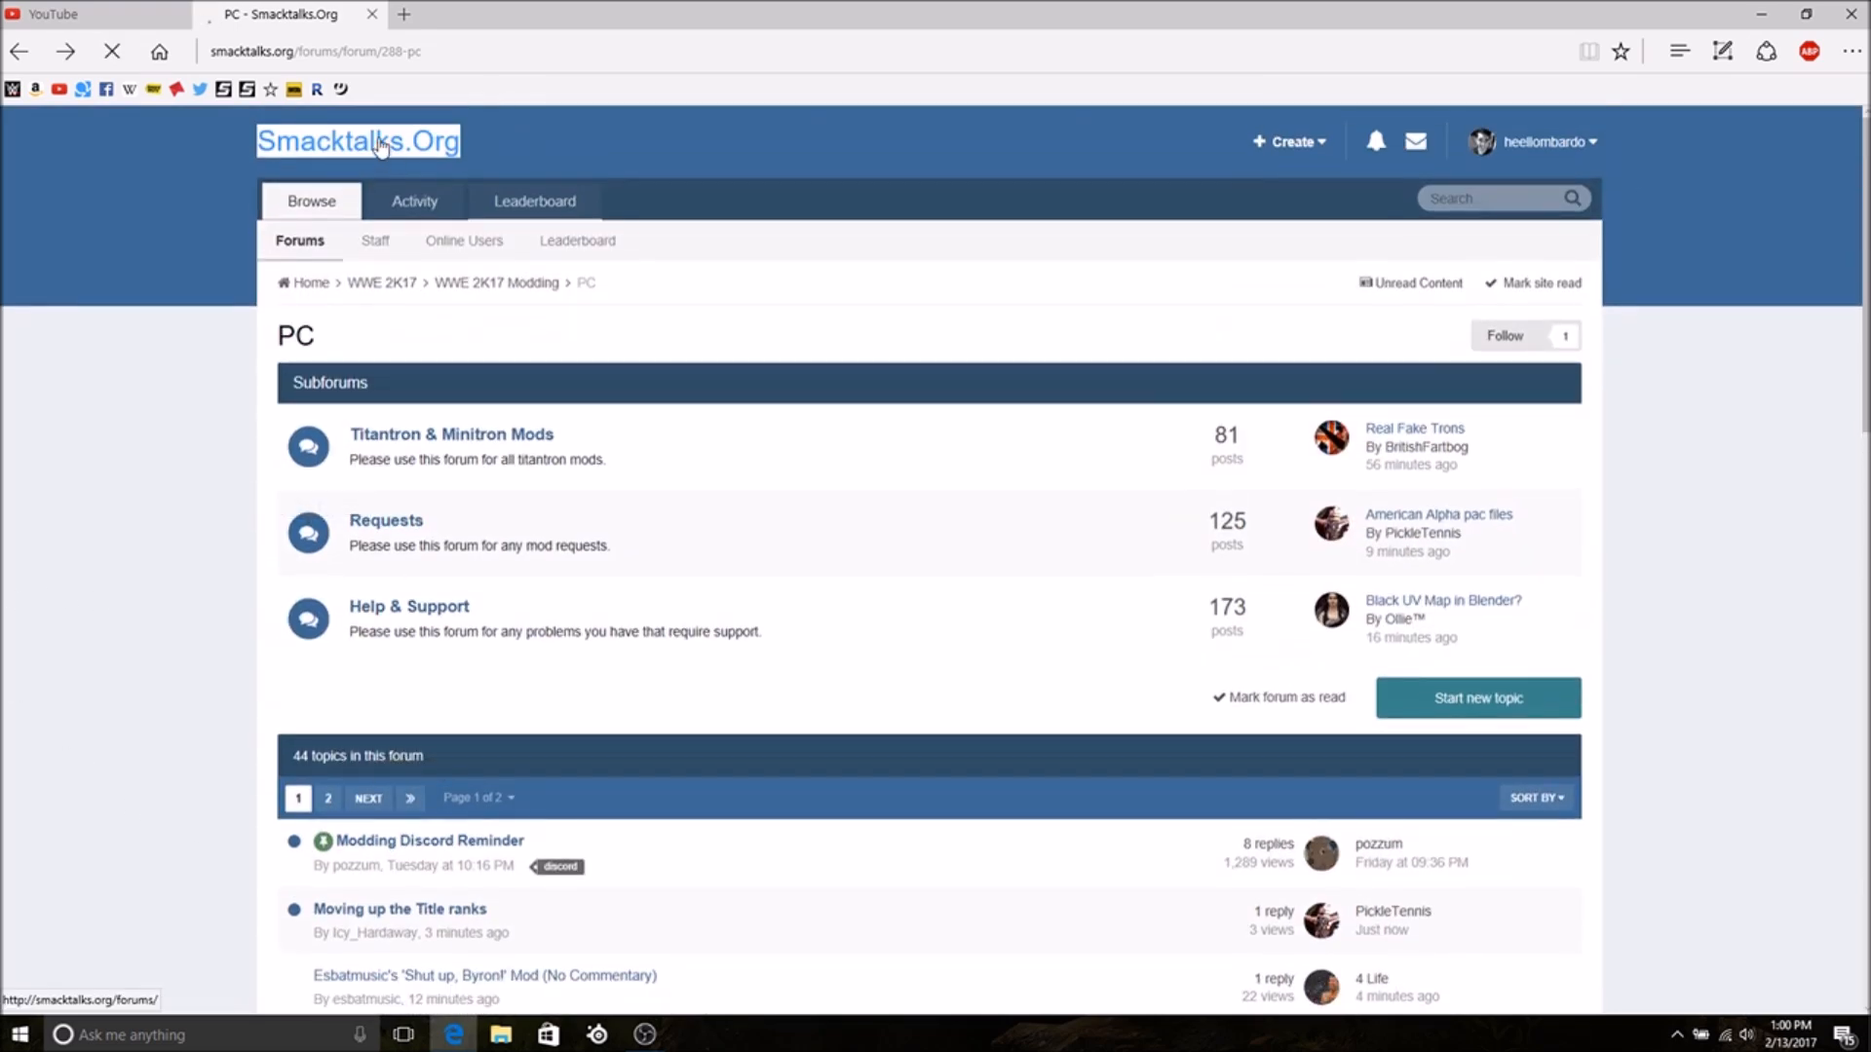
click(359, 140)
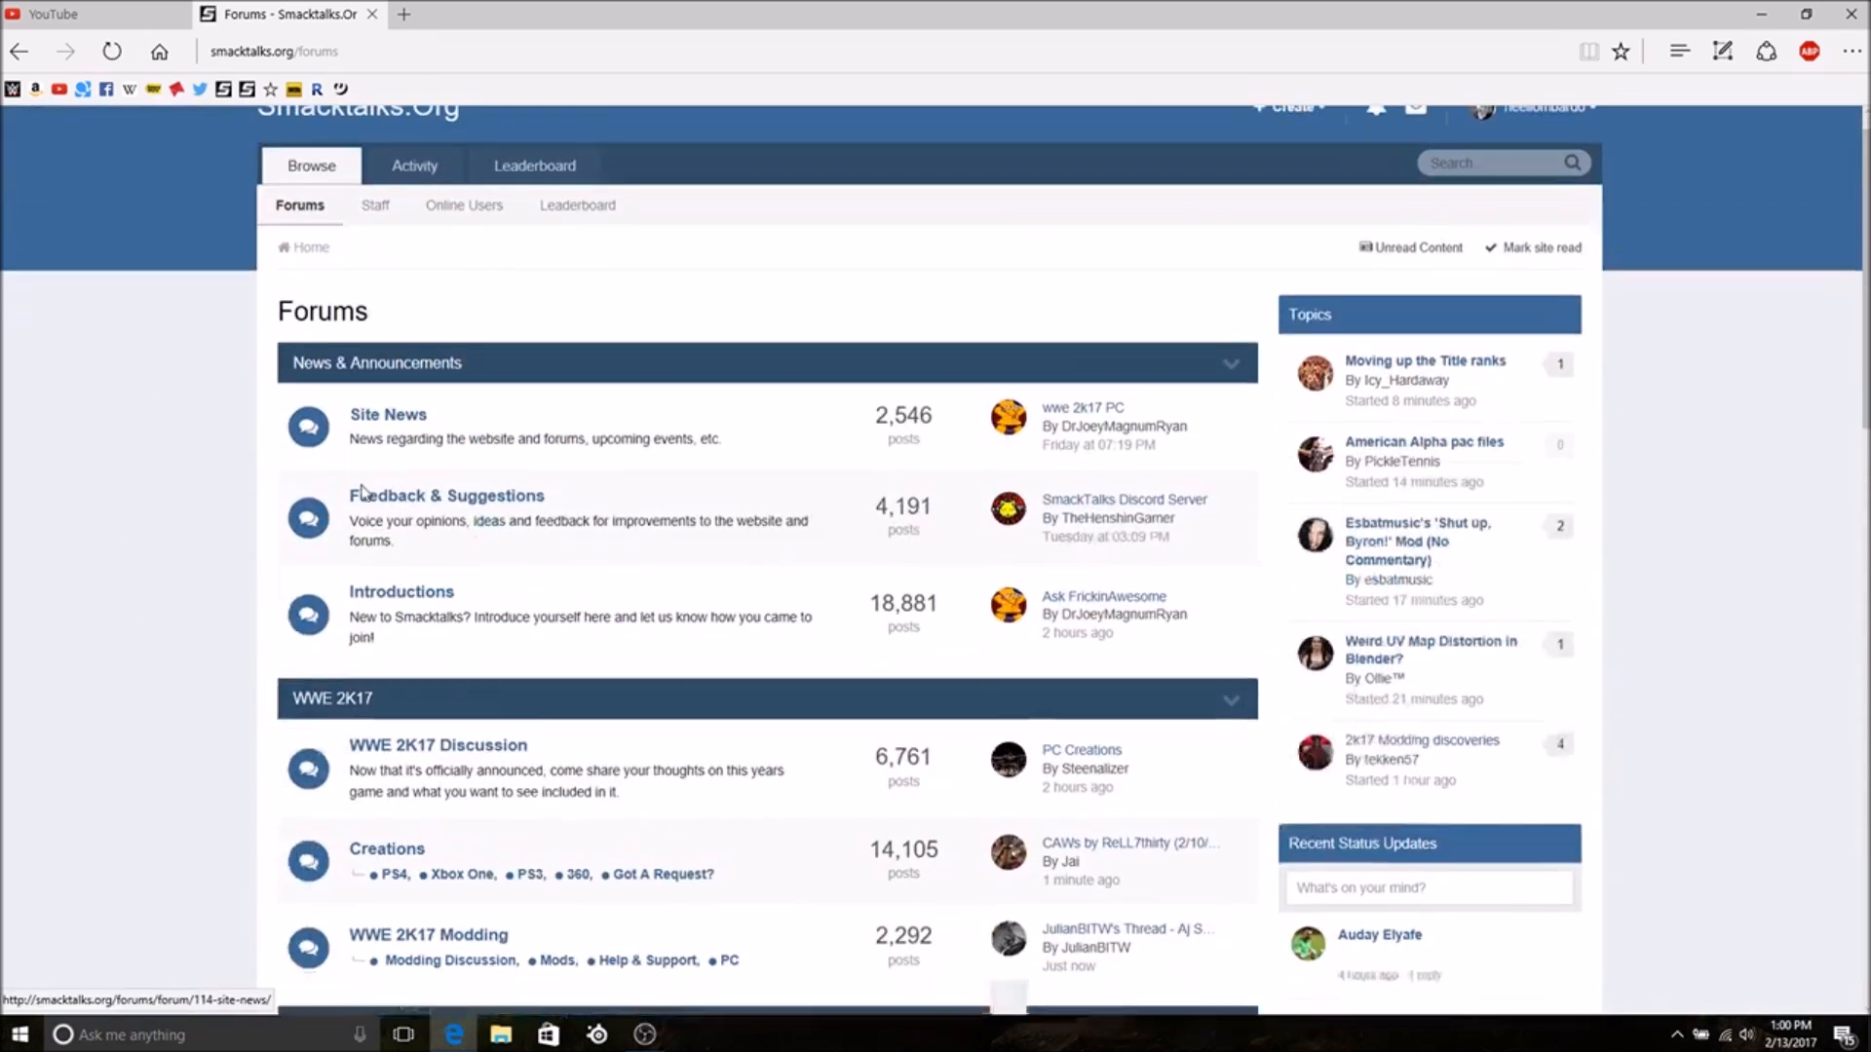
scroll(down, 3)
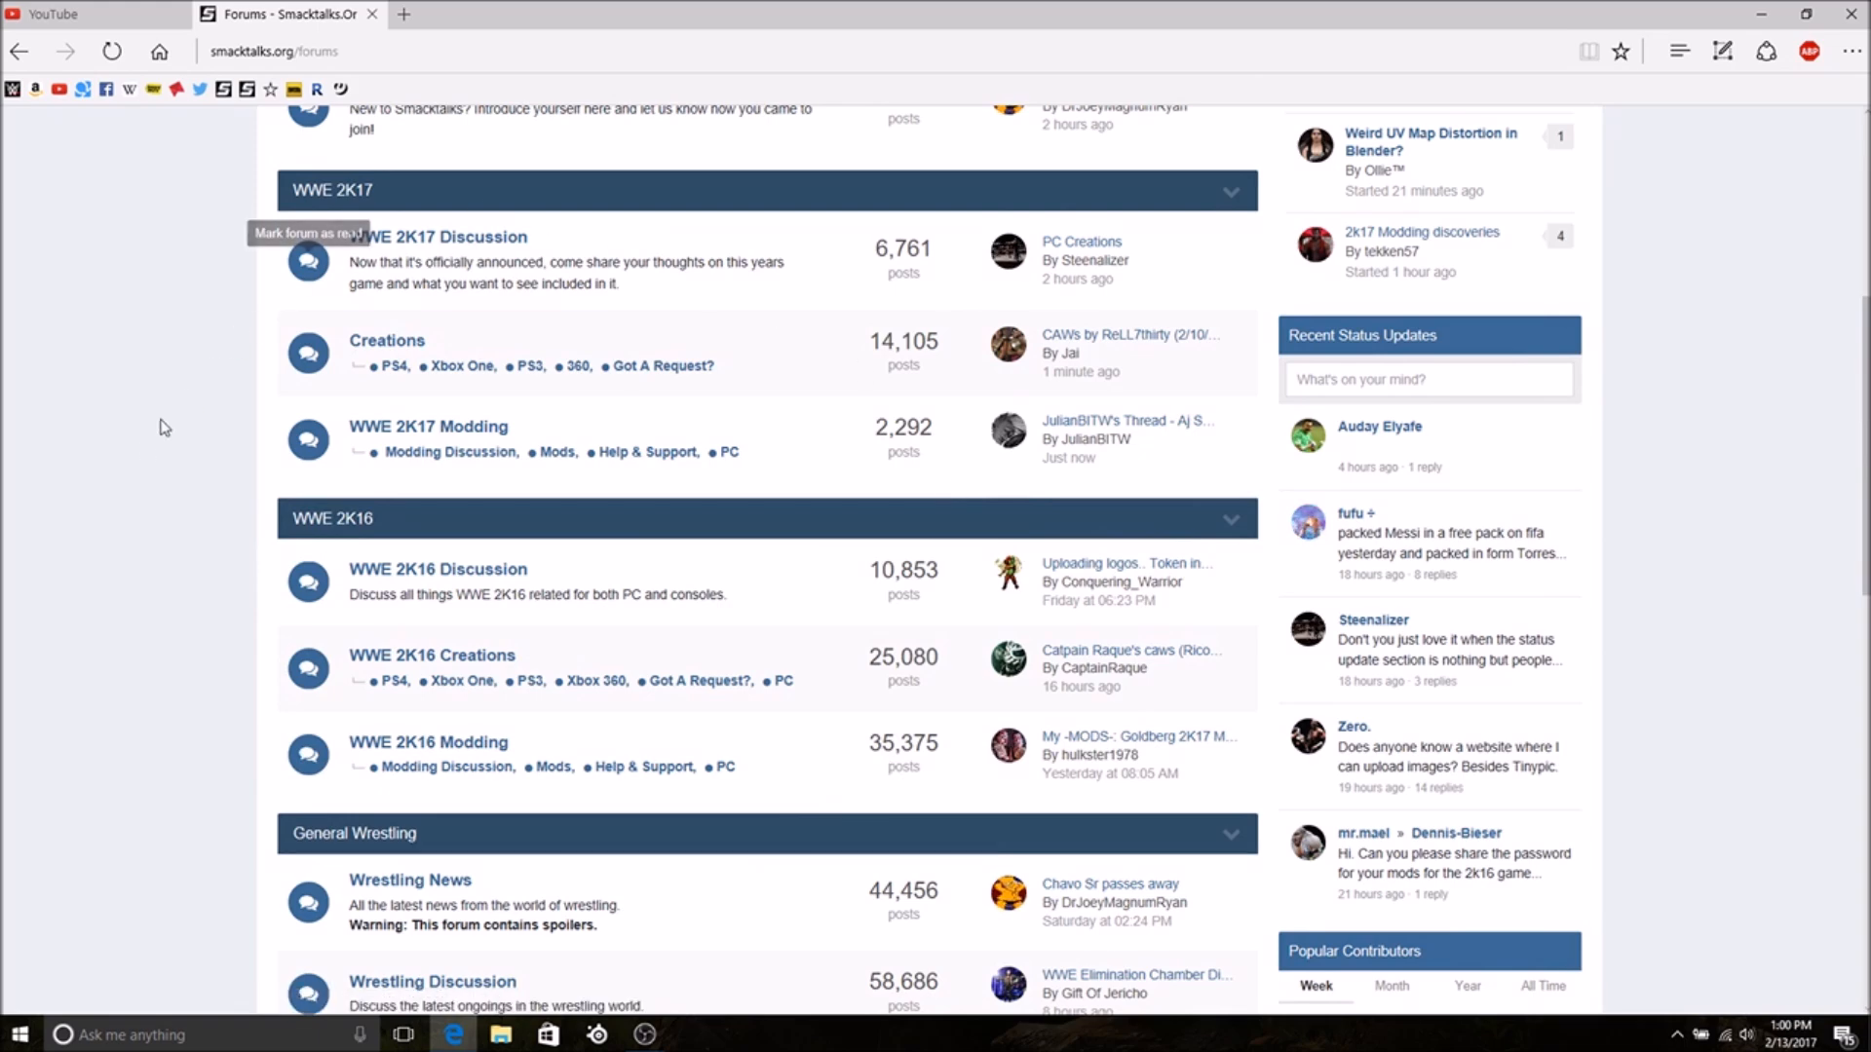
scroll(up, 3)
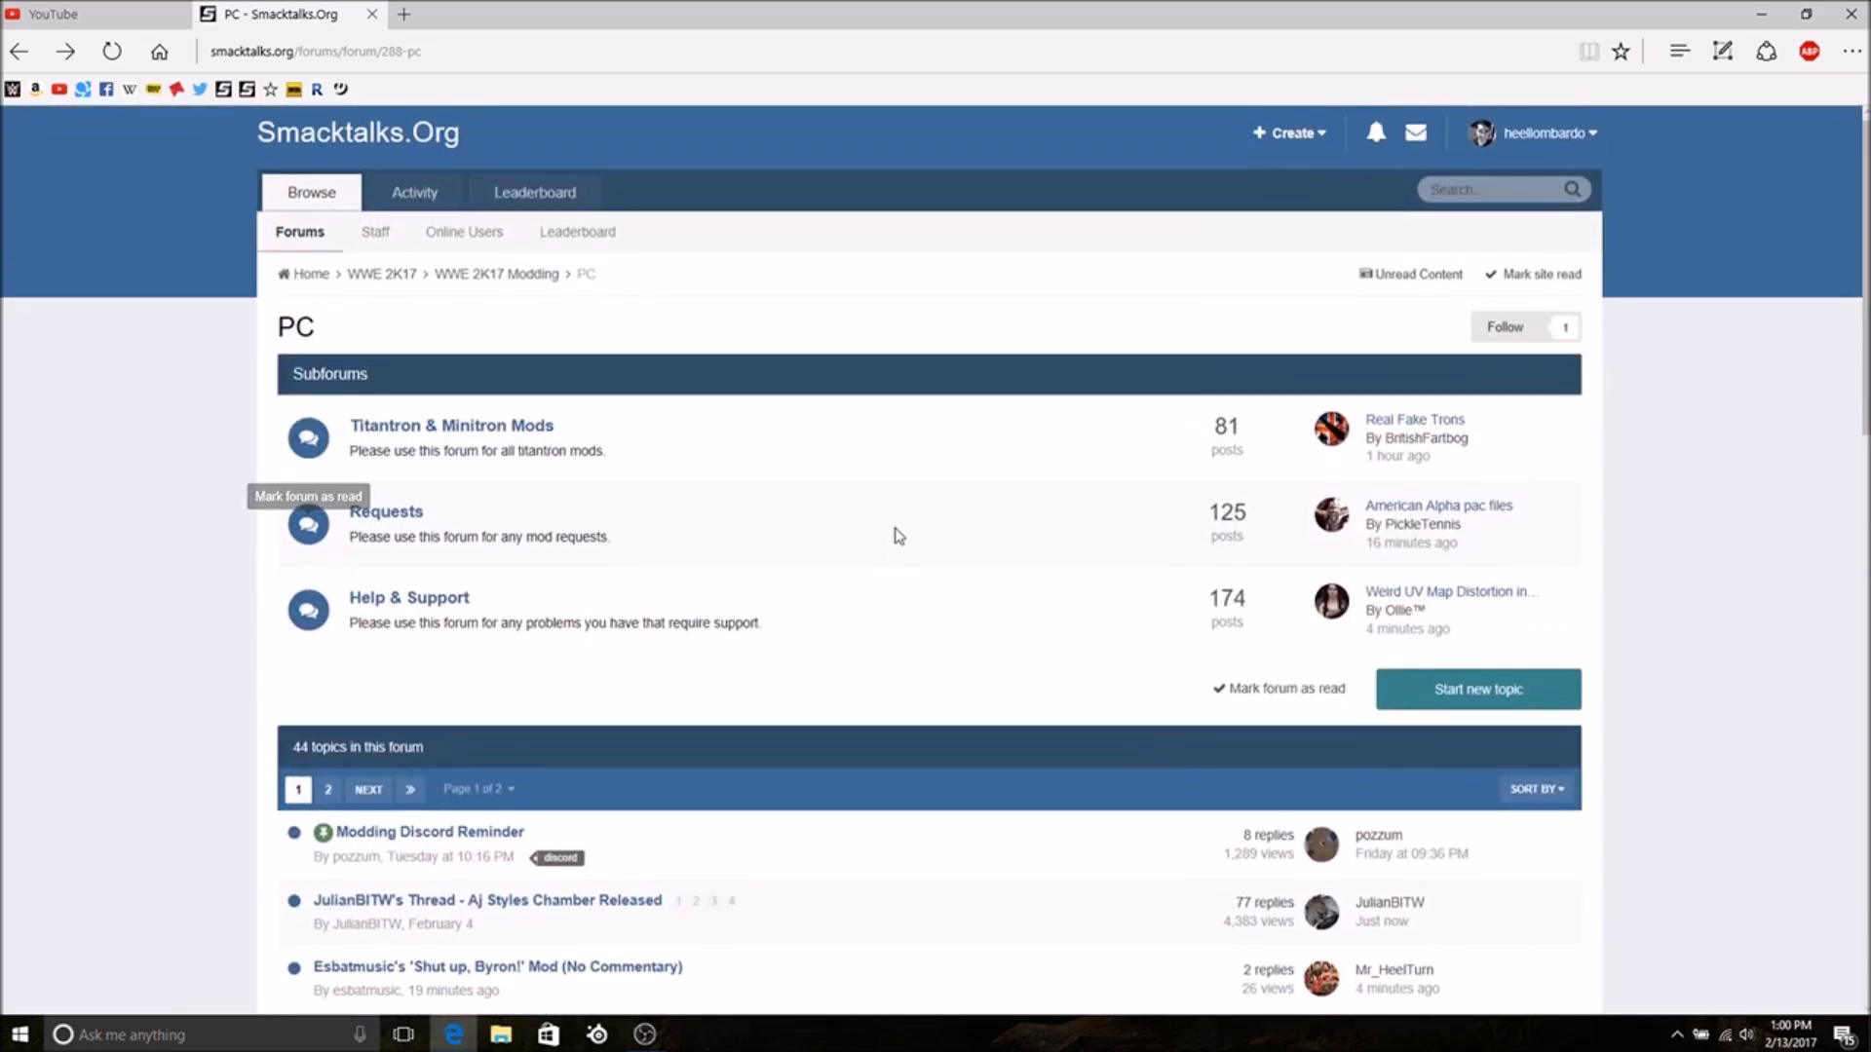
scroll(down, 3)
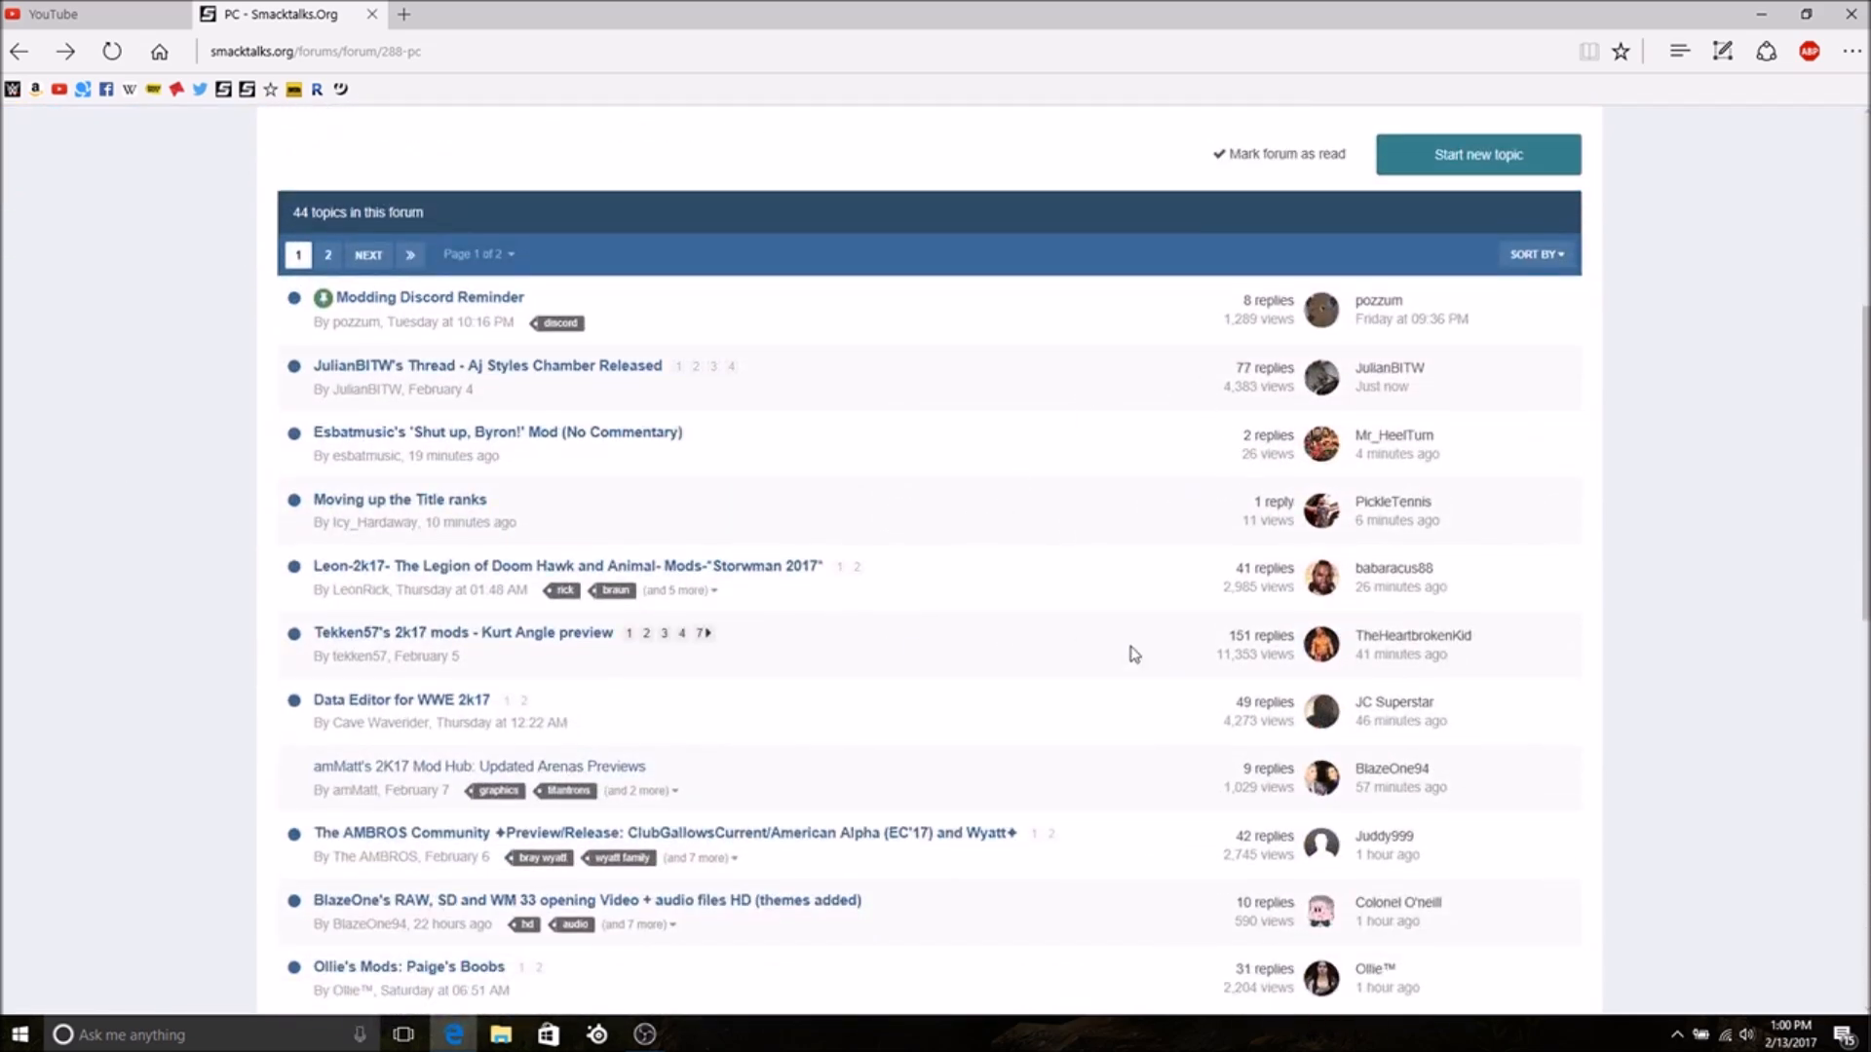
scroll(down, 3)
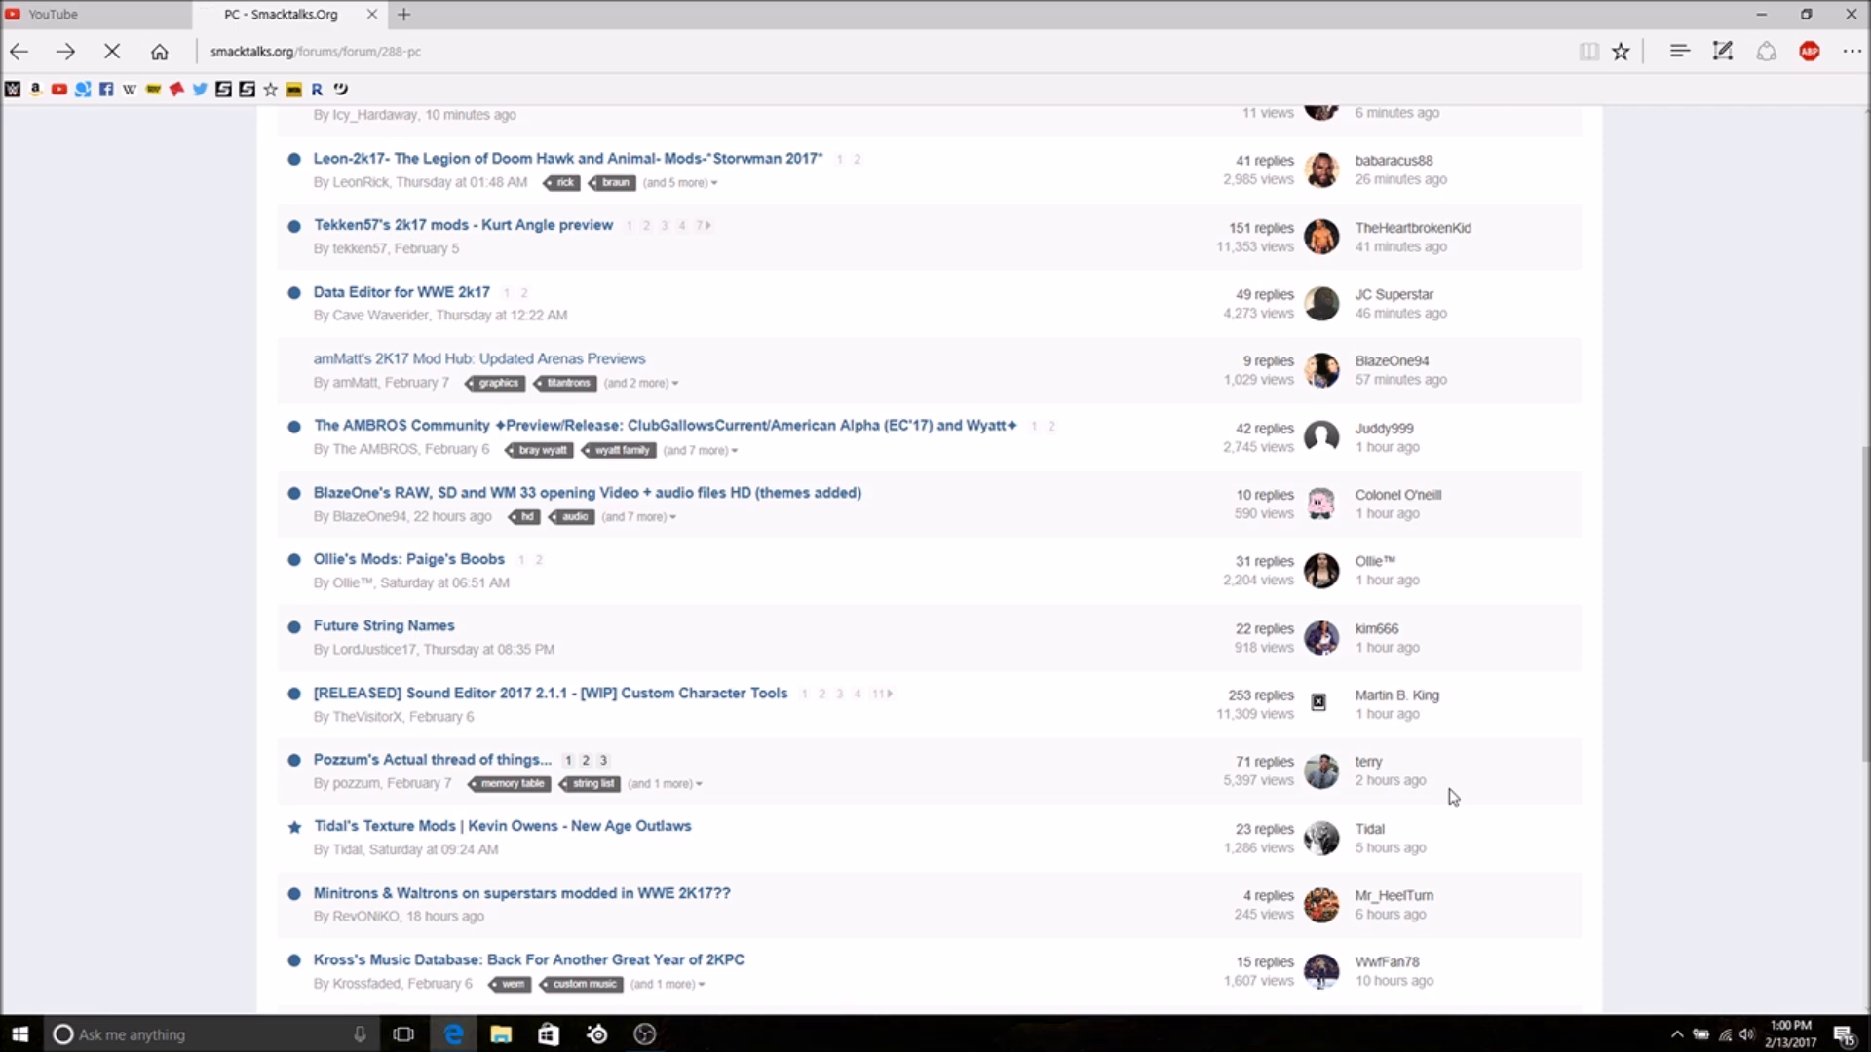
- Open the AMBROS Community mod thread and scroll to the American Alpha (Elimination Chamber 2017) post with its DOWNLOAD HERE link
click(662, 425)
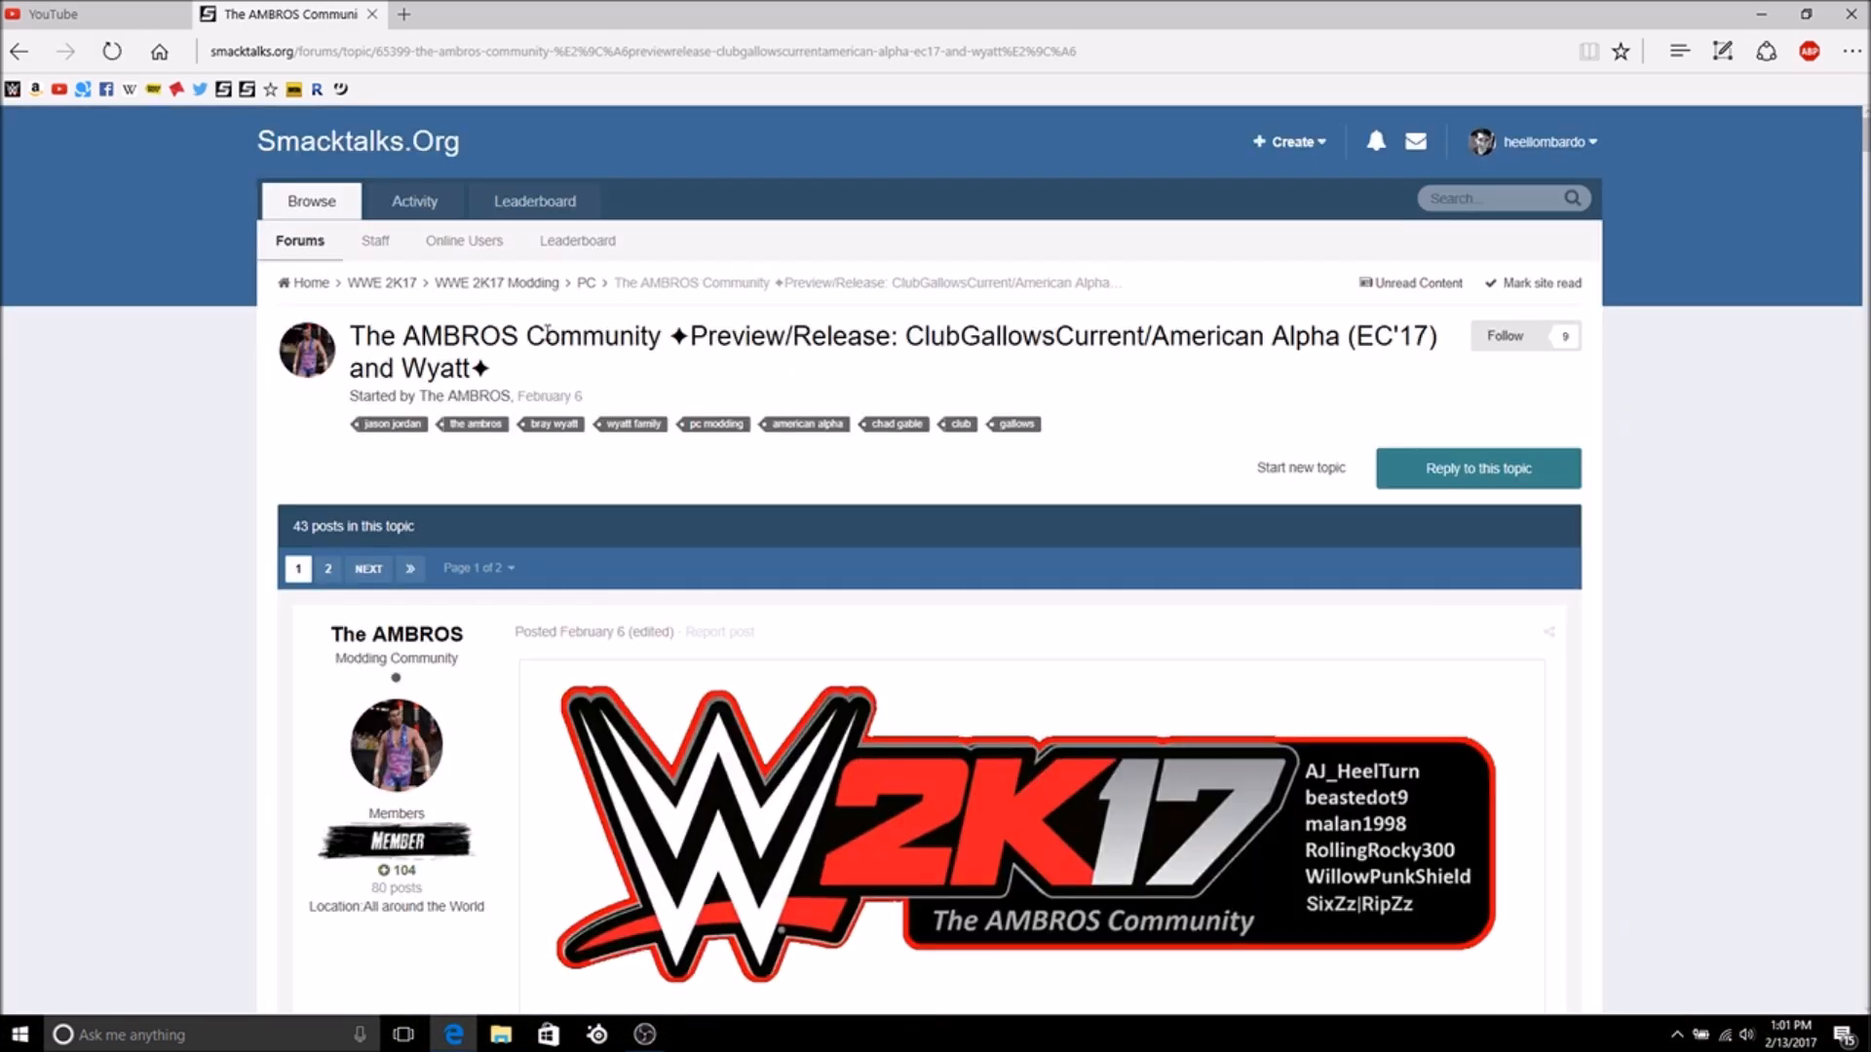
scroll(down, 3)
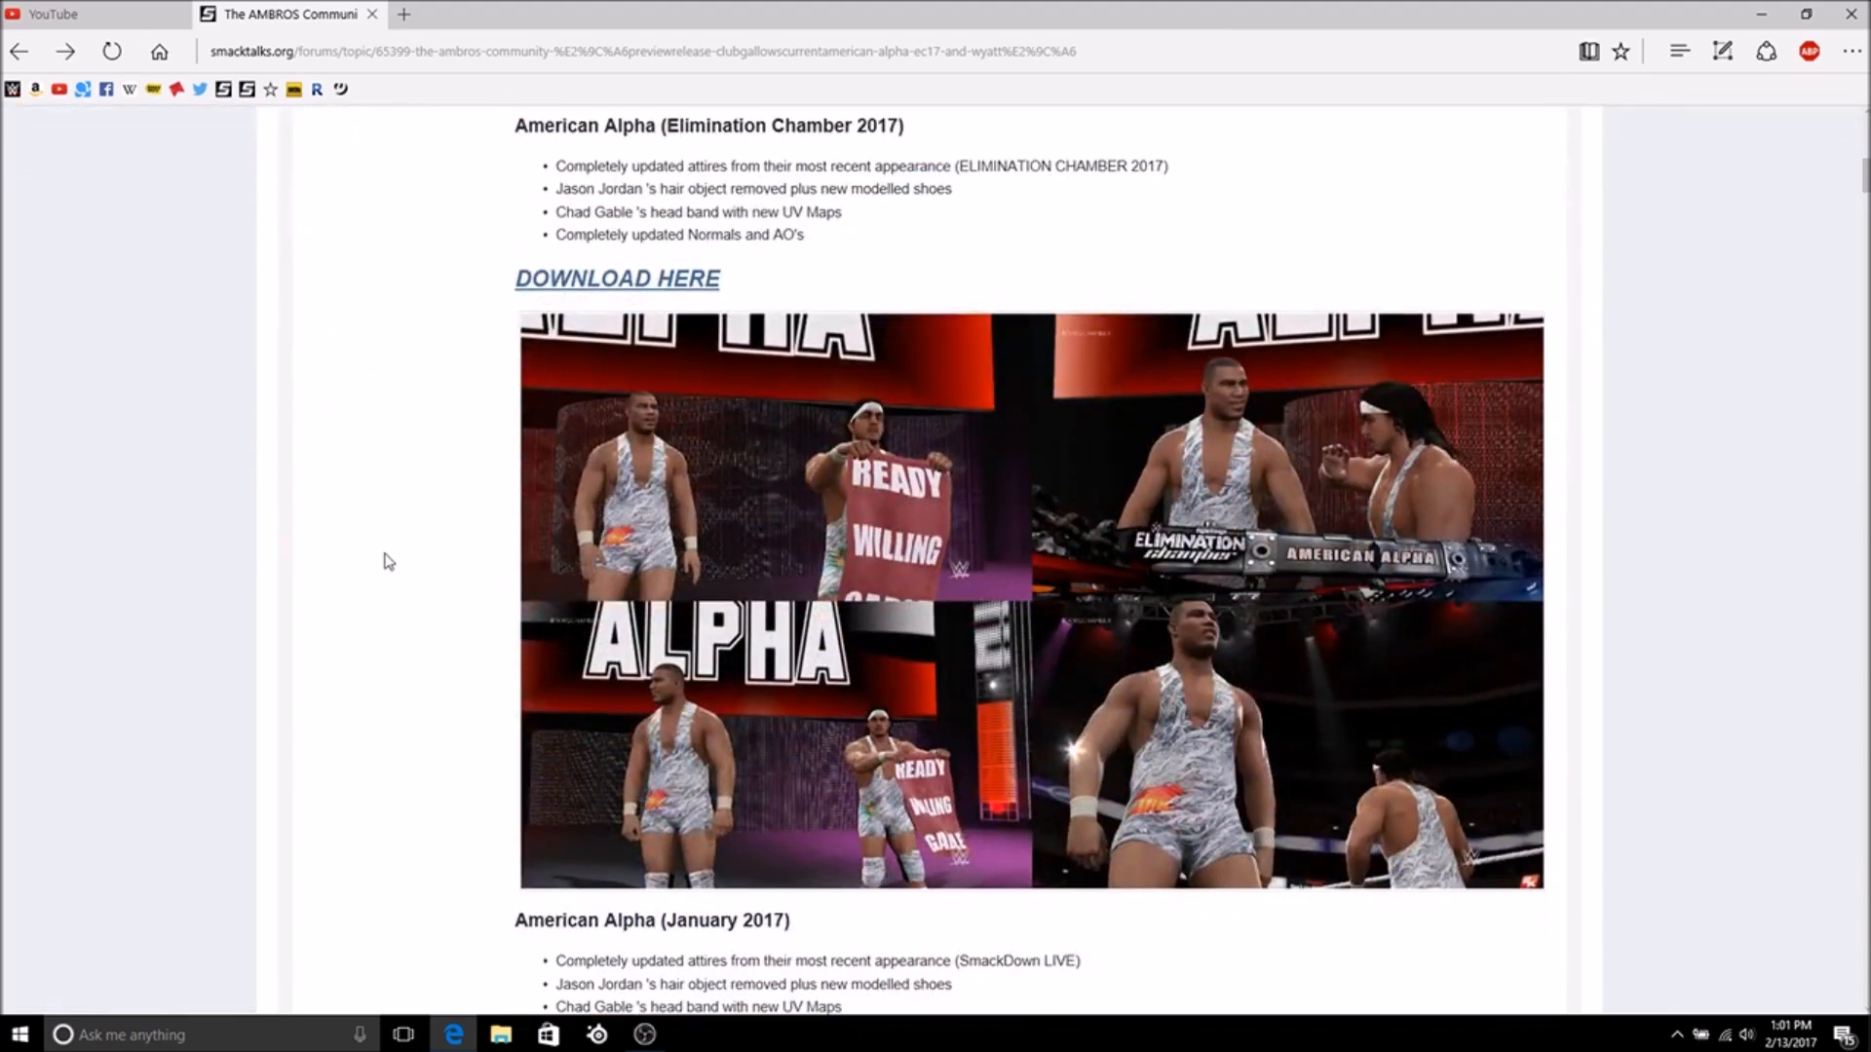
mouse_move(320, 524)
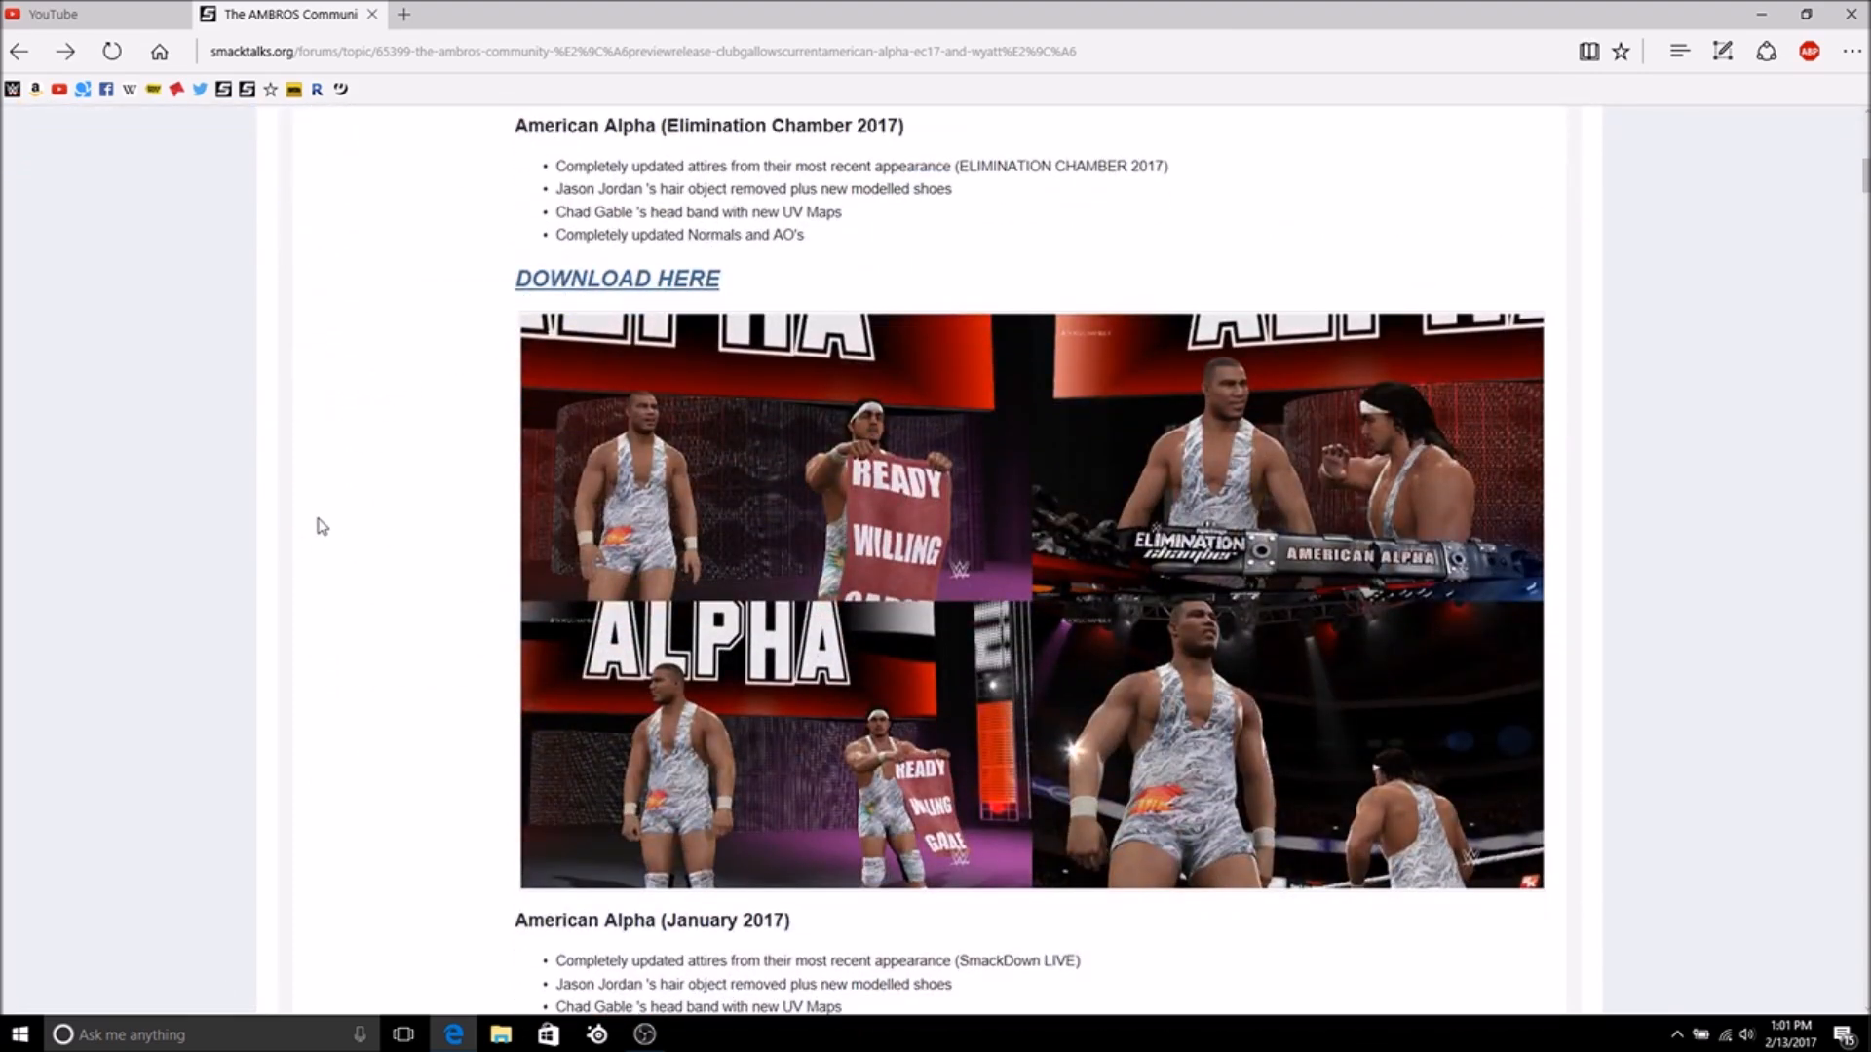
mouse_move(746, 678)
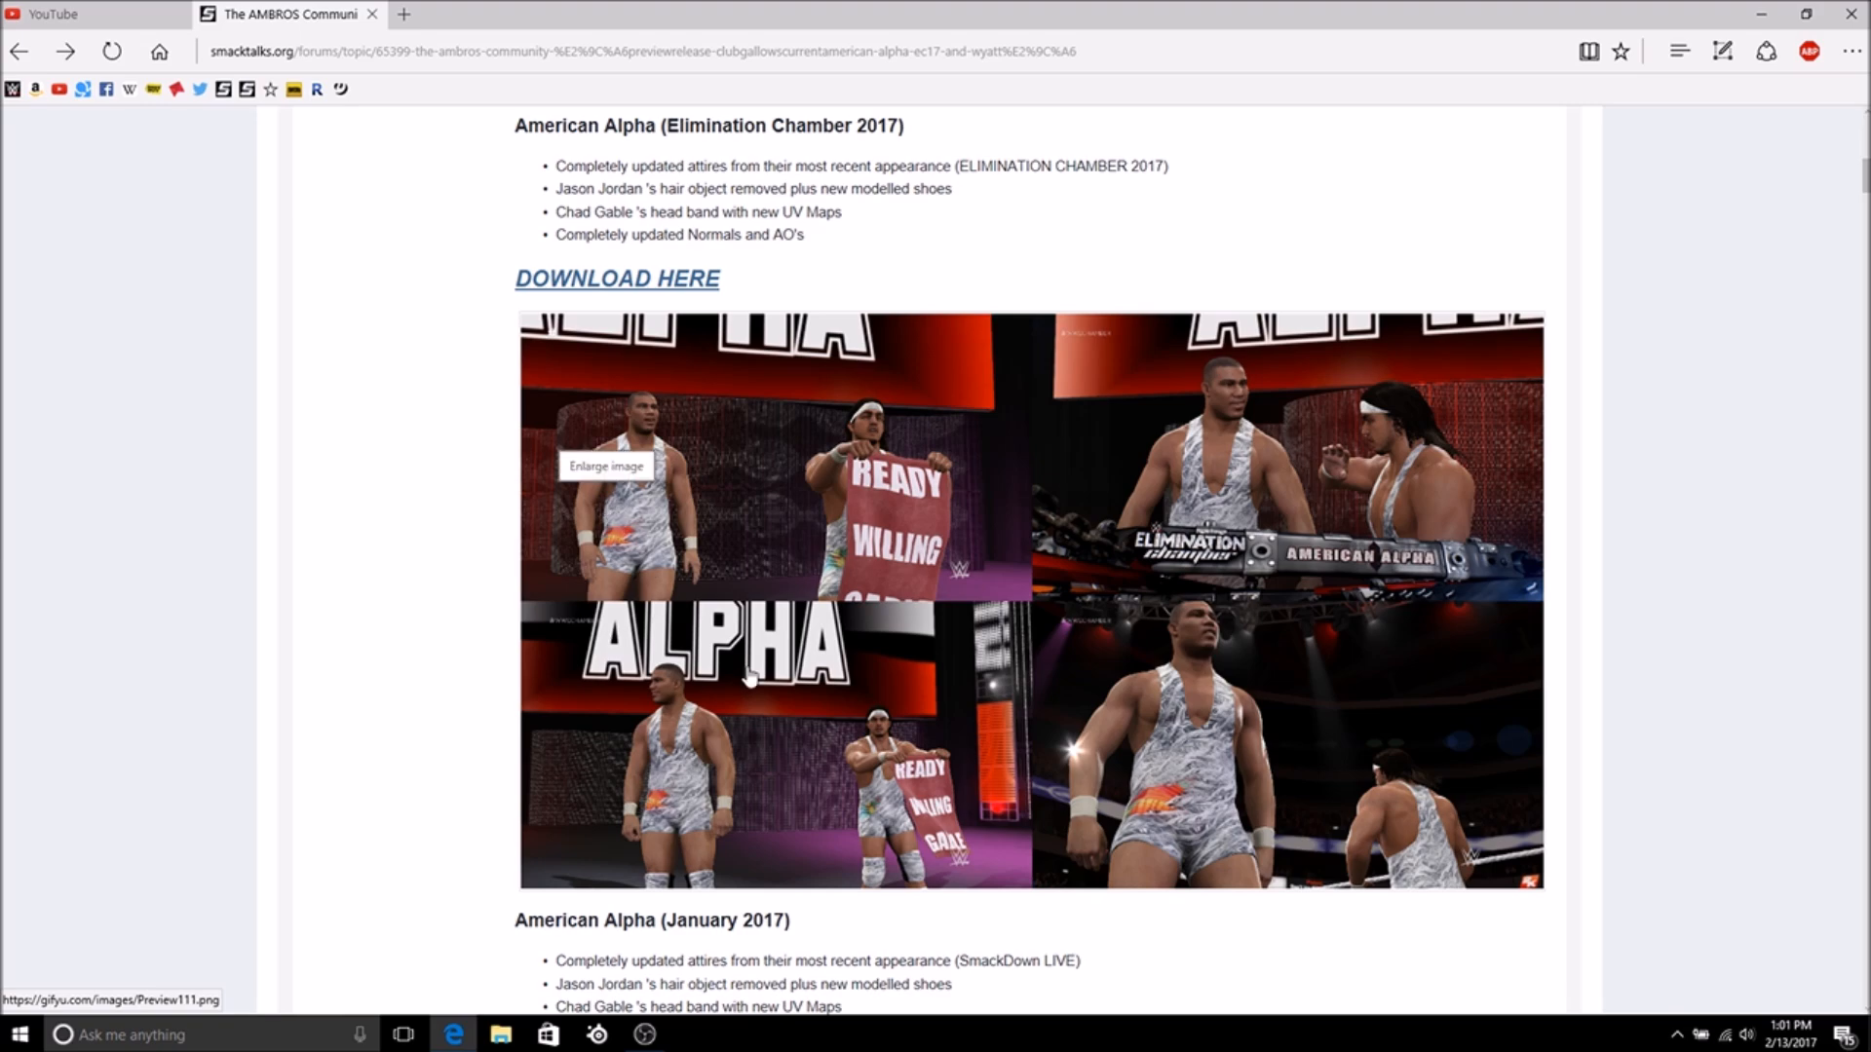
mouse_move(1123, 932)
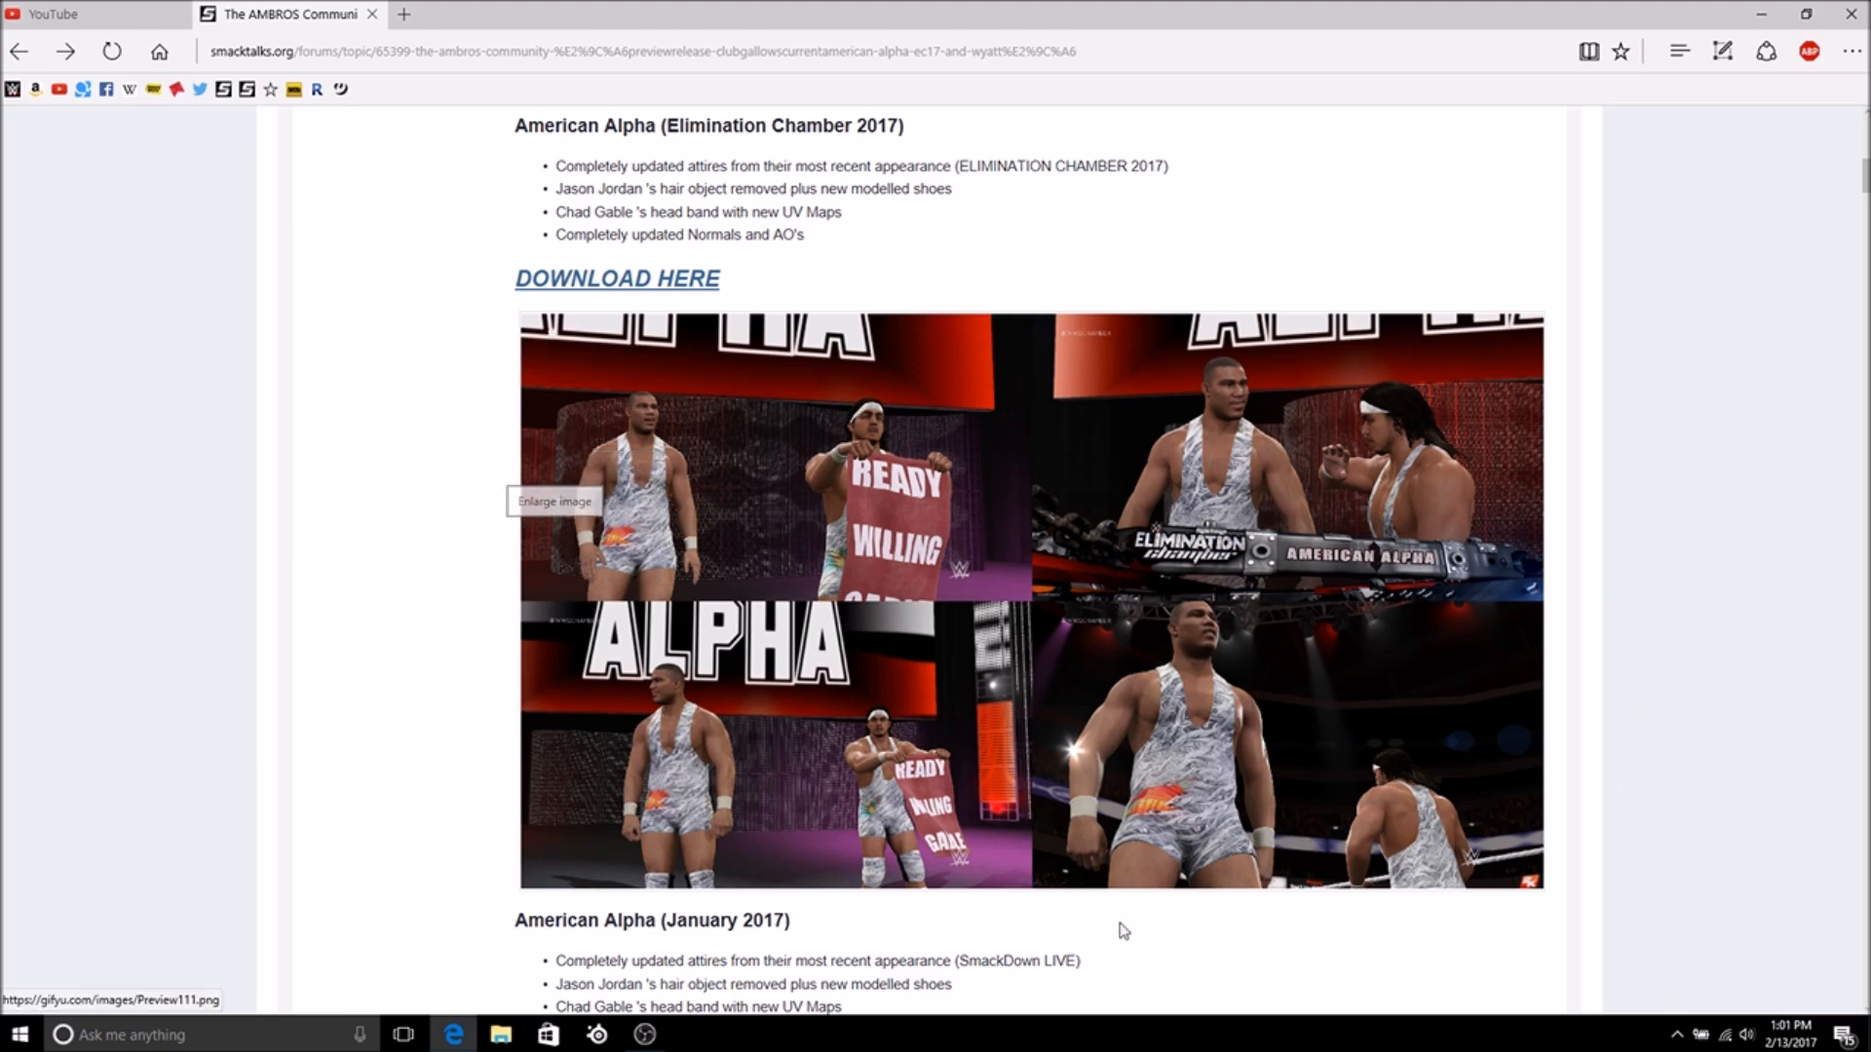
scroll(down, 3)
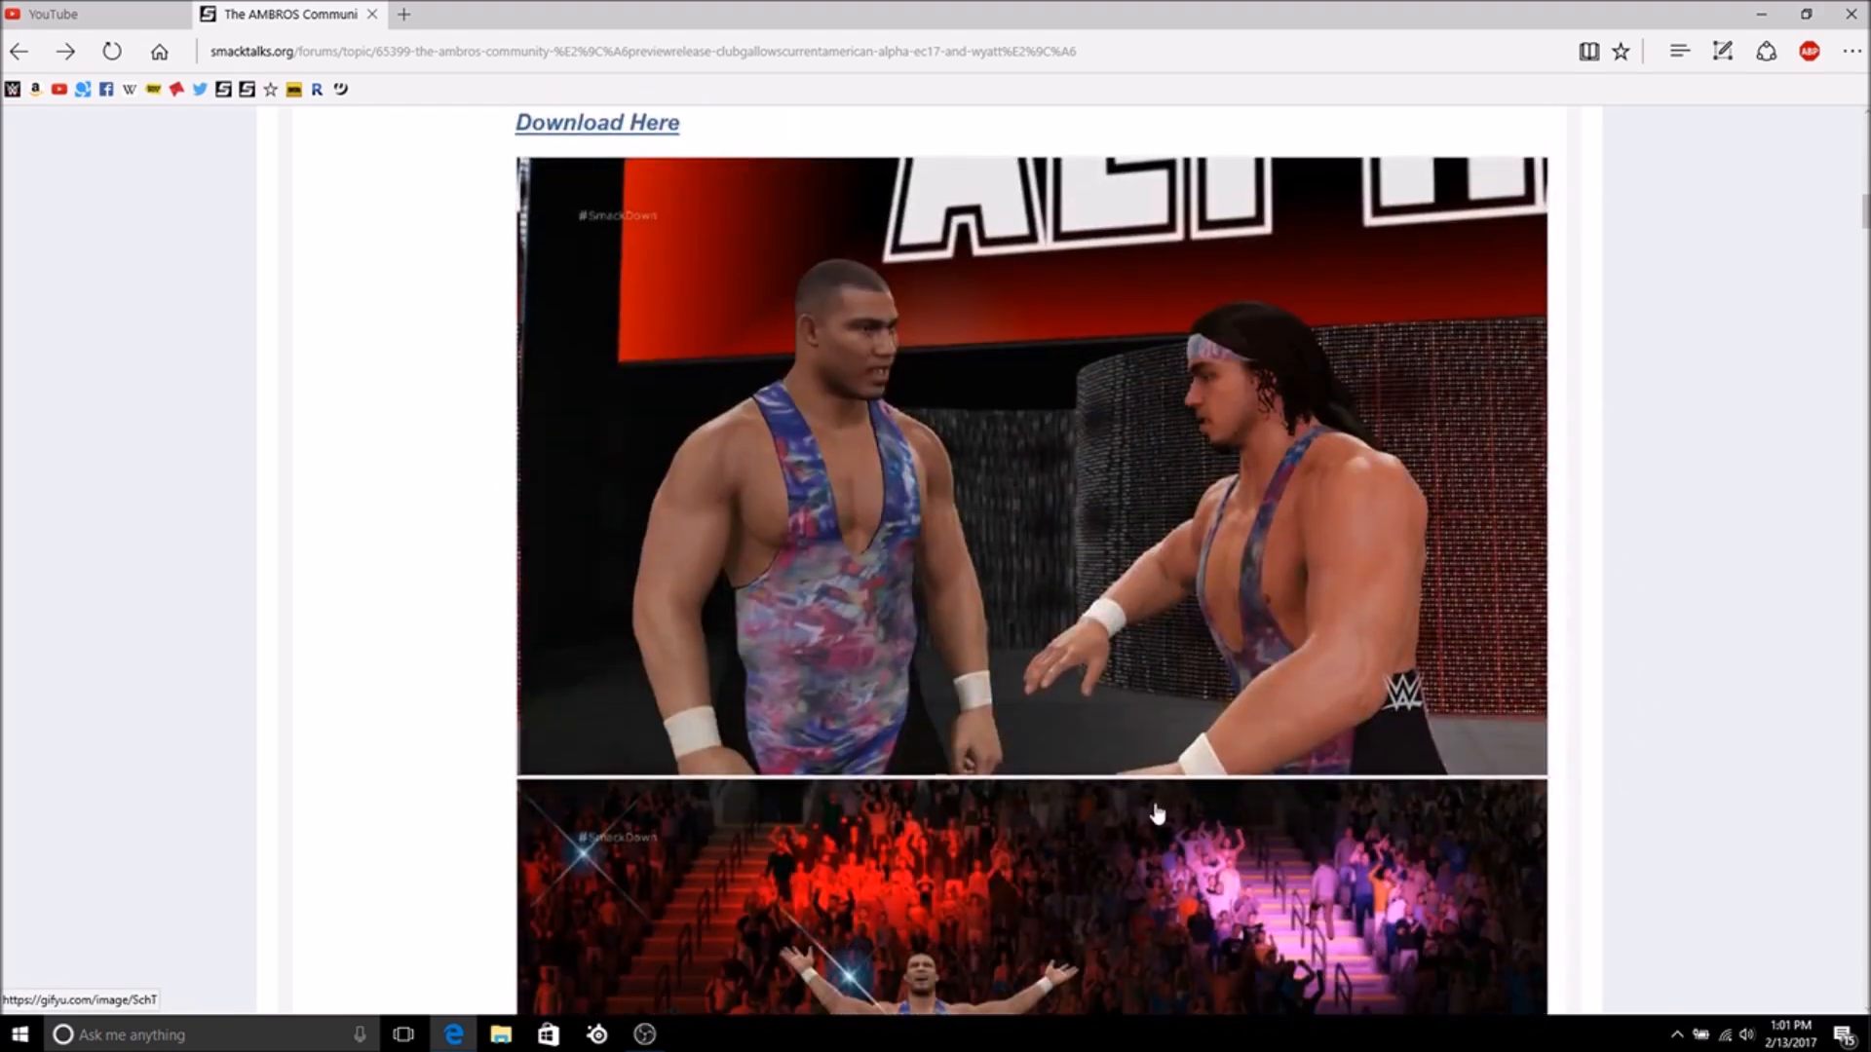
scroll(down, 3)
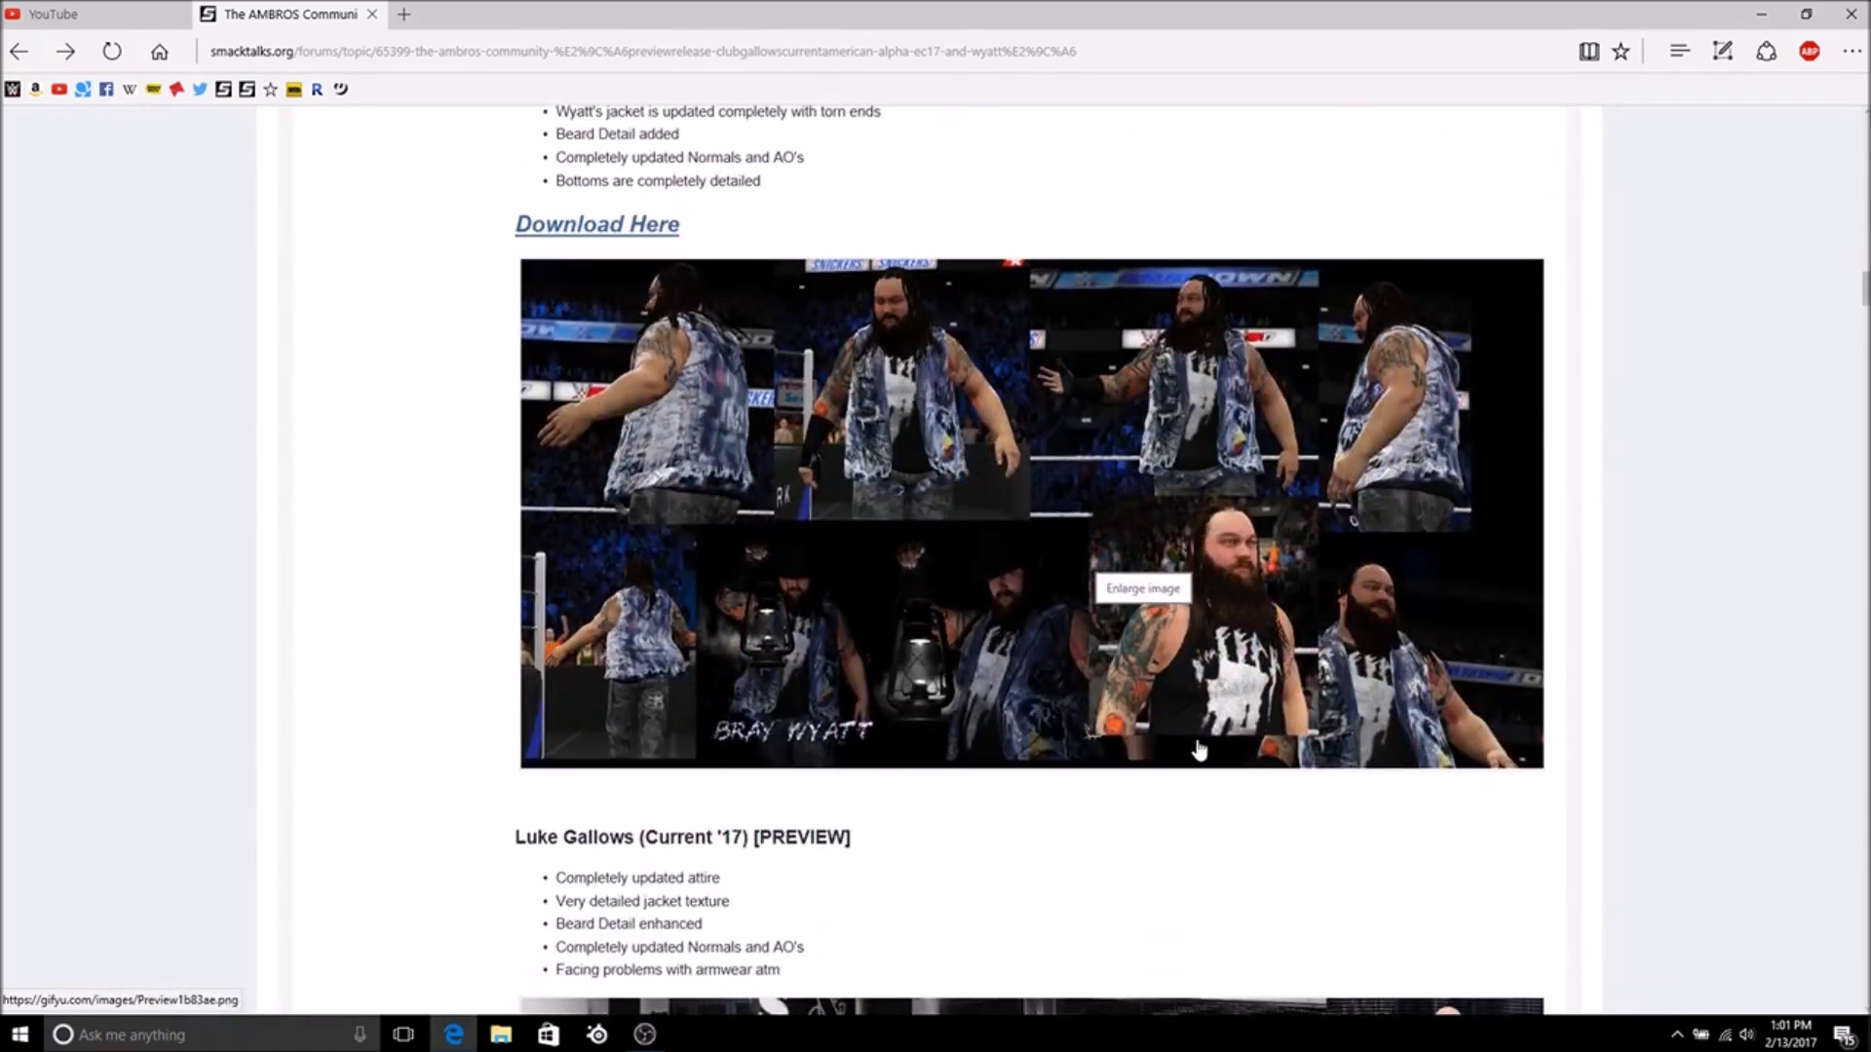
scroll(down, 3)
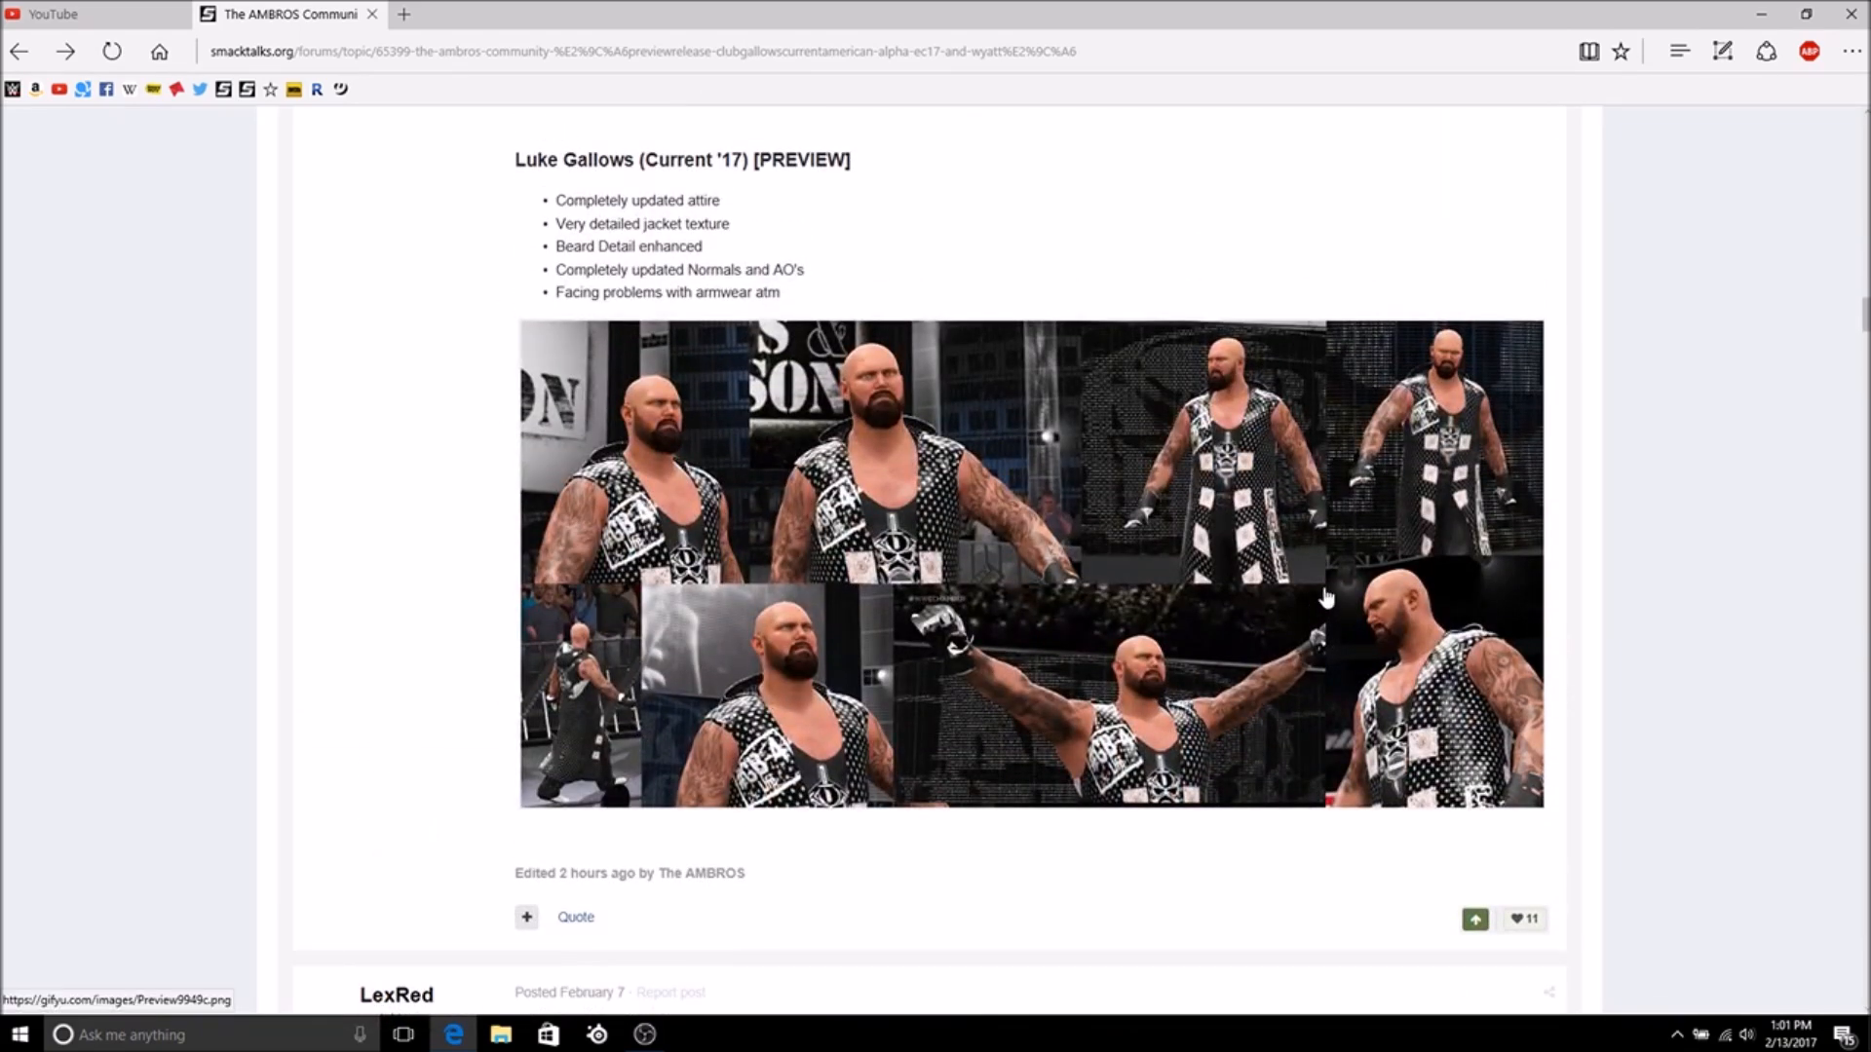
drag(555, 222, 780, 293)
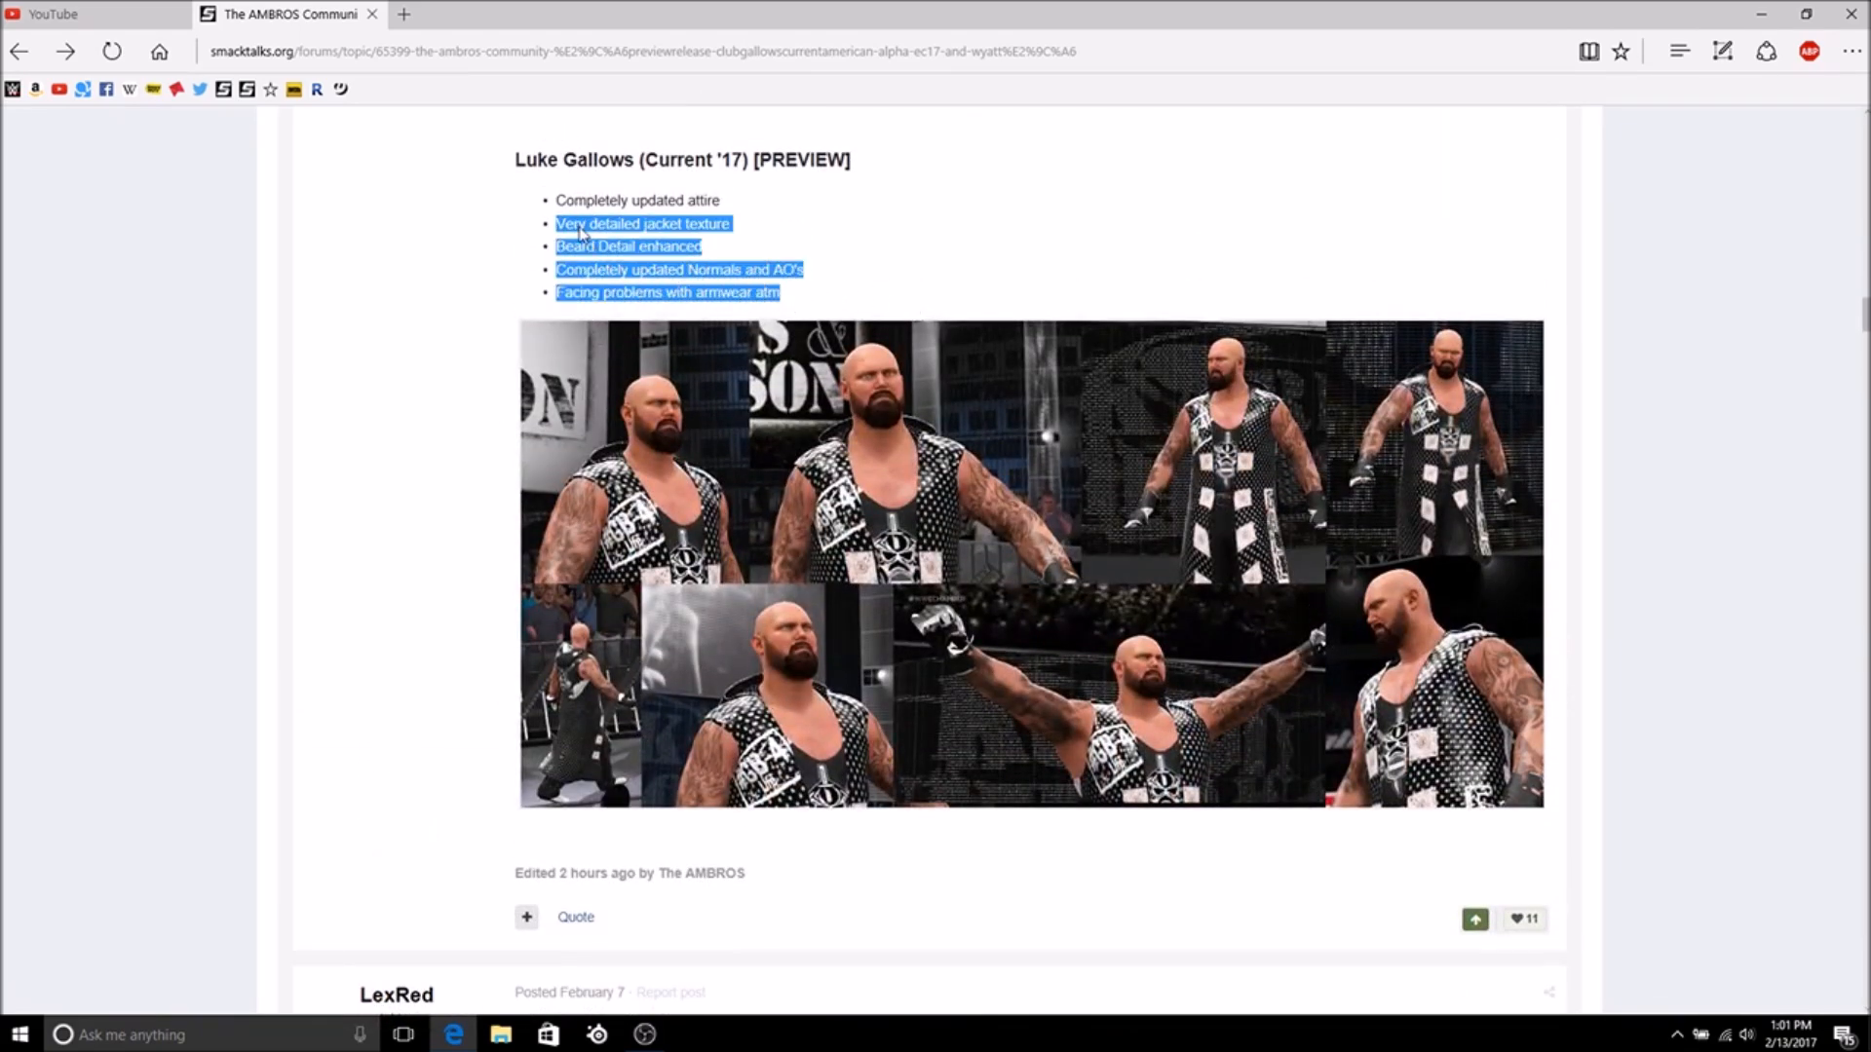
scroll(down, 3)
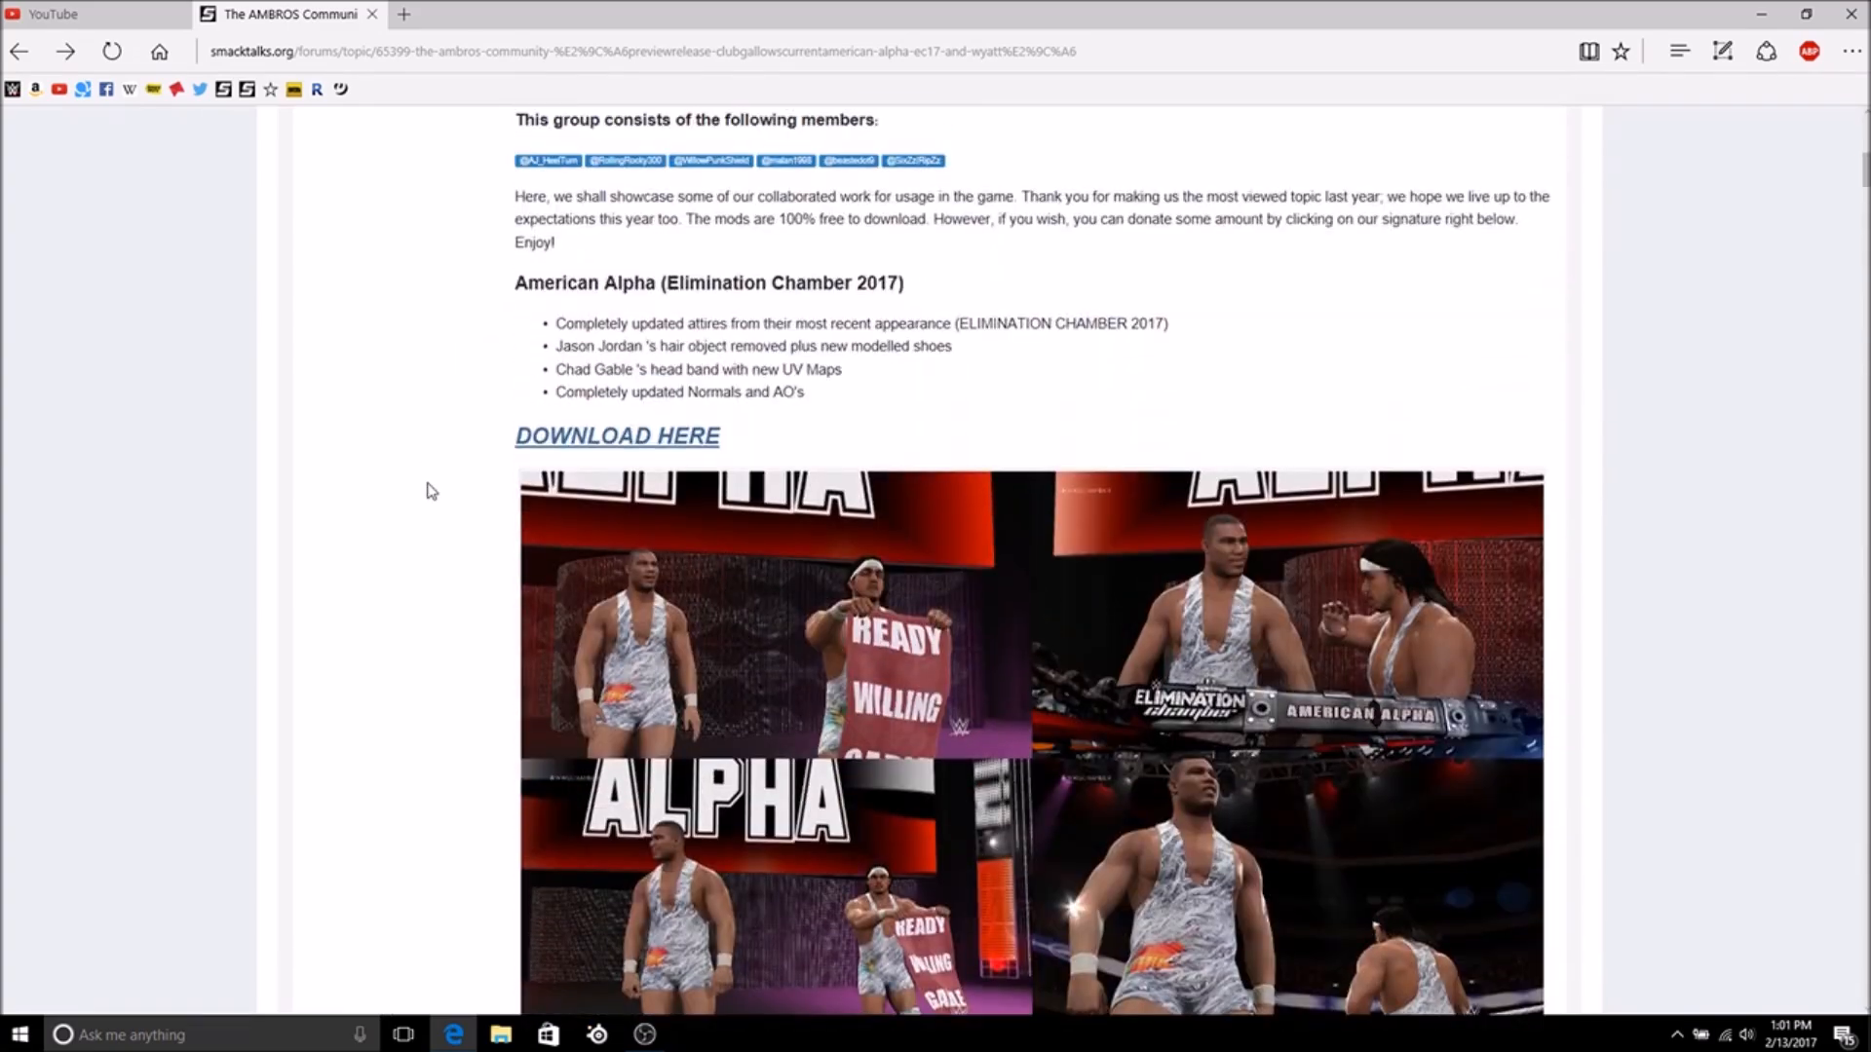
scroll(down, 3)
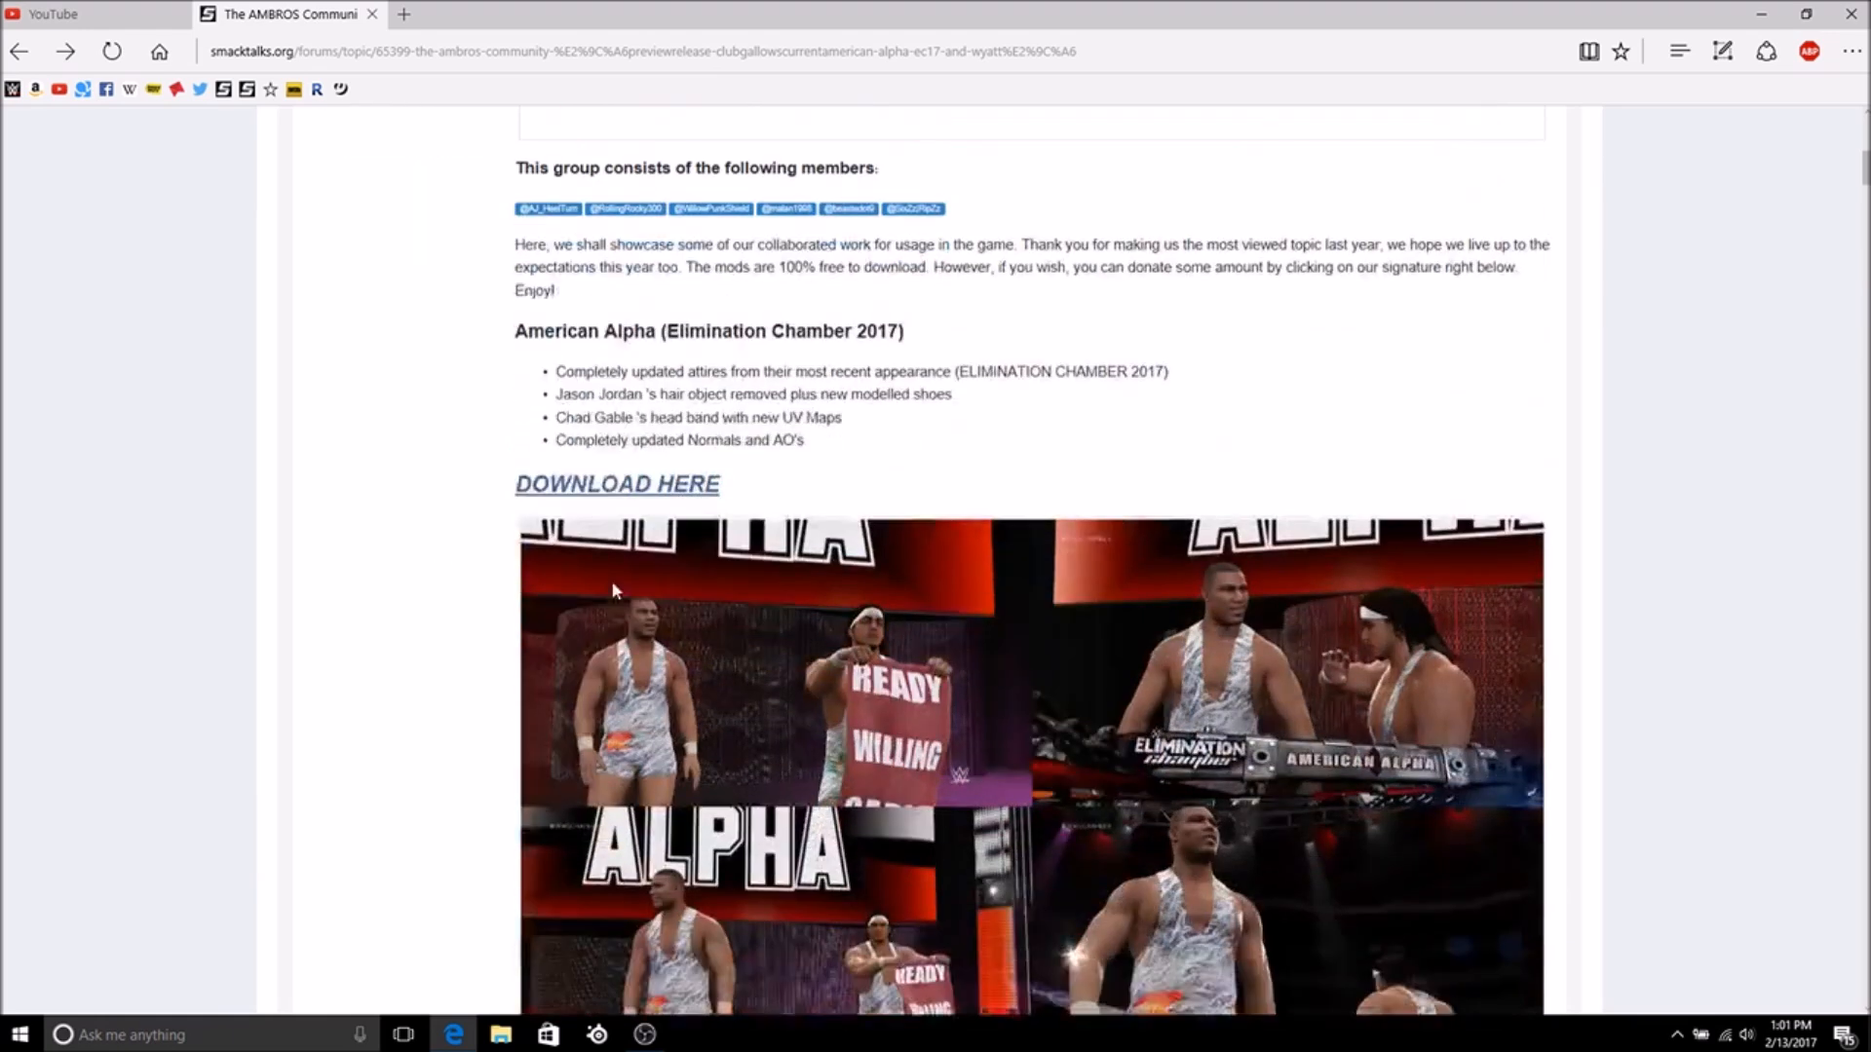
scroll(down, 3)
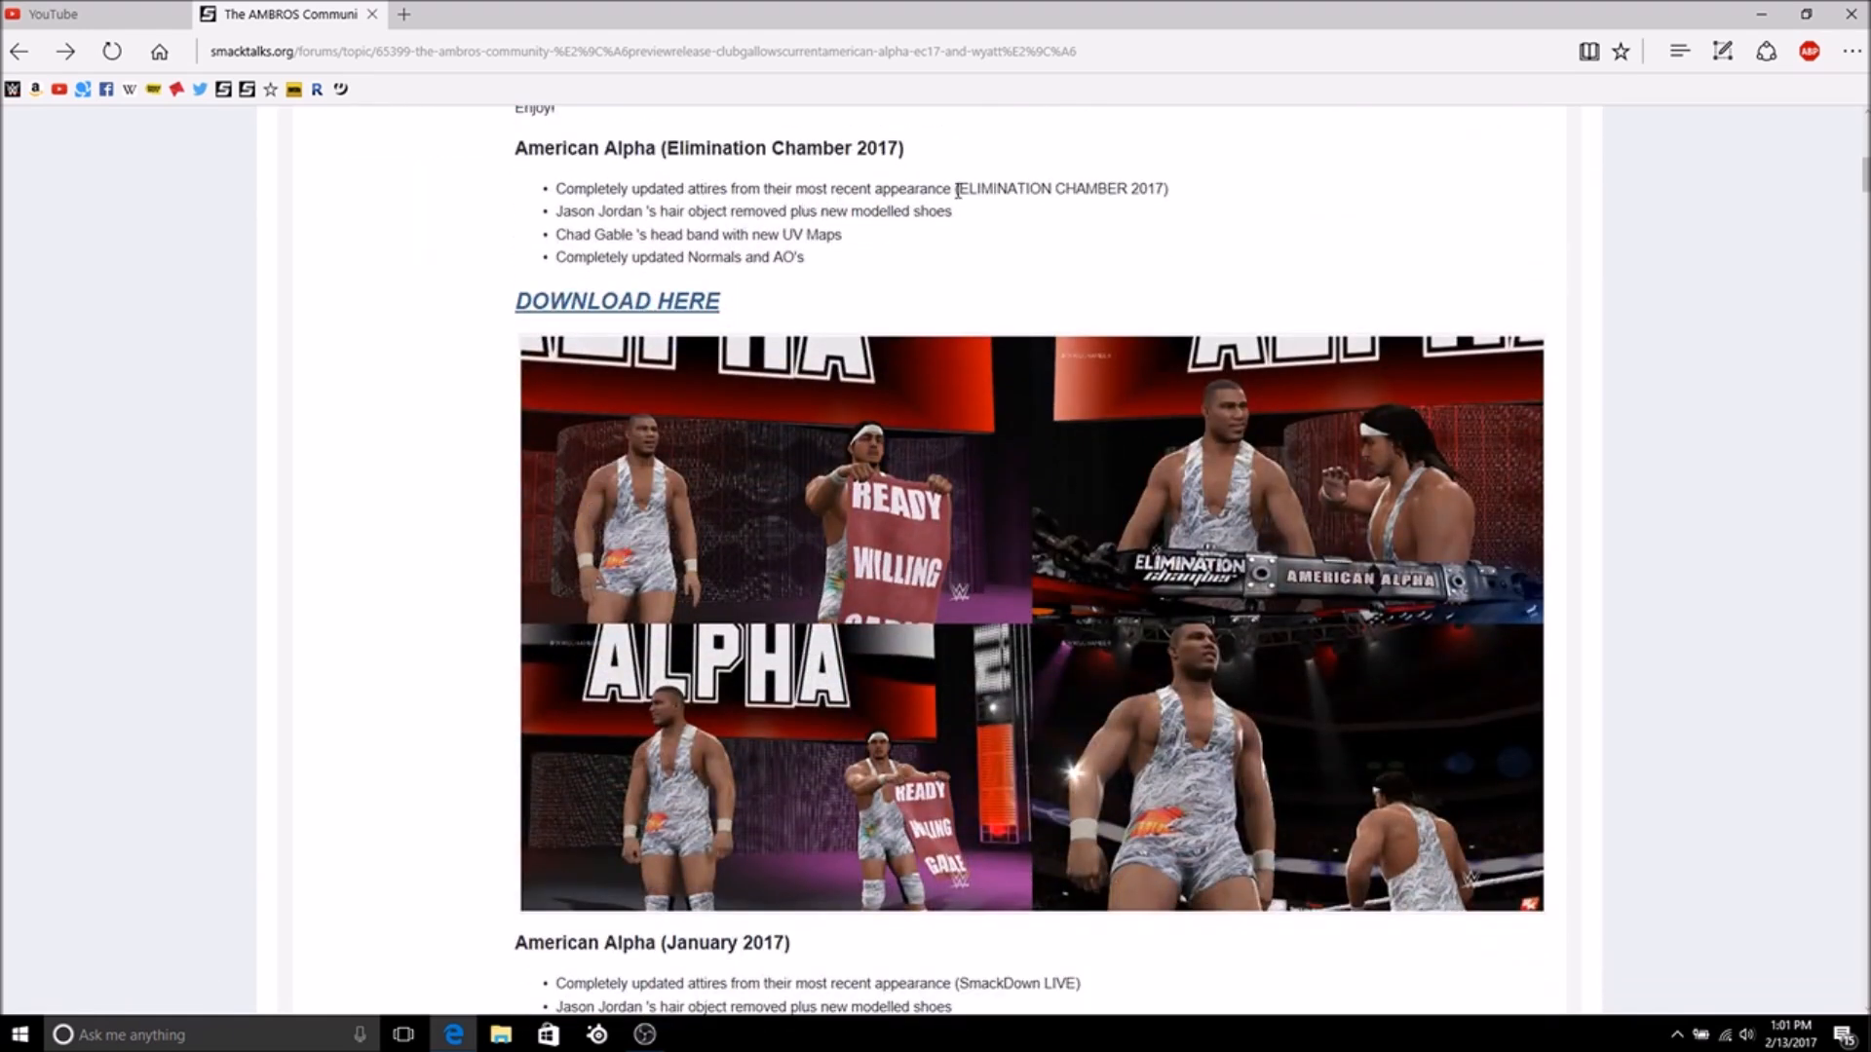
mouse_move(483, 219)
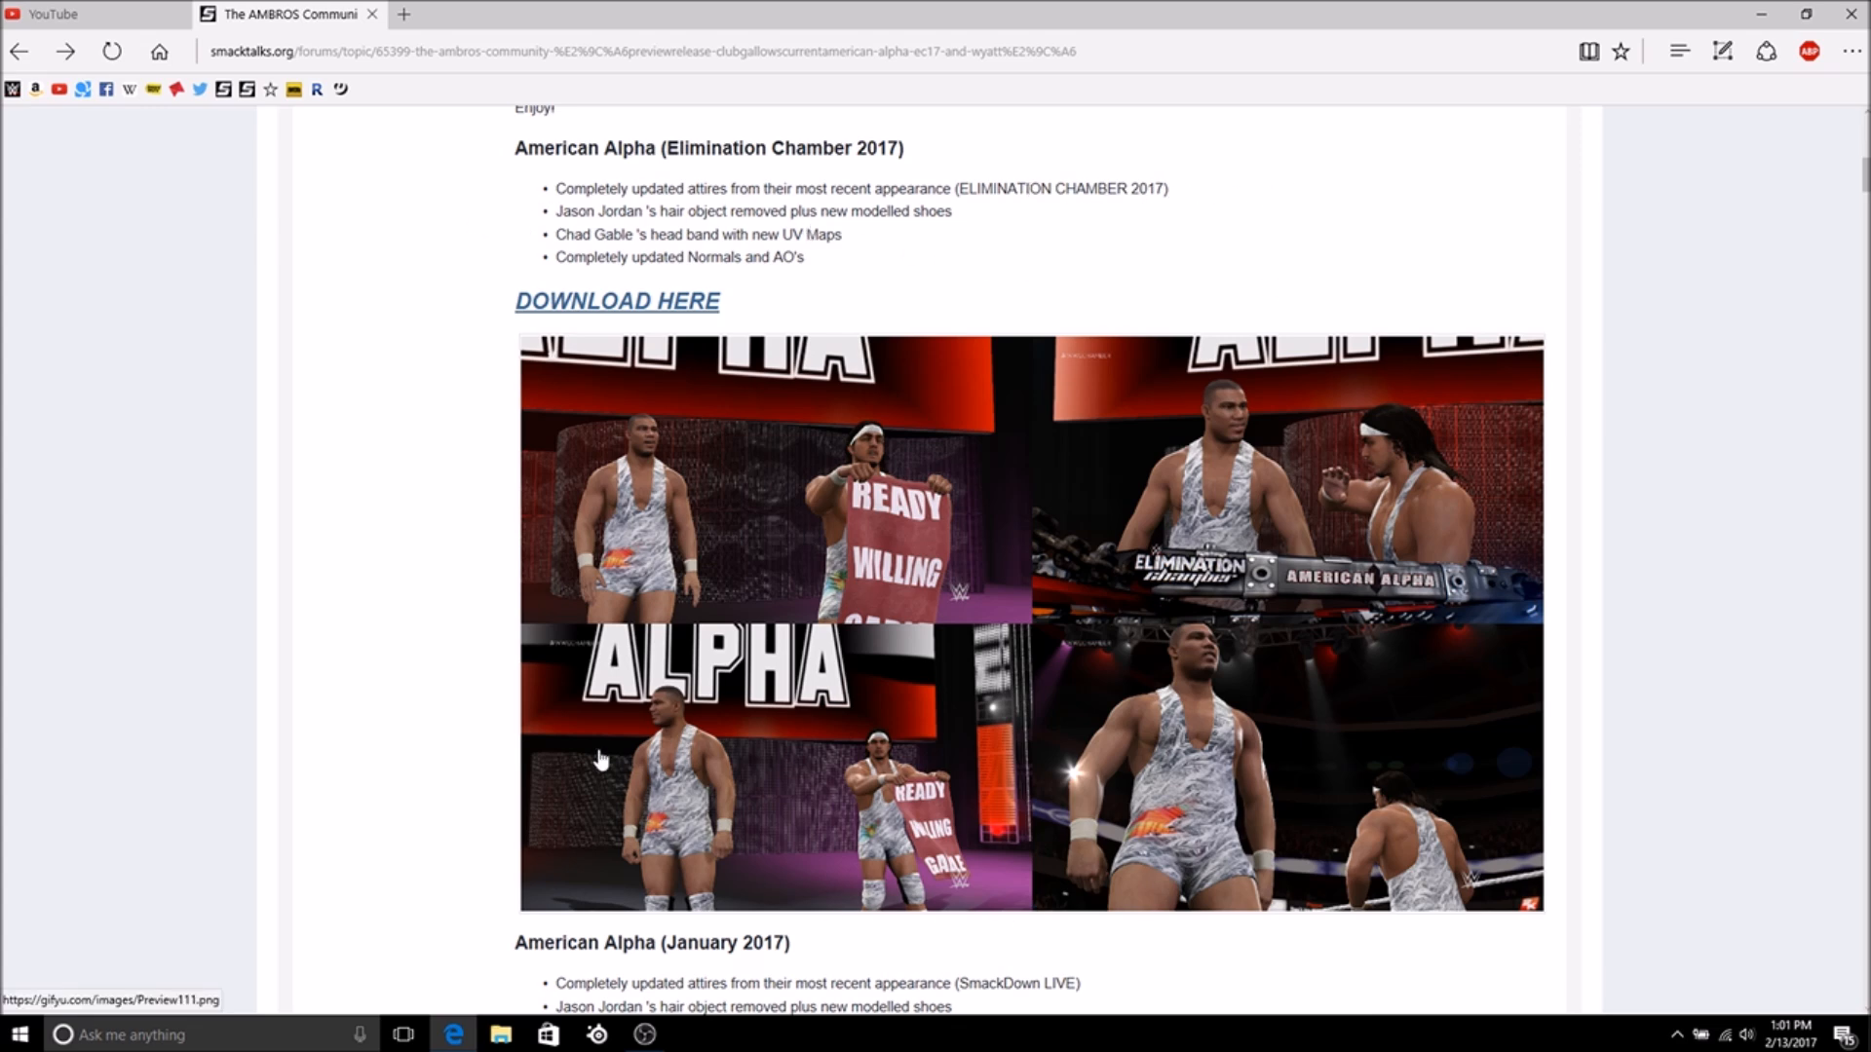
mouse_move(842, 497)
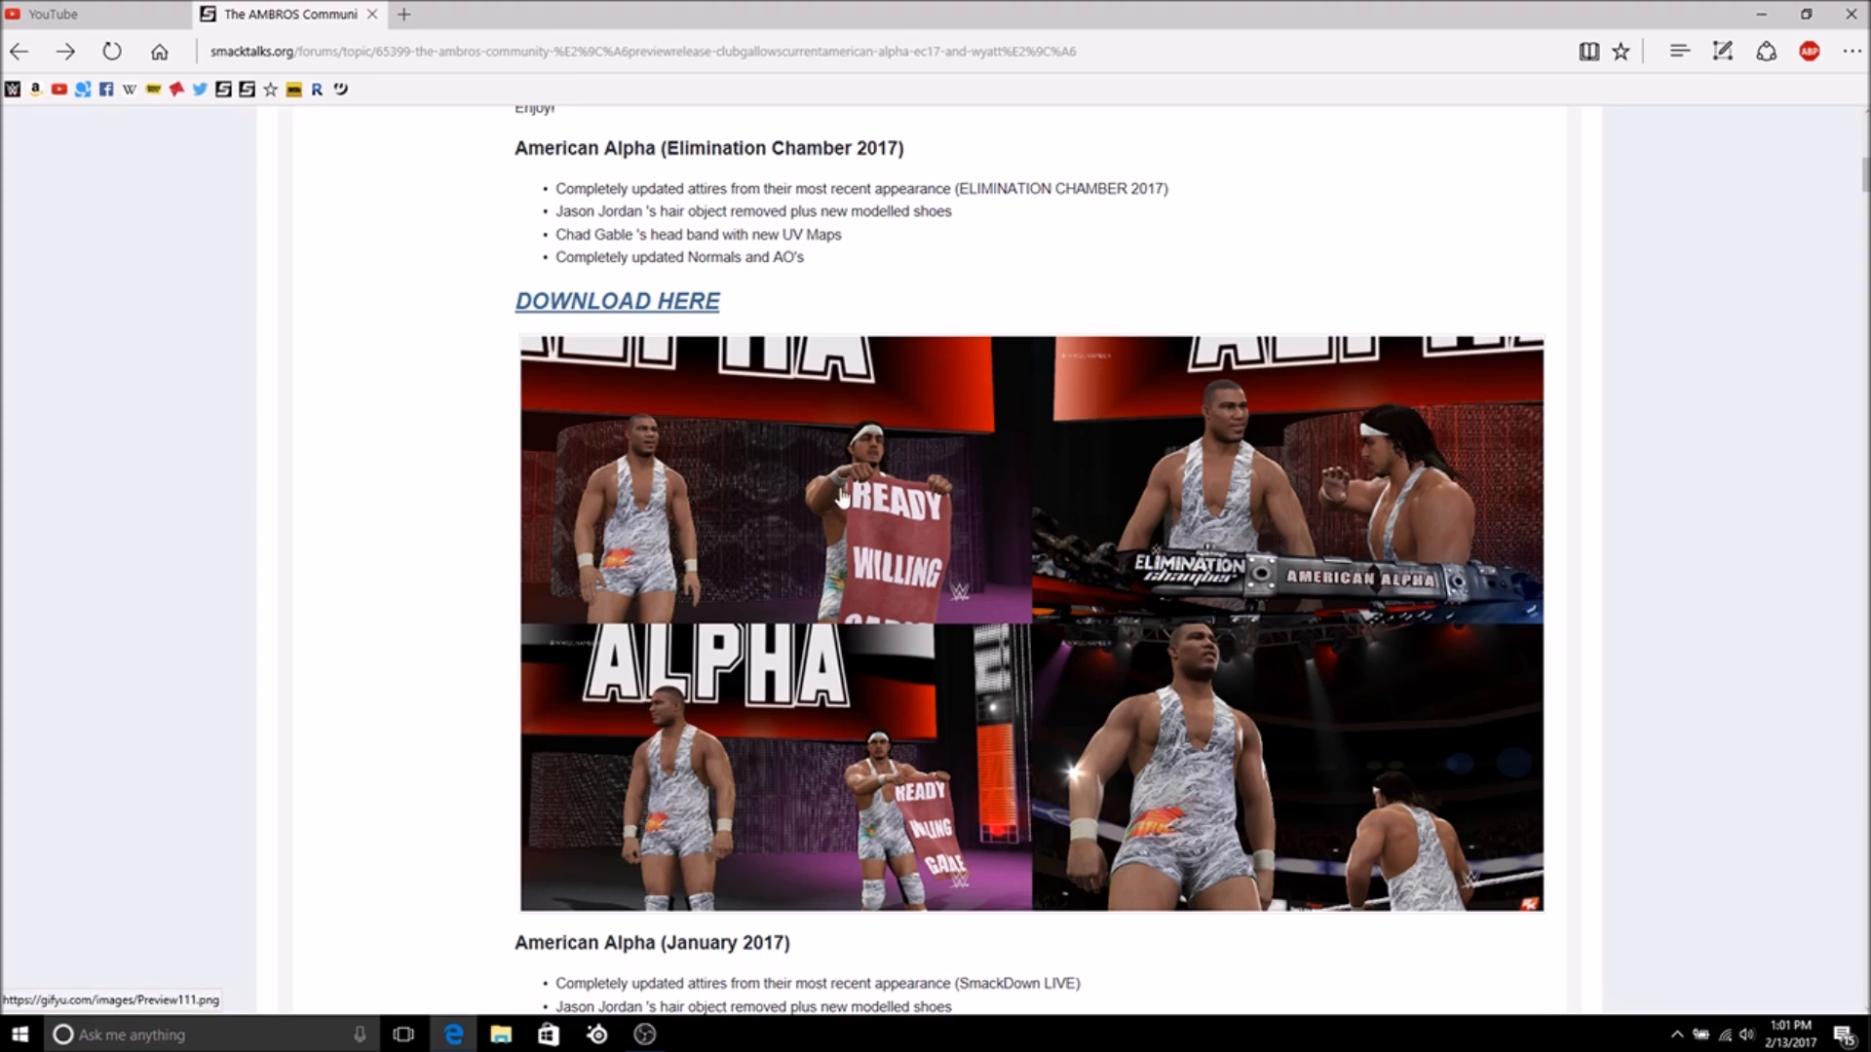
mouse_move(1617, 8)
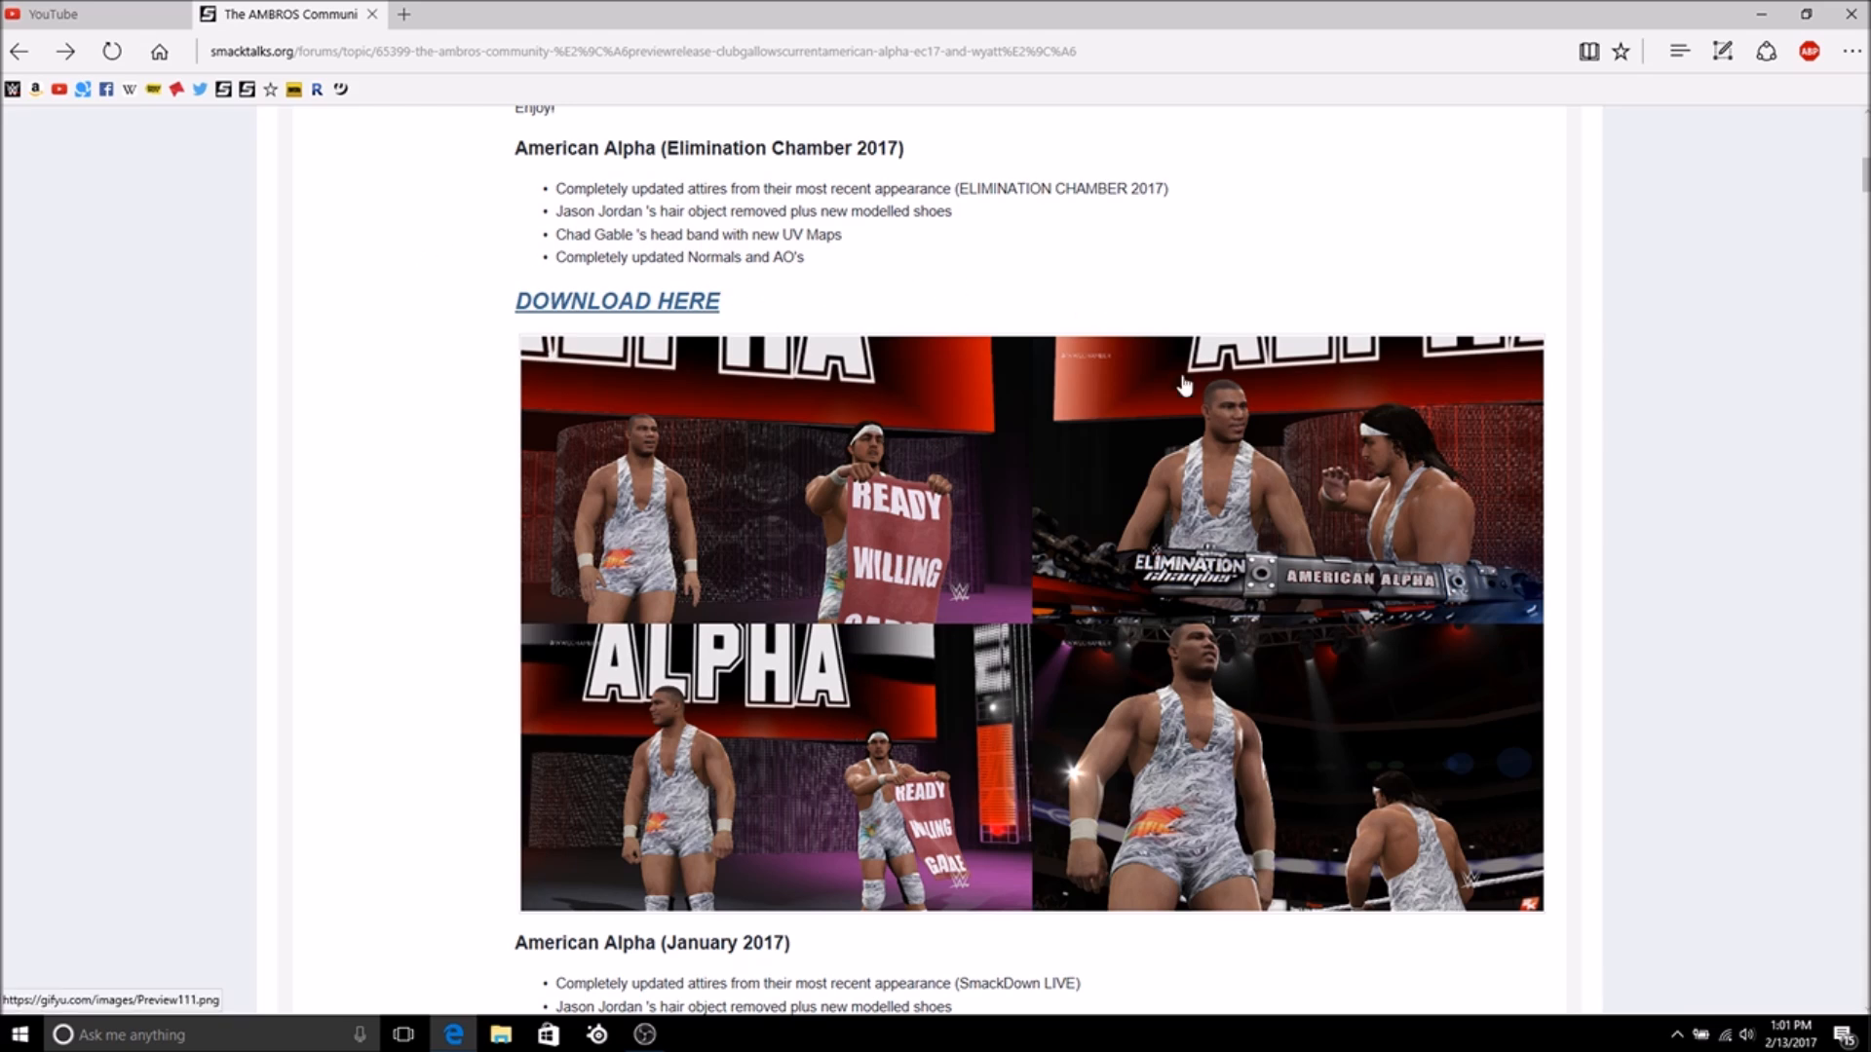
mouse_move(1164, 546)
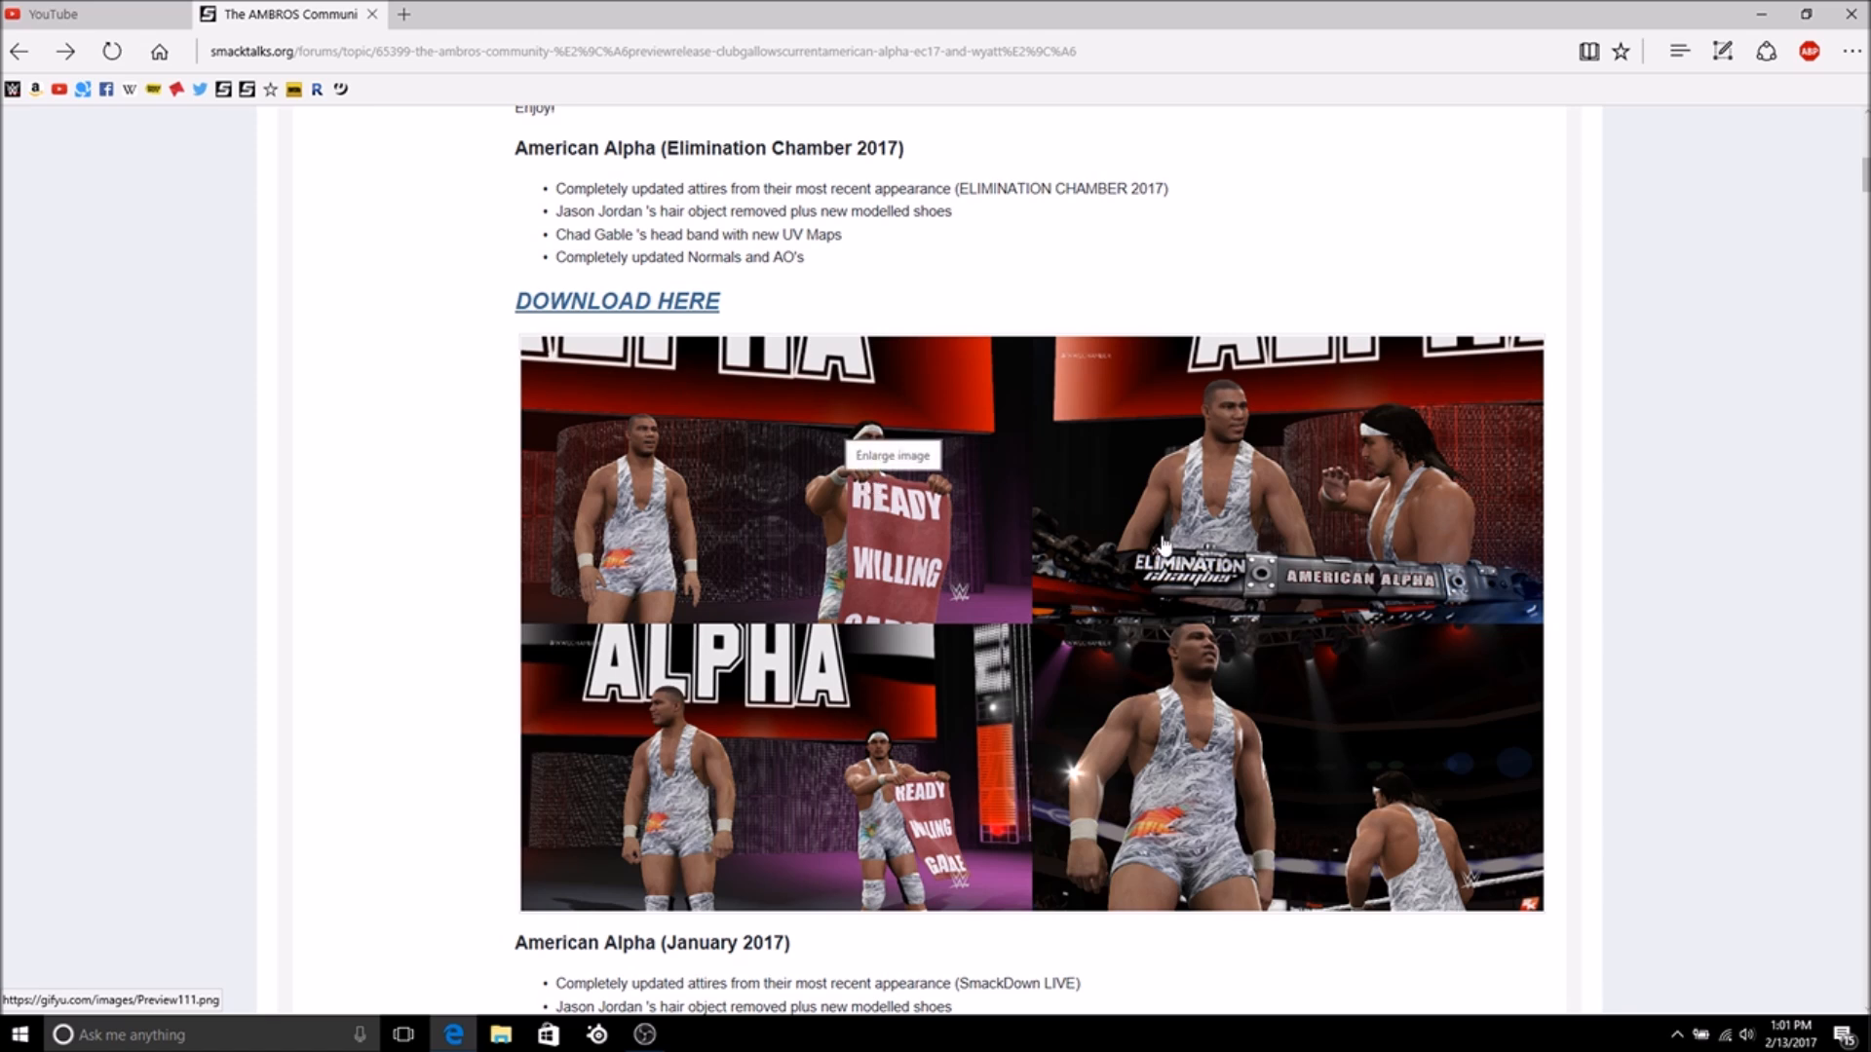
mouse_move(1651, 267)
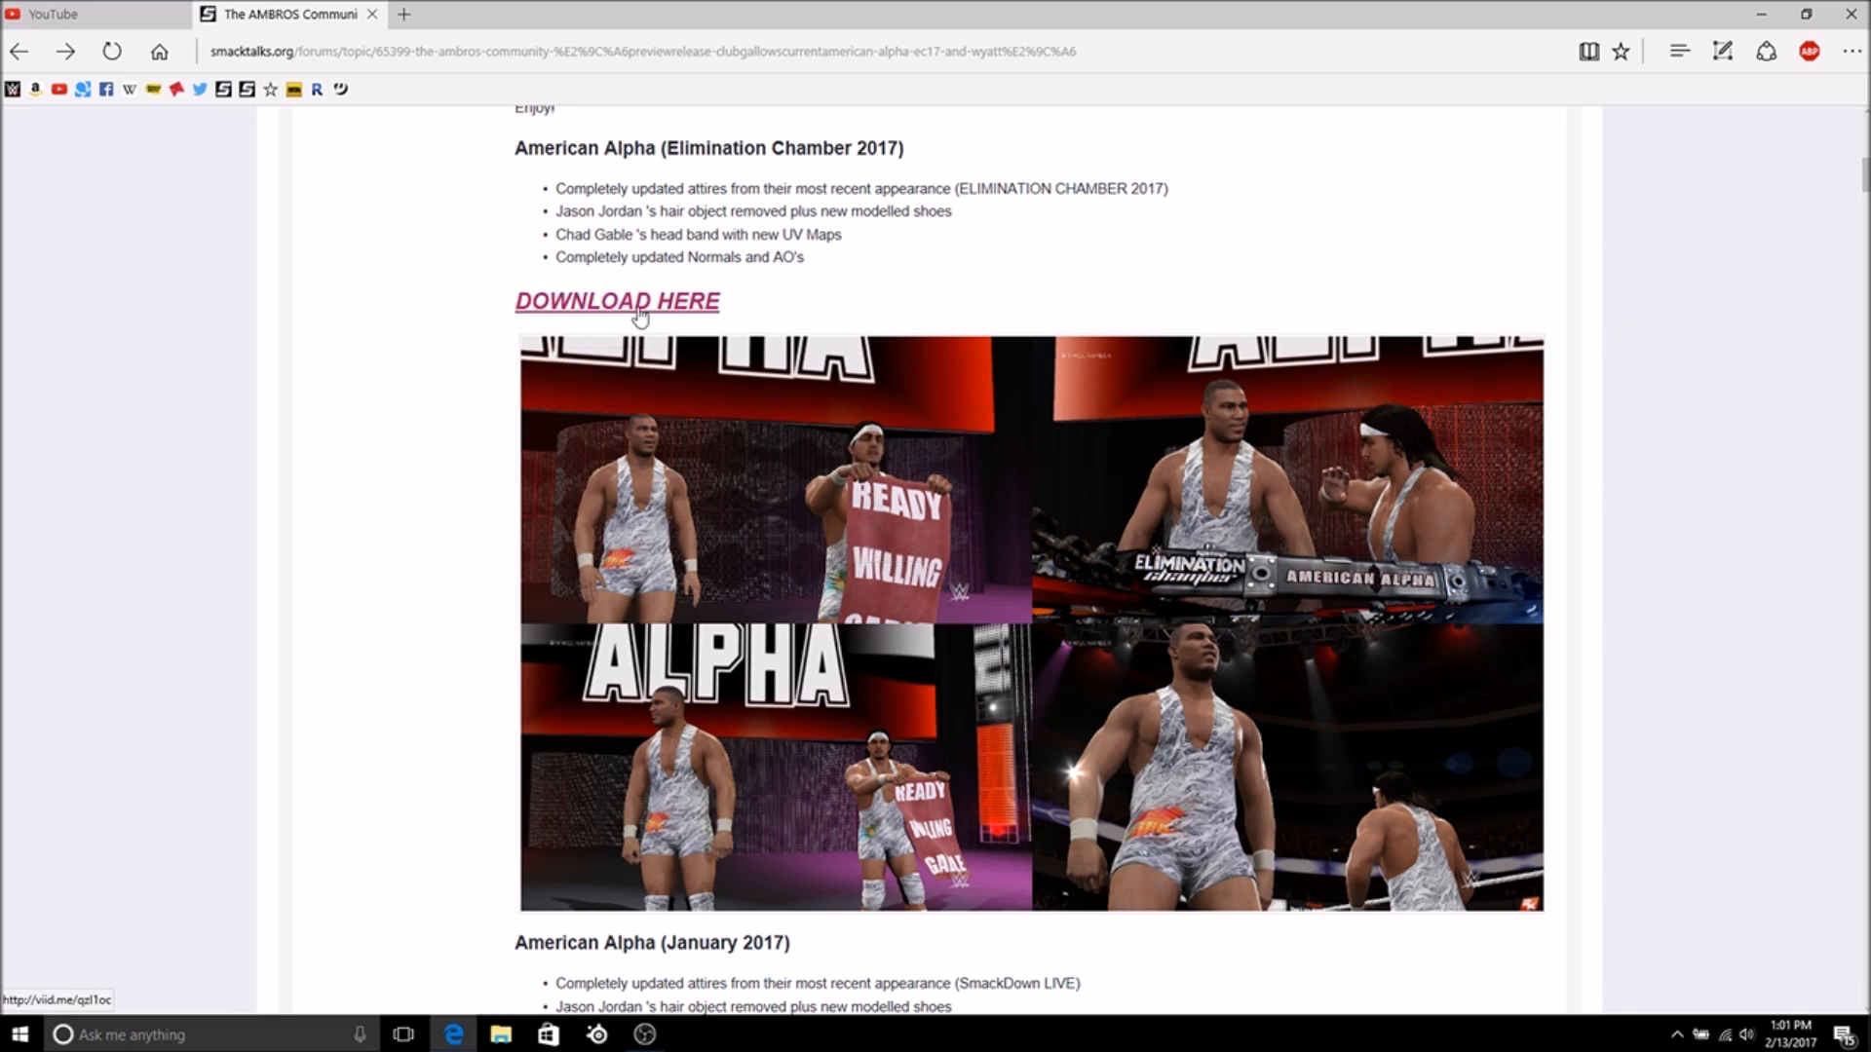
- Follow the American Alpha DOWNLOAD HERE link and continue past Edge's unsafe-website warning
click(618, 300)
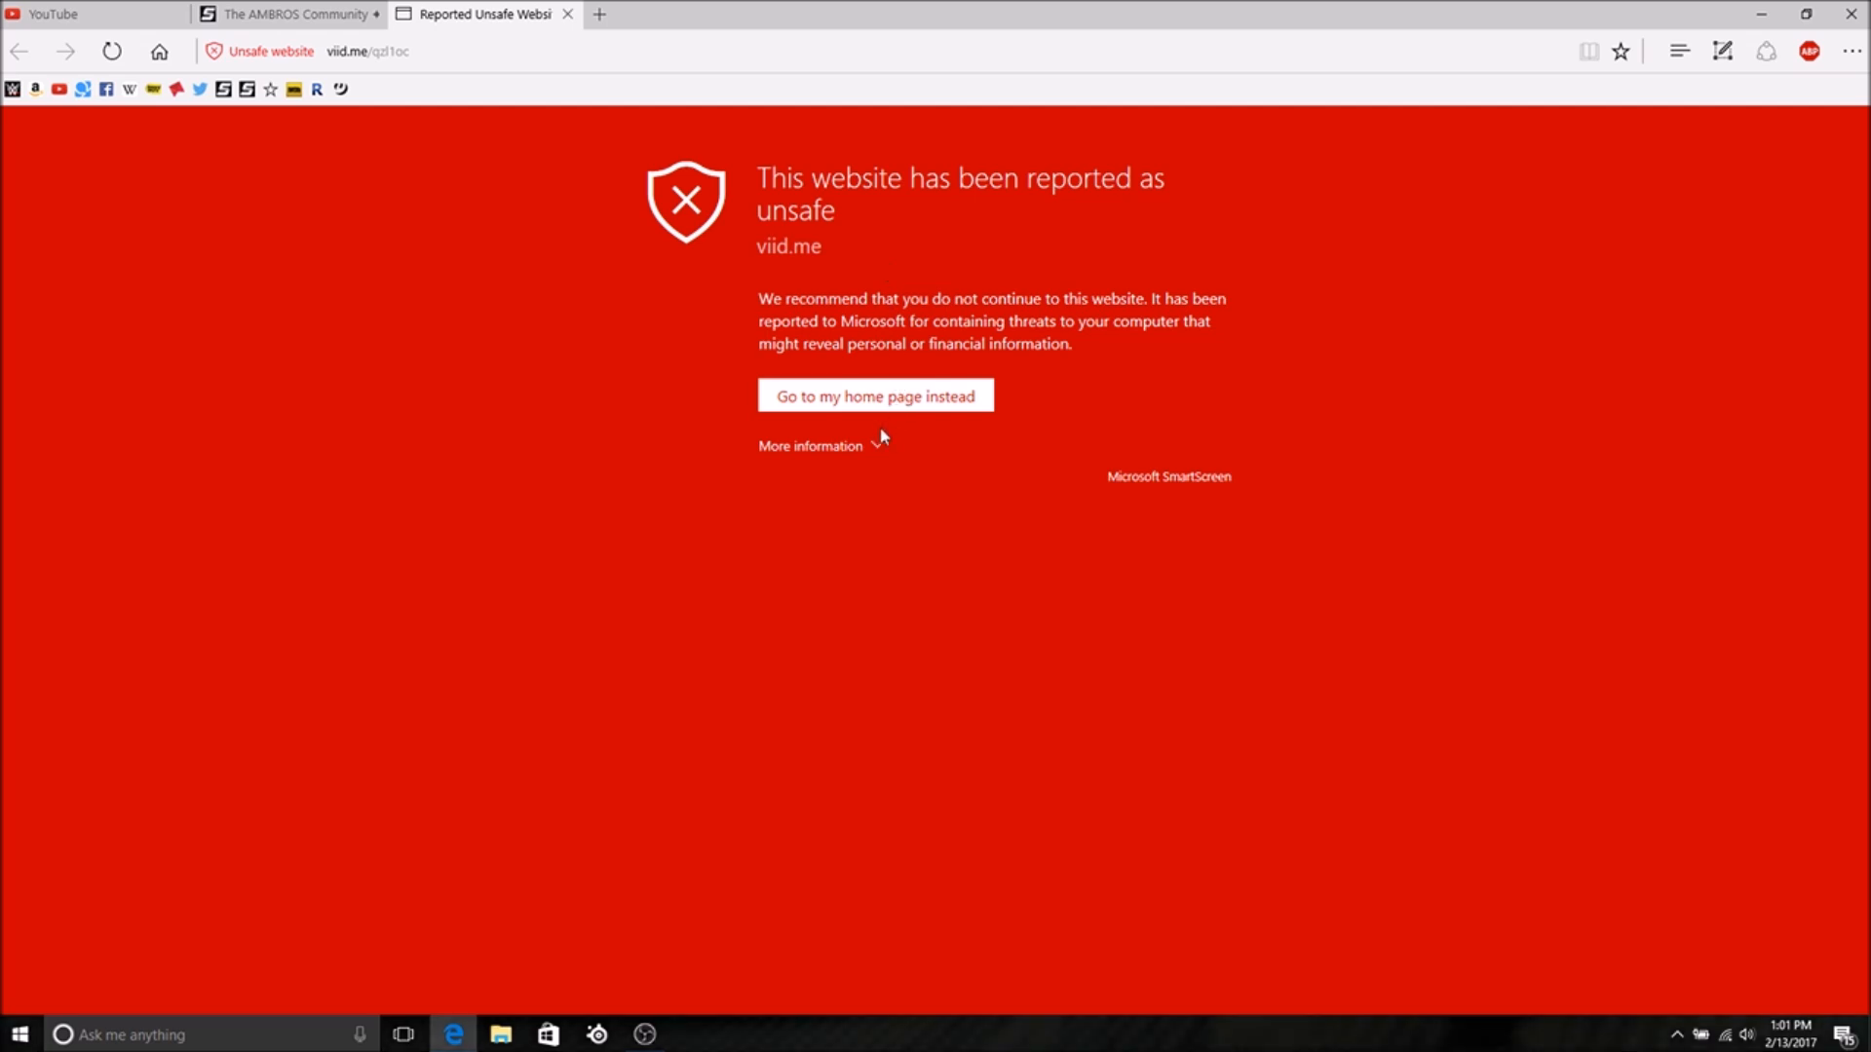
click(811, 444)
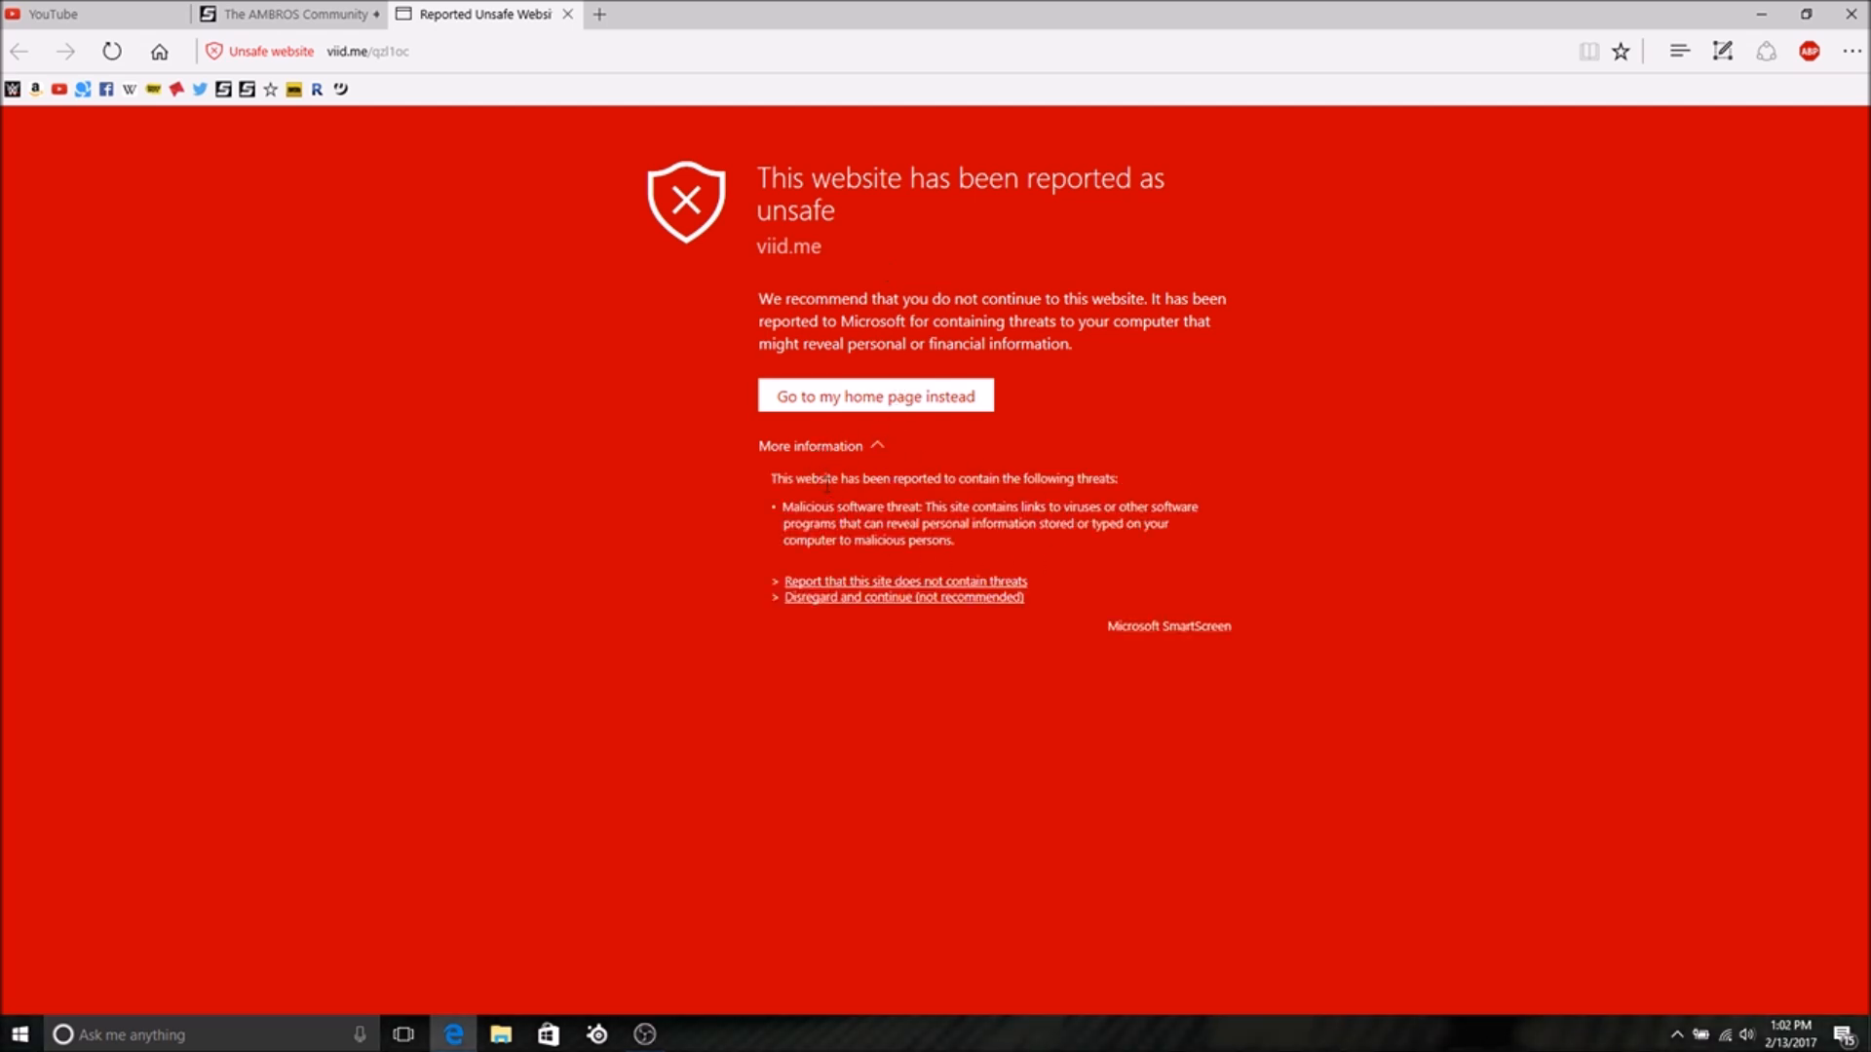
mouse_move(1081, 608)
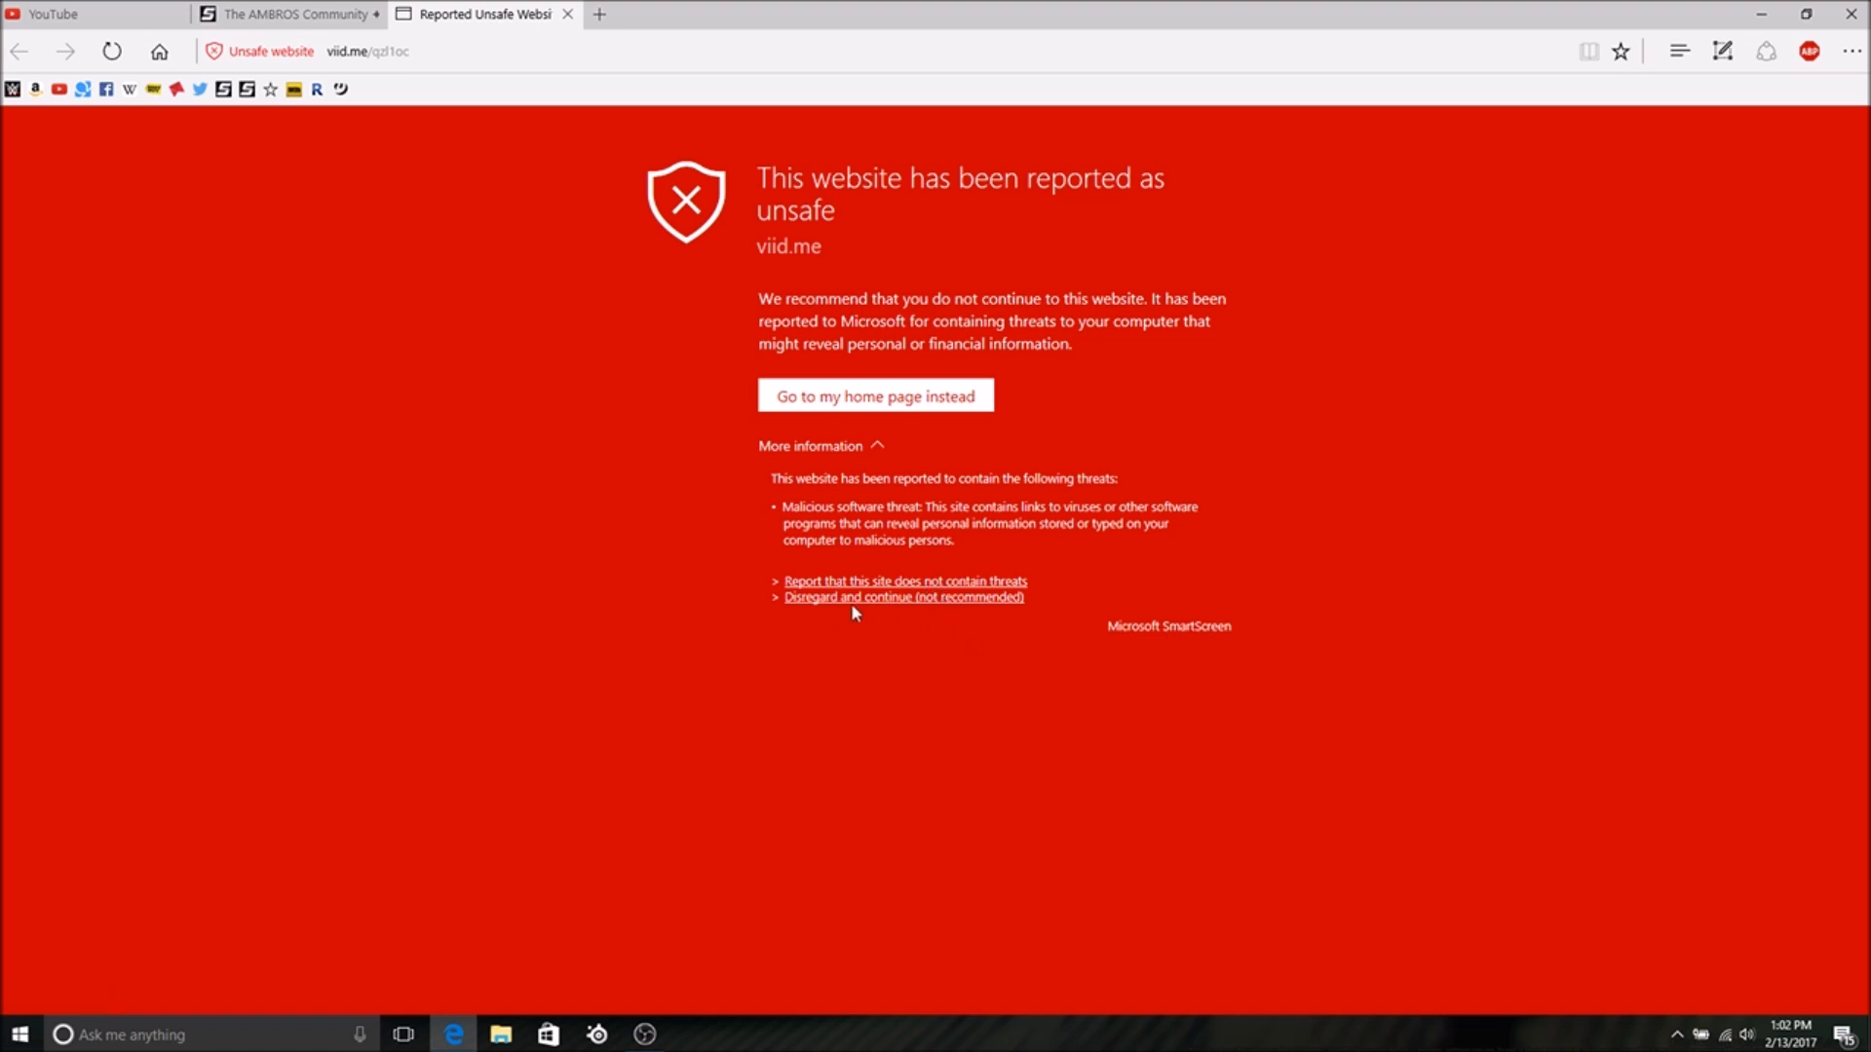
mouse_move(882, 601)
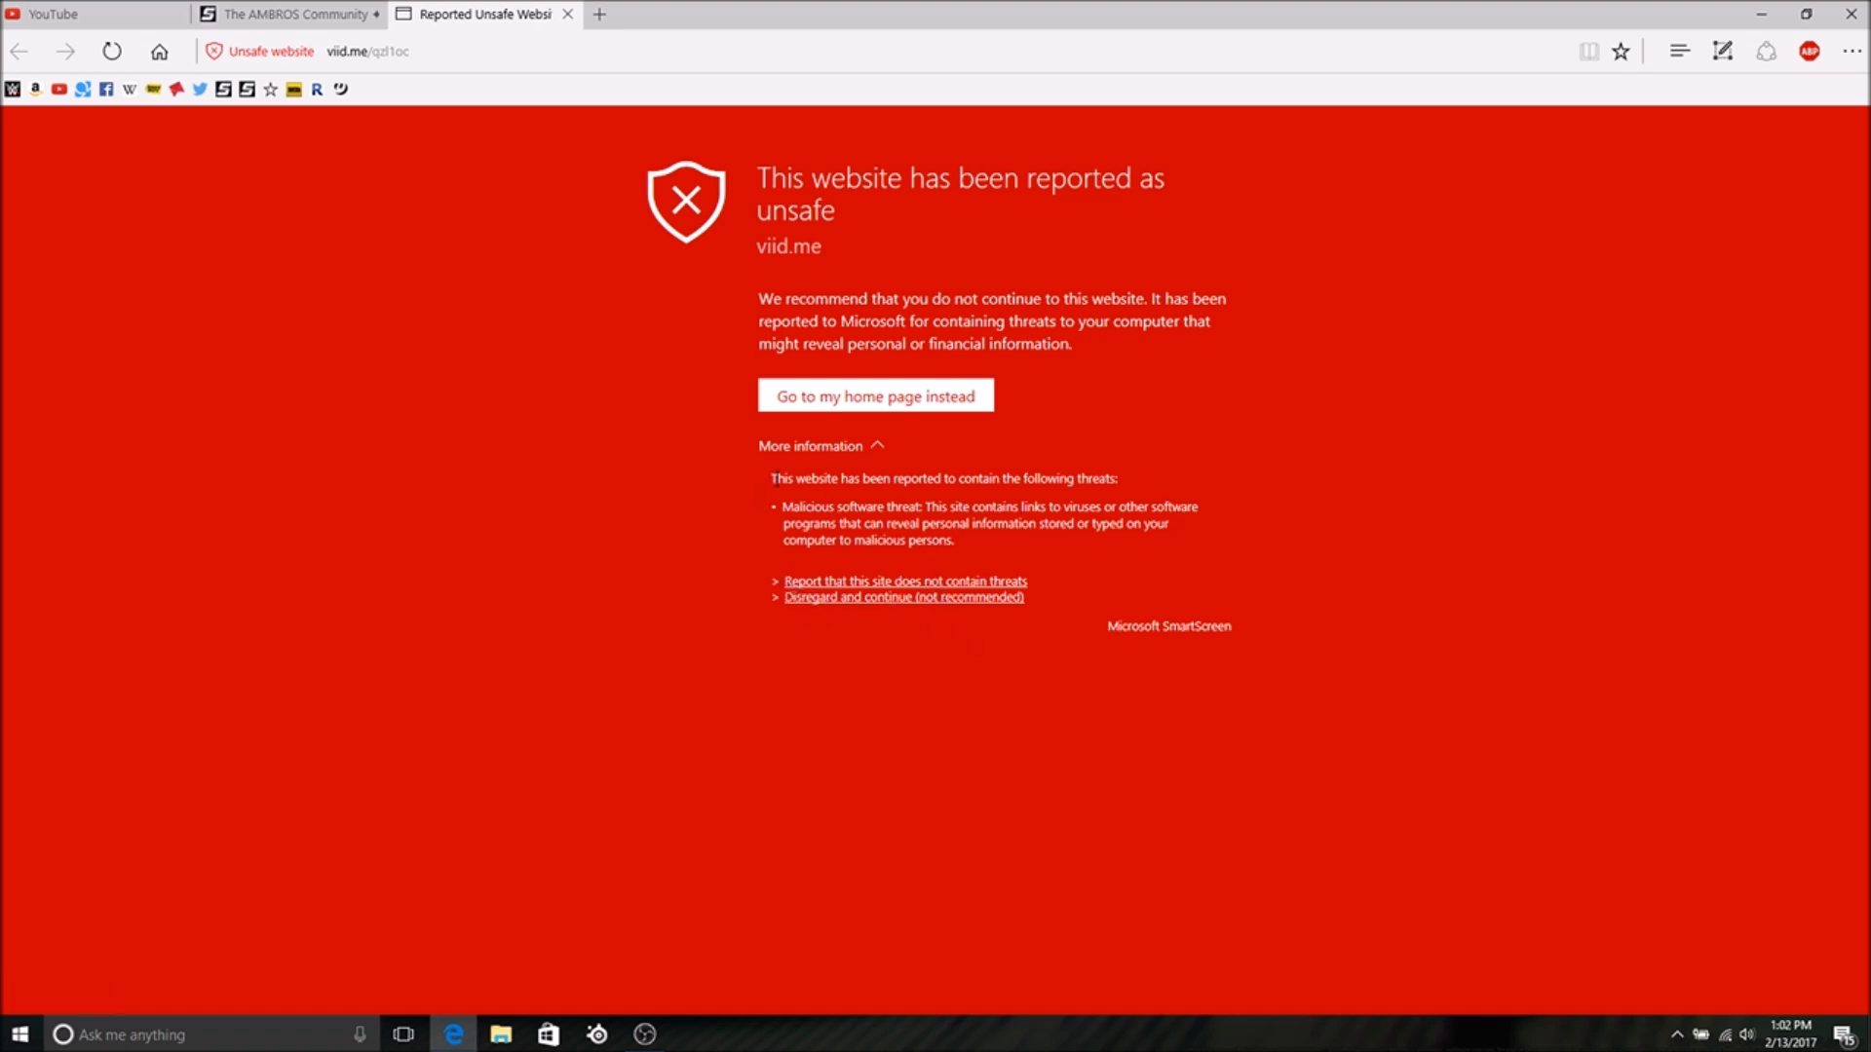
click(902, 597)
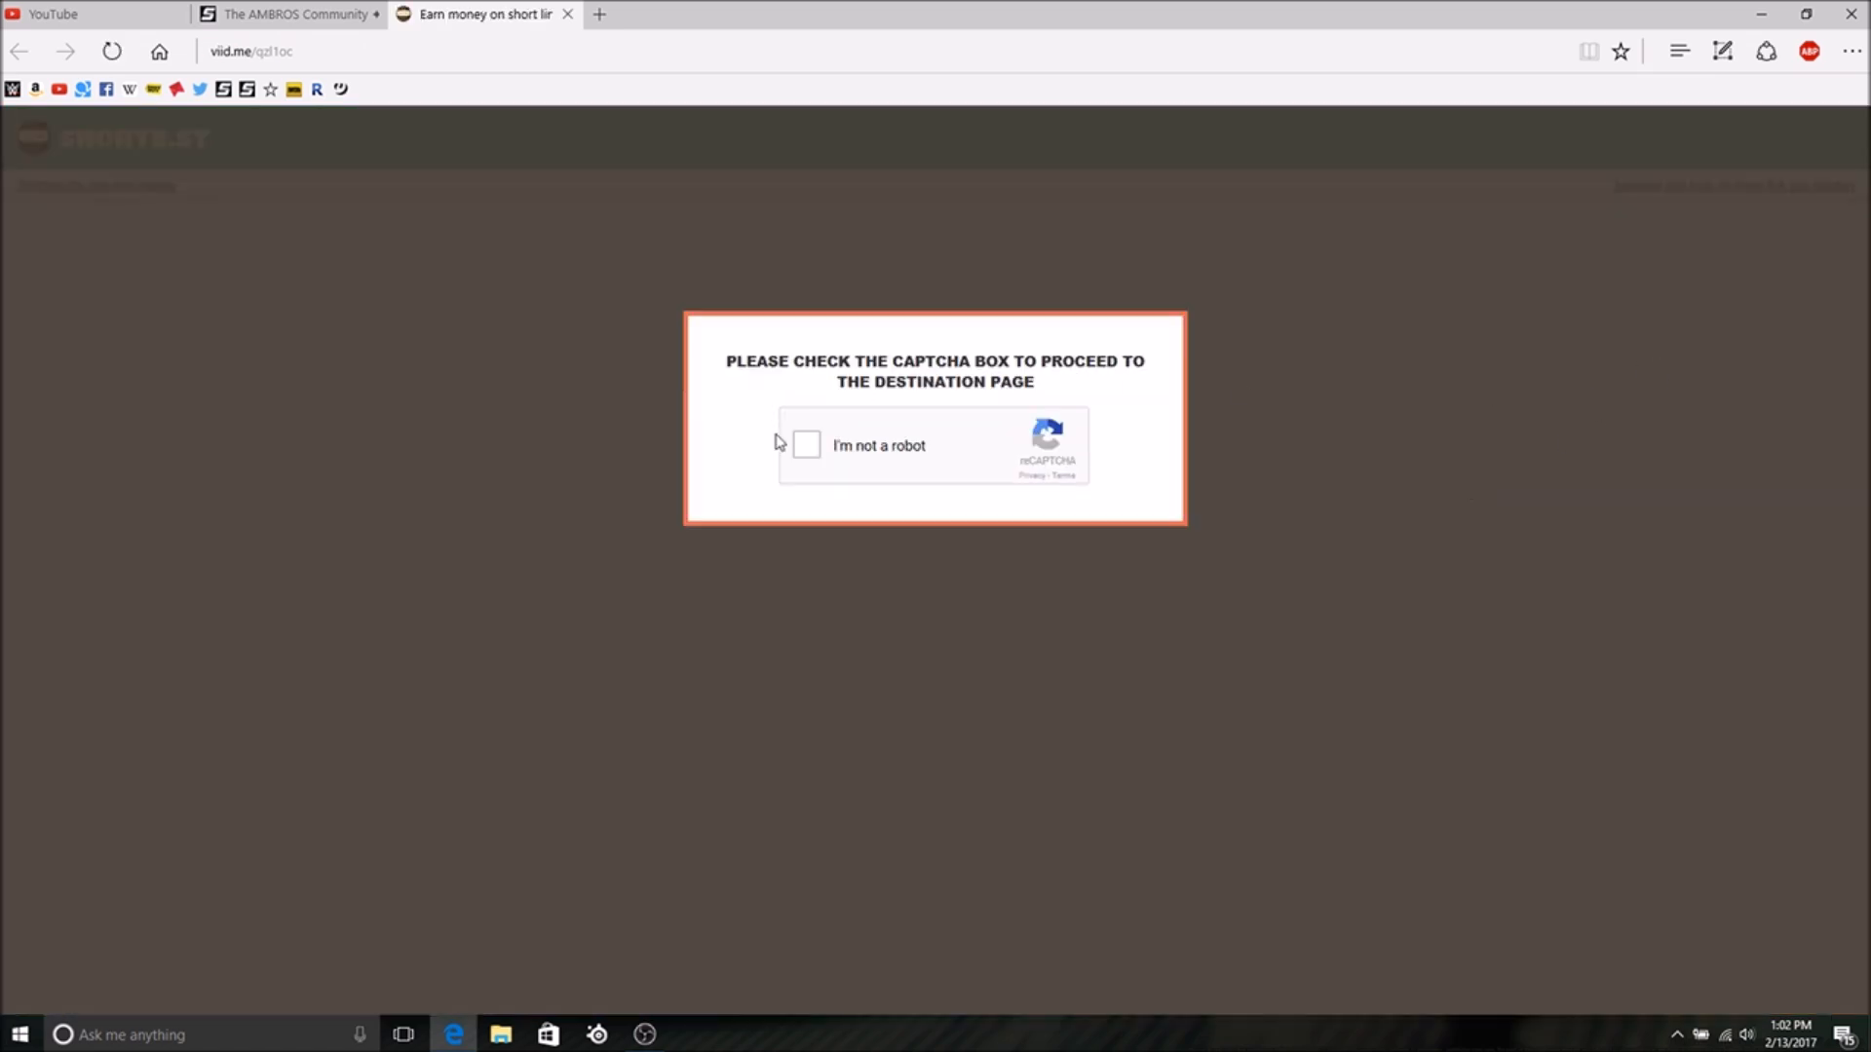
- Pass Shorte.st's I'm-not-a-robot check and skip the ad to reach the Zippyshare file page
click(807, 445)
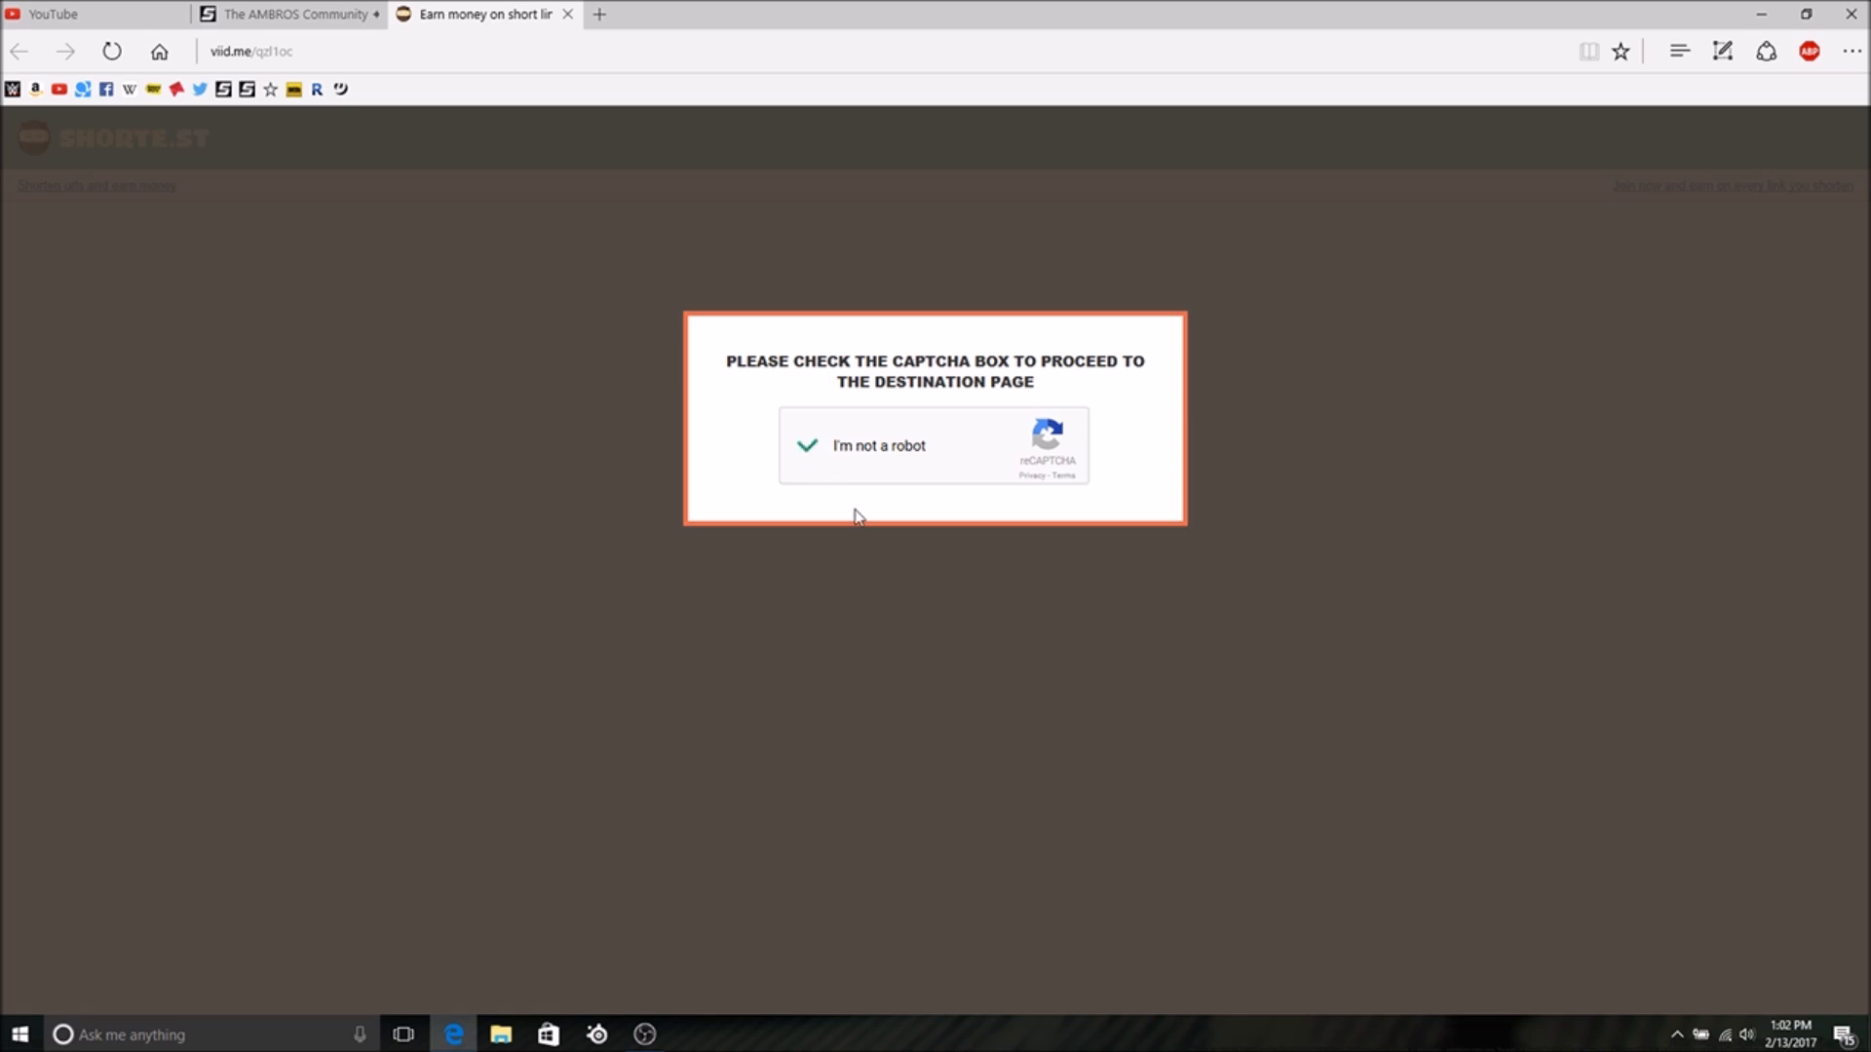
click(806, 444)
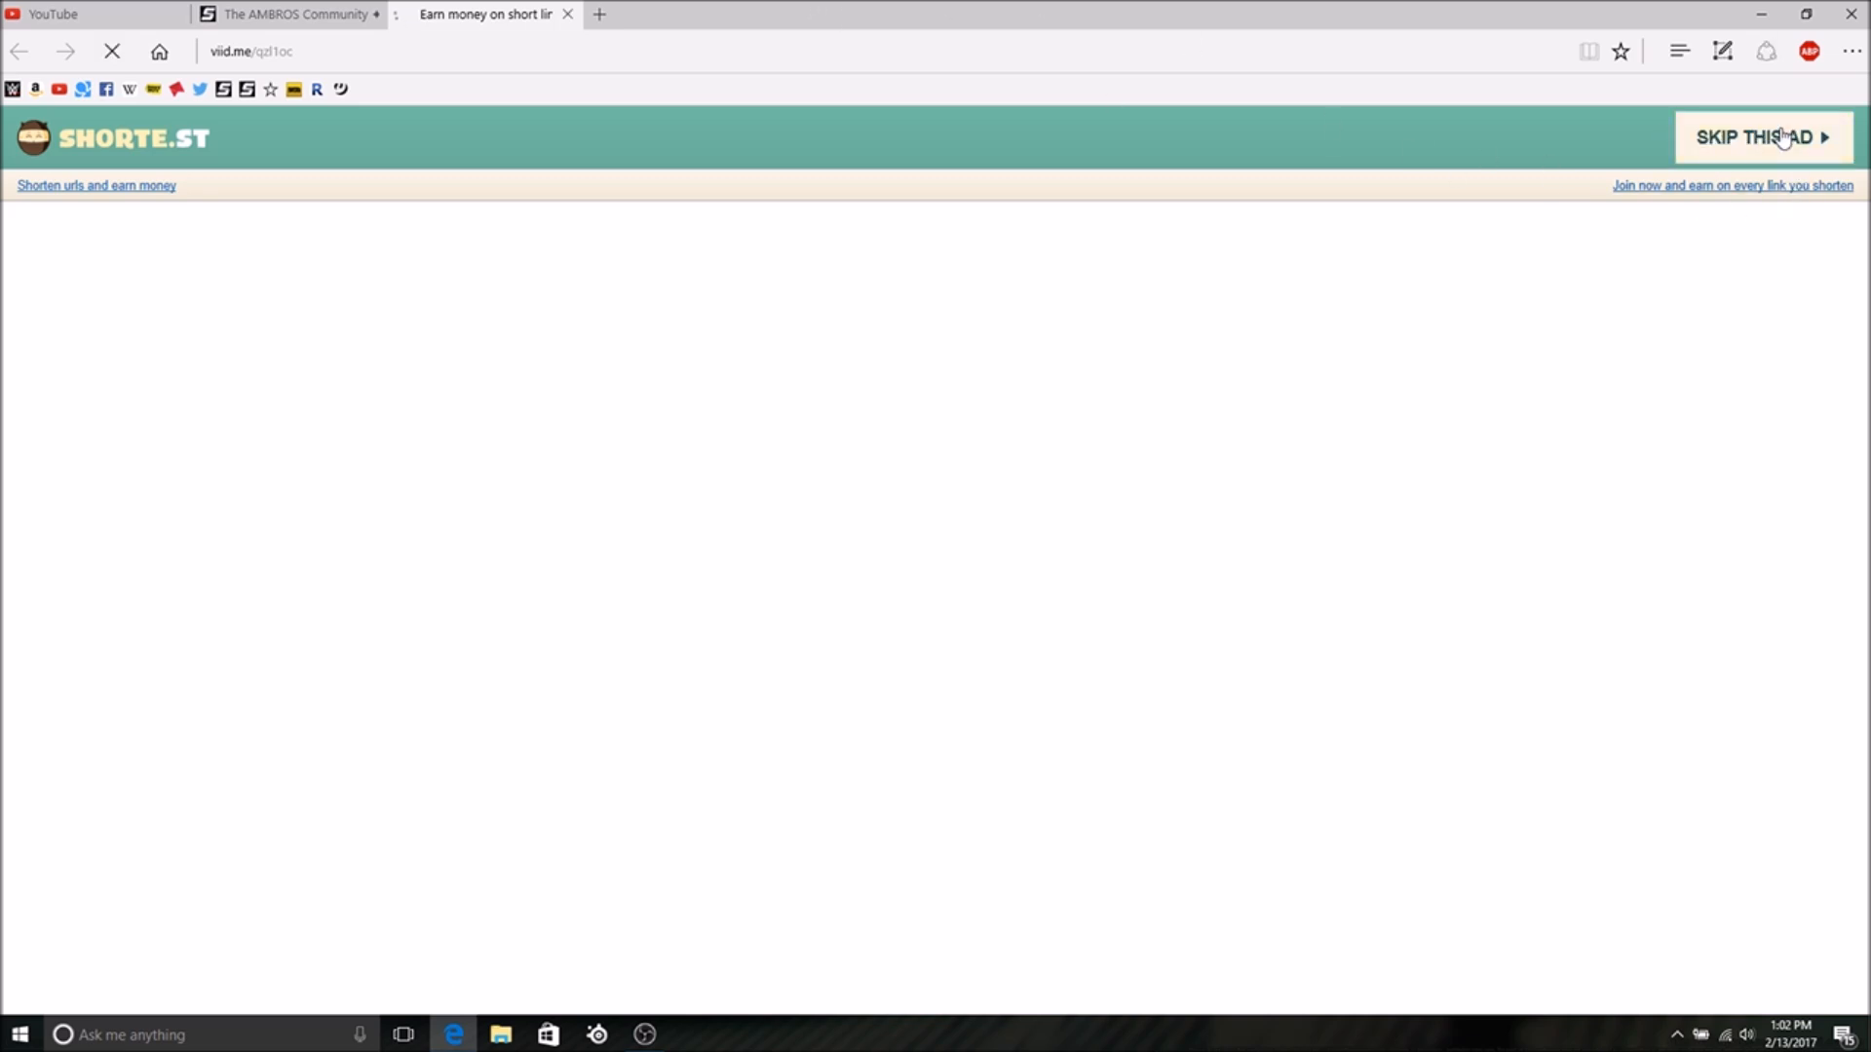
click(1756, 136)
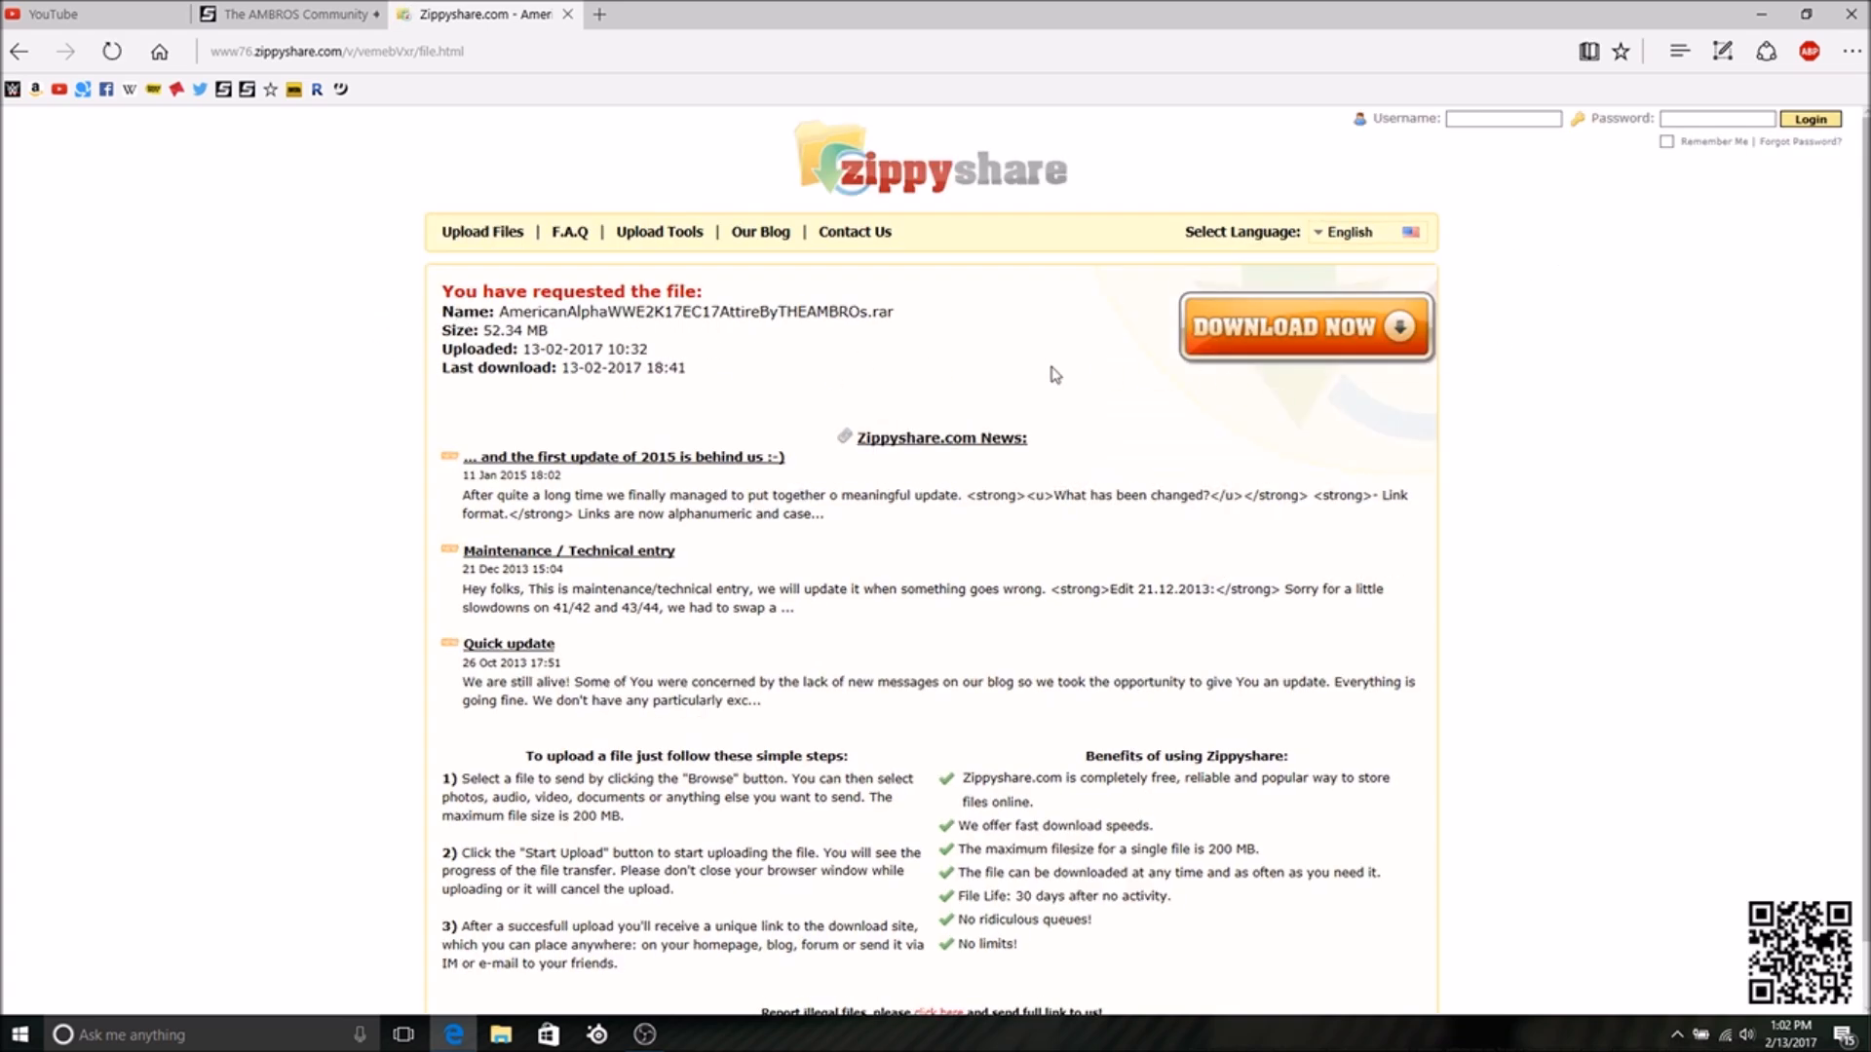
mouse_move(1041, 331)
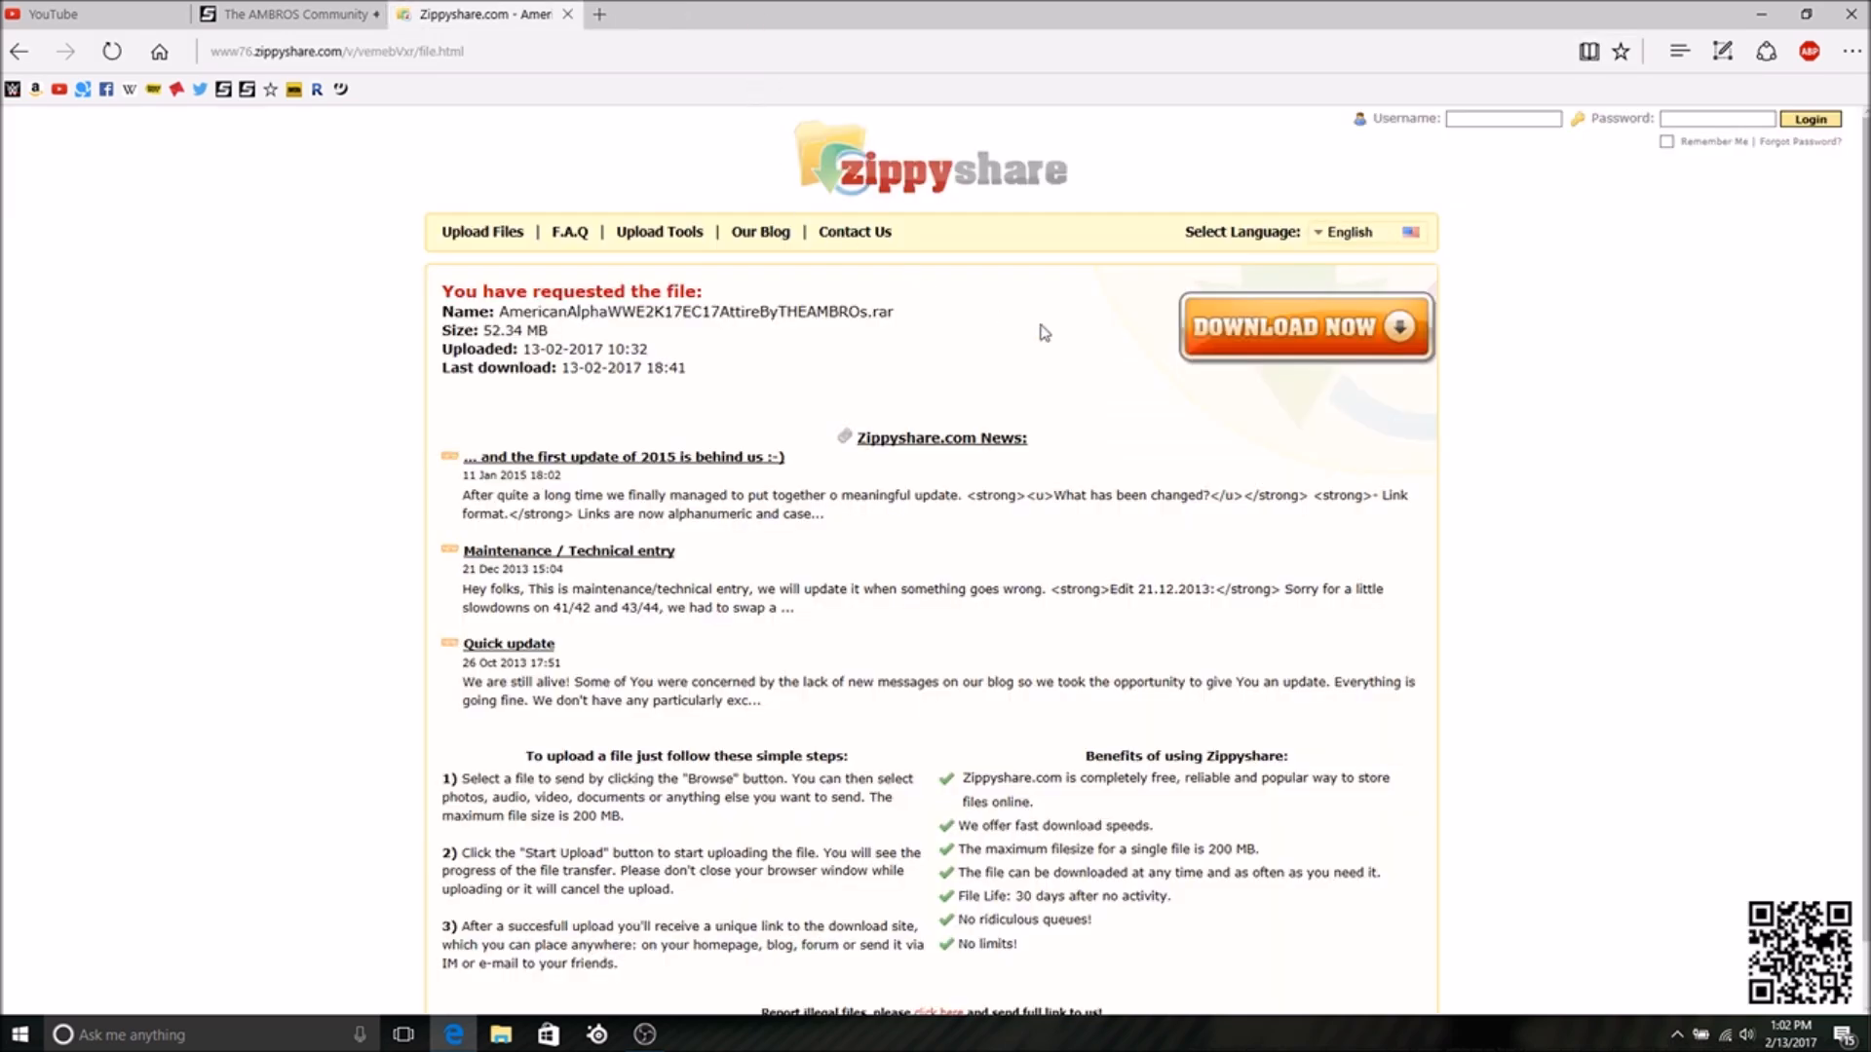
- Download AmericanAlphaWWE2K17EC17AttireByTHEAMBROs.rar from Zippyshare and save it to the computer
click(1304, 327)
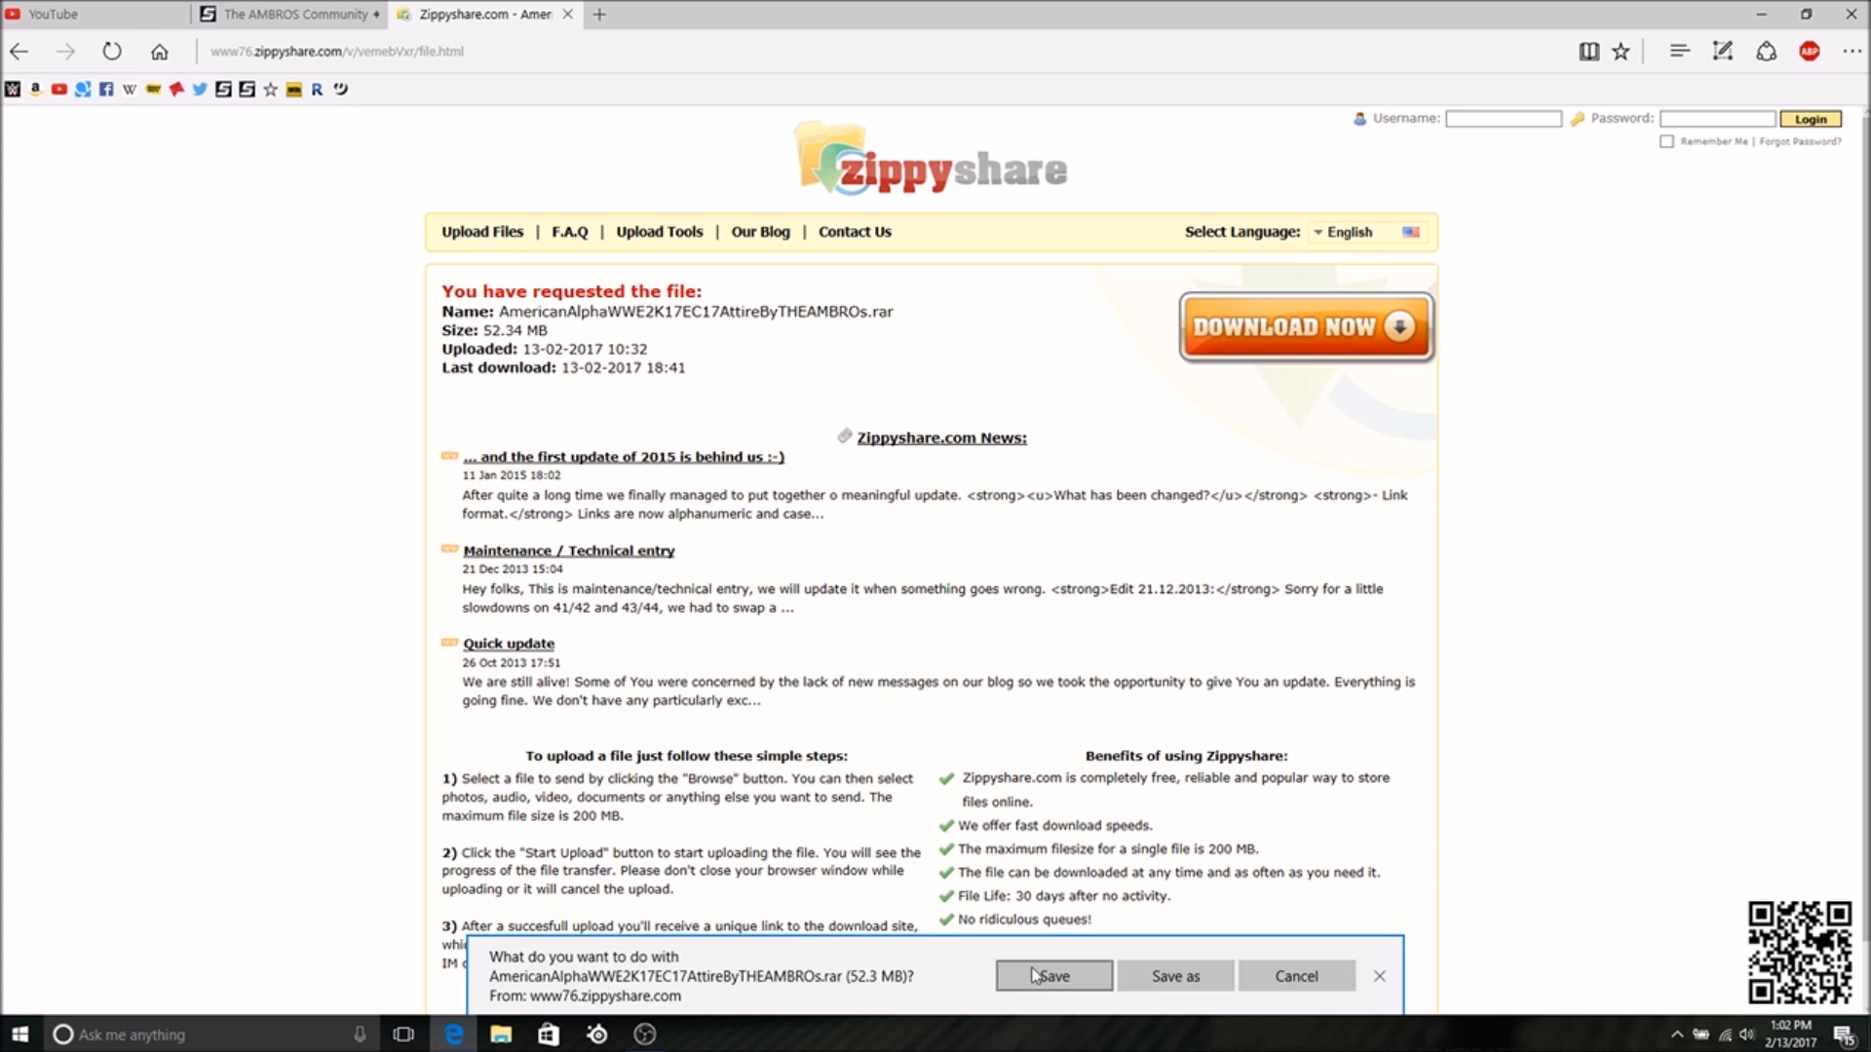
click(1053, 977)
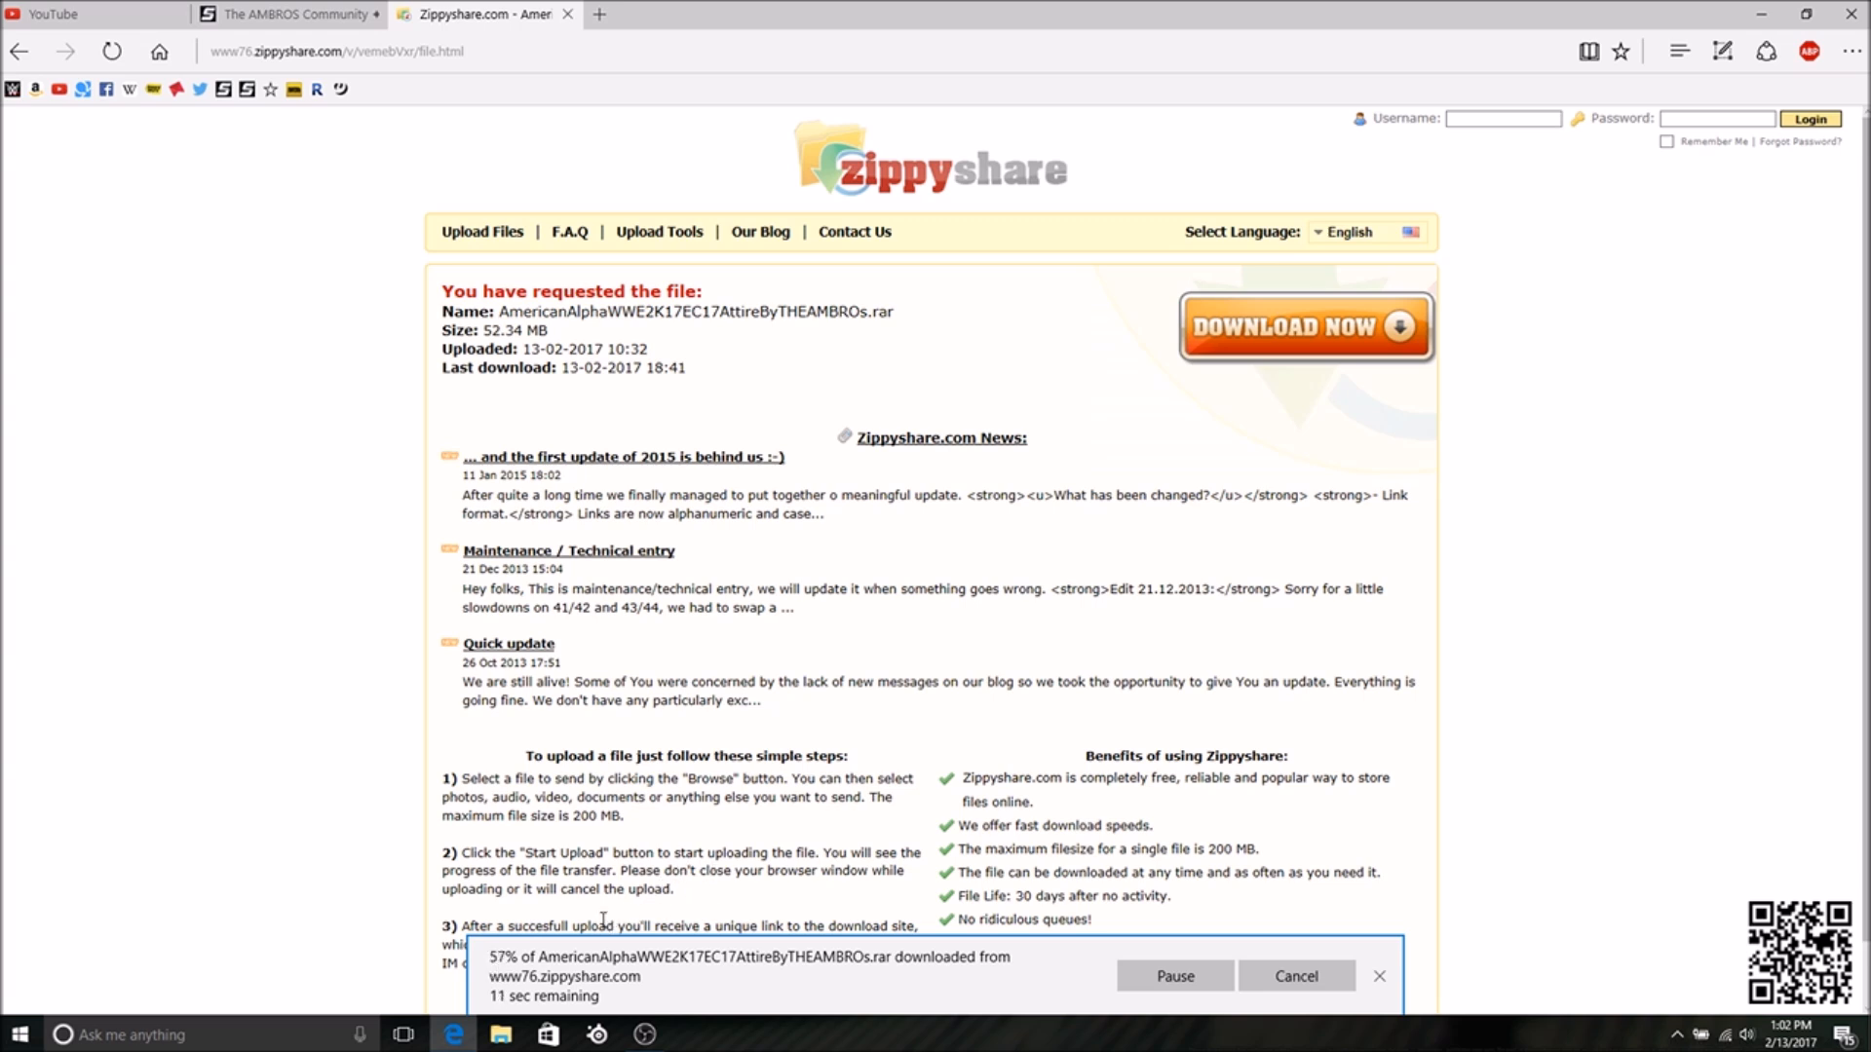
mouse_move(236, 651)
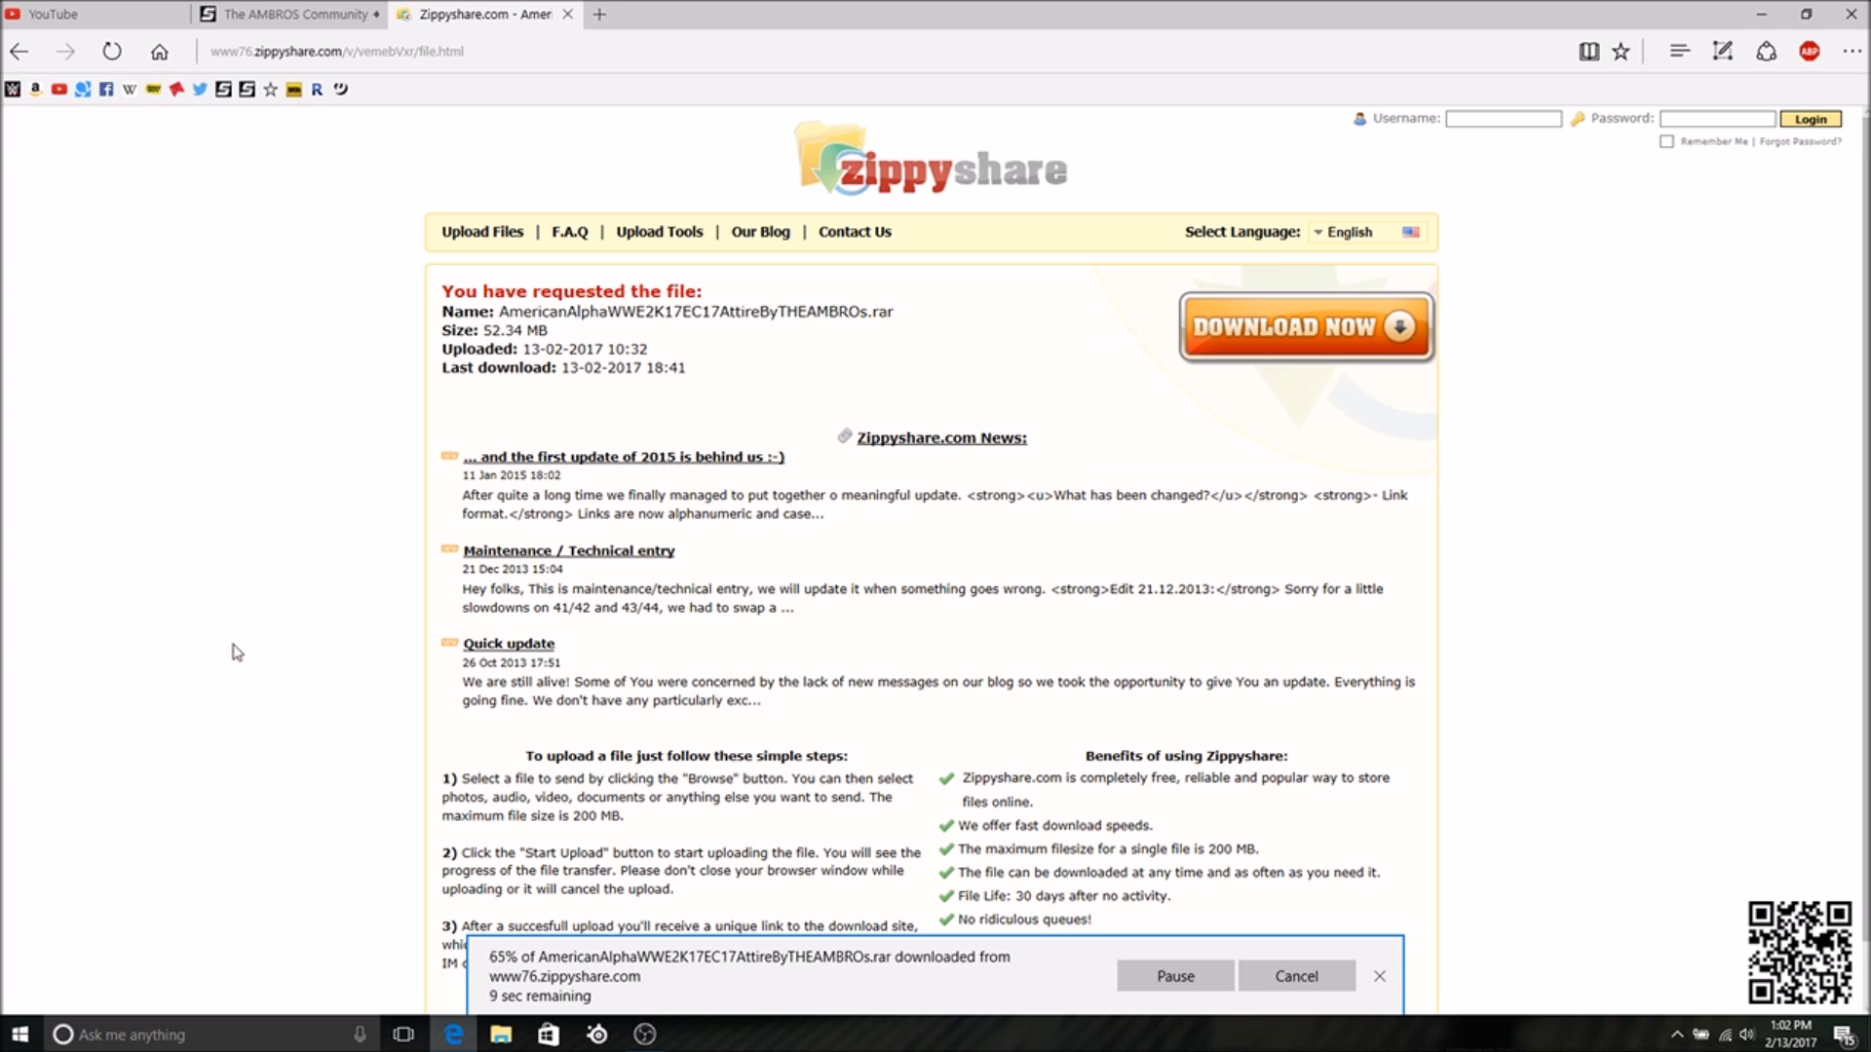
mouse_move(214, 731)
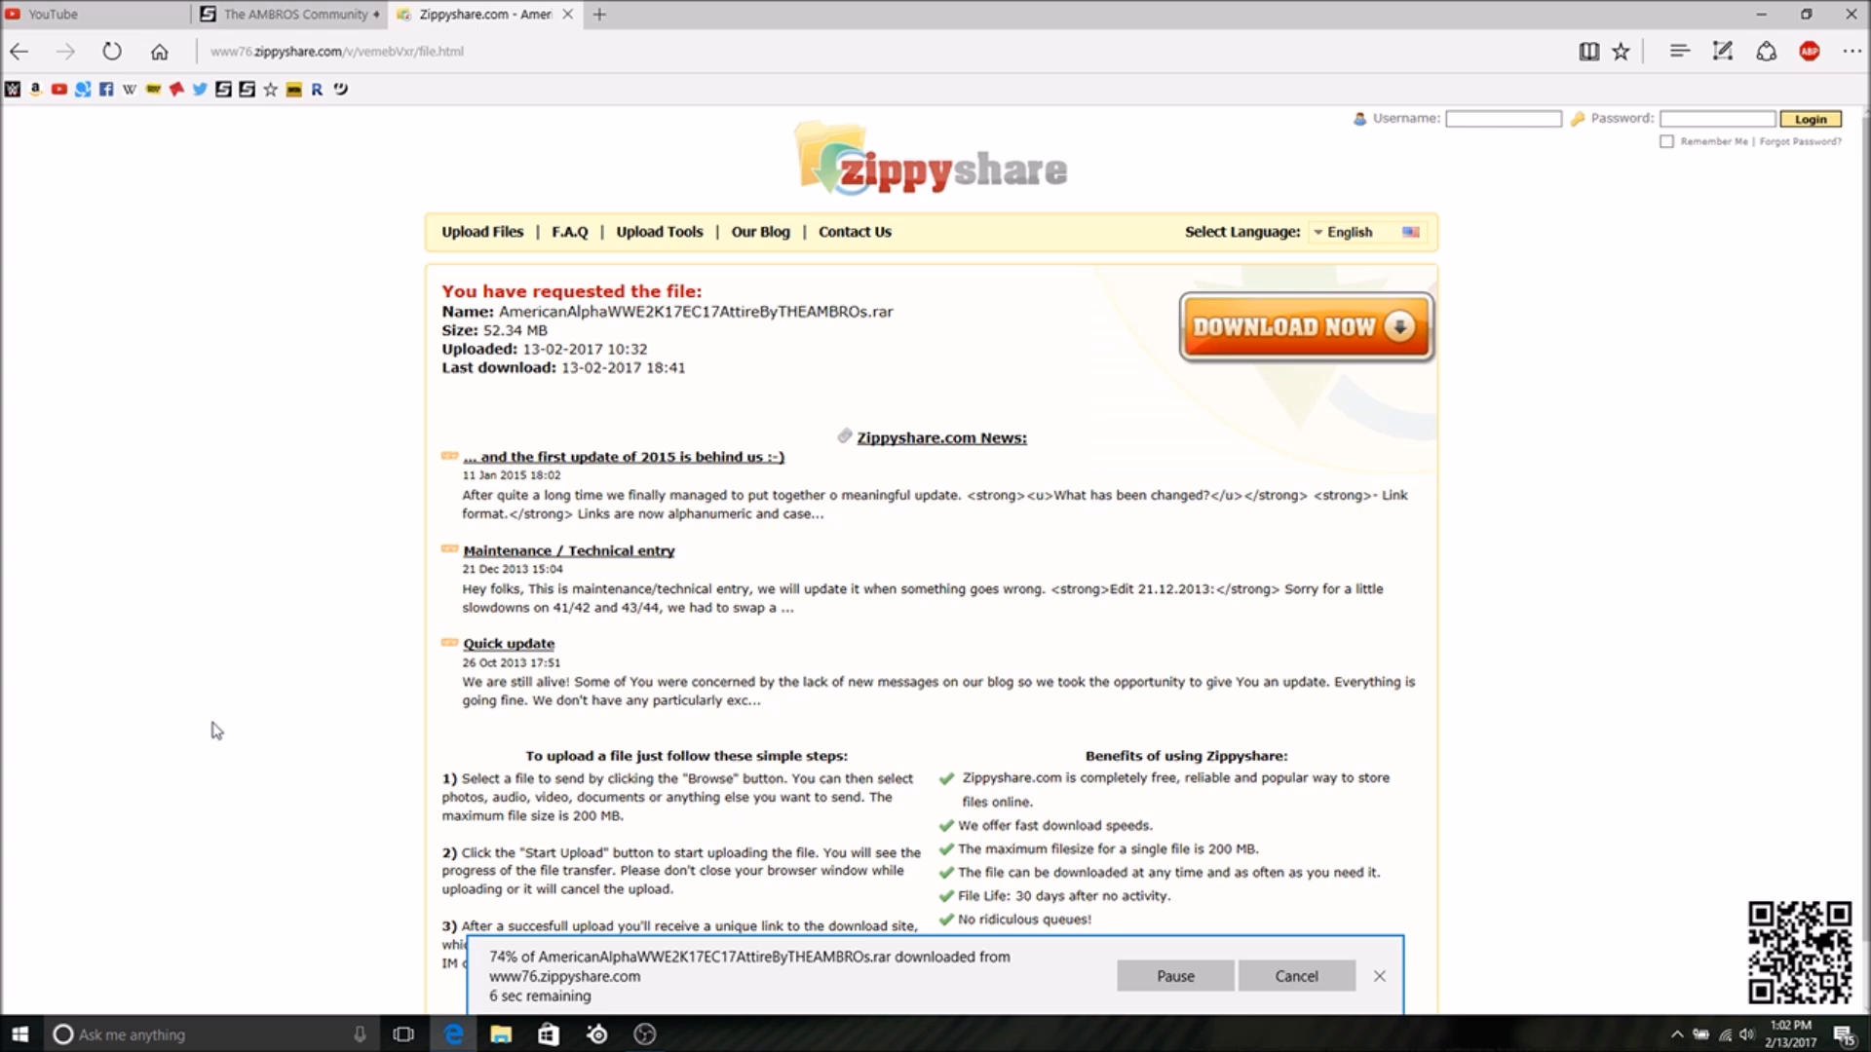
mouse_move(240, 688)
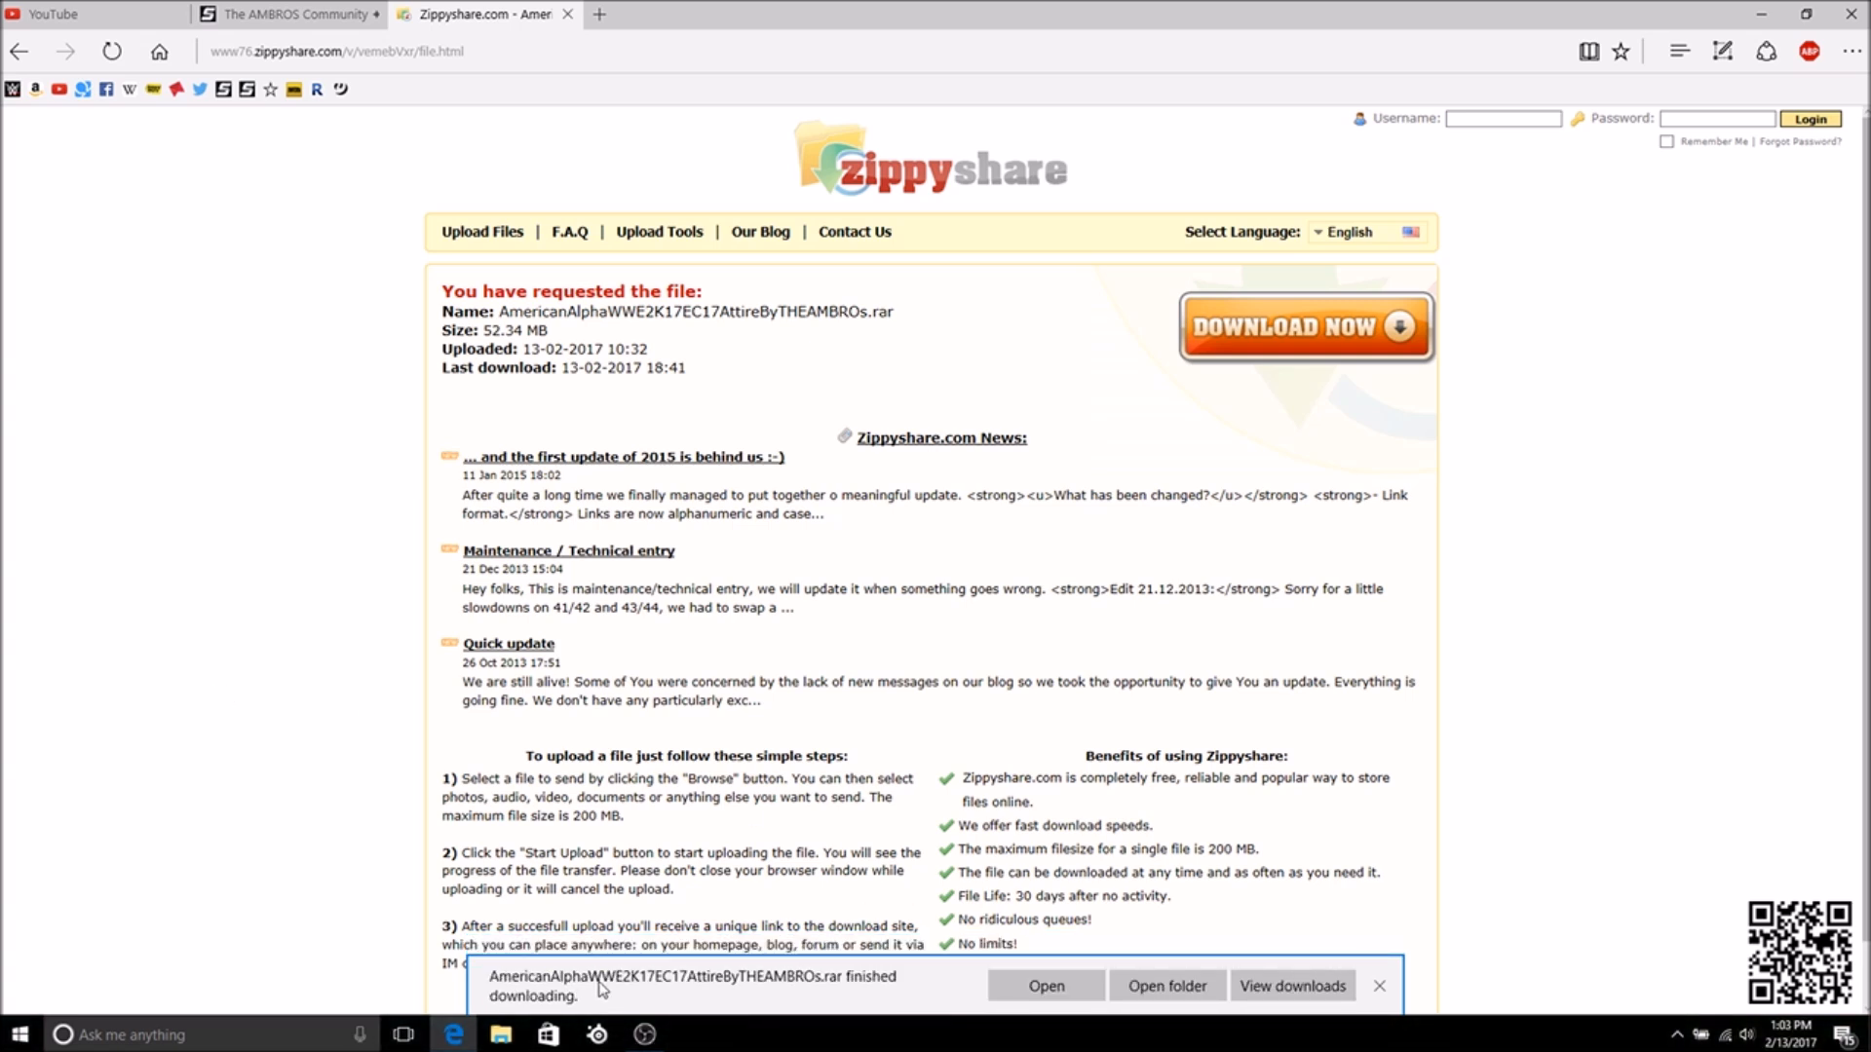
mouse_move(597, 980)
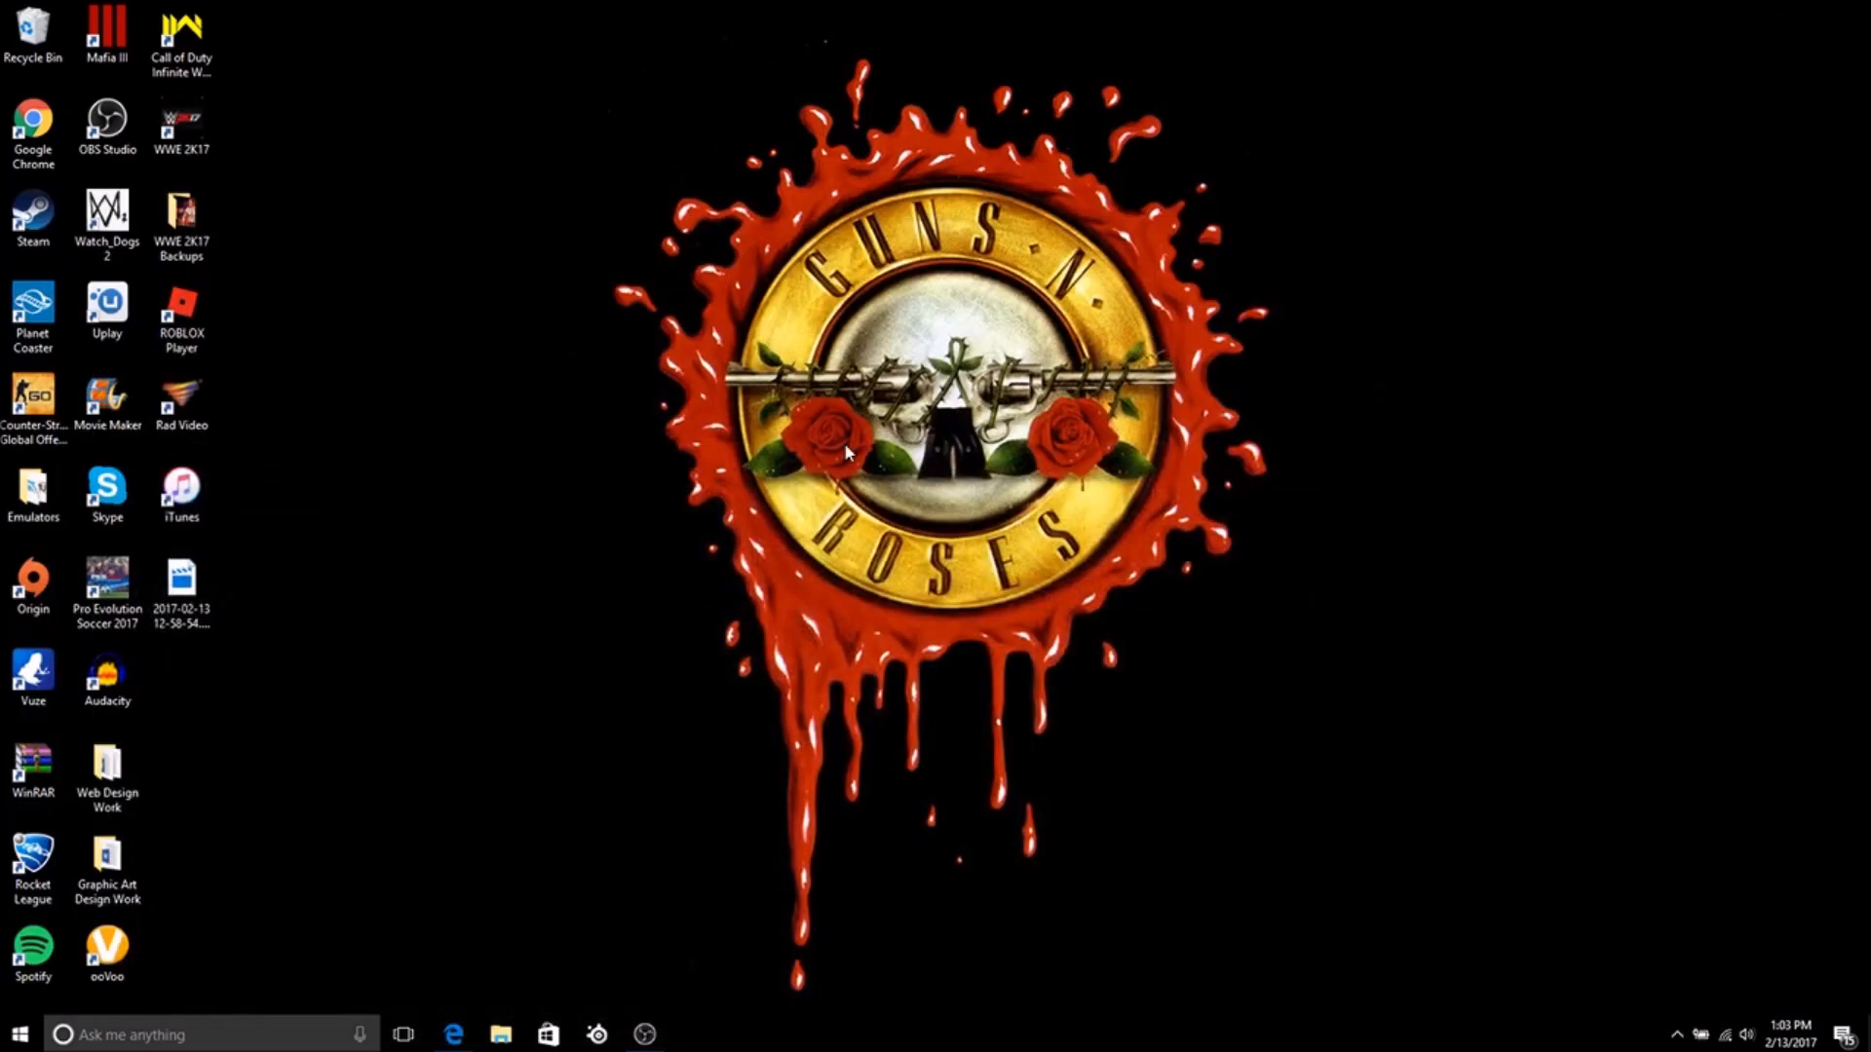
- In Downloads, delete the old Aj Styles folder and .rar, leaving the American Alpha archive selected
click(501, 1035)
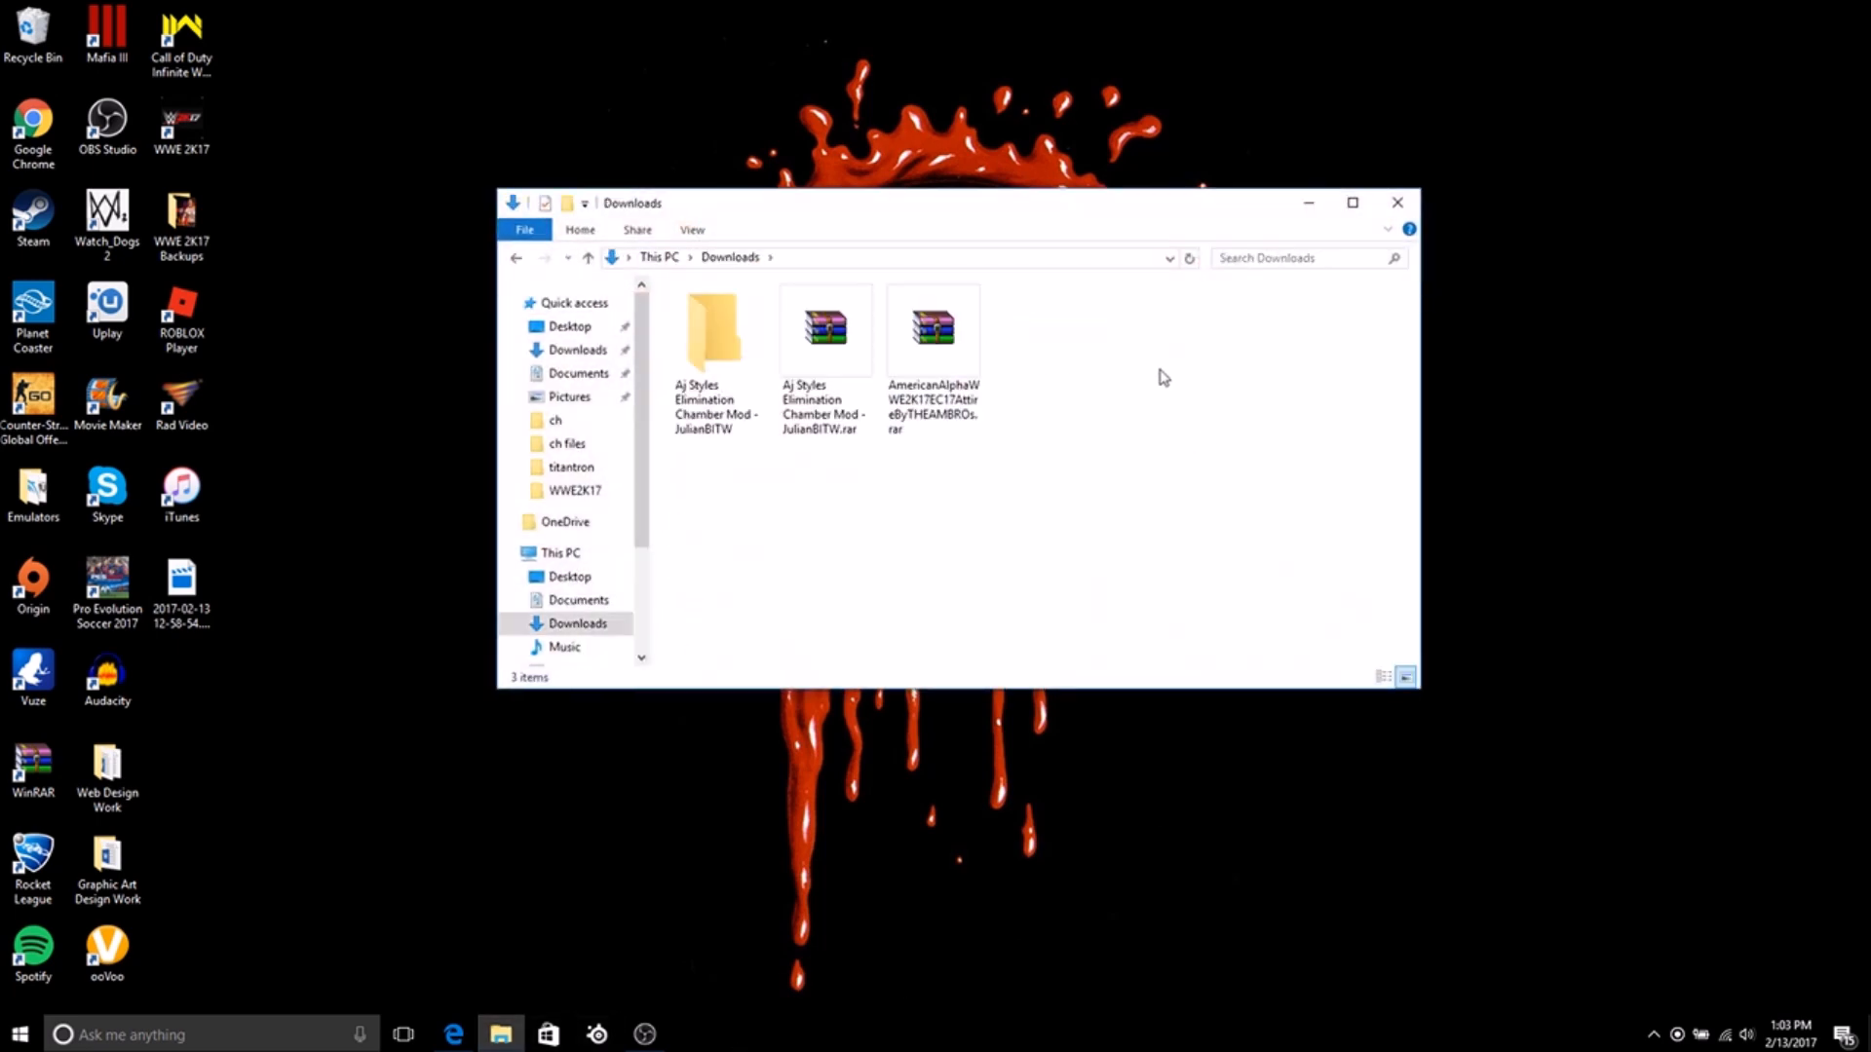
mouse_move(1306, 482)
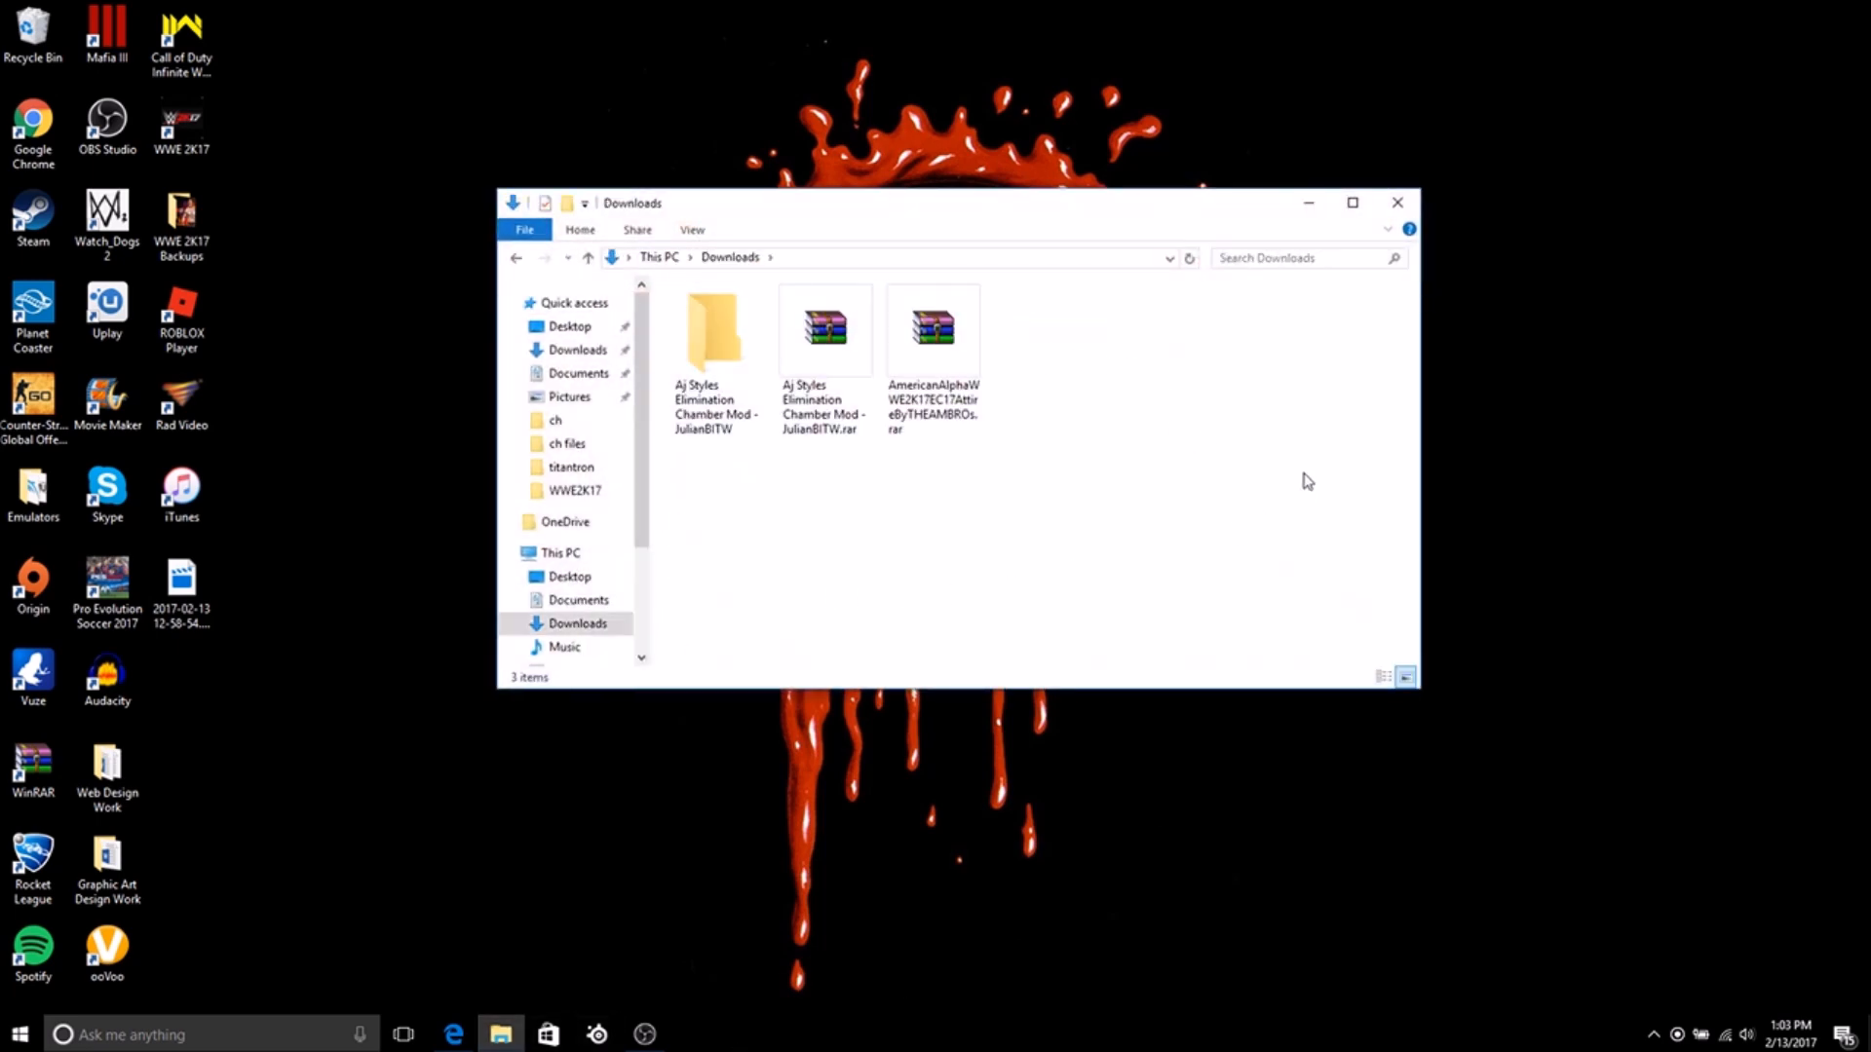
click(33, 762)
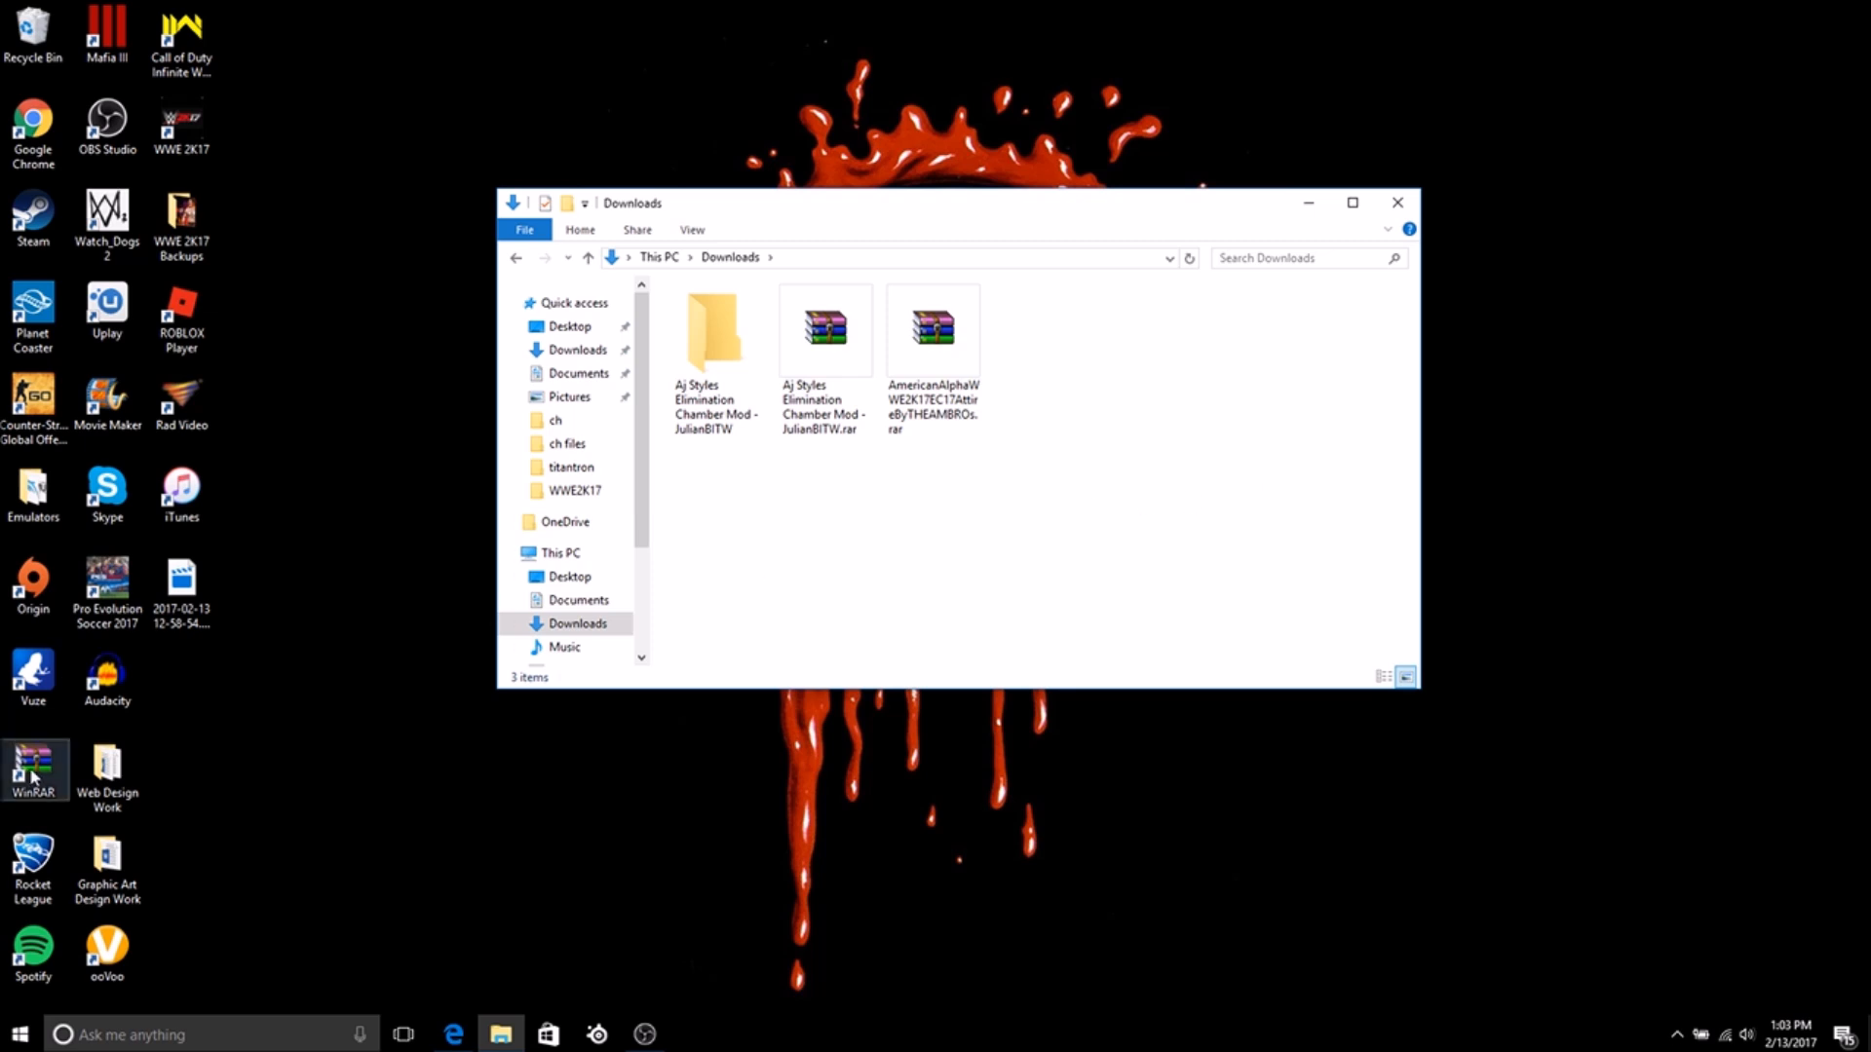
mouse_move(34, 770)
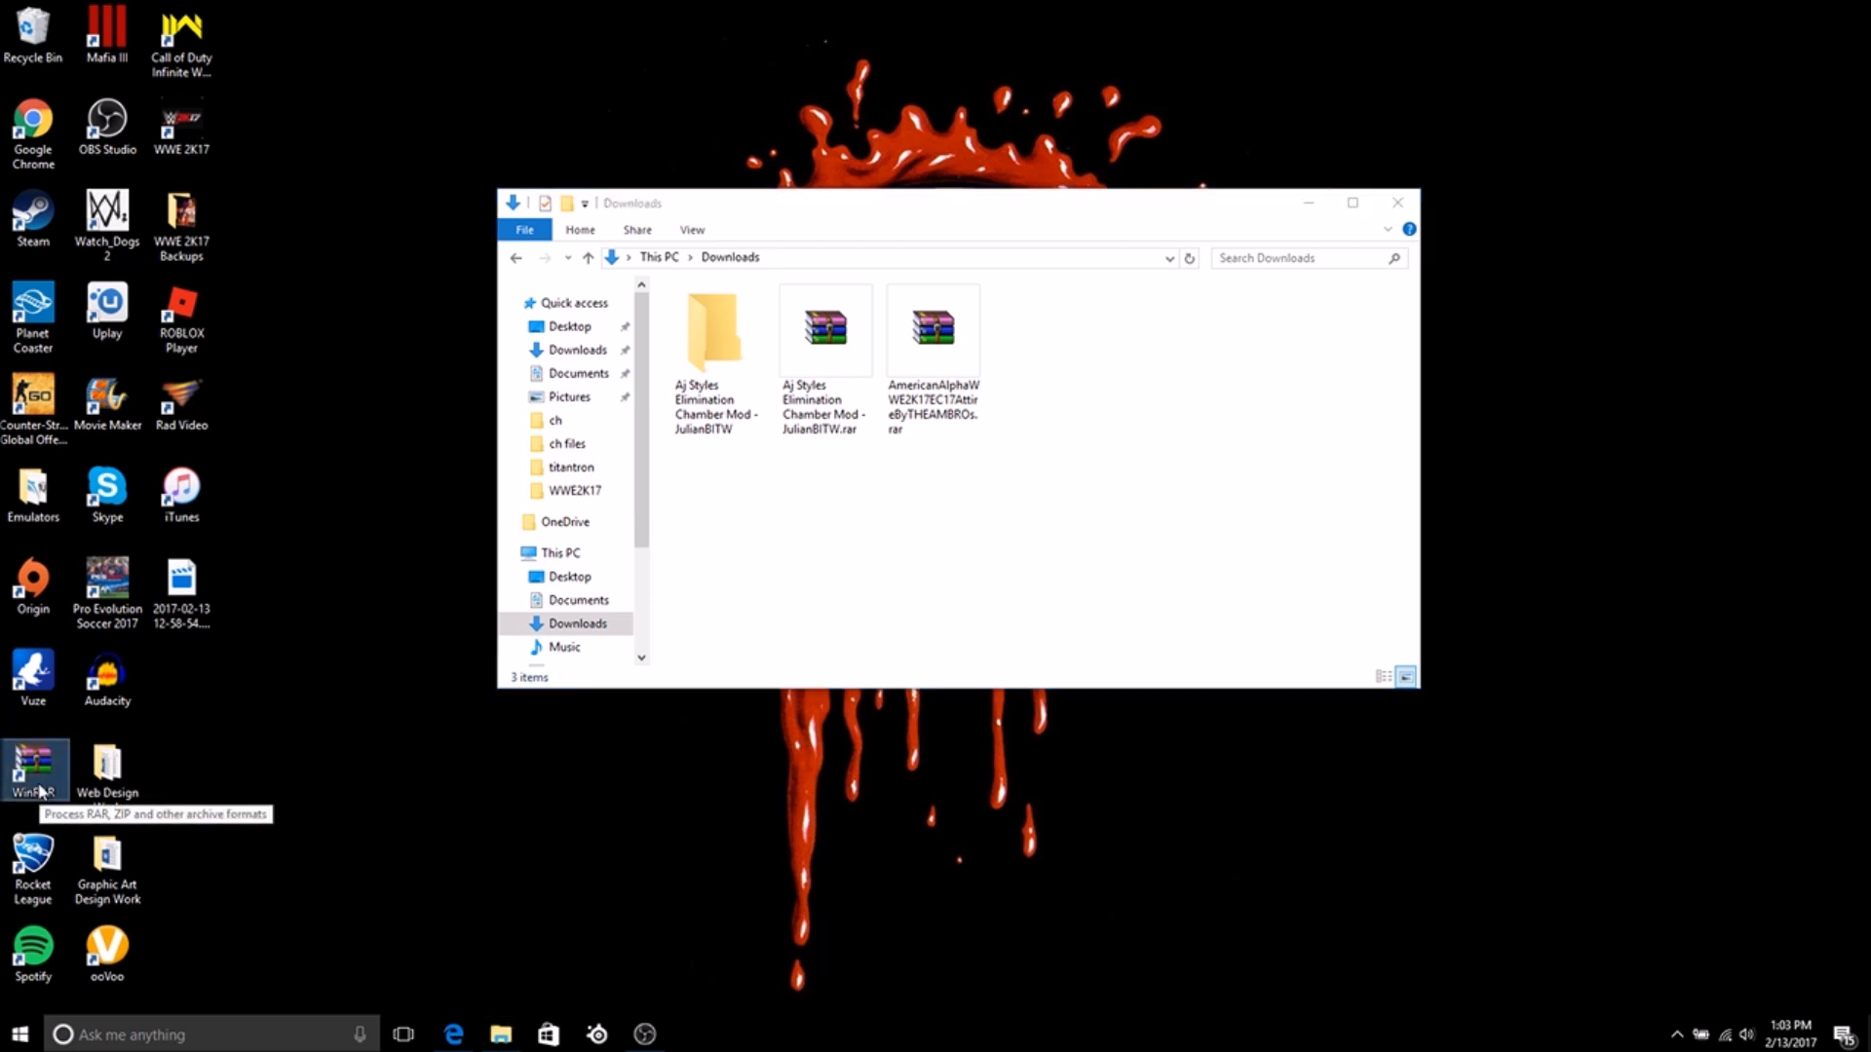
click(105, 762)
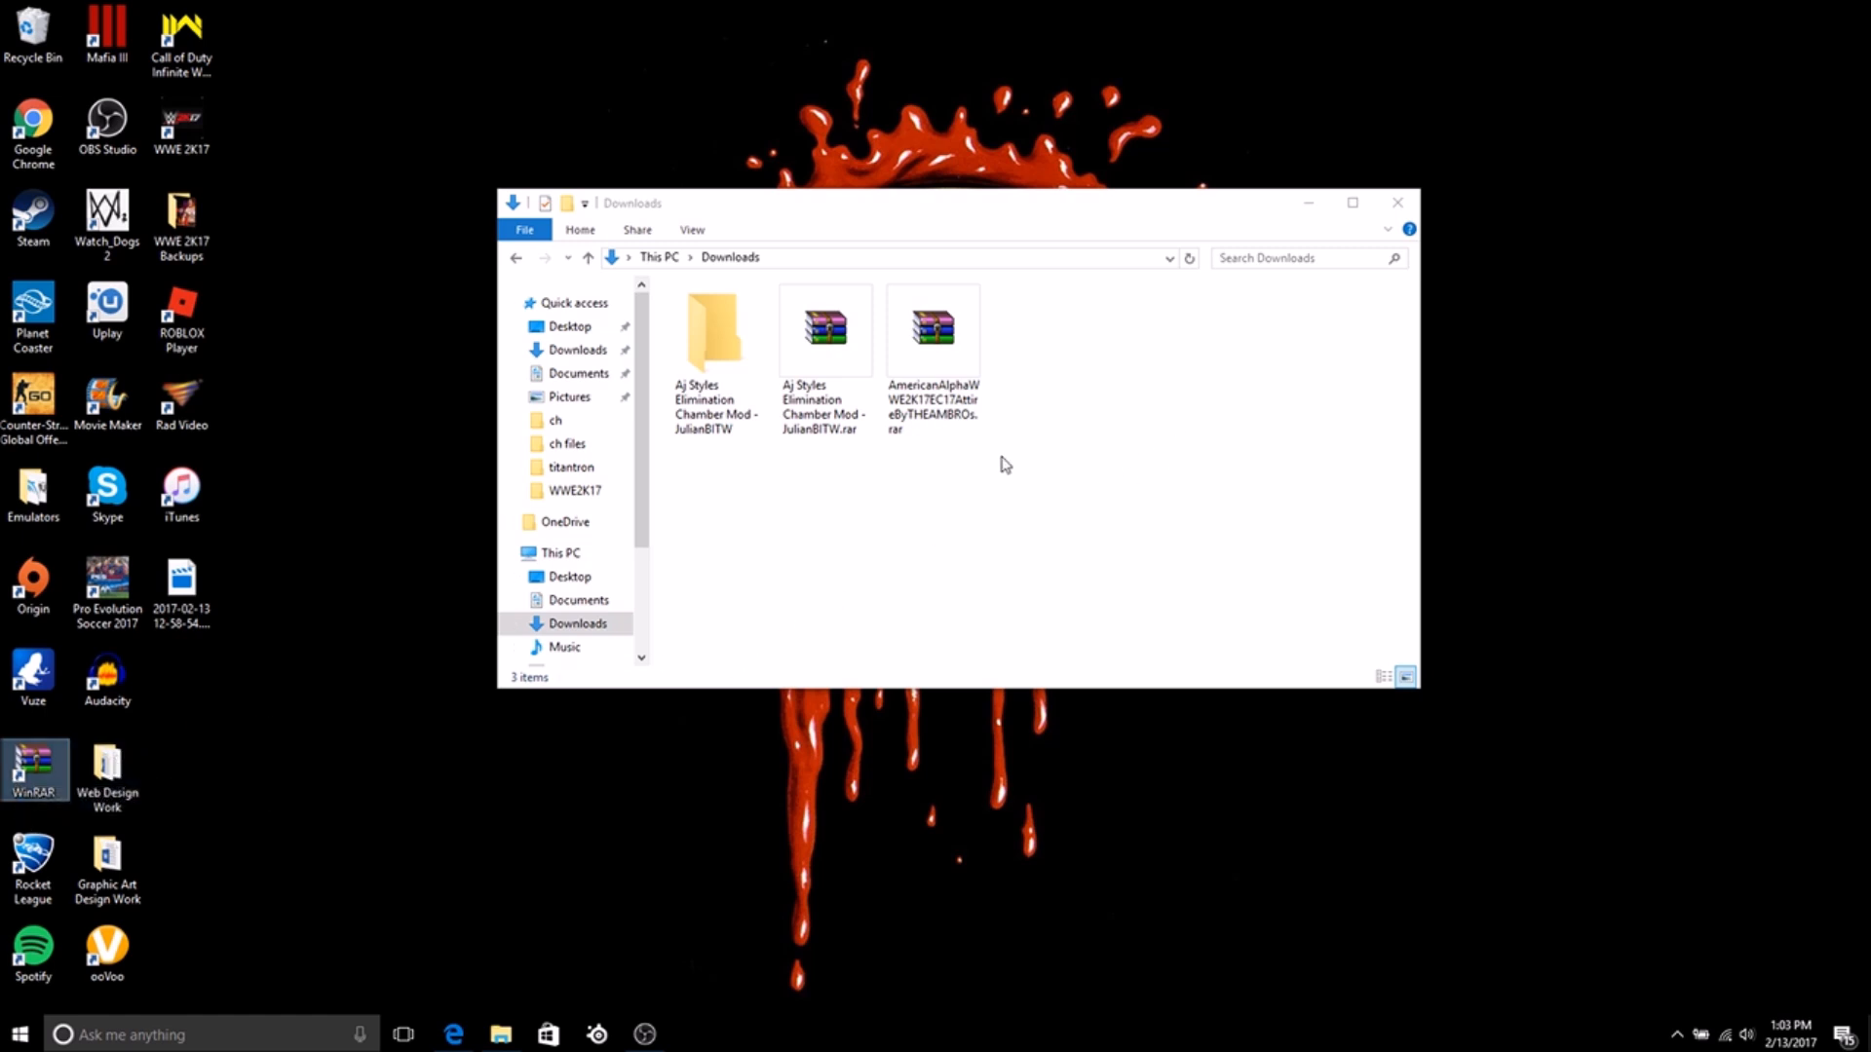
click(716, 333)
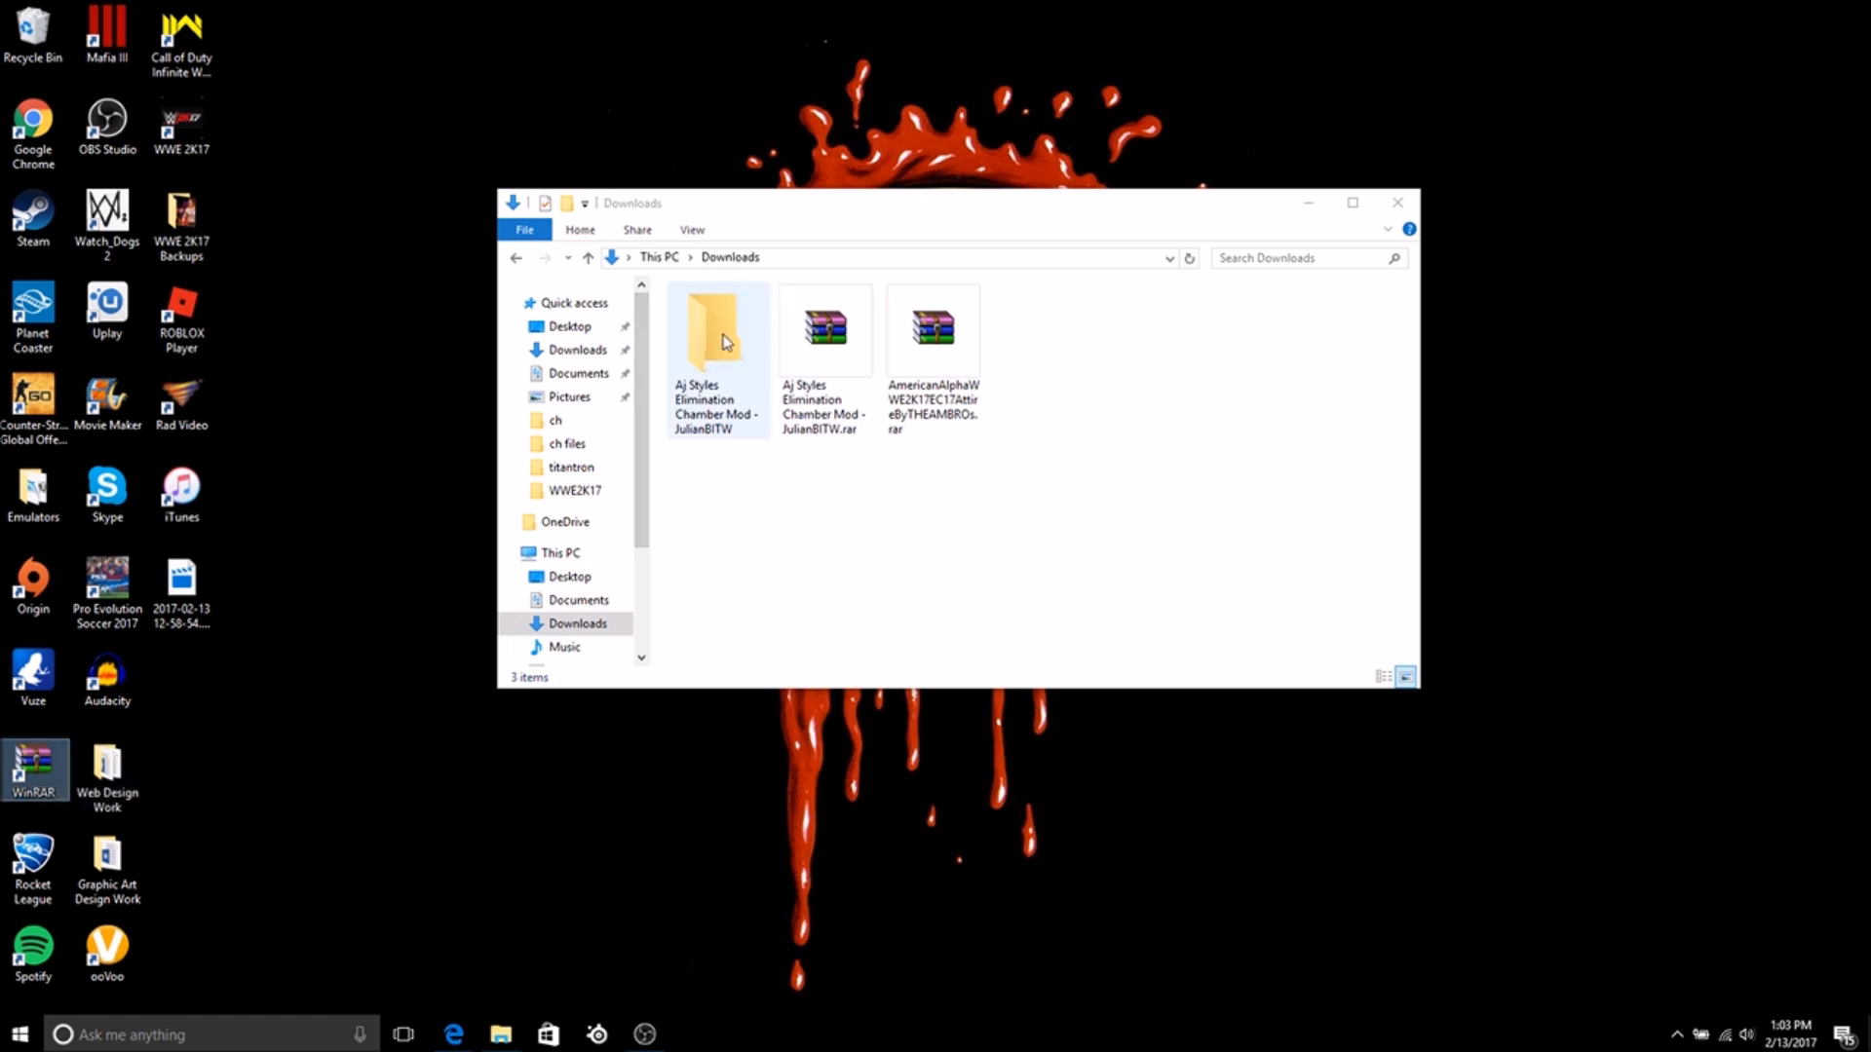
double_click(717, 332)
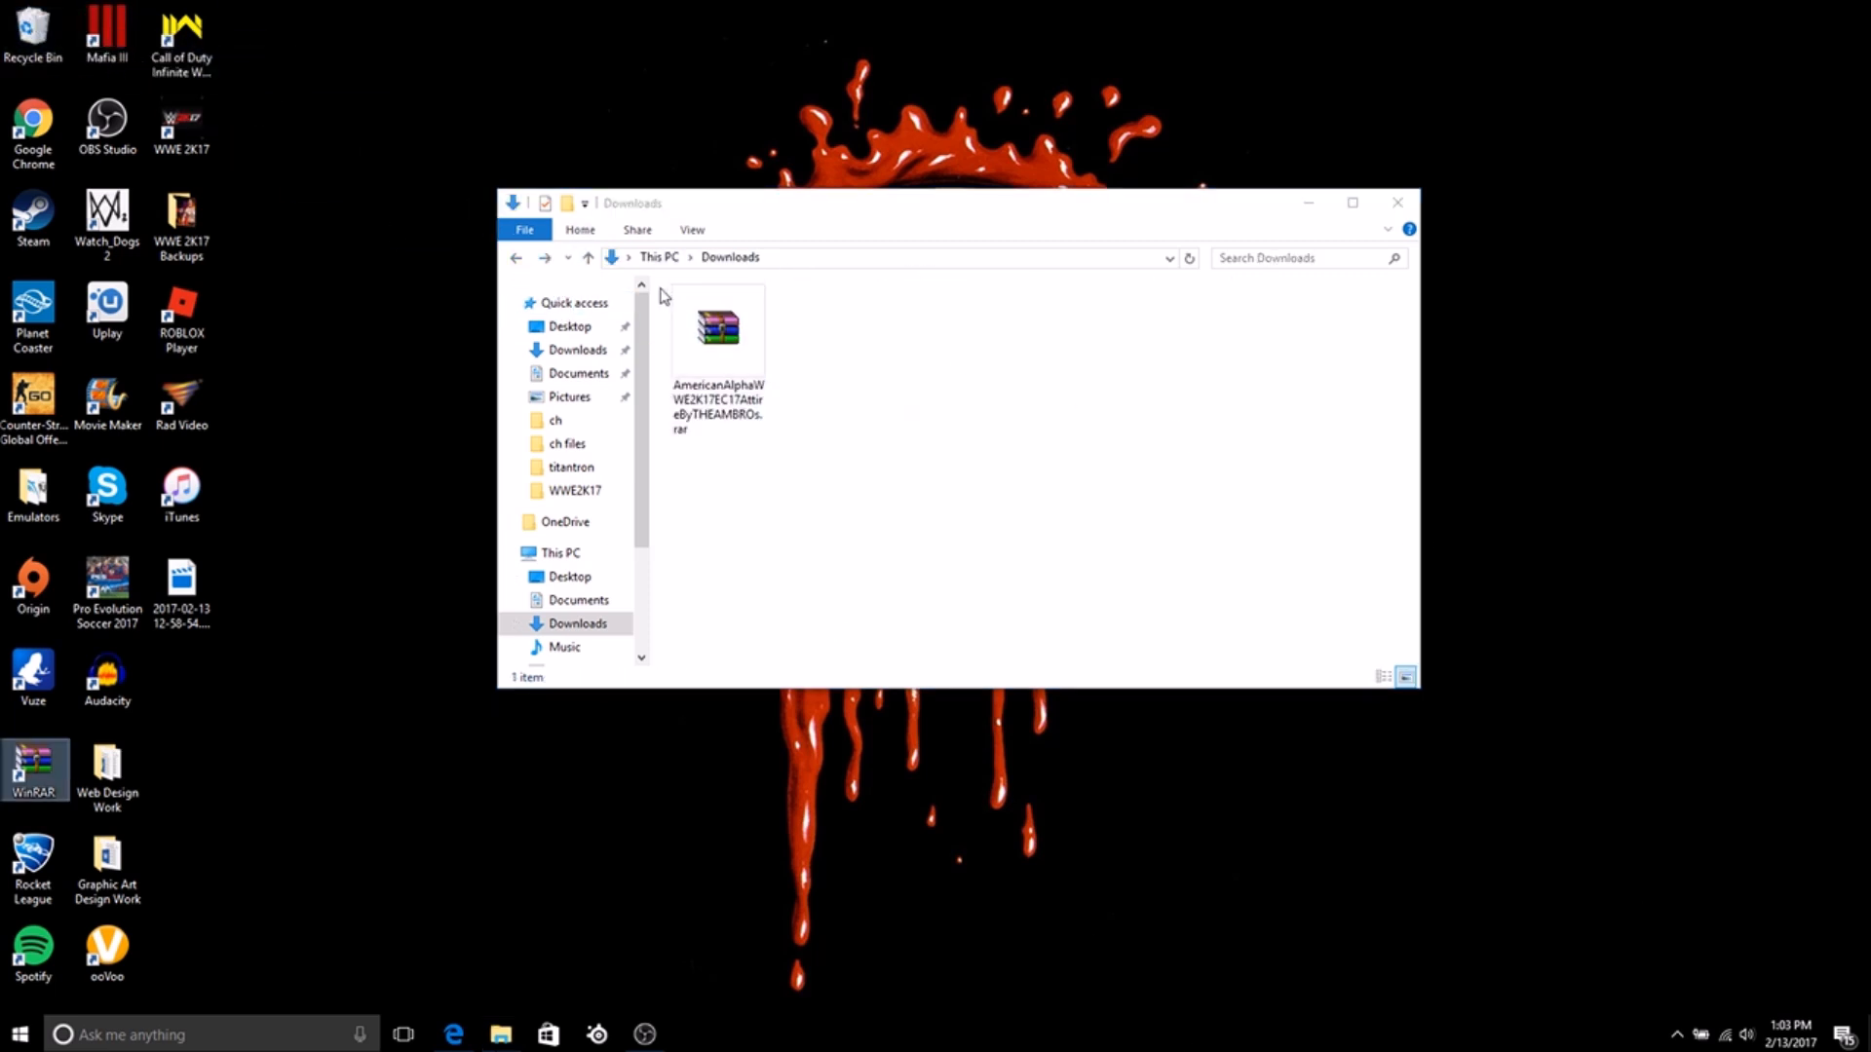
click(717, 327)
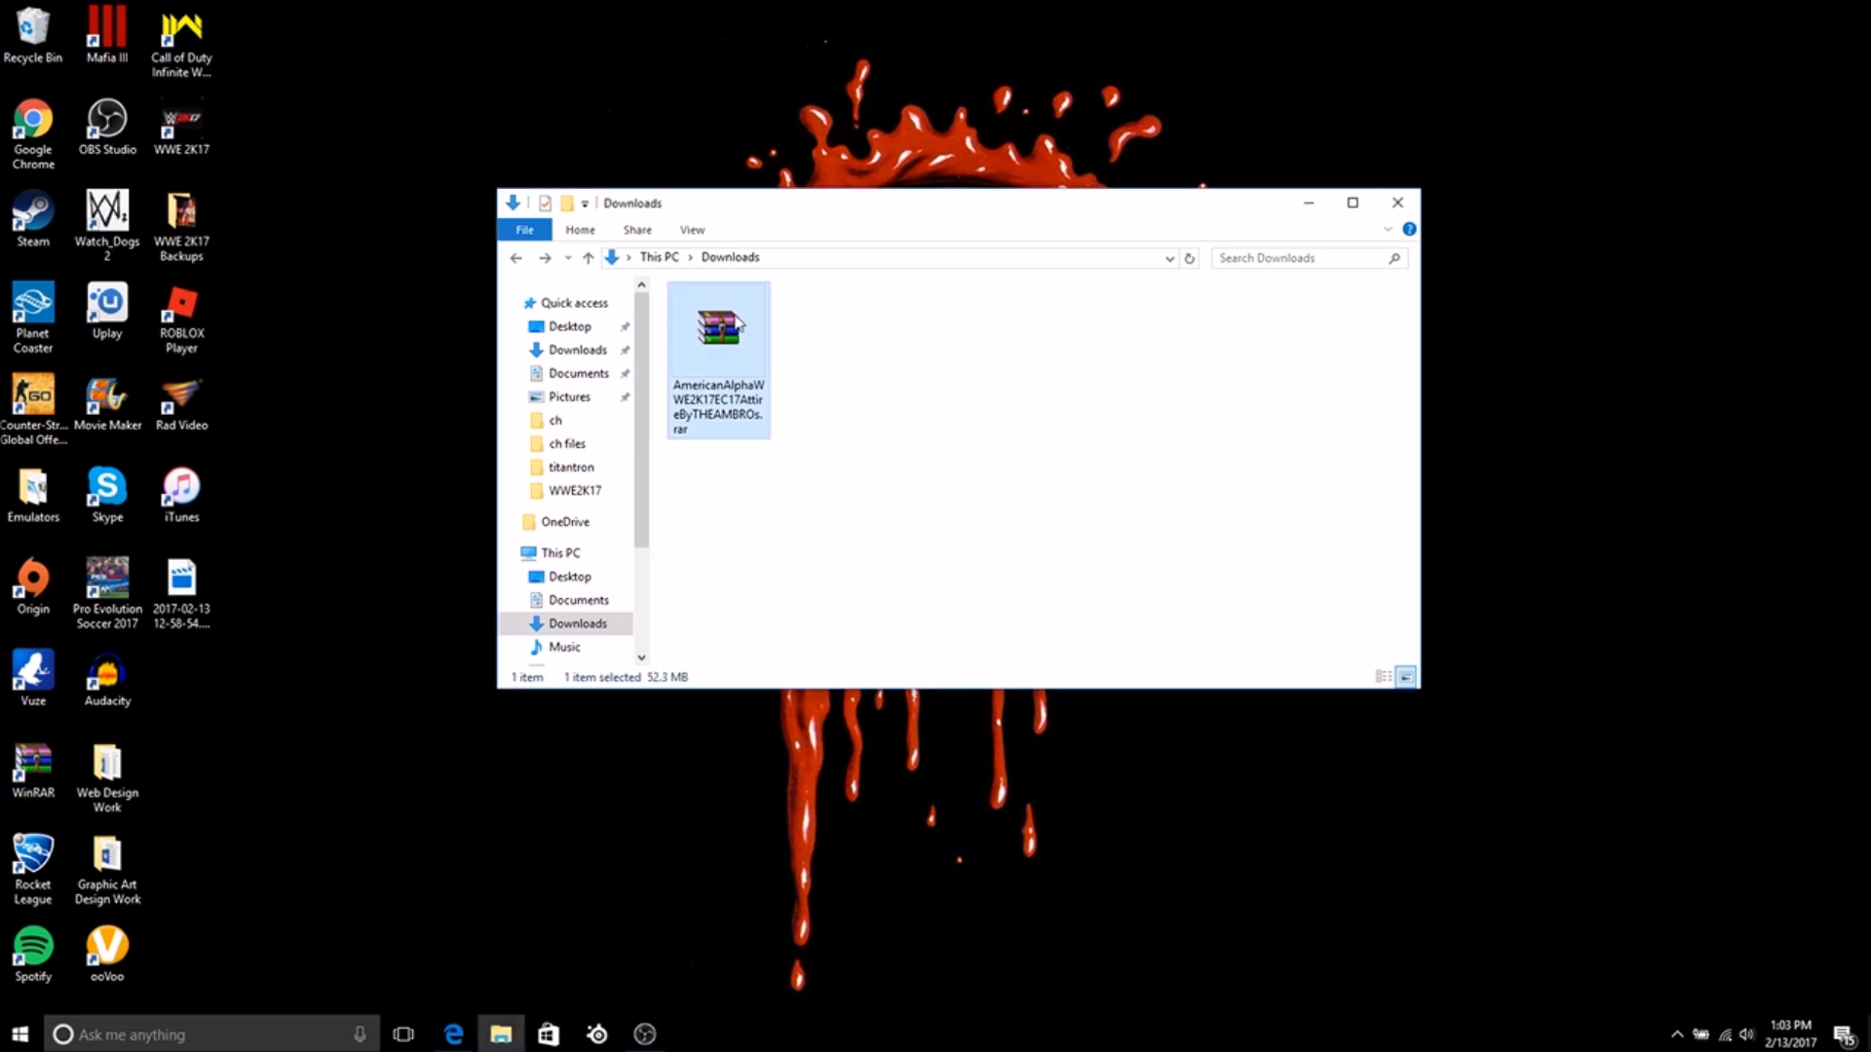
mouse_move(715, 327)
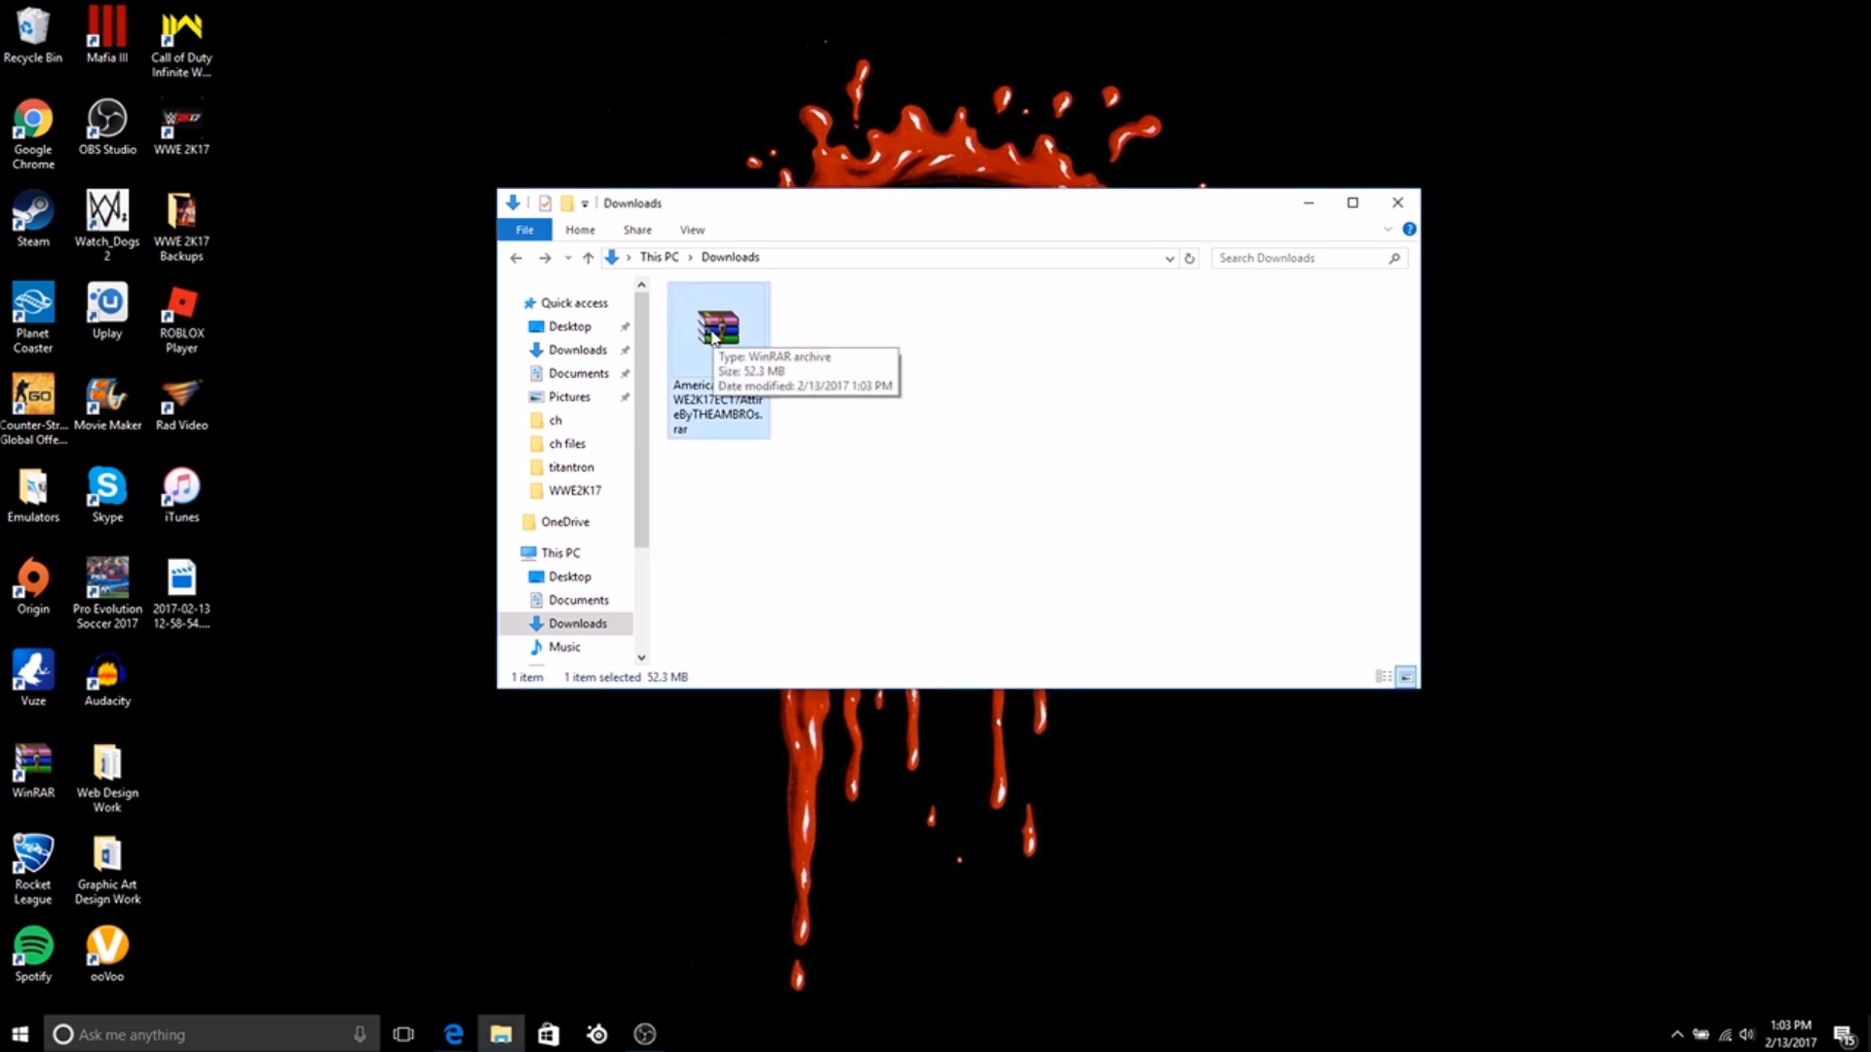
- Extract the American Alpha archive into Downloads, producing ch61602.pac, ch61402.pac and Note.txt
right_click(715, 328)
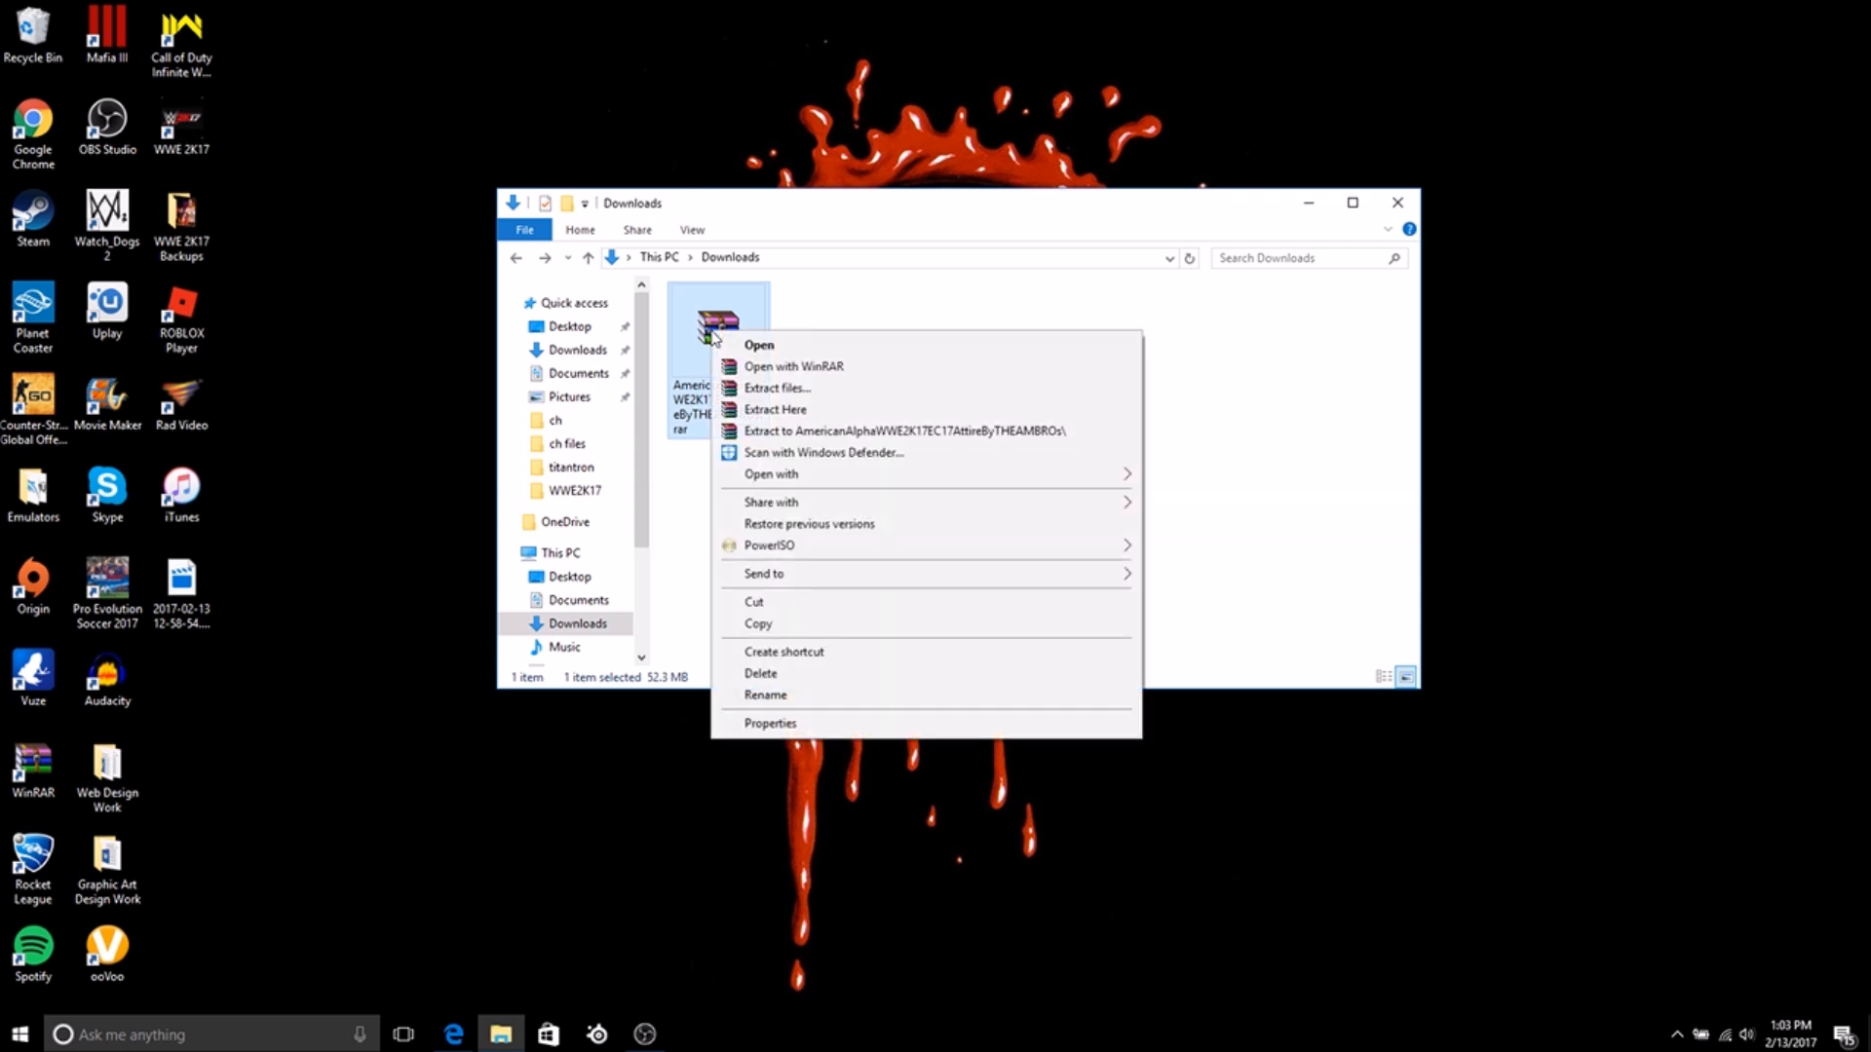
click(774, 409)
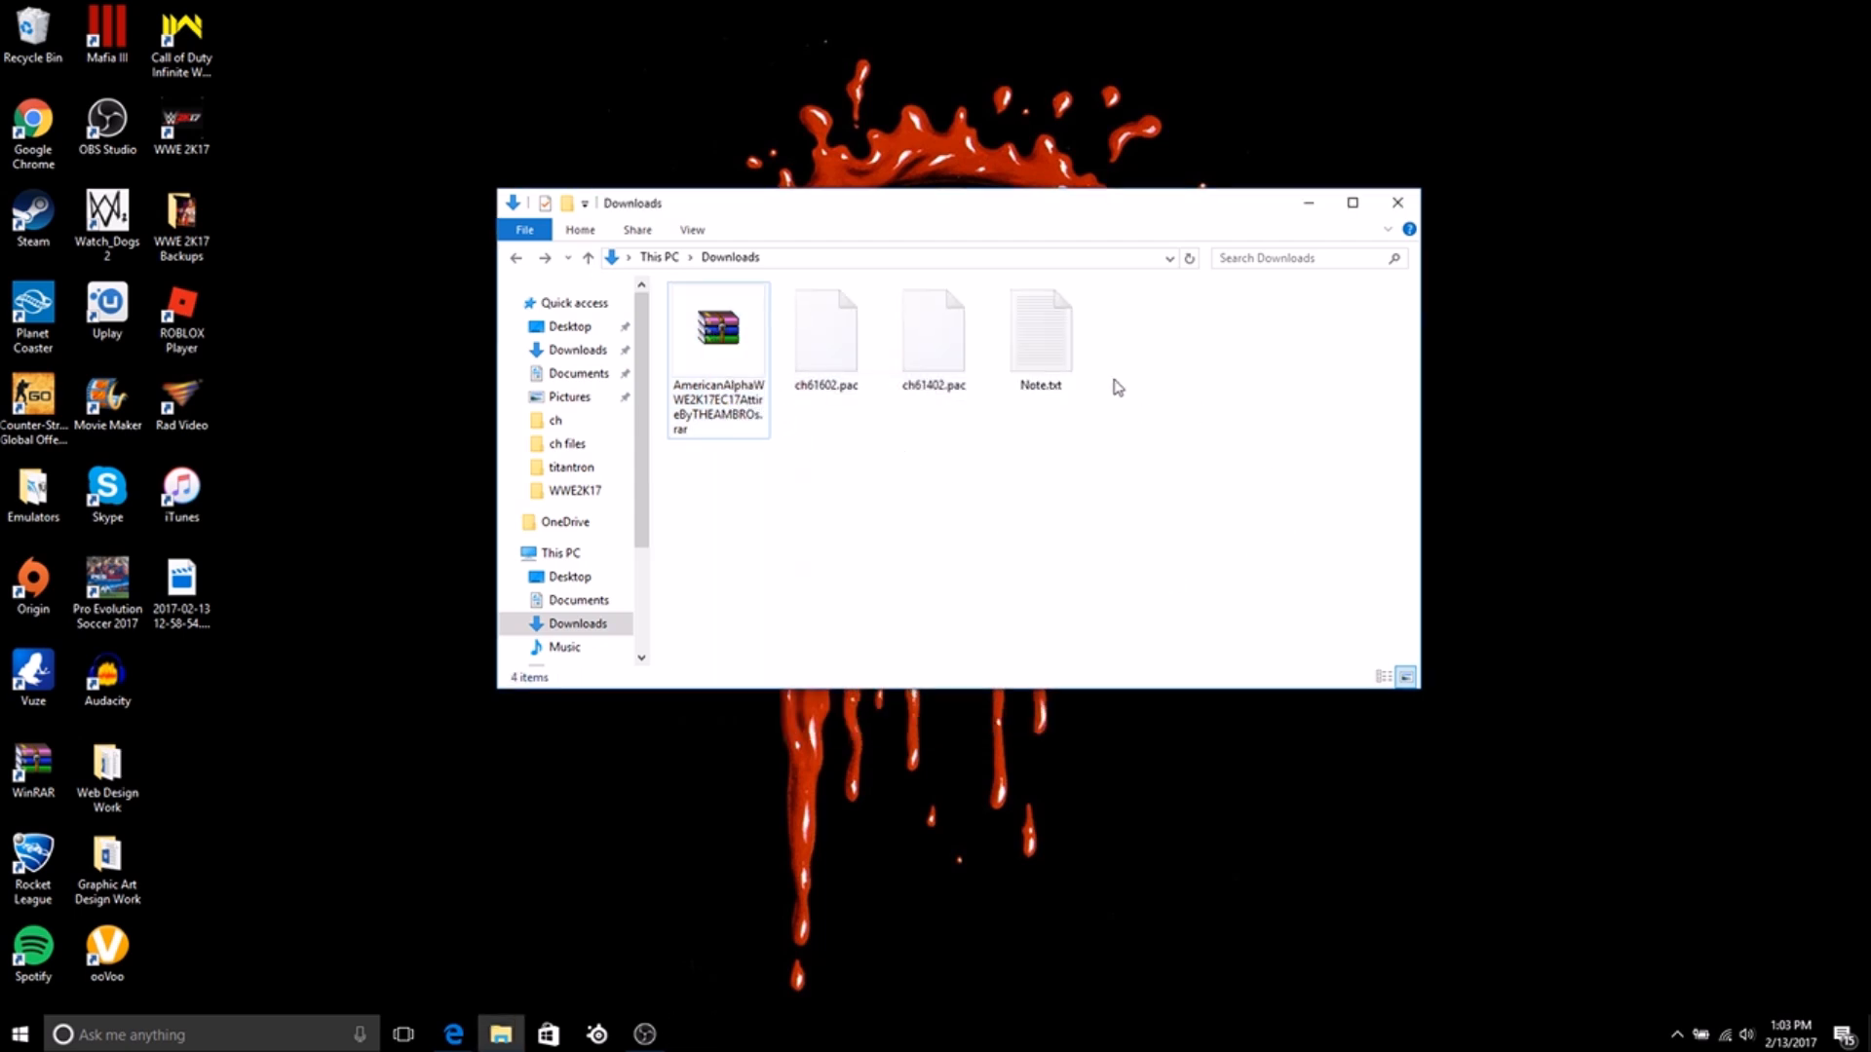
double_click(1041, 315)
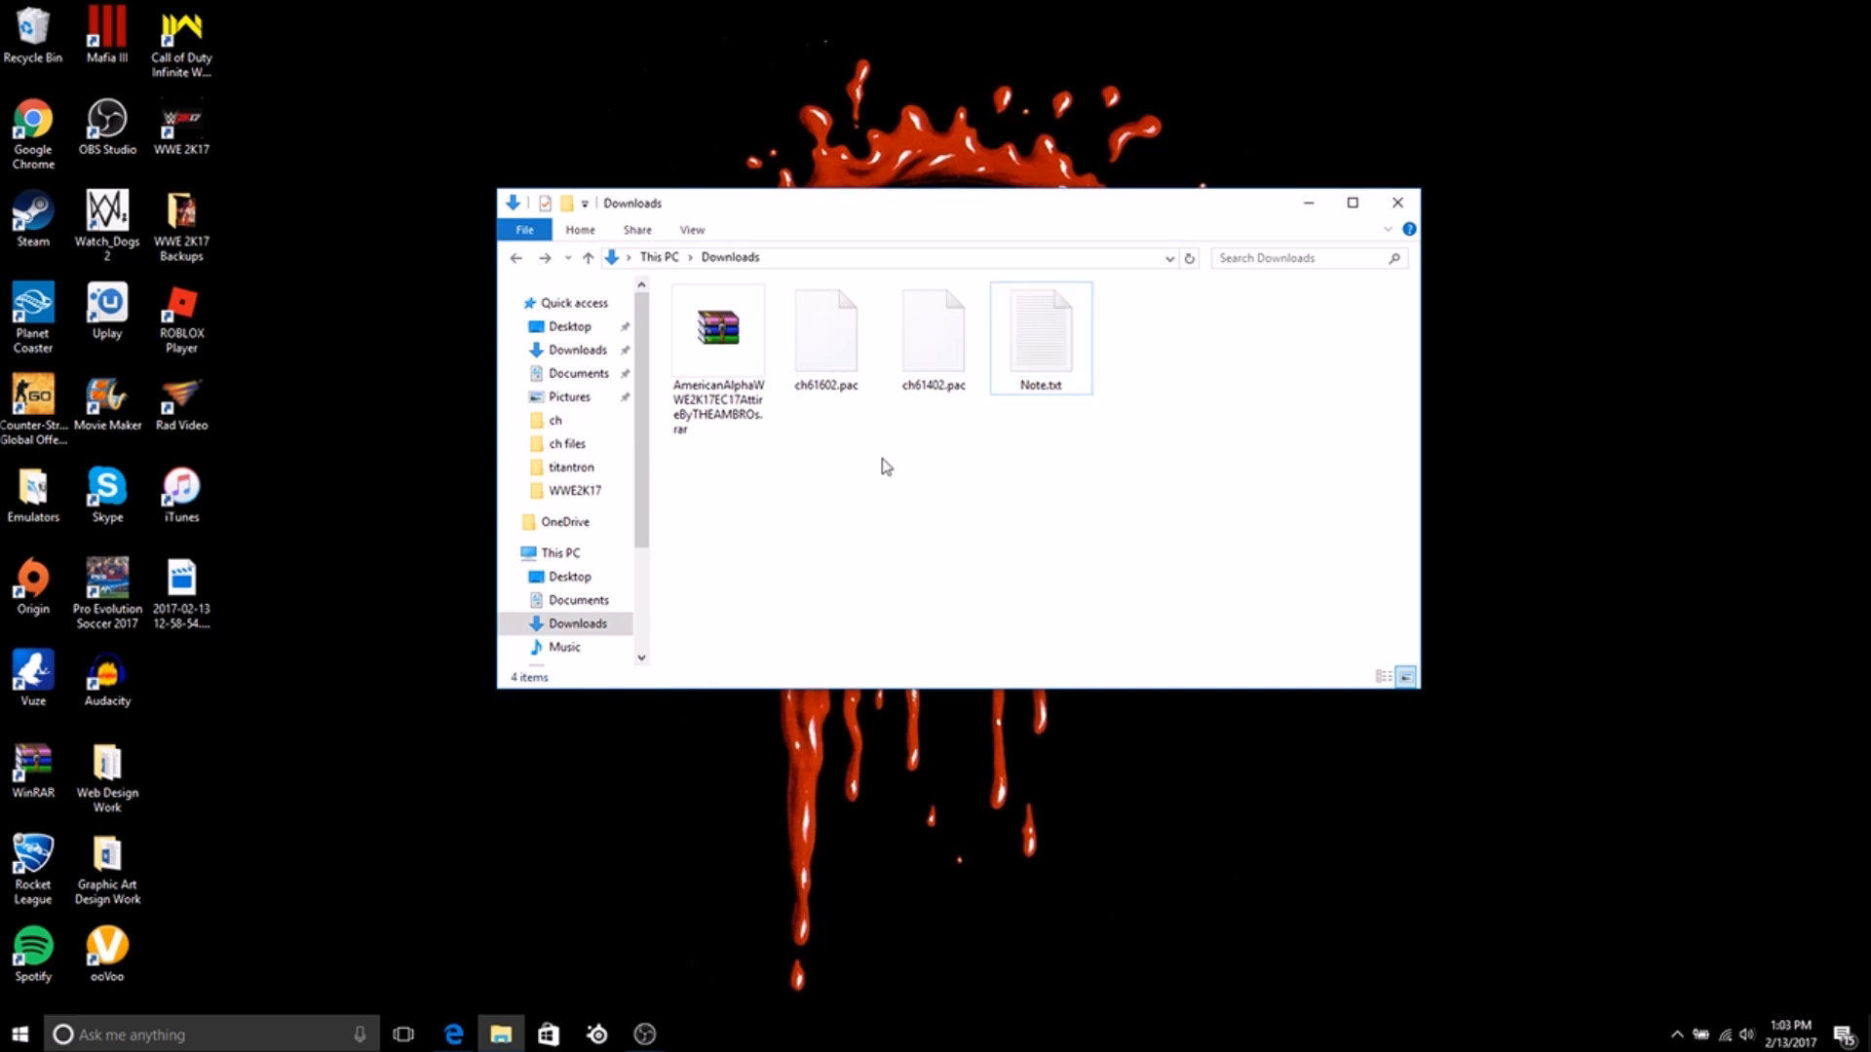
- Select ch61602.pac and ch61402.pac together and move them from Downloads onto the desktop
click(826, 335)
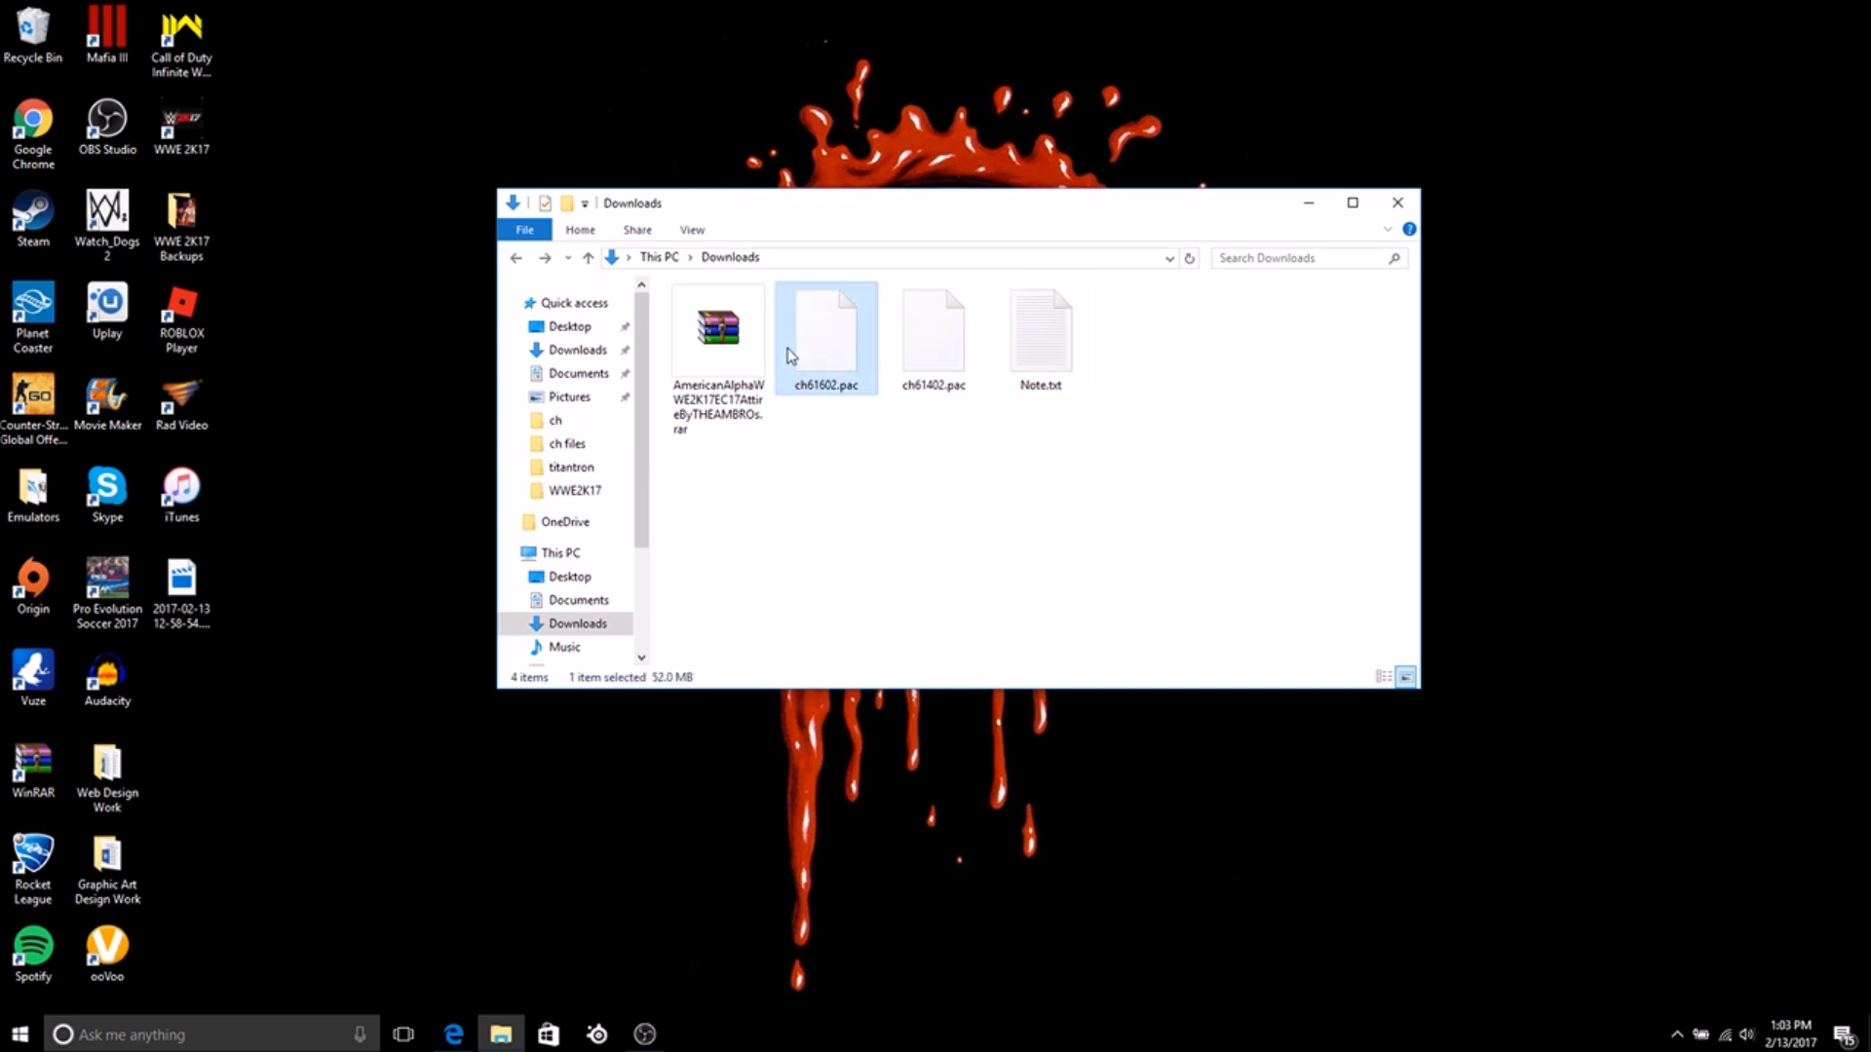
mouse_move(797, 376)
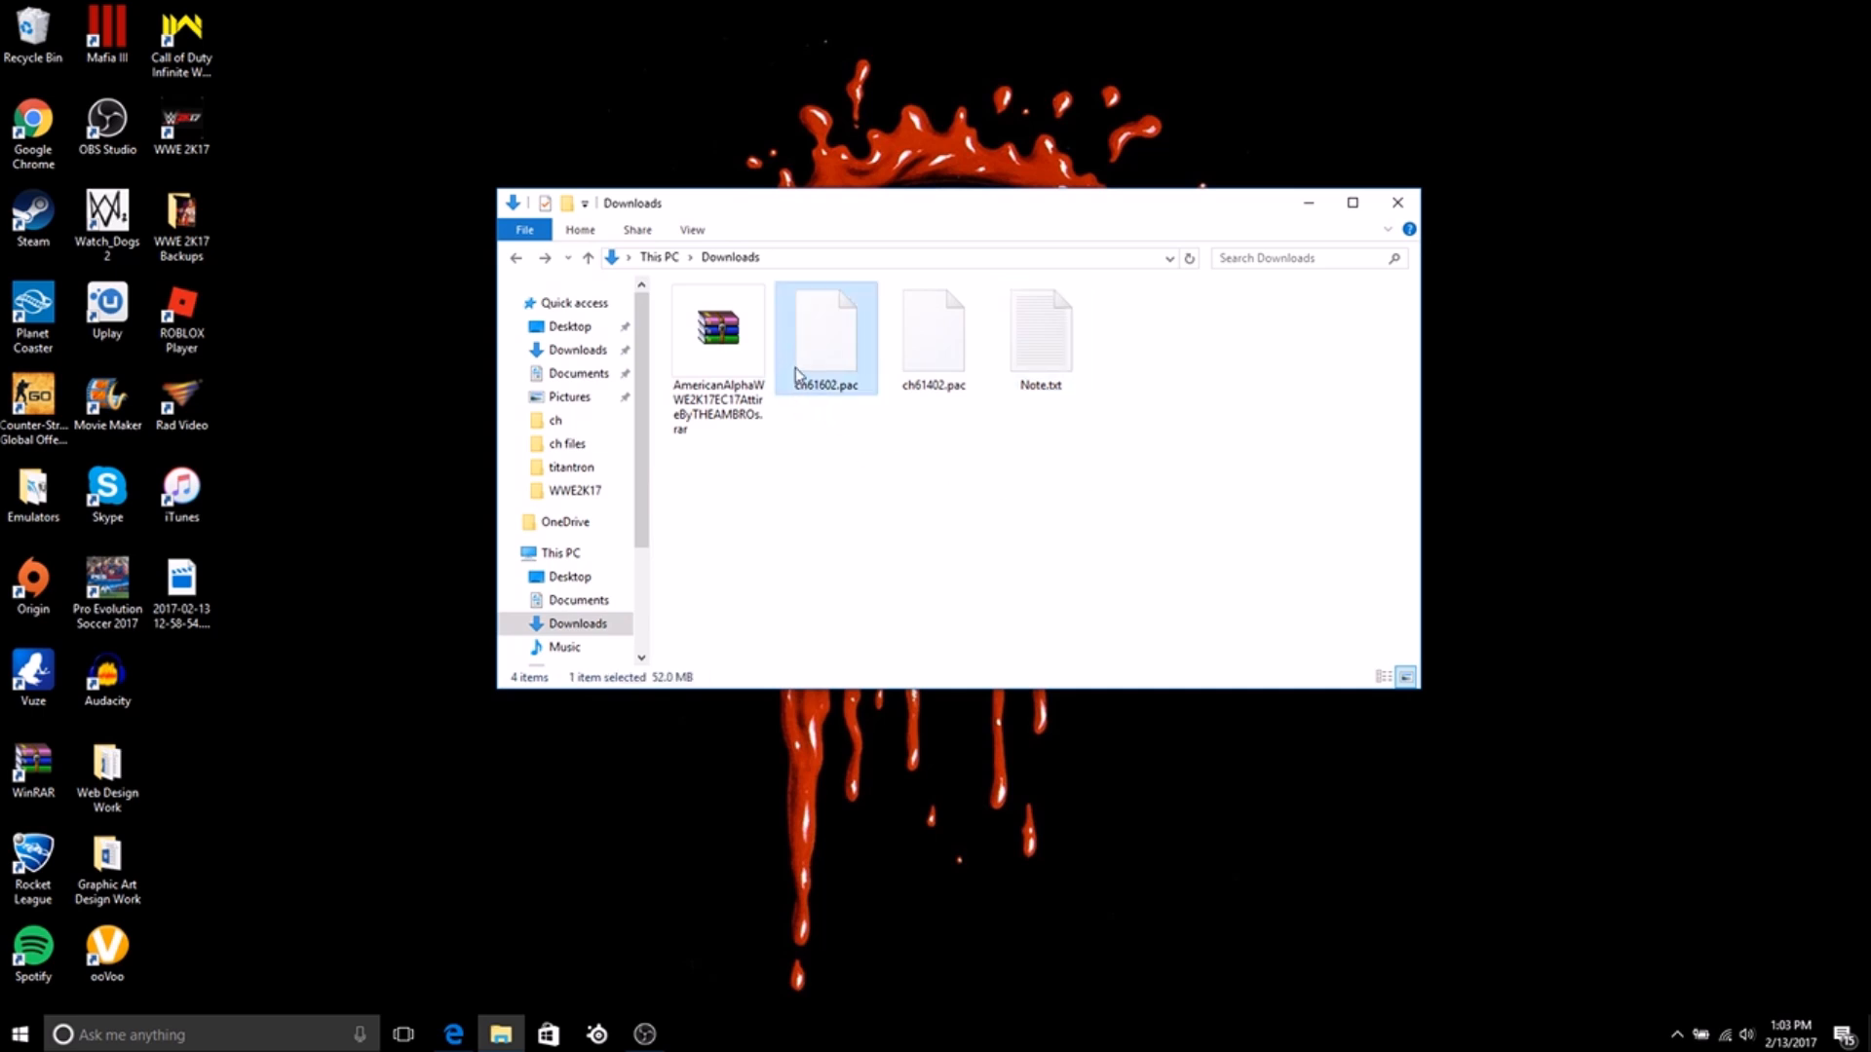
click(934, 333)
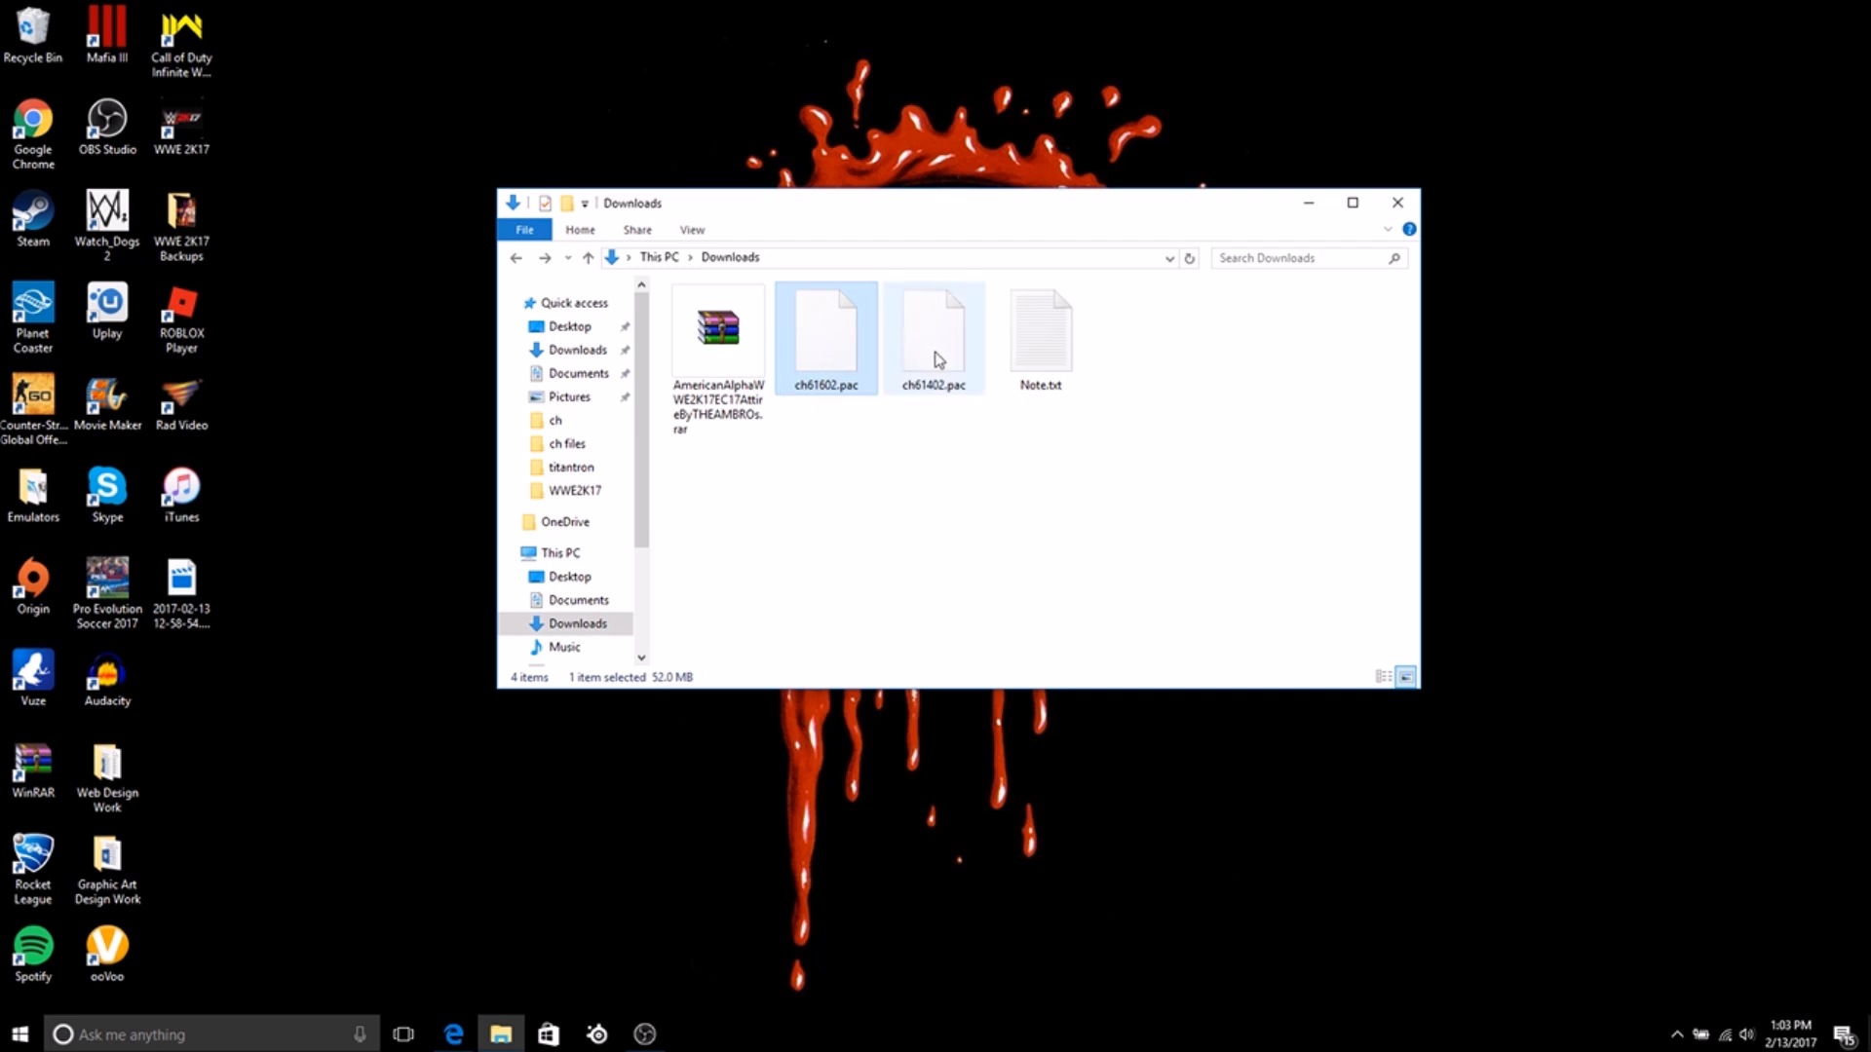
click(1000, 475)
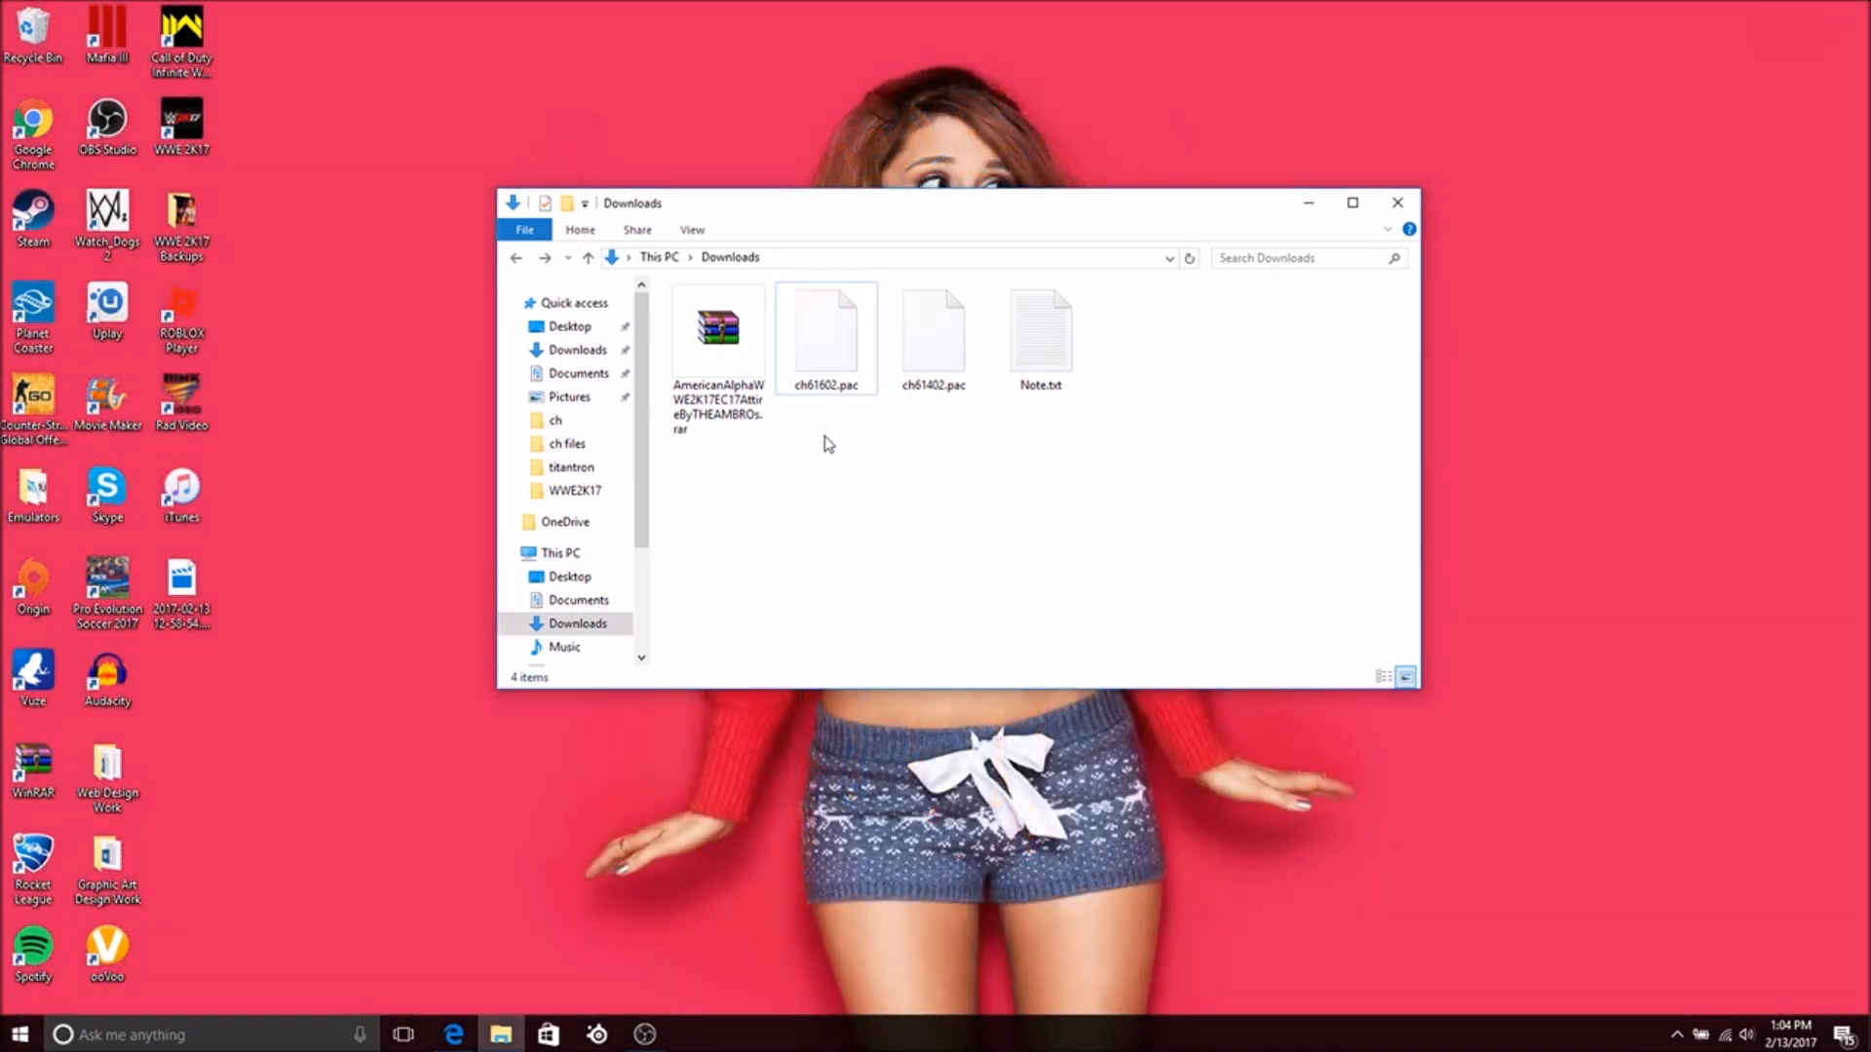
click(934, 337)
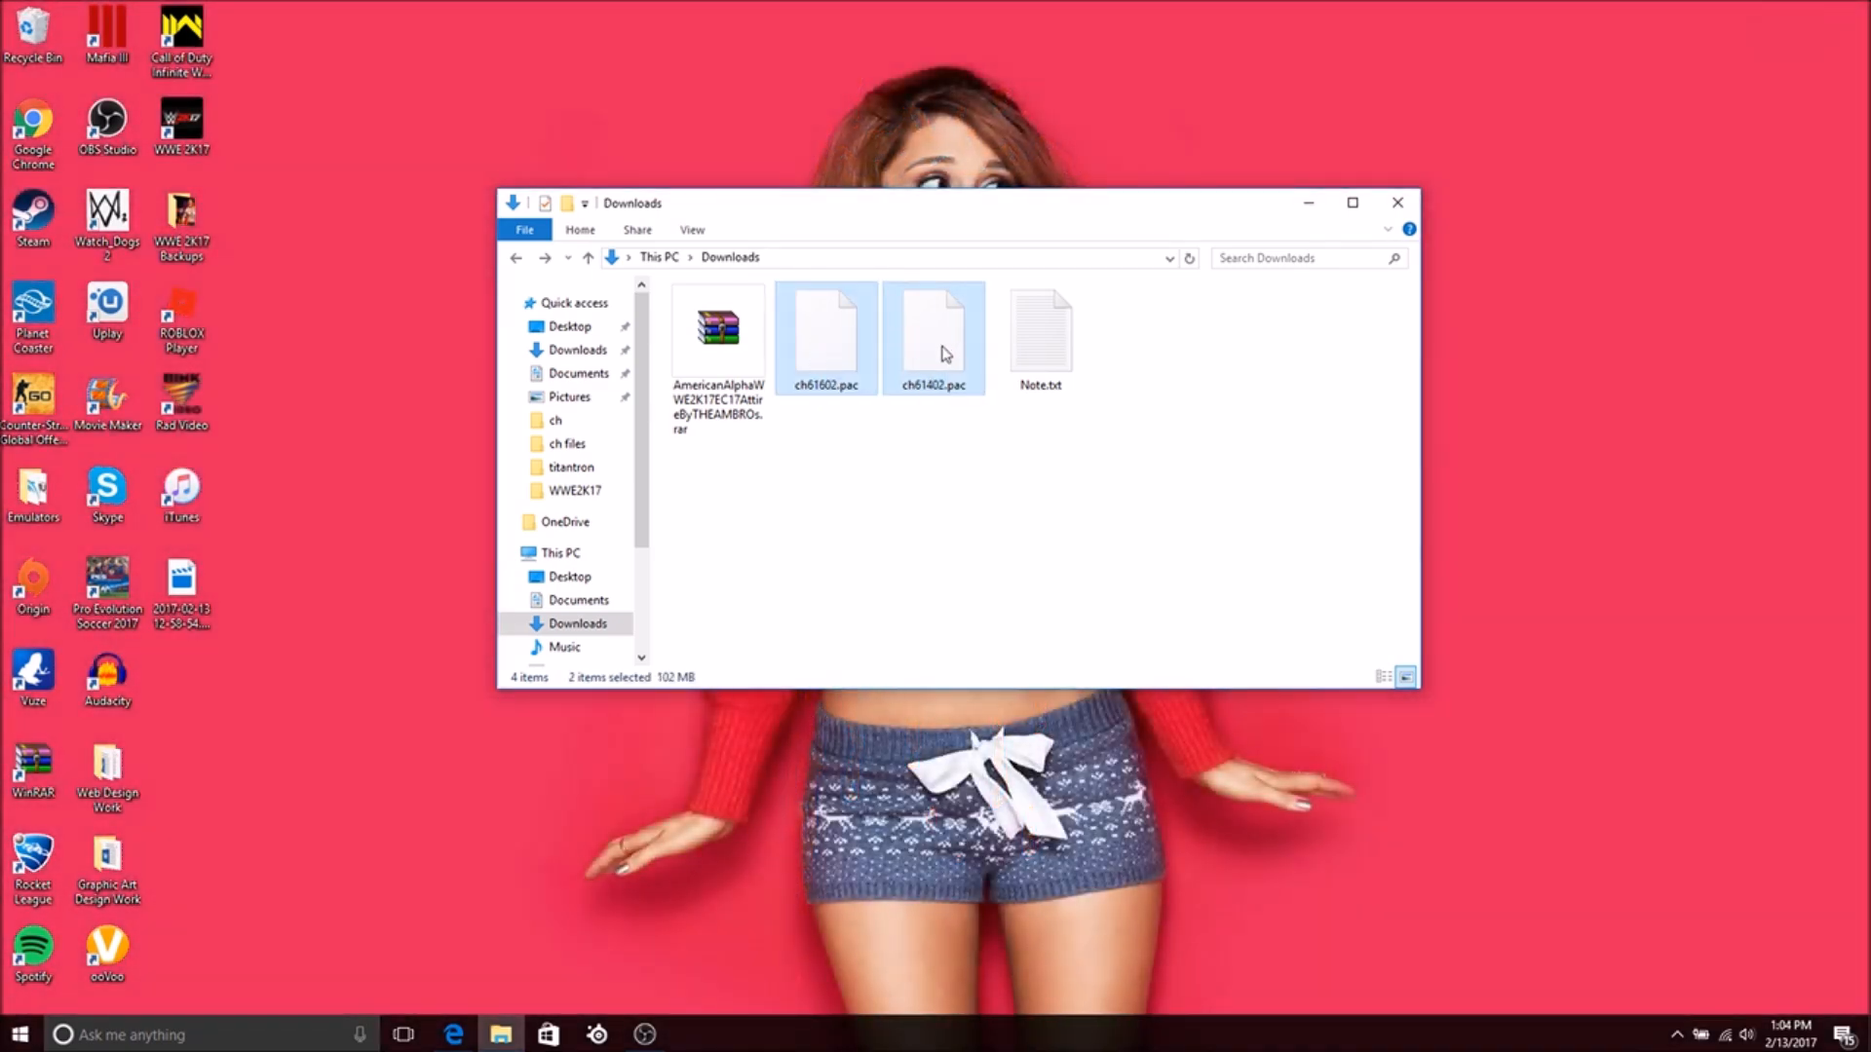
mouse_move(867, 456)
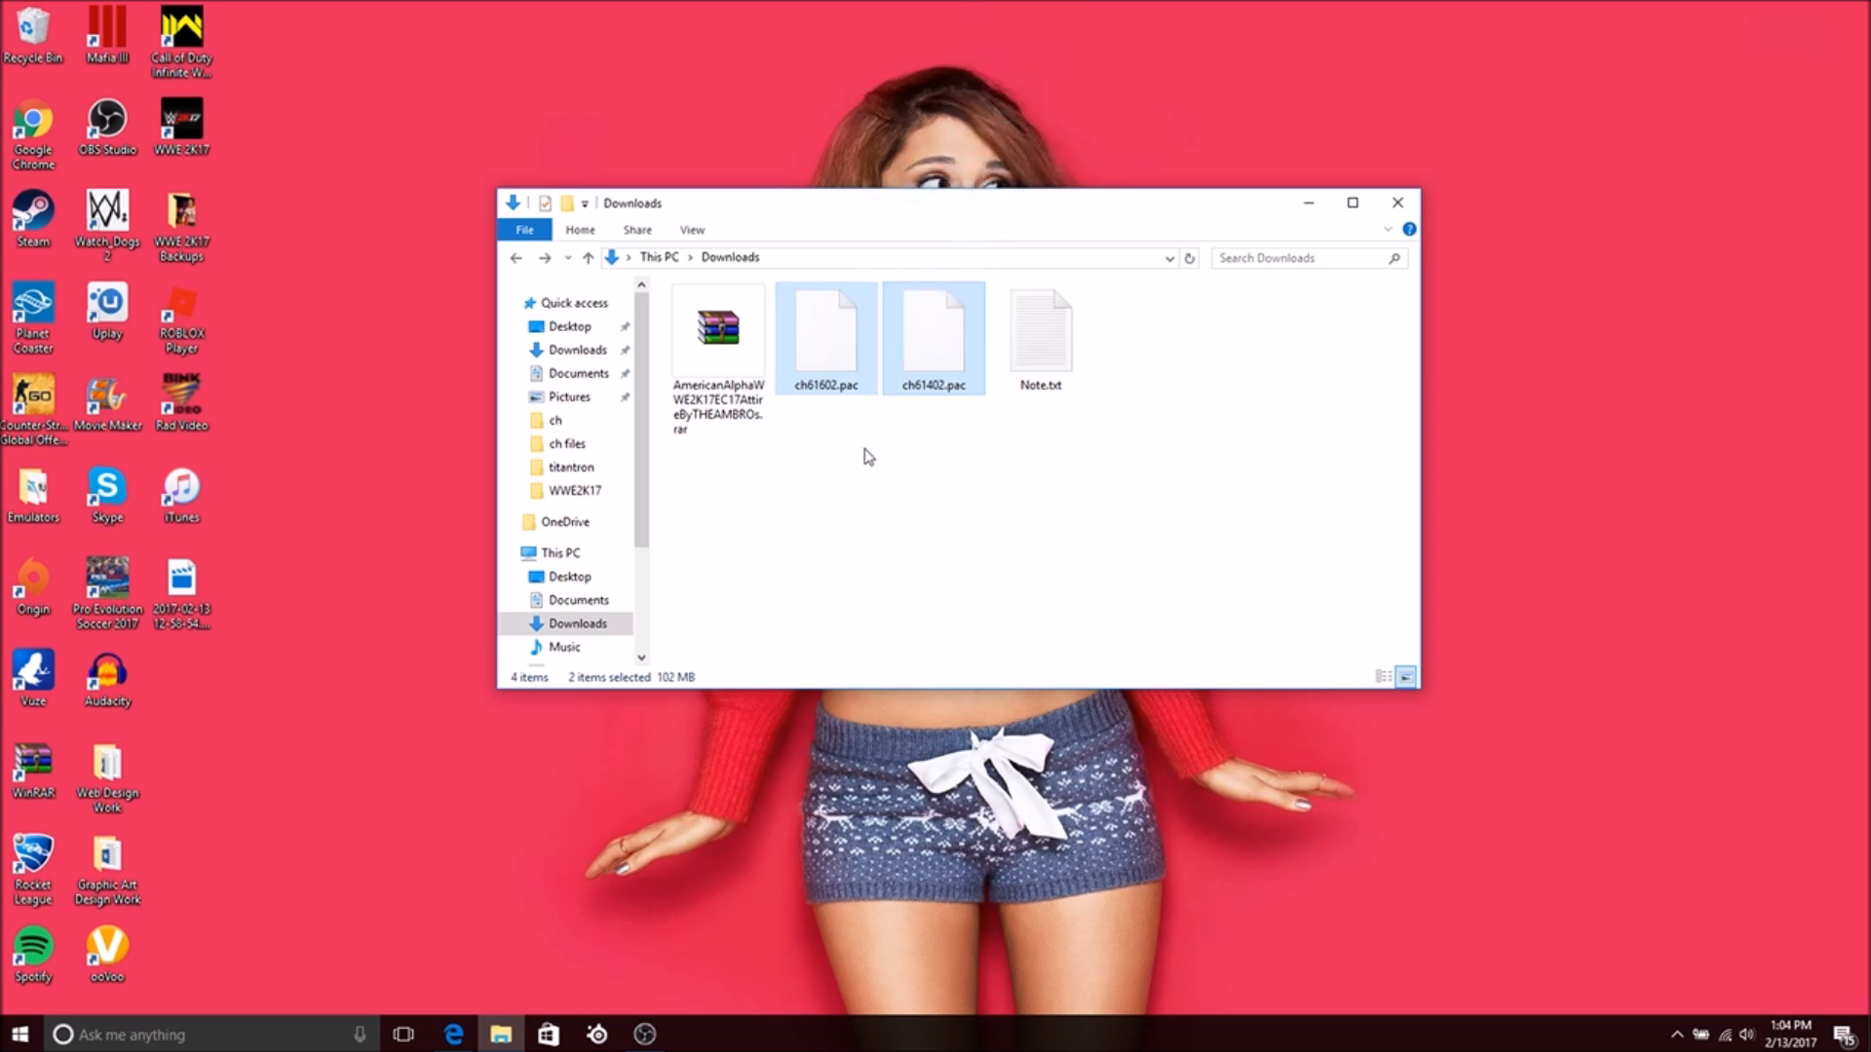
click(830, 423)
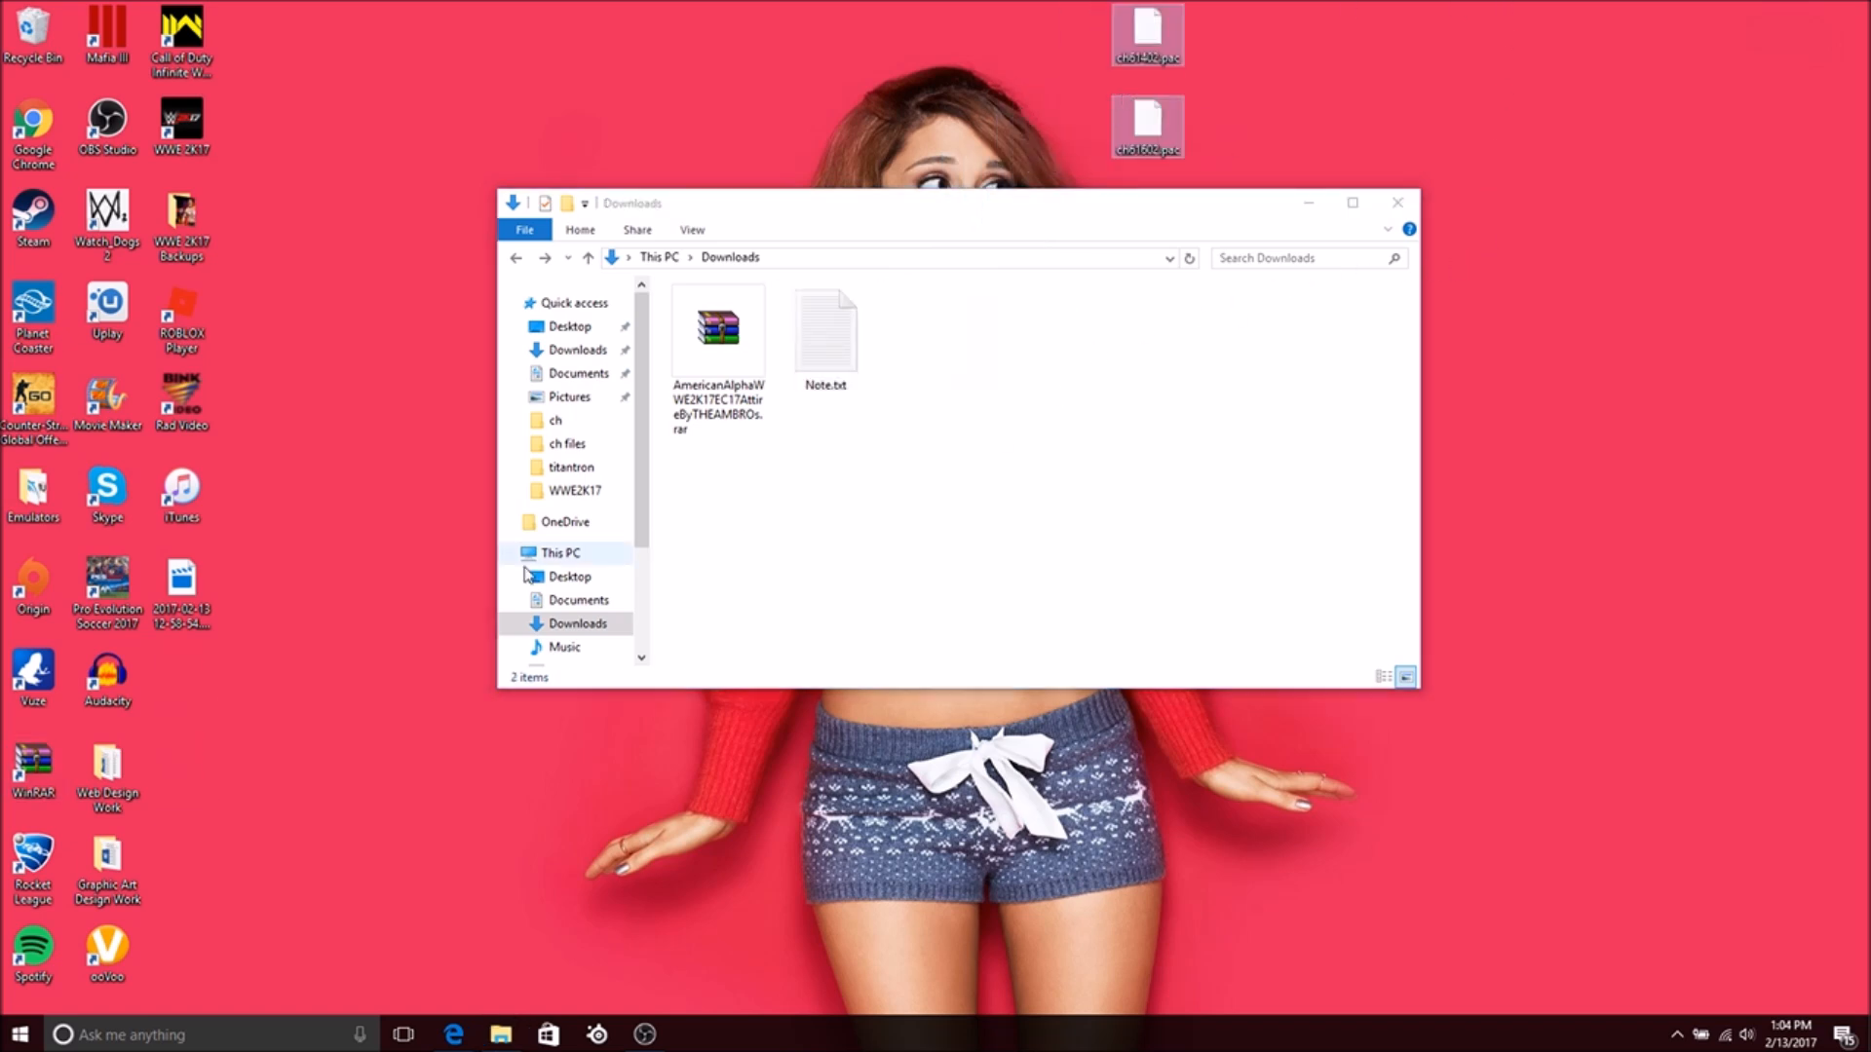
click(509, 396)
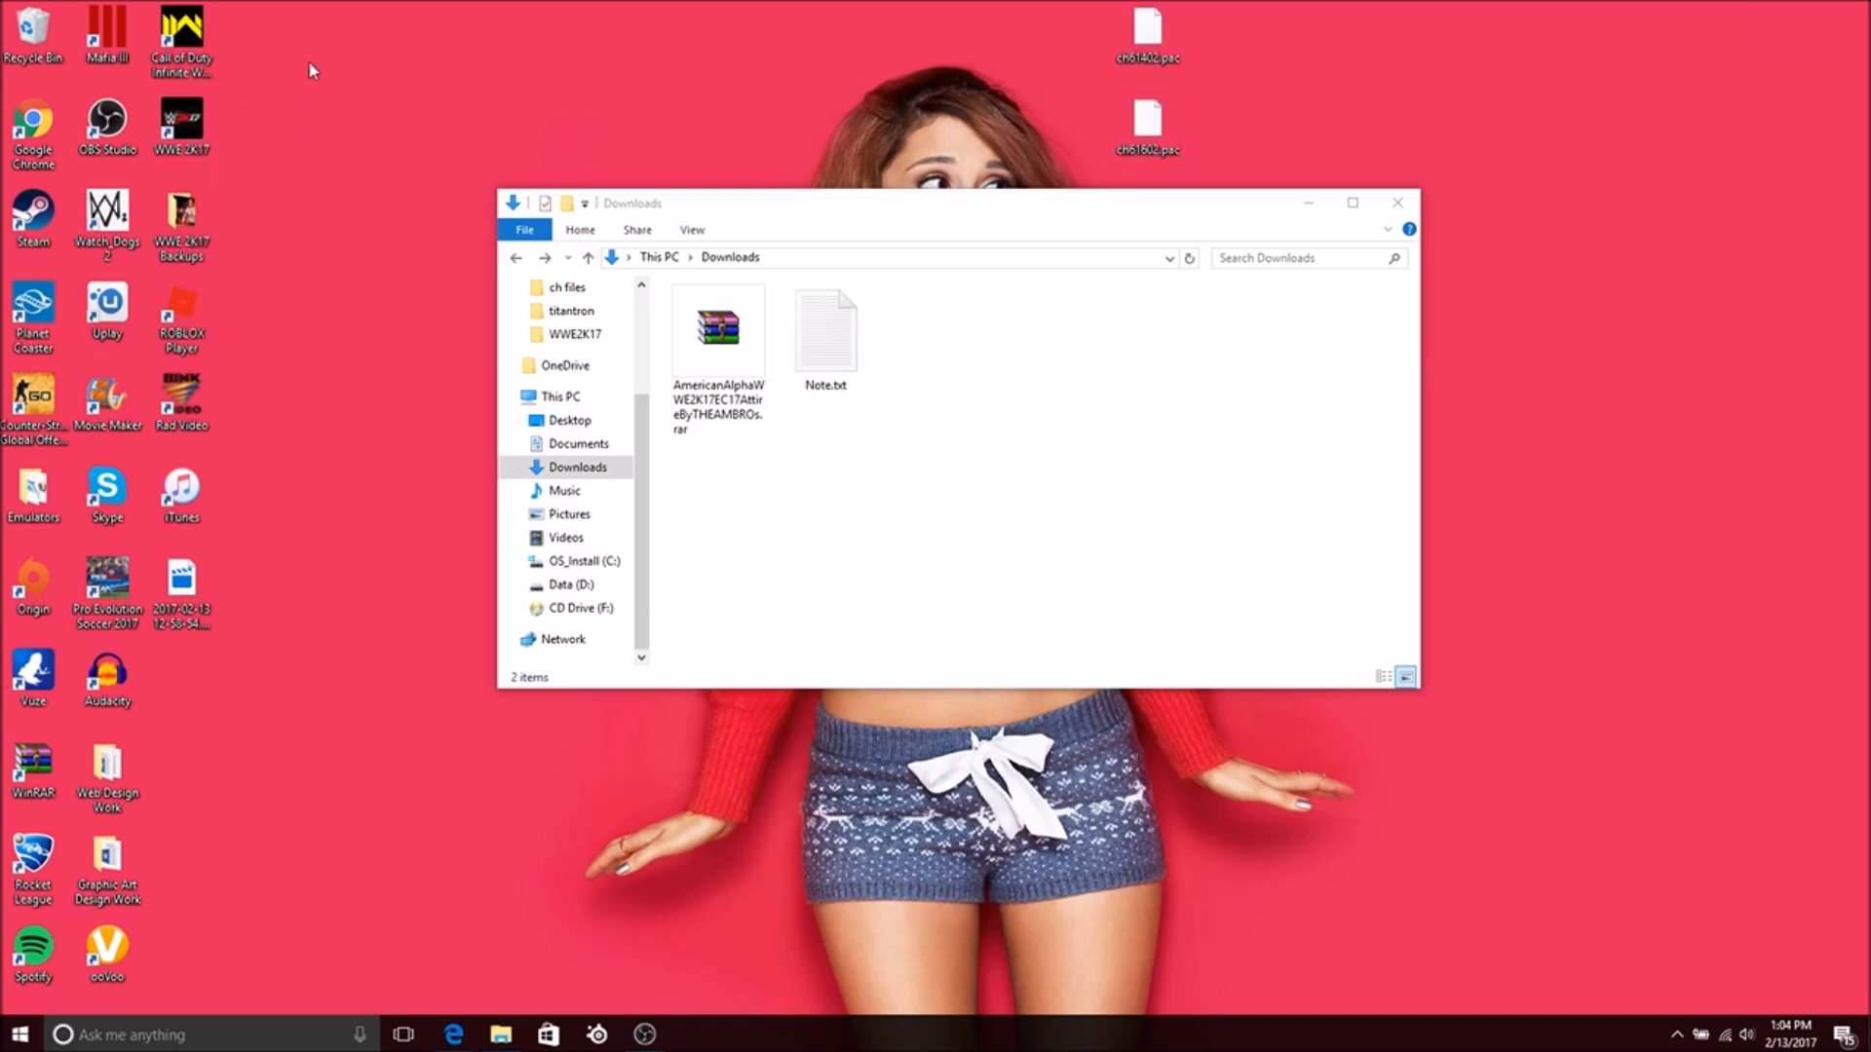
- Browse C: > Program Files (x86) > Steam > steamapps > common > WWE2K17 > pac > ch to list the character pac files
click(583, 561)
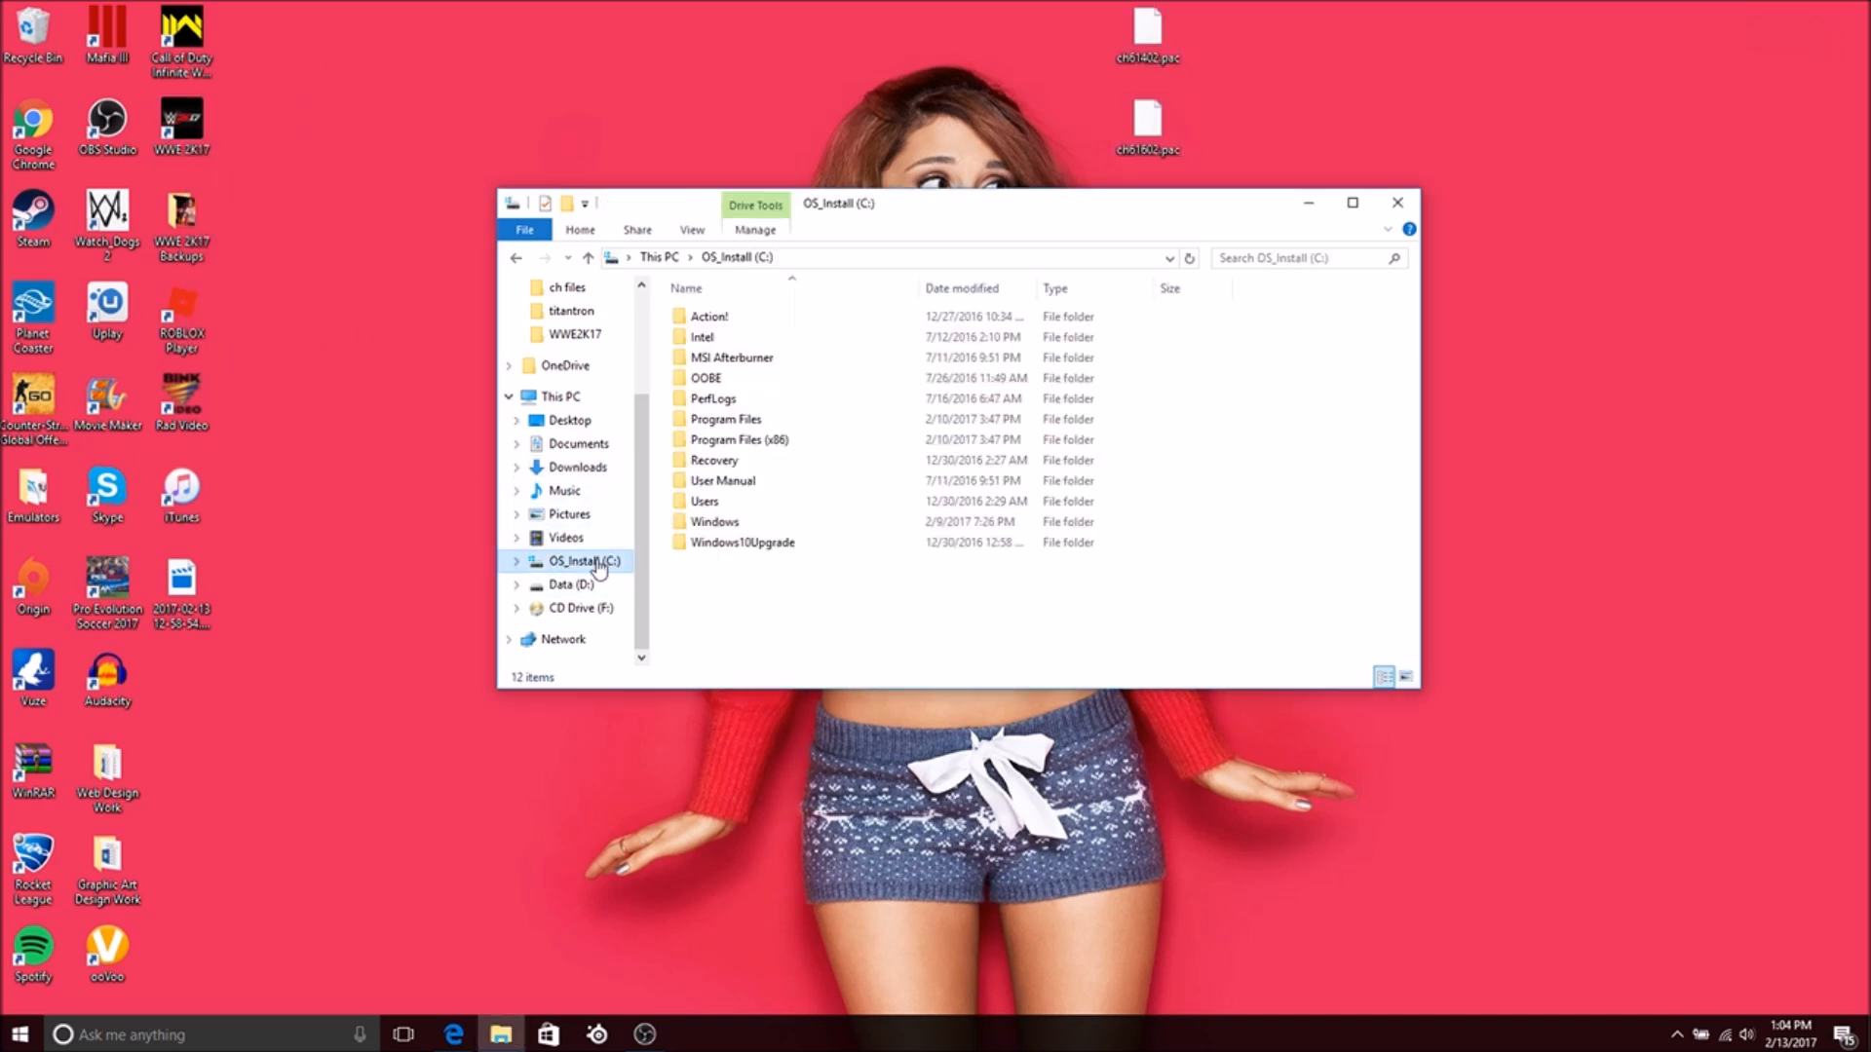
double_click(739, 439)
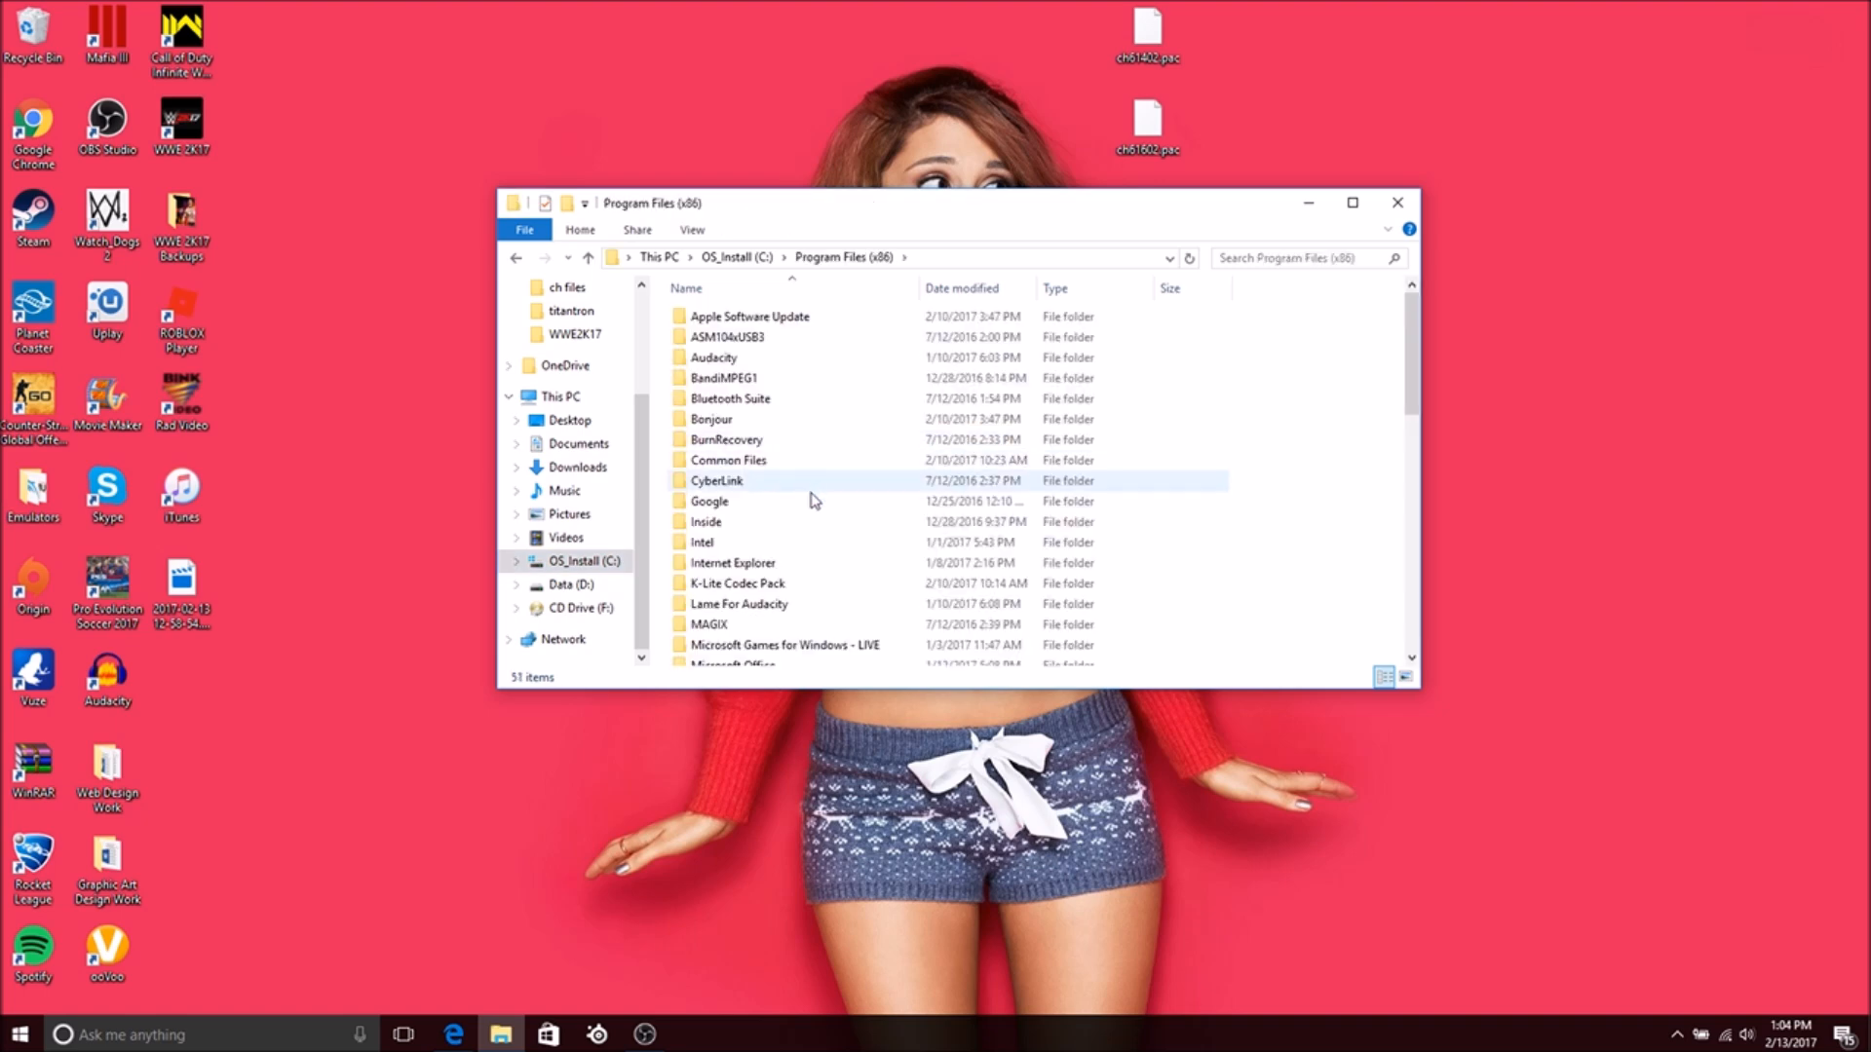
scroll(down, 3)
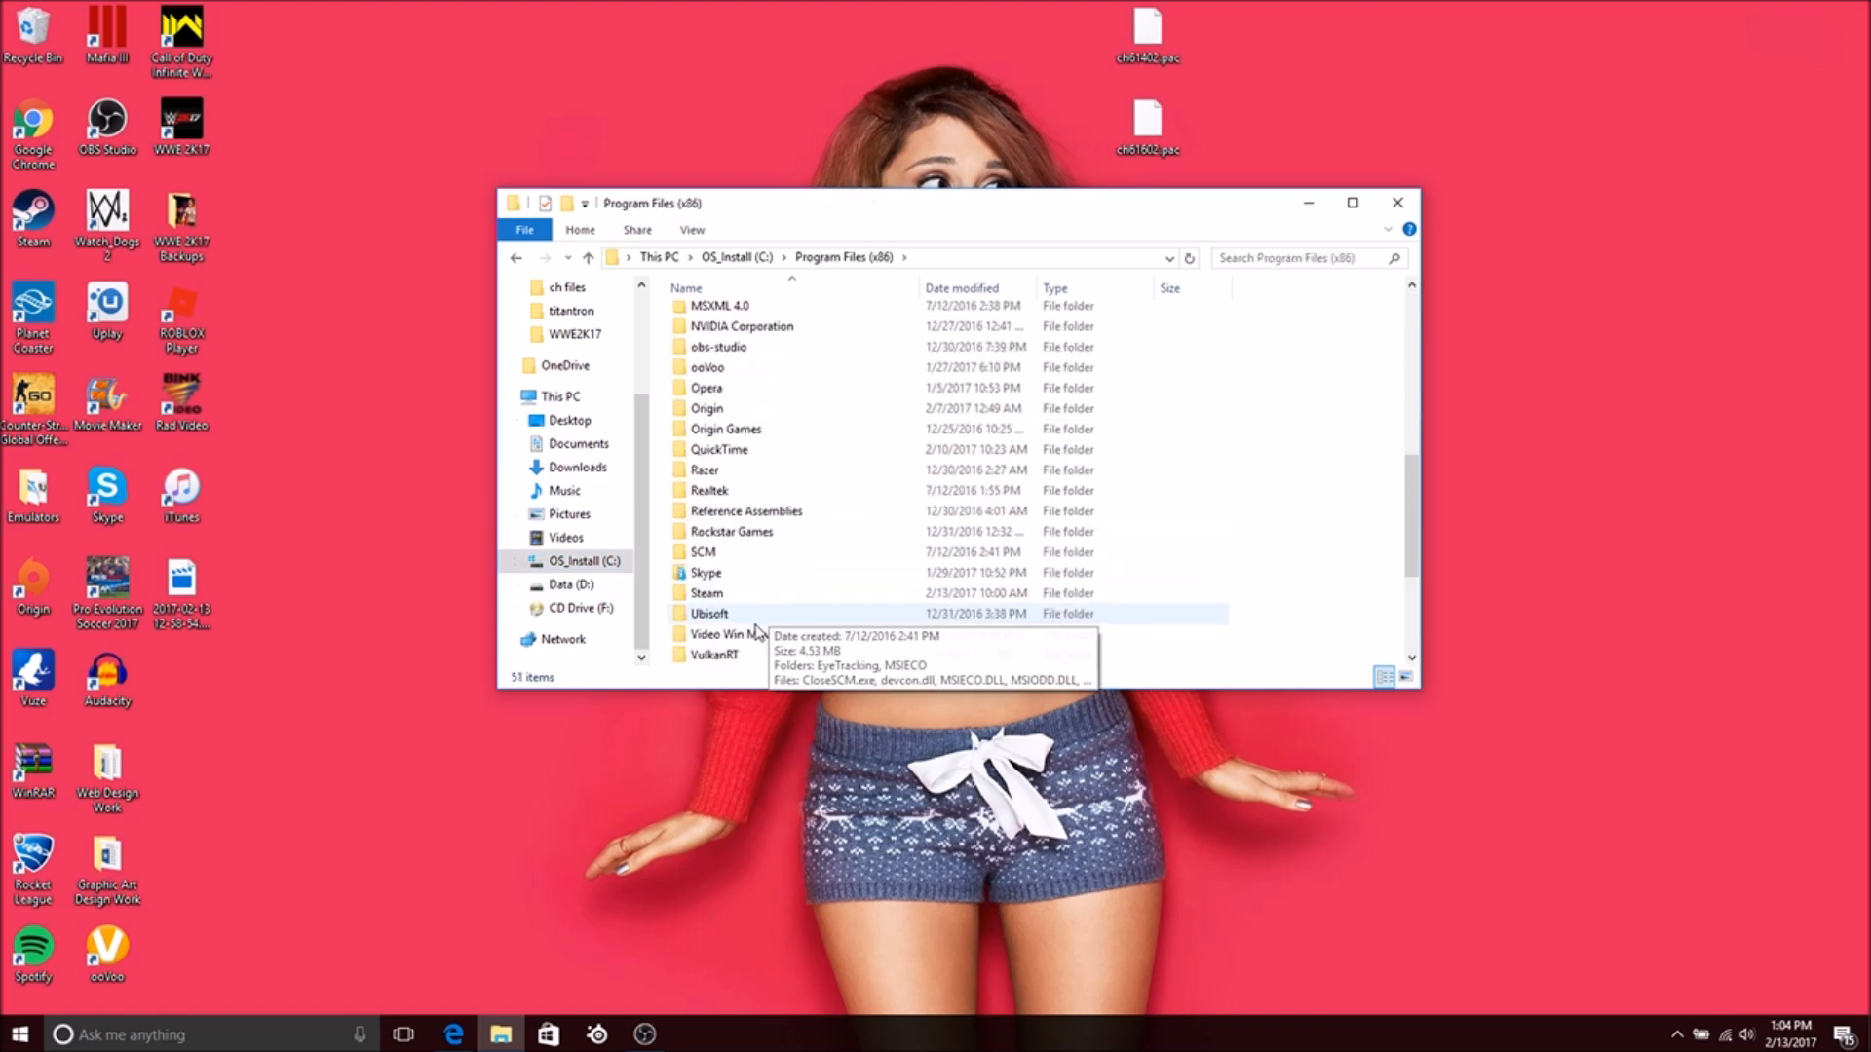
double_click(705, 593)
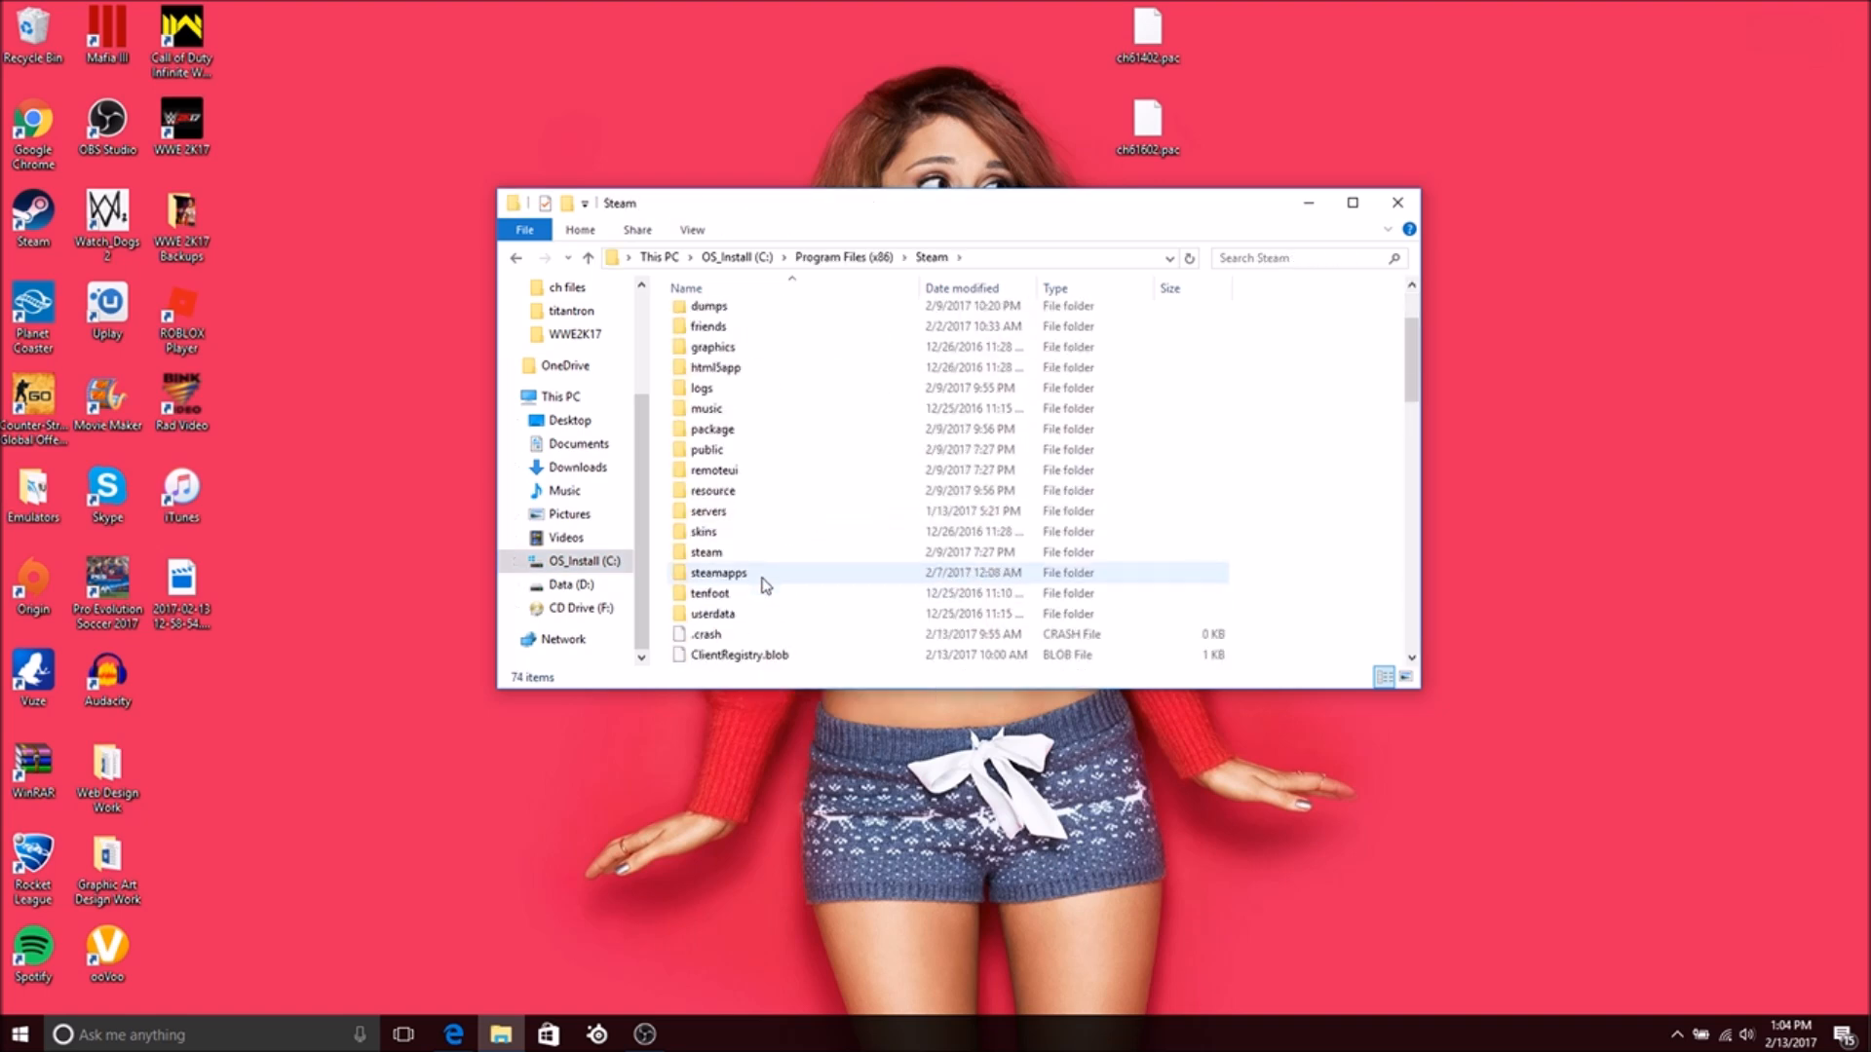
double_click(719, 572)
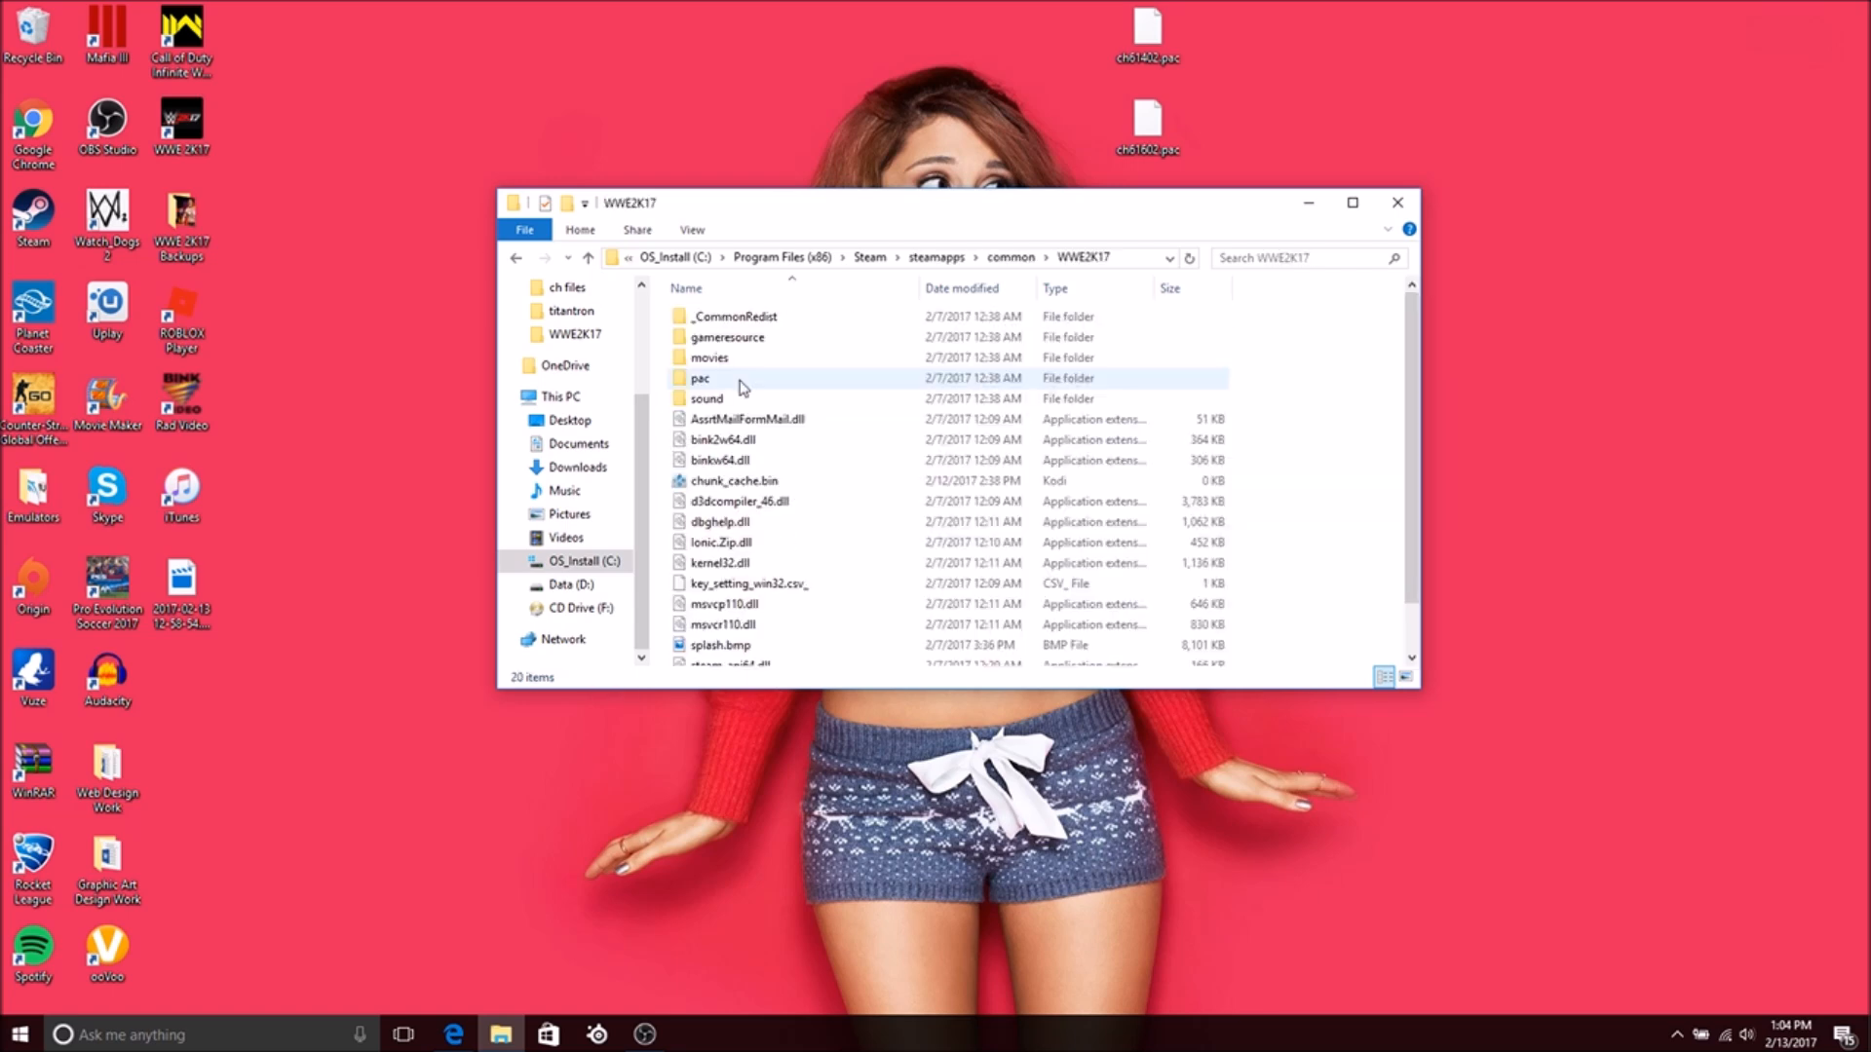
double_click(700, 378)
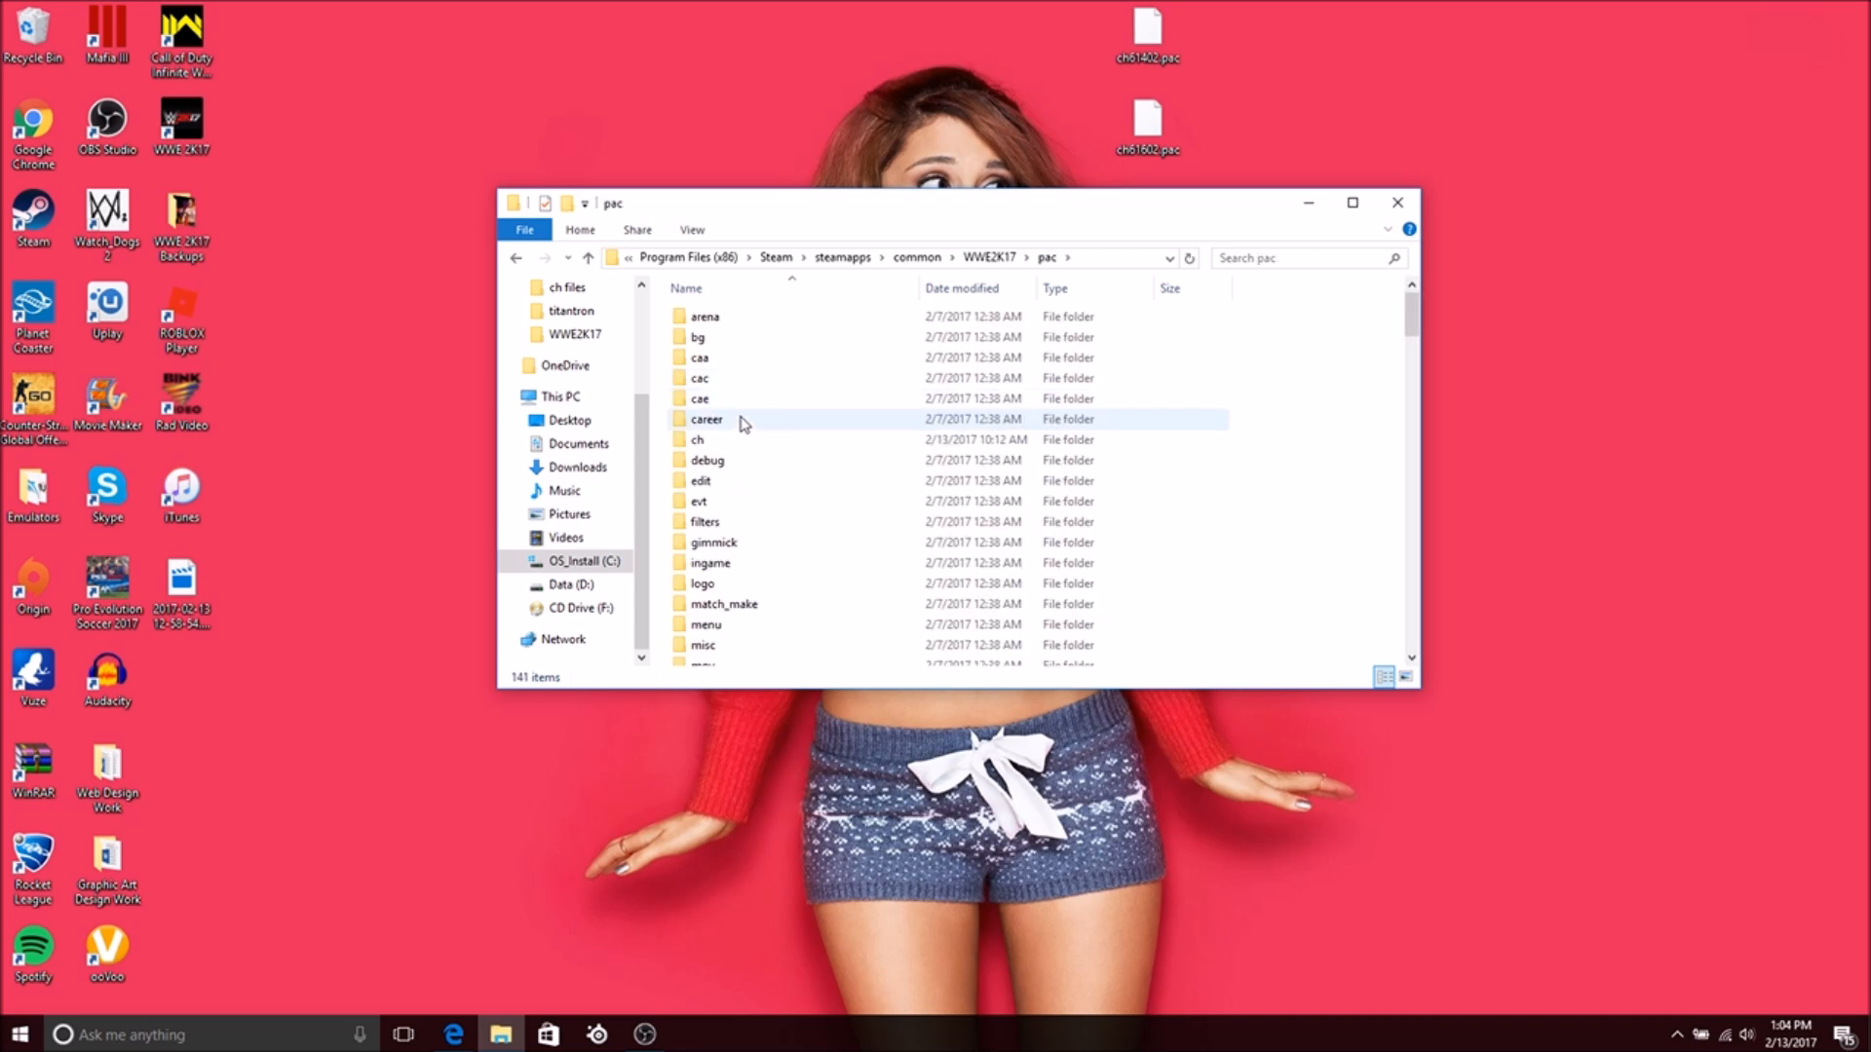
double_click(697, 439)
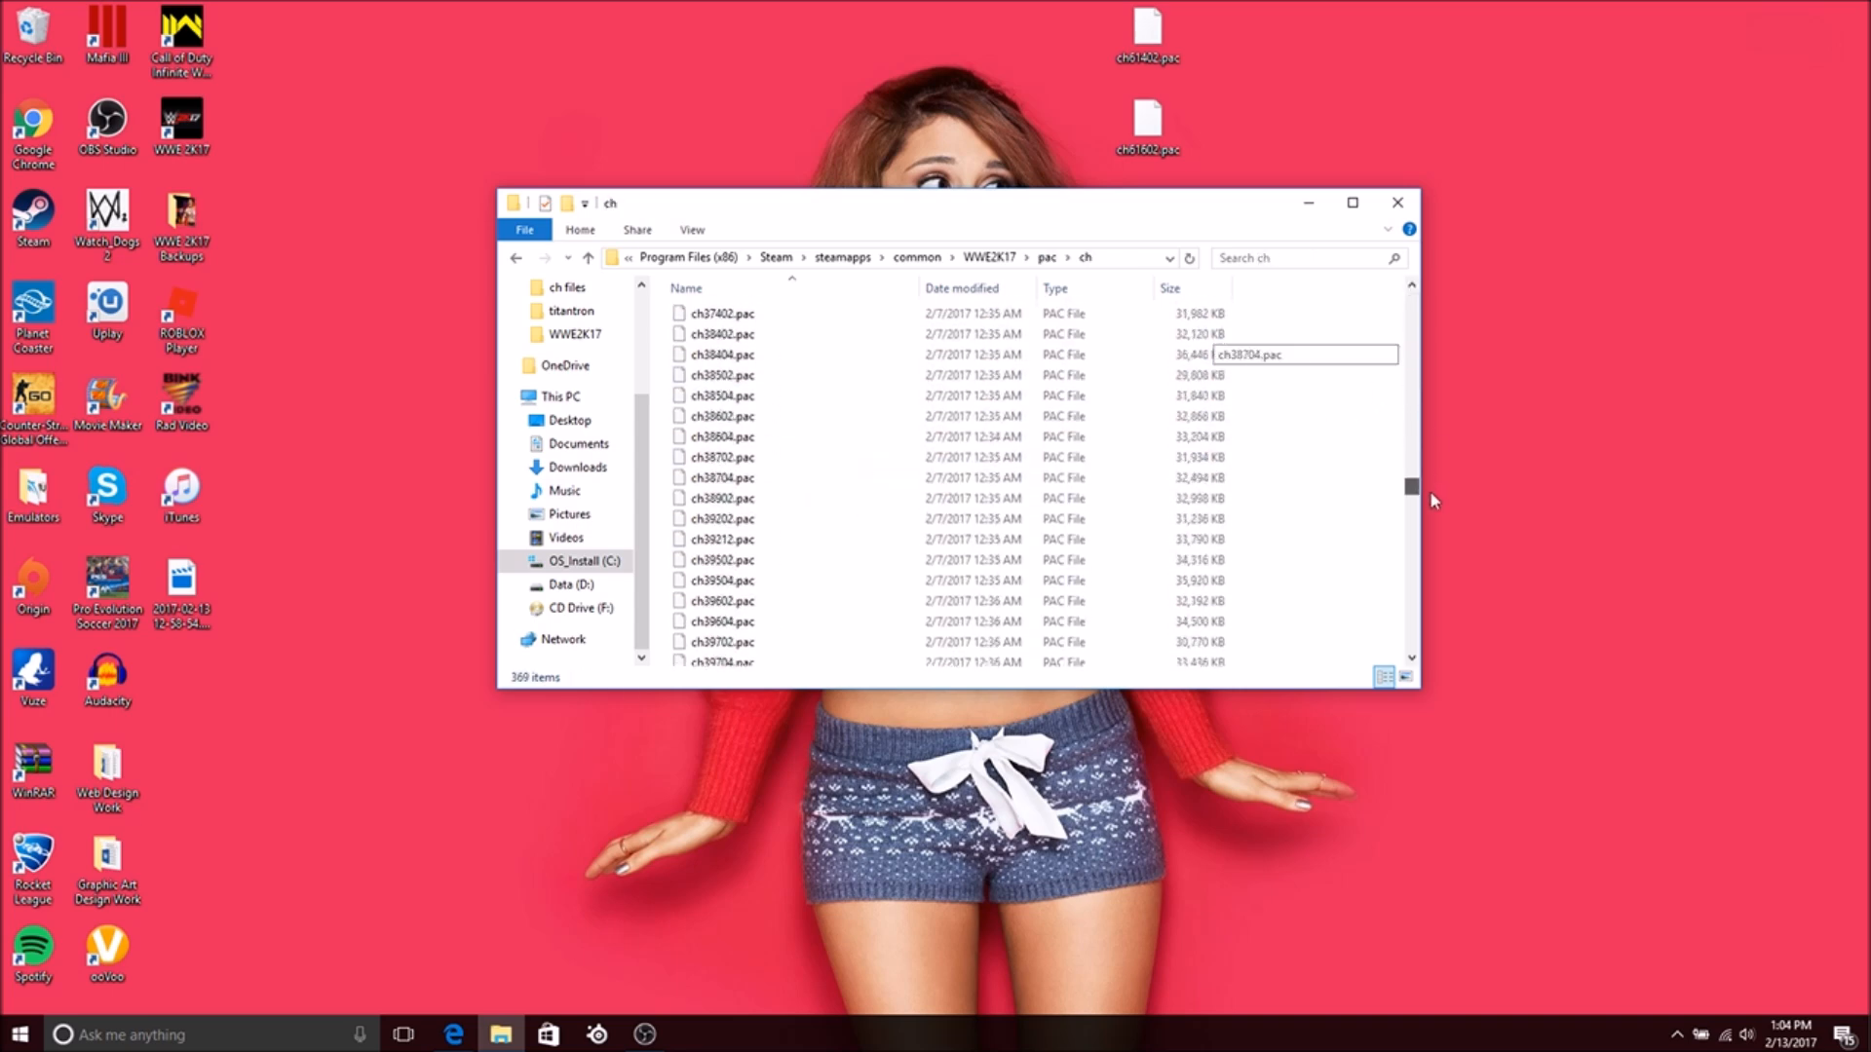
drag(1413, 489, 1413, 332)
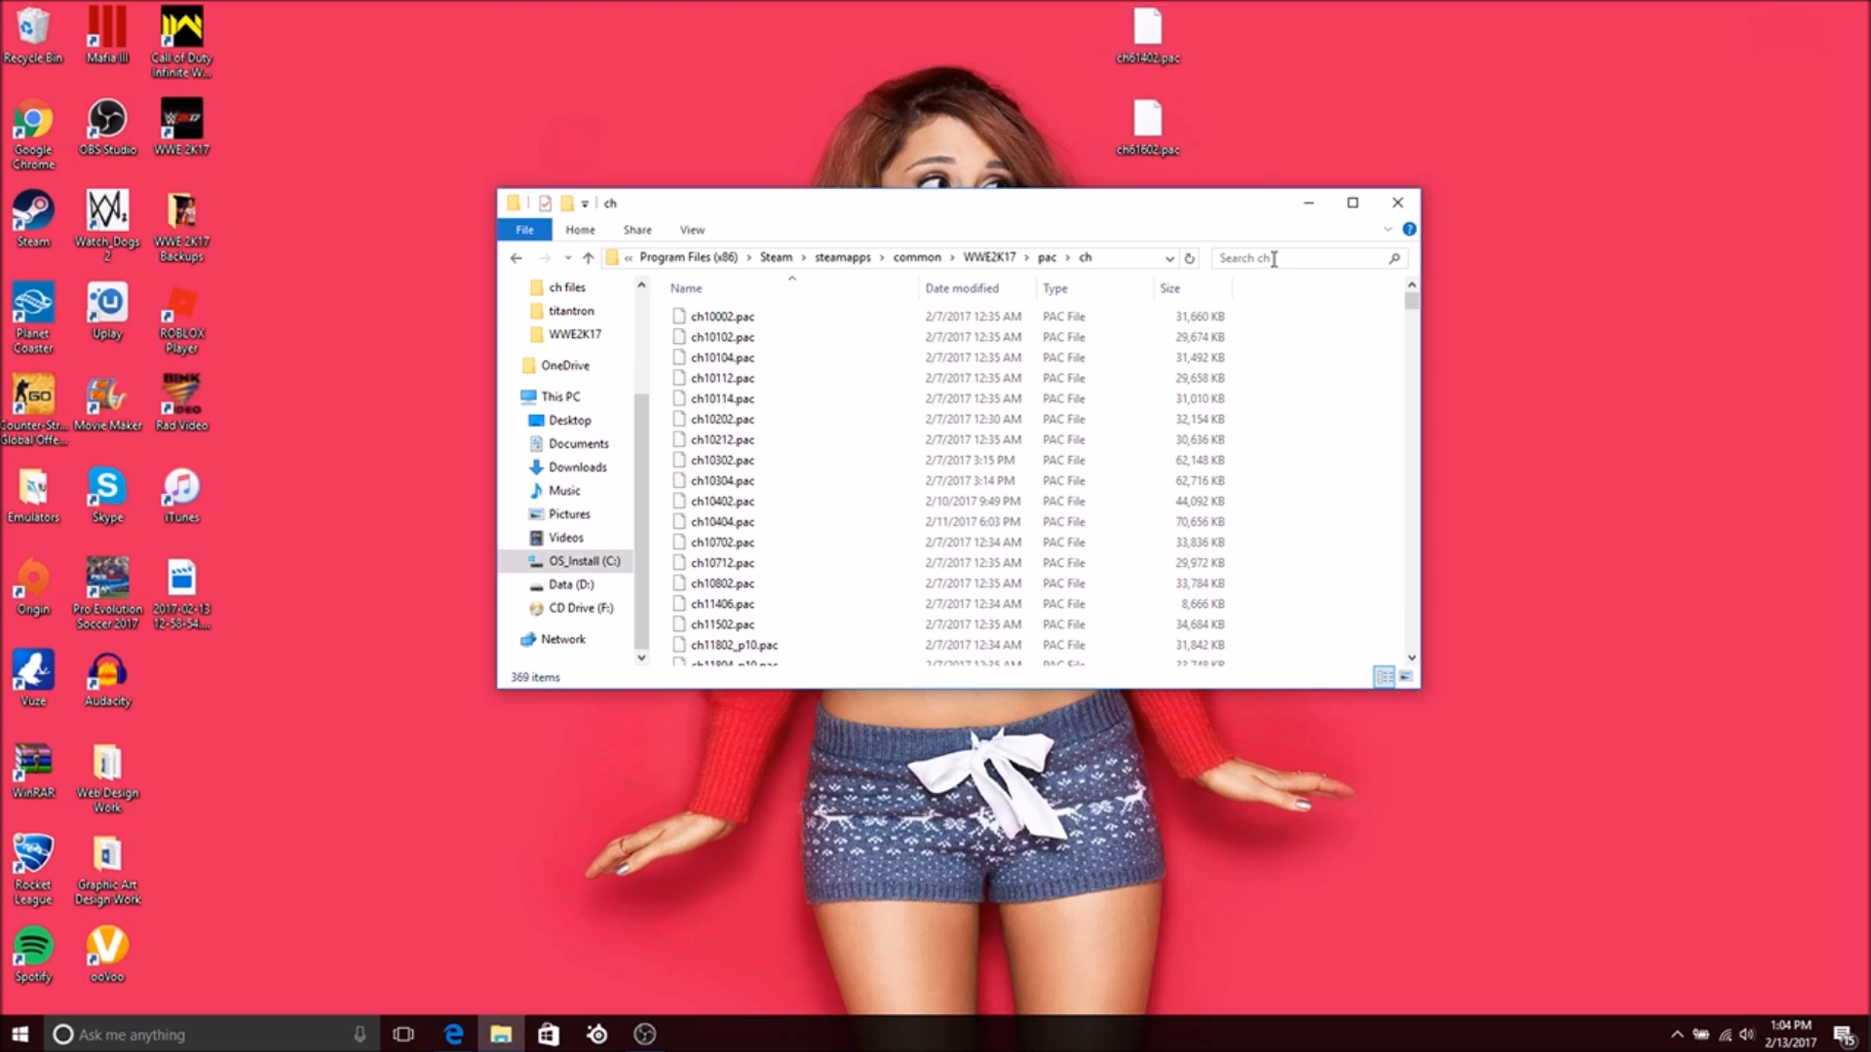
- Search the ch folder for ch614 and bring up actions for the found ch61402.pac
click(1271, 257)
text(ch614)
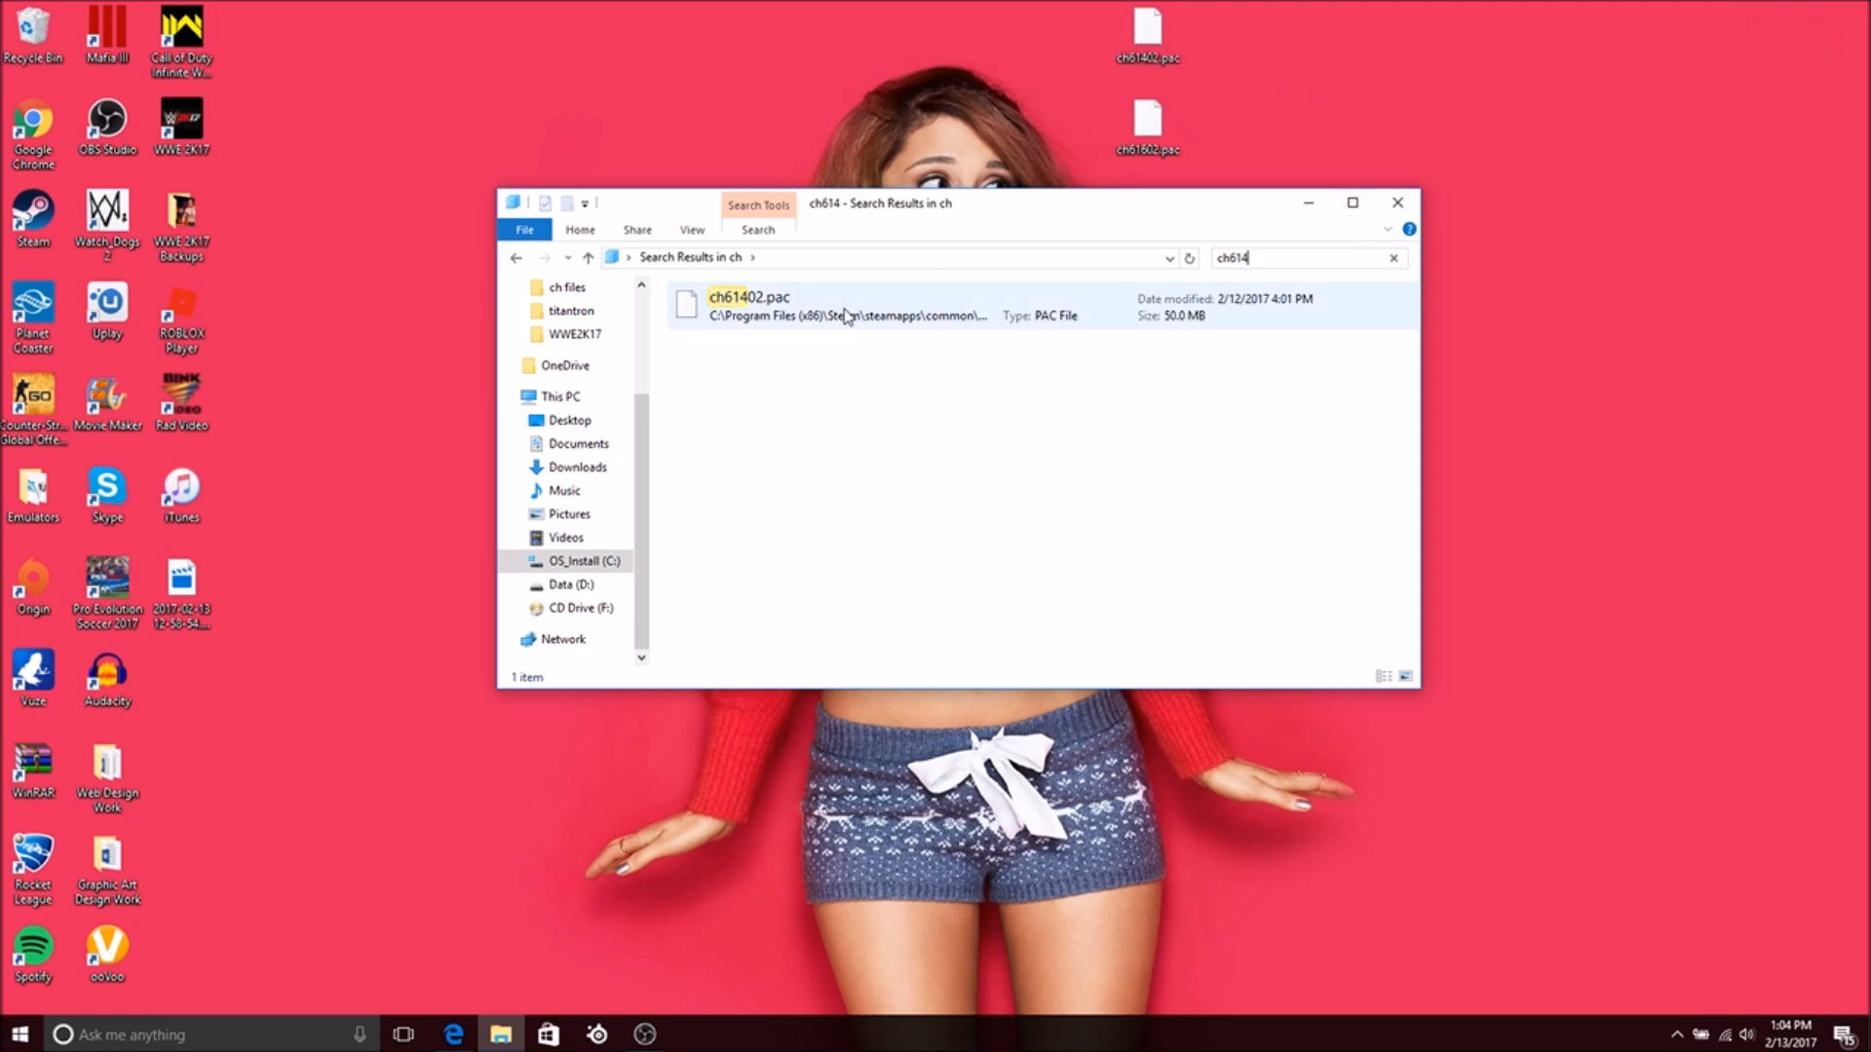
right_click(749, 304)
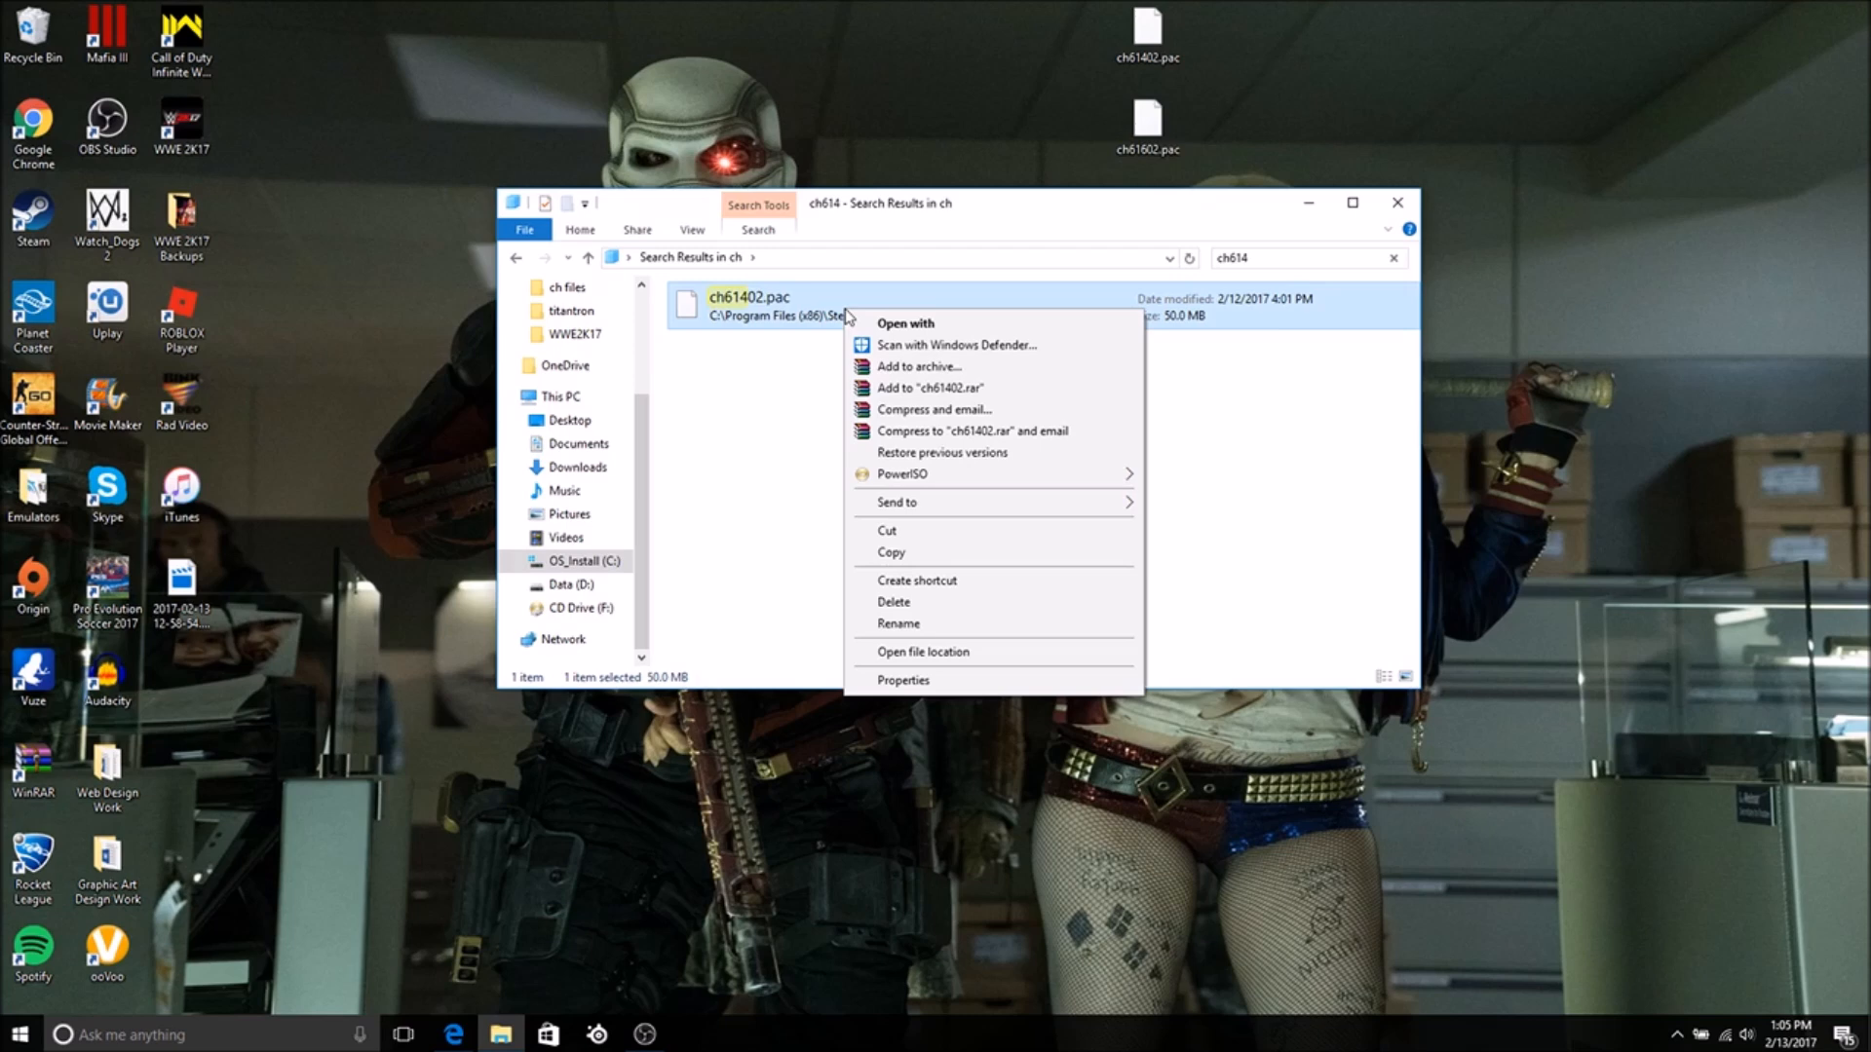
mouse_move(753, 425)
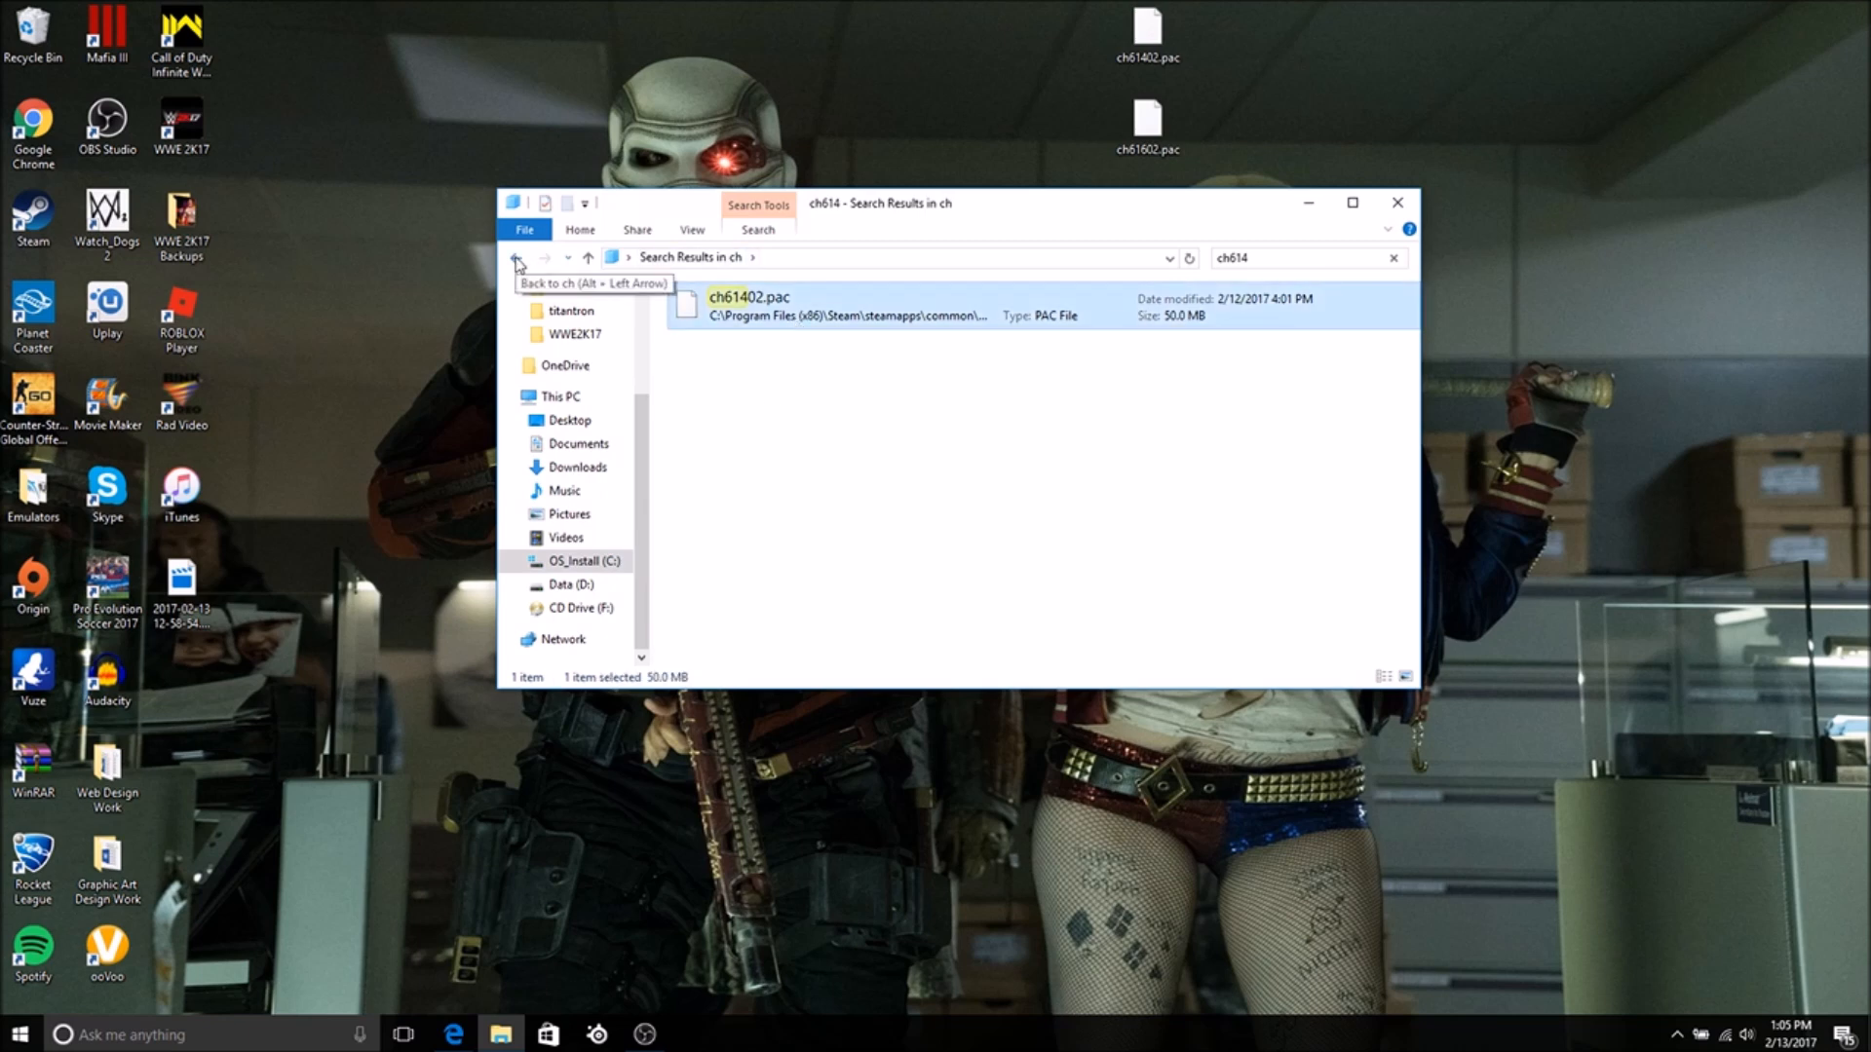
- Drag the modded ch61402.pac and ch61602.pac from the desktop into ch, replacing the originals, and close the window
click(514, 257)
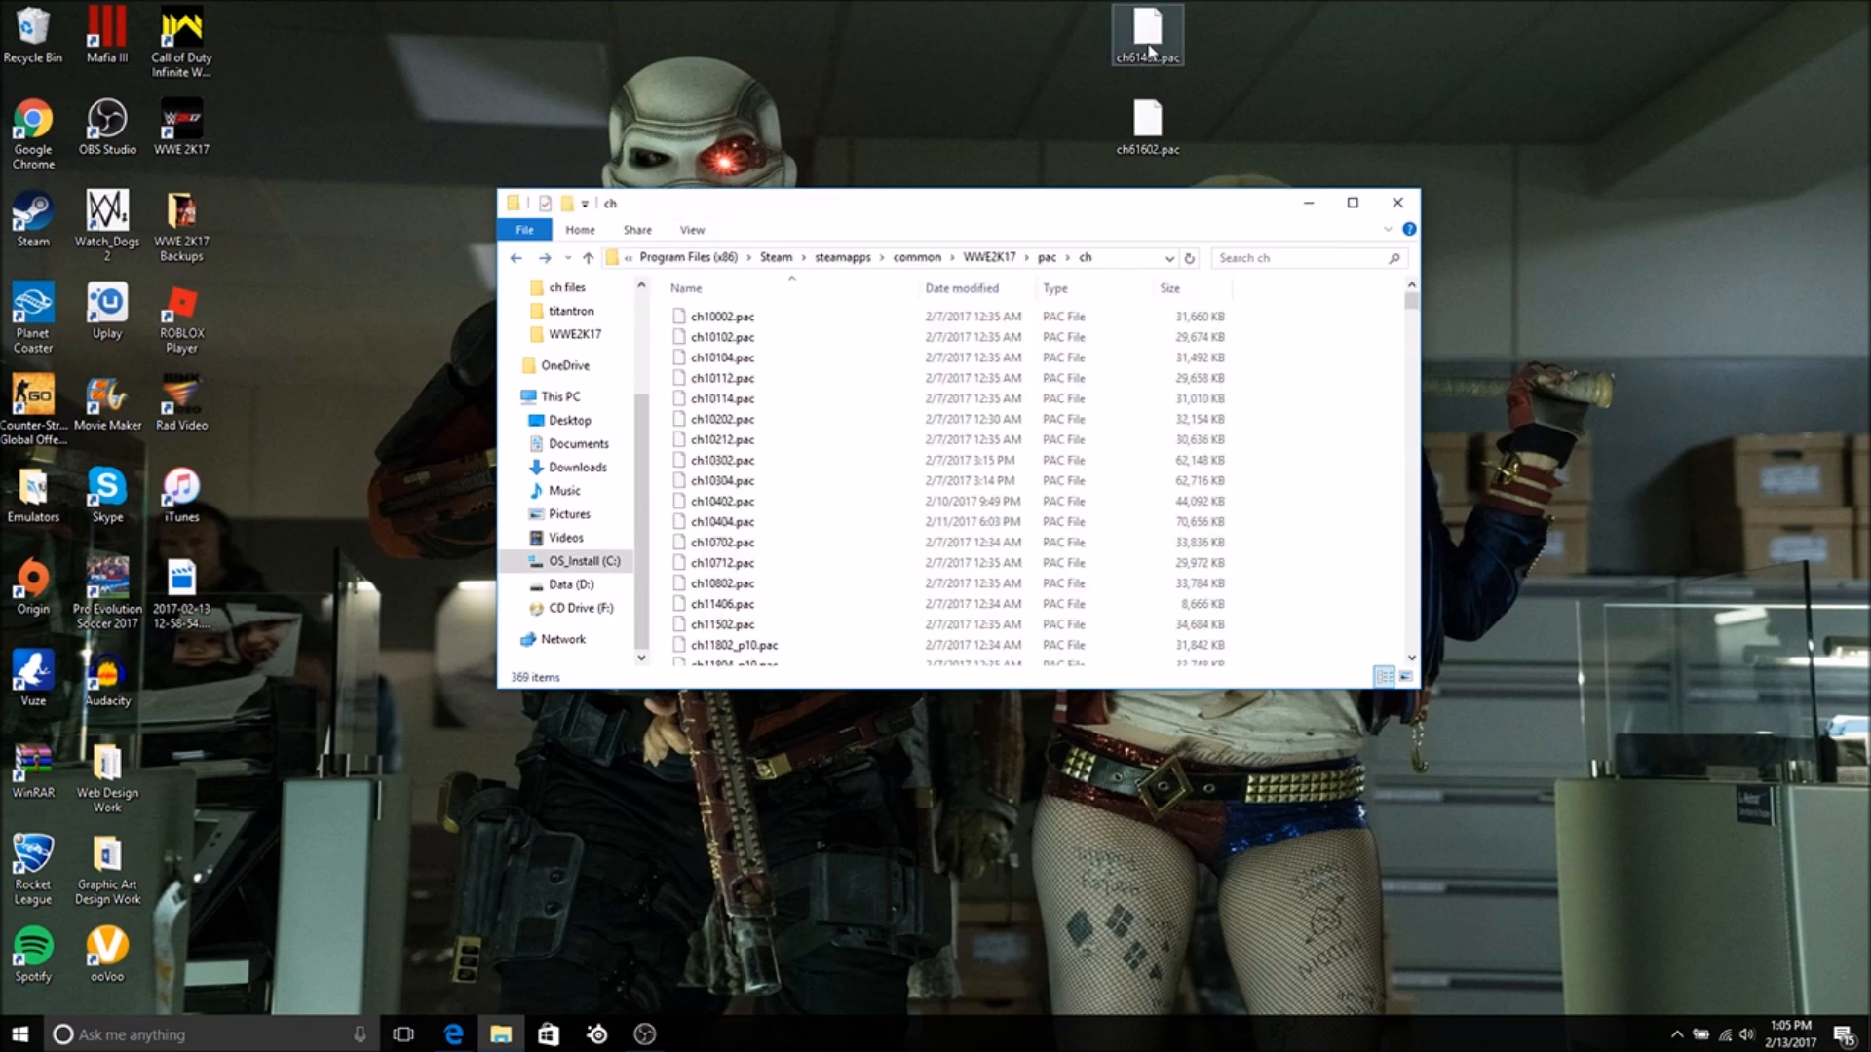
drag(1146, 35, 859, 382)
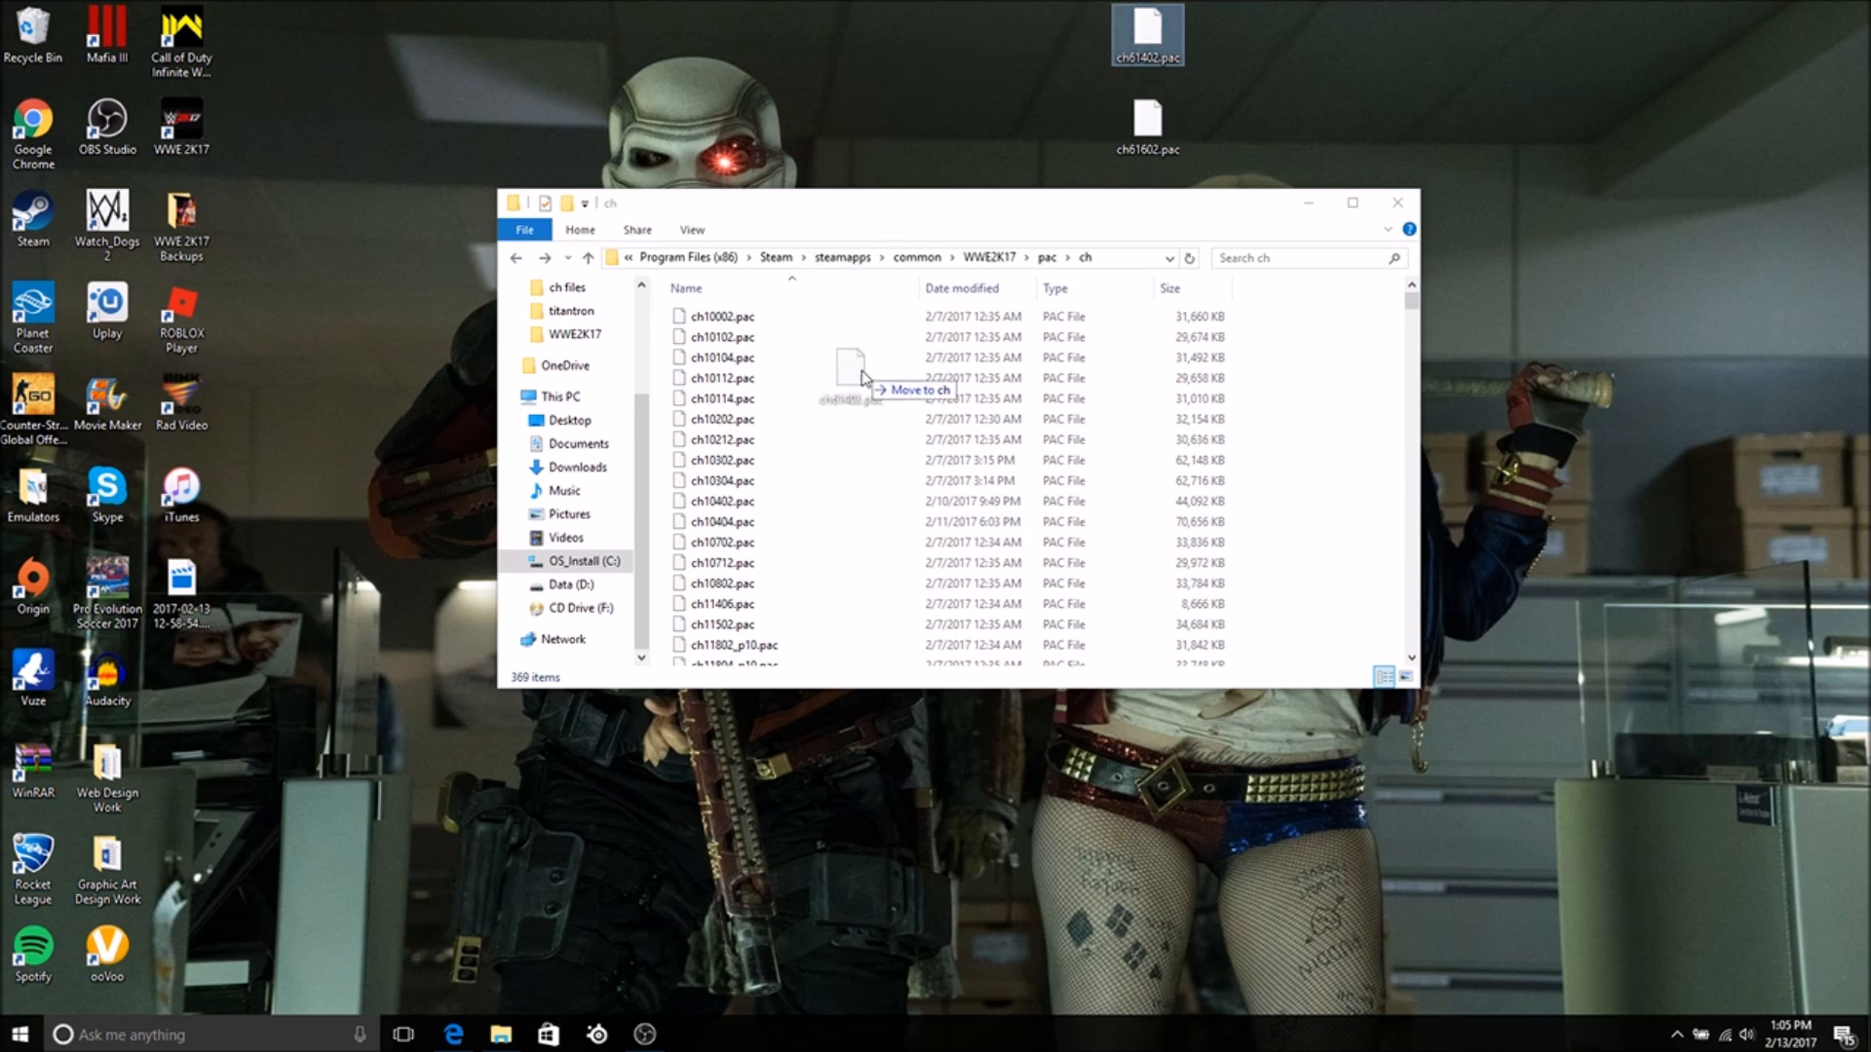
drag(1146, 33, 865, 382)
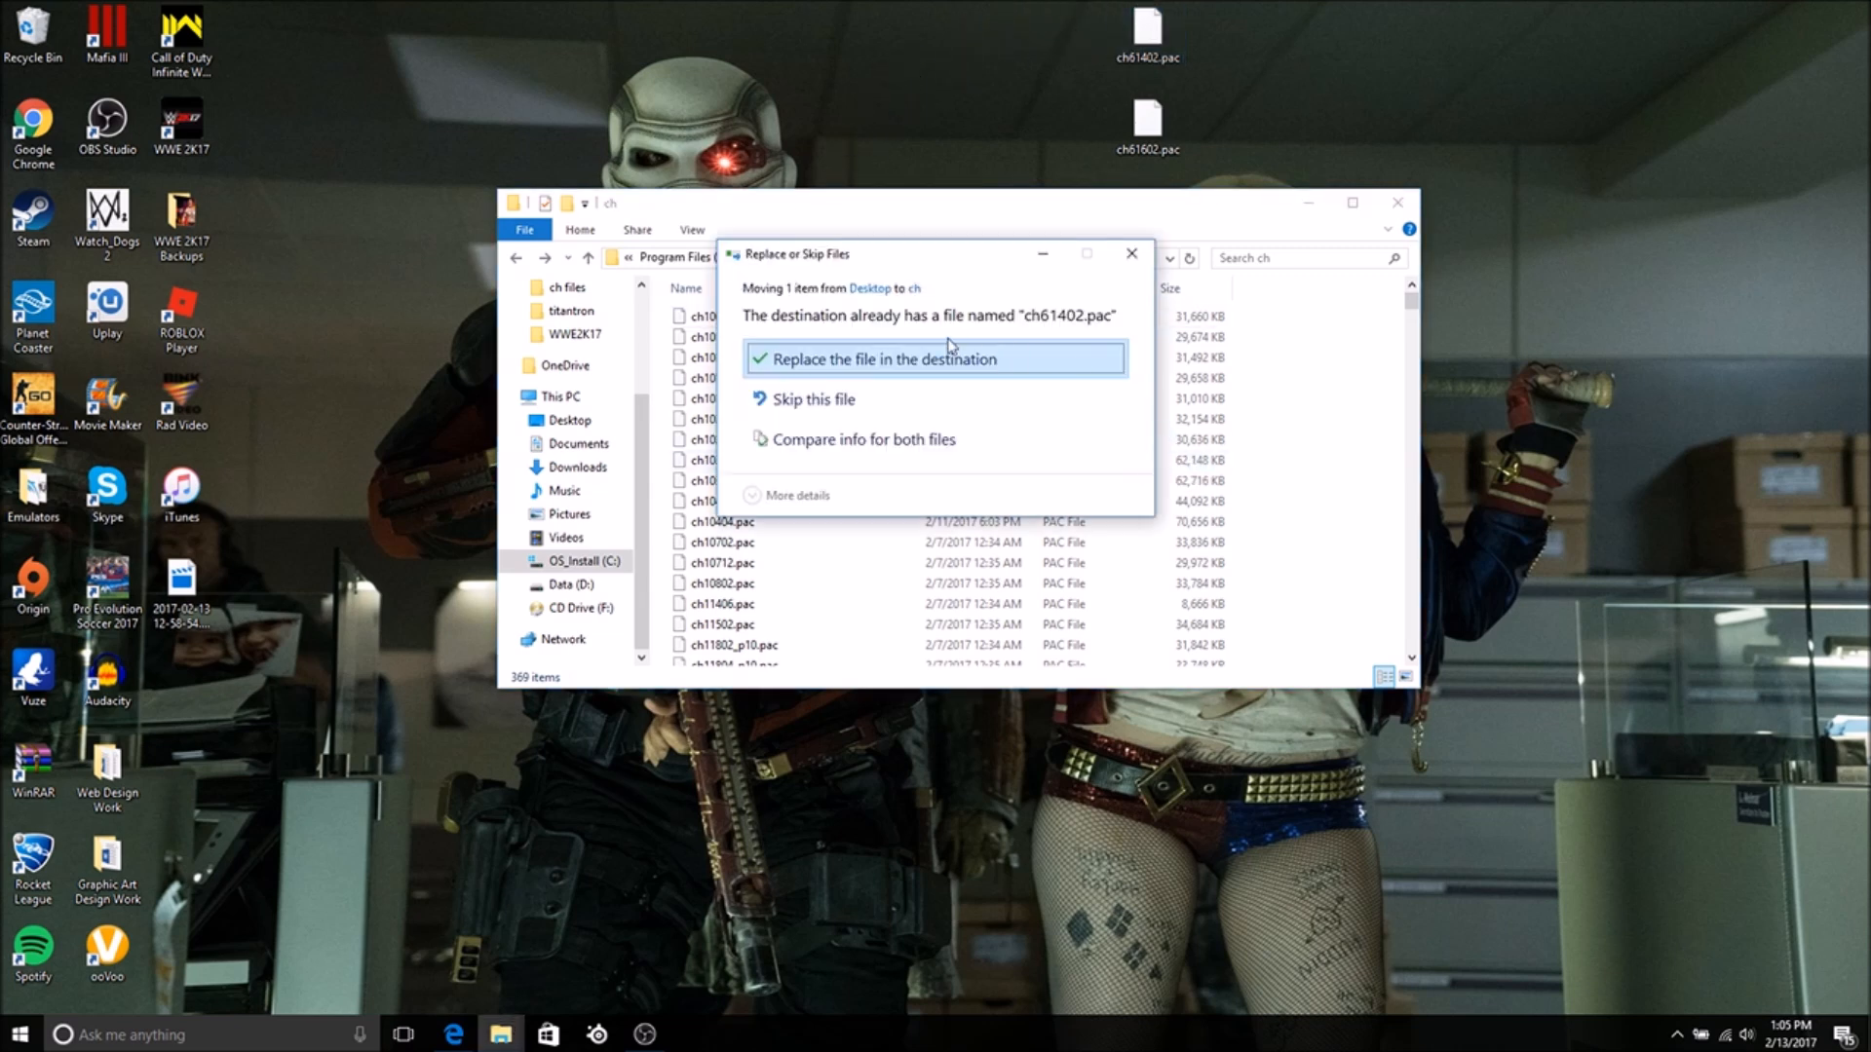
click(889, 359)
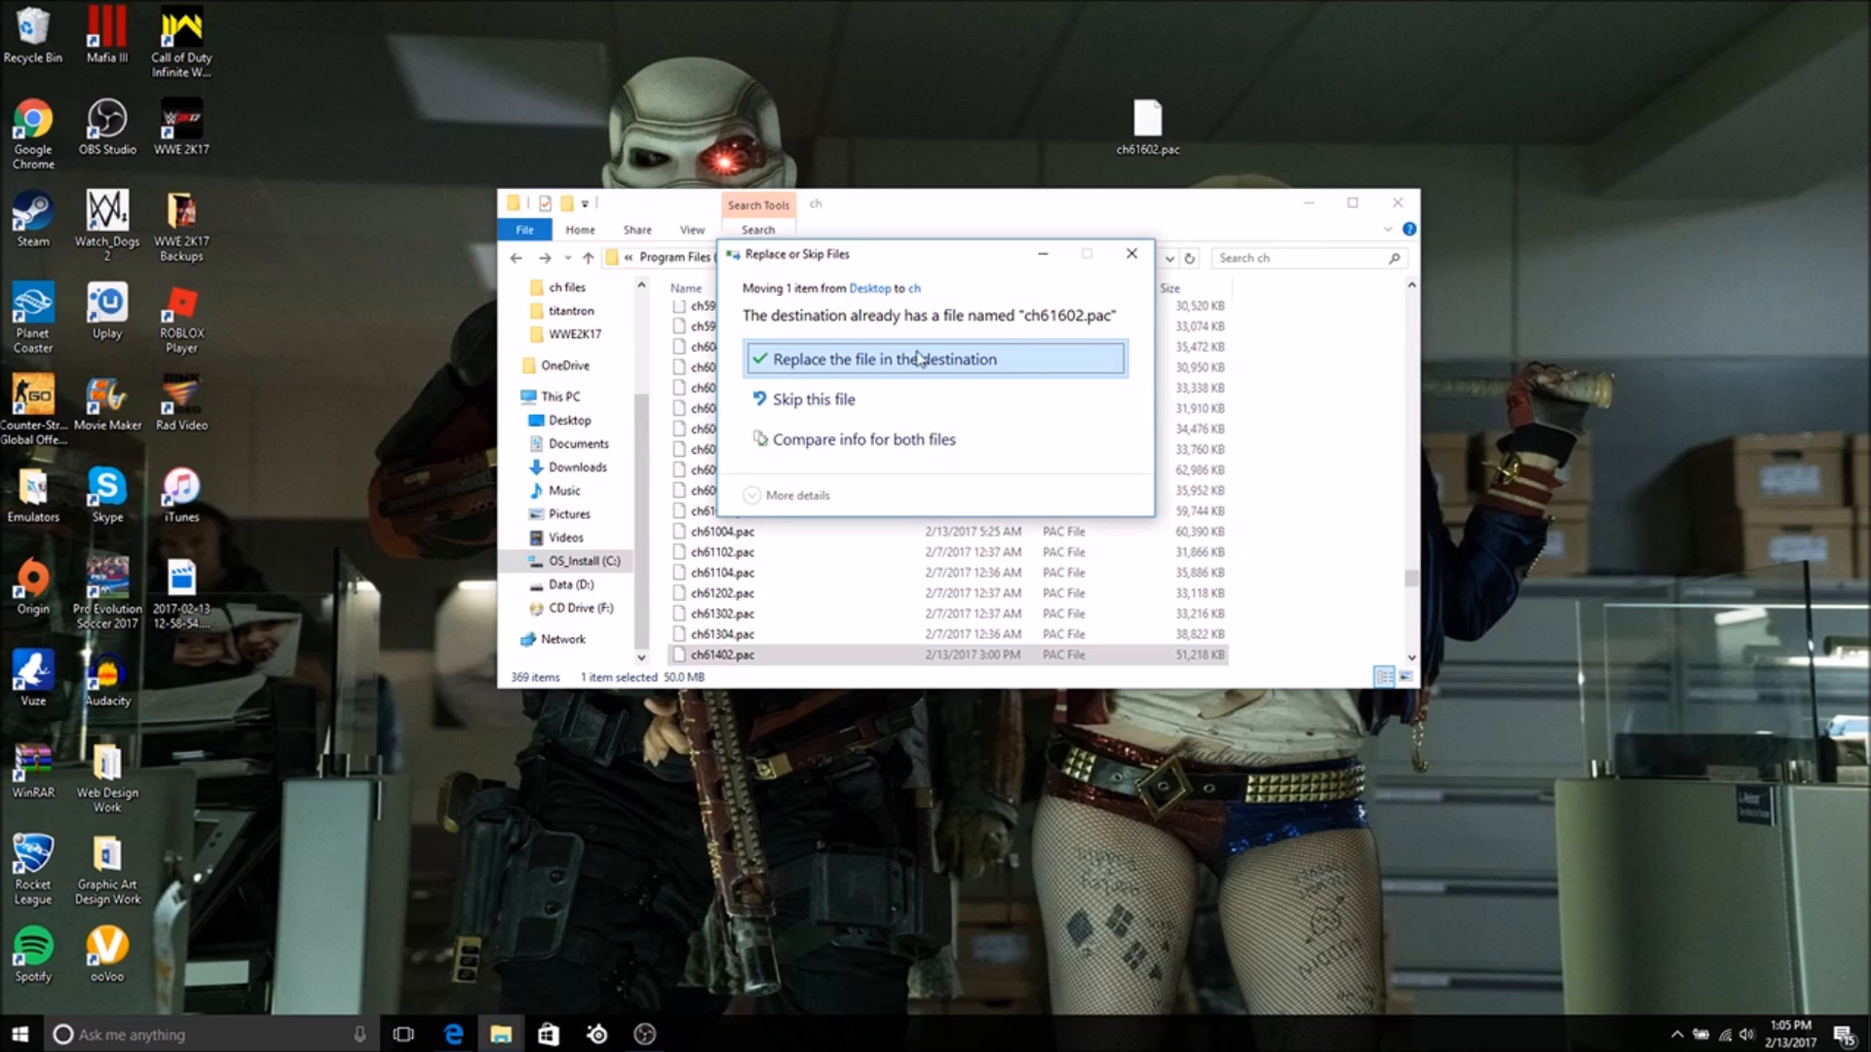
click(881, 358)
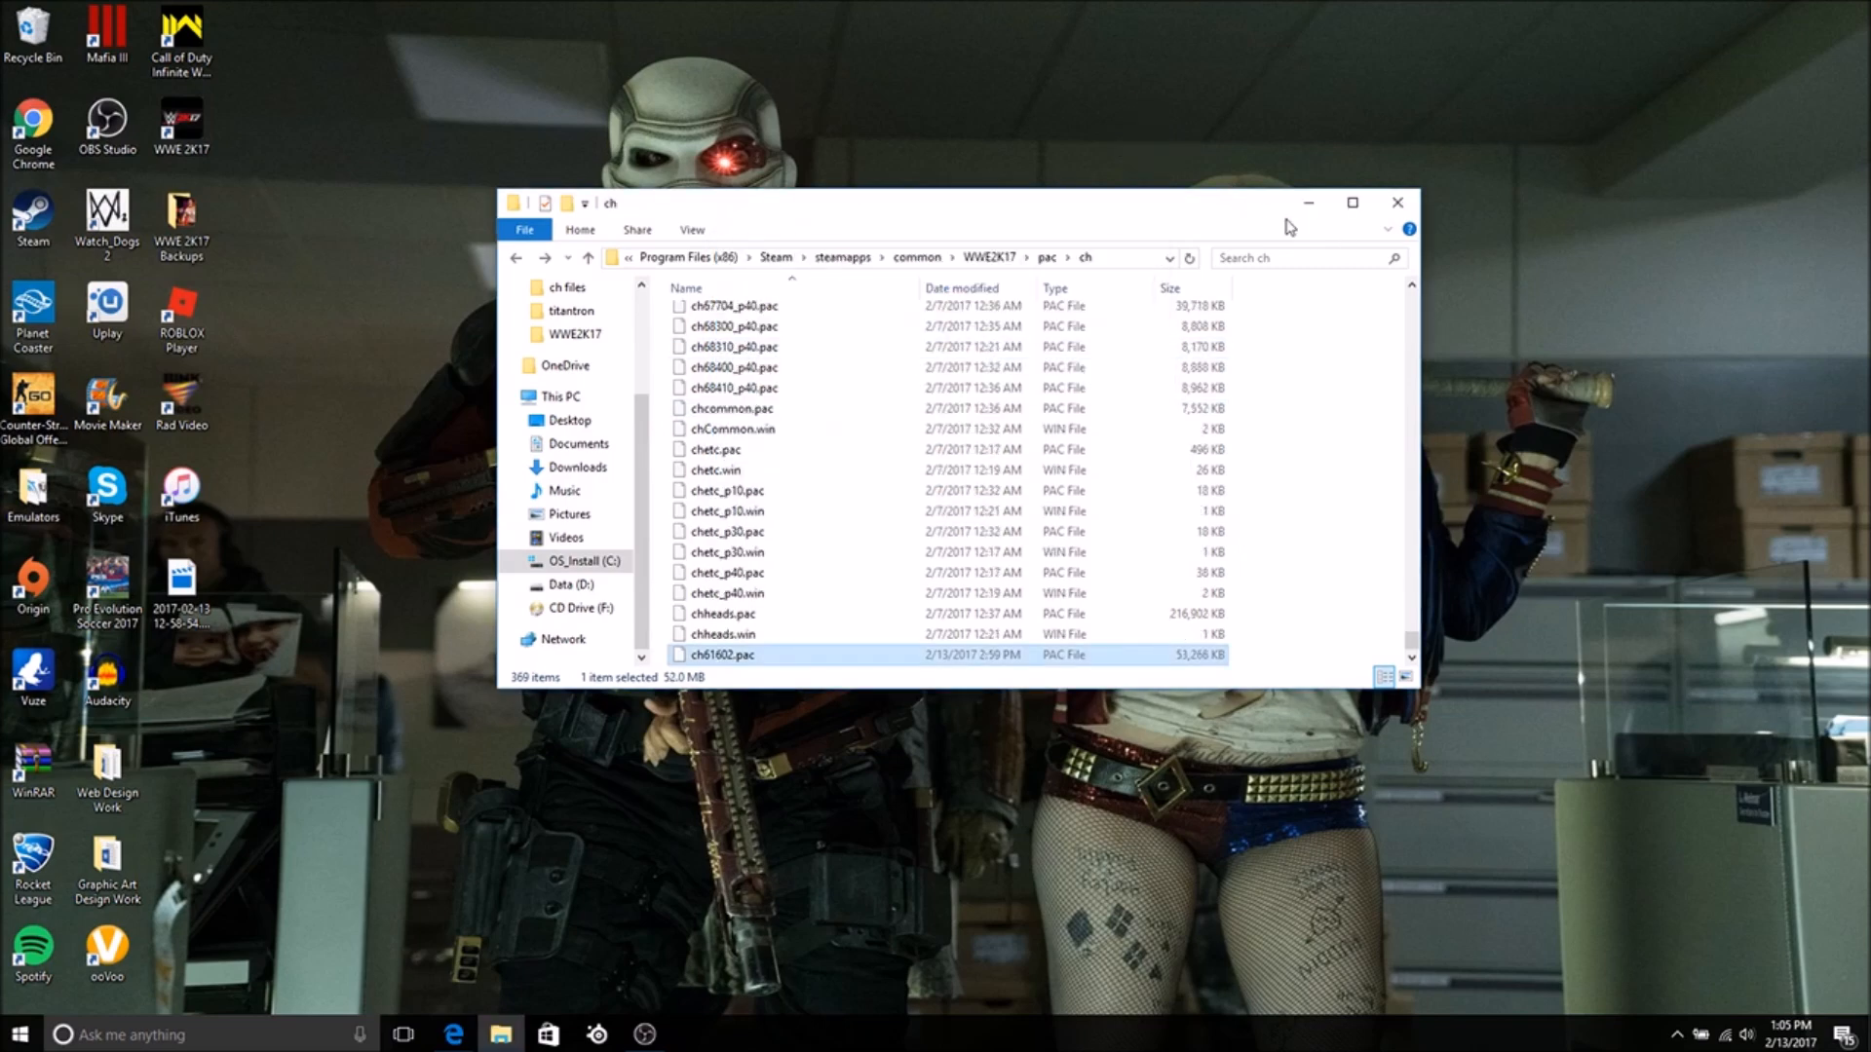
click(1395, 201)
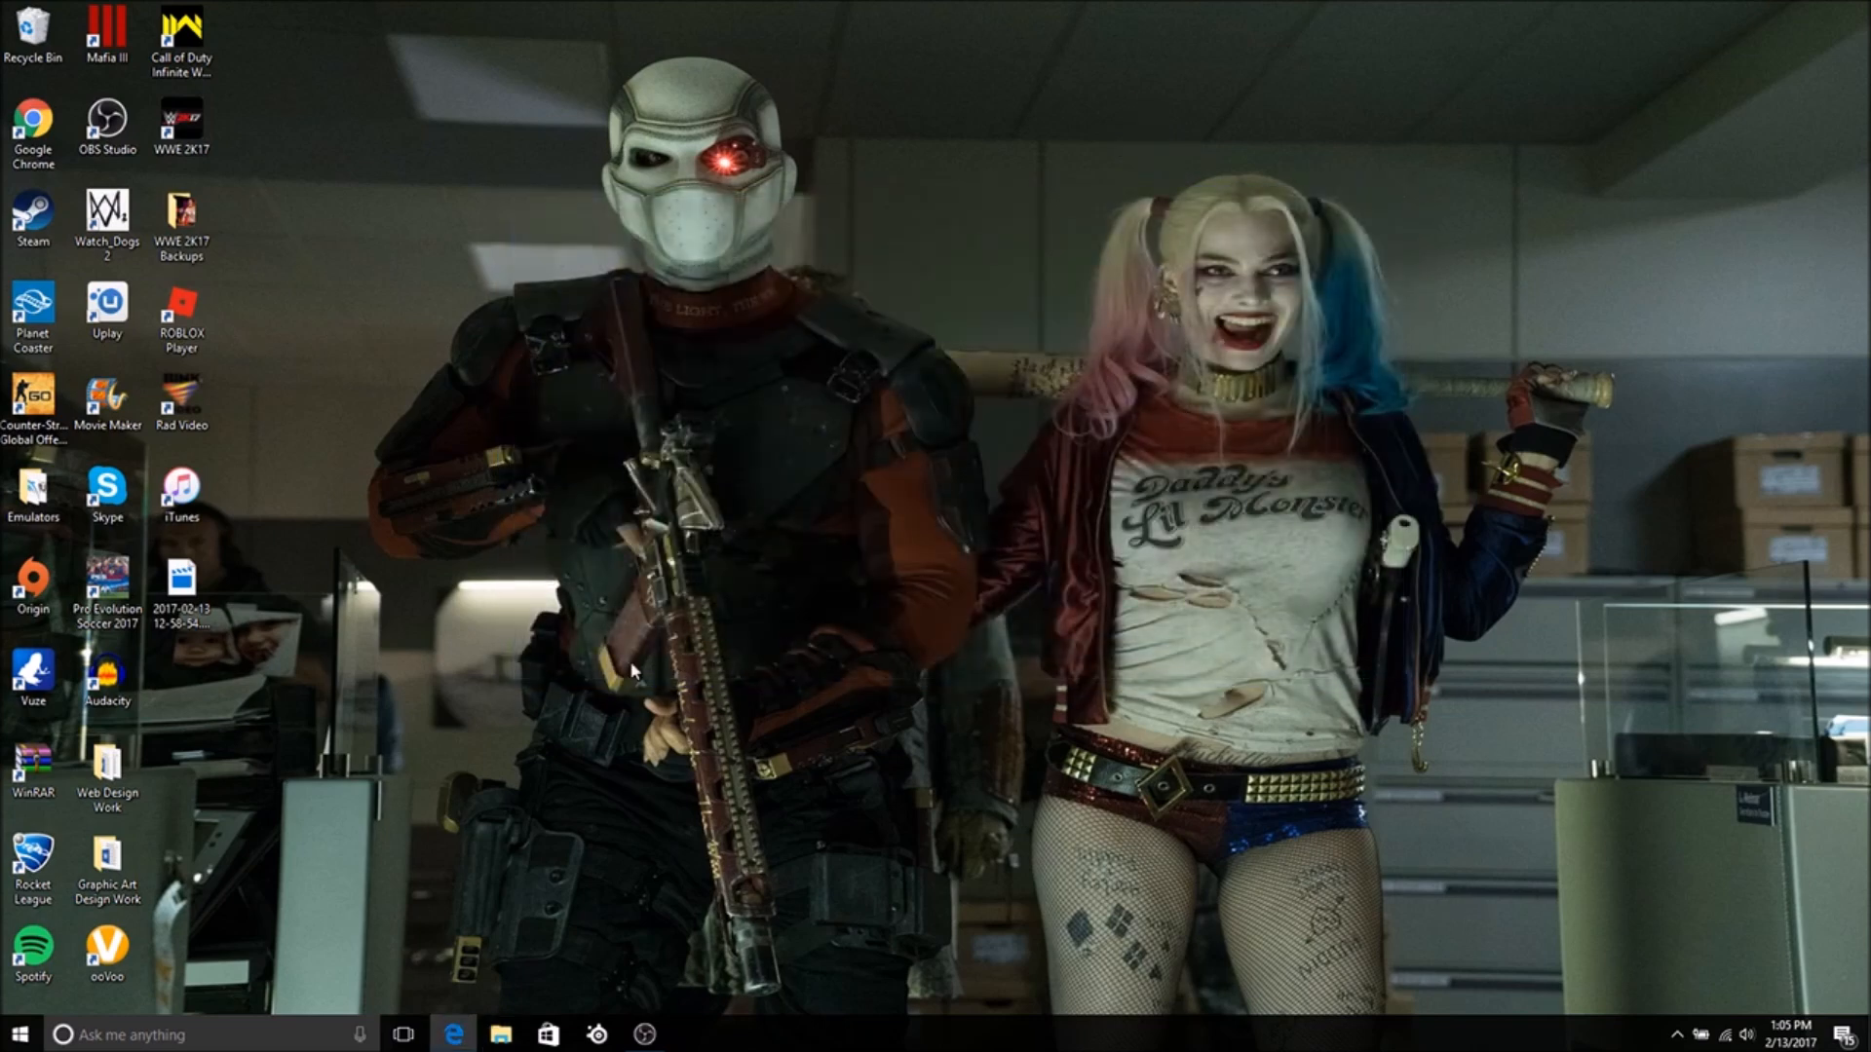
- Browse the WWE 2K17 Backups folder, looking into Titantron Files and Intro files
click(181, 224)
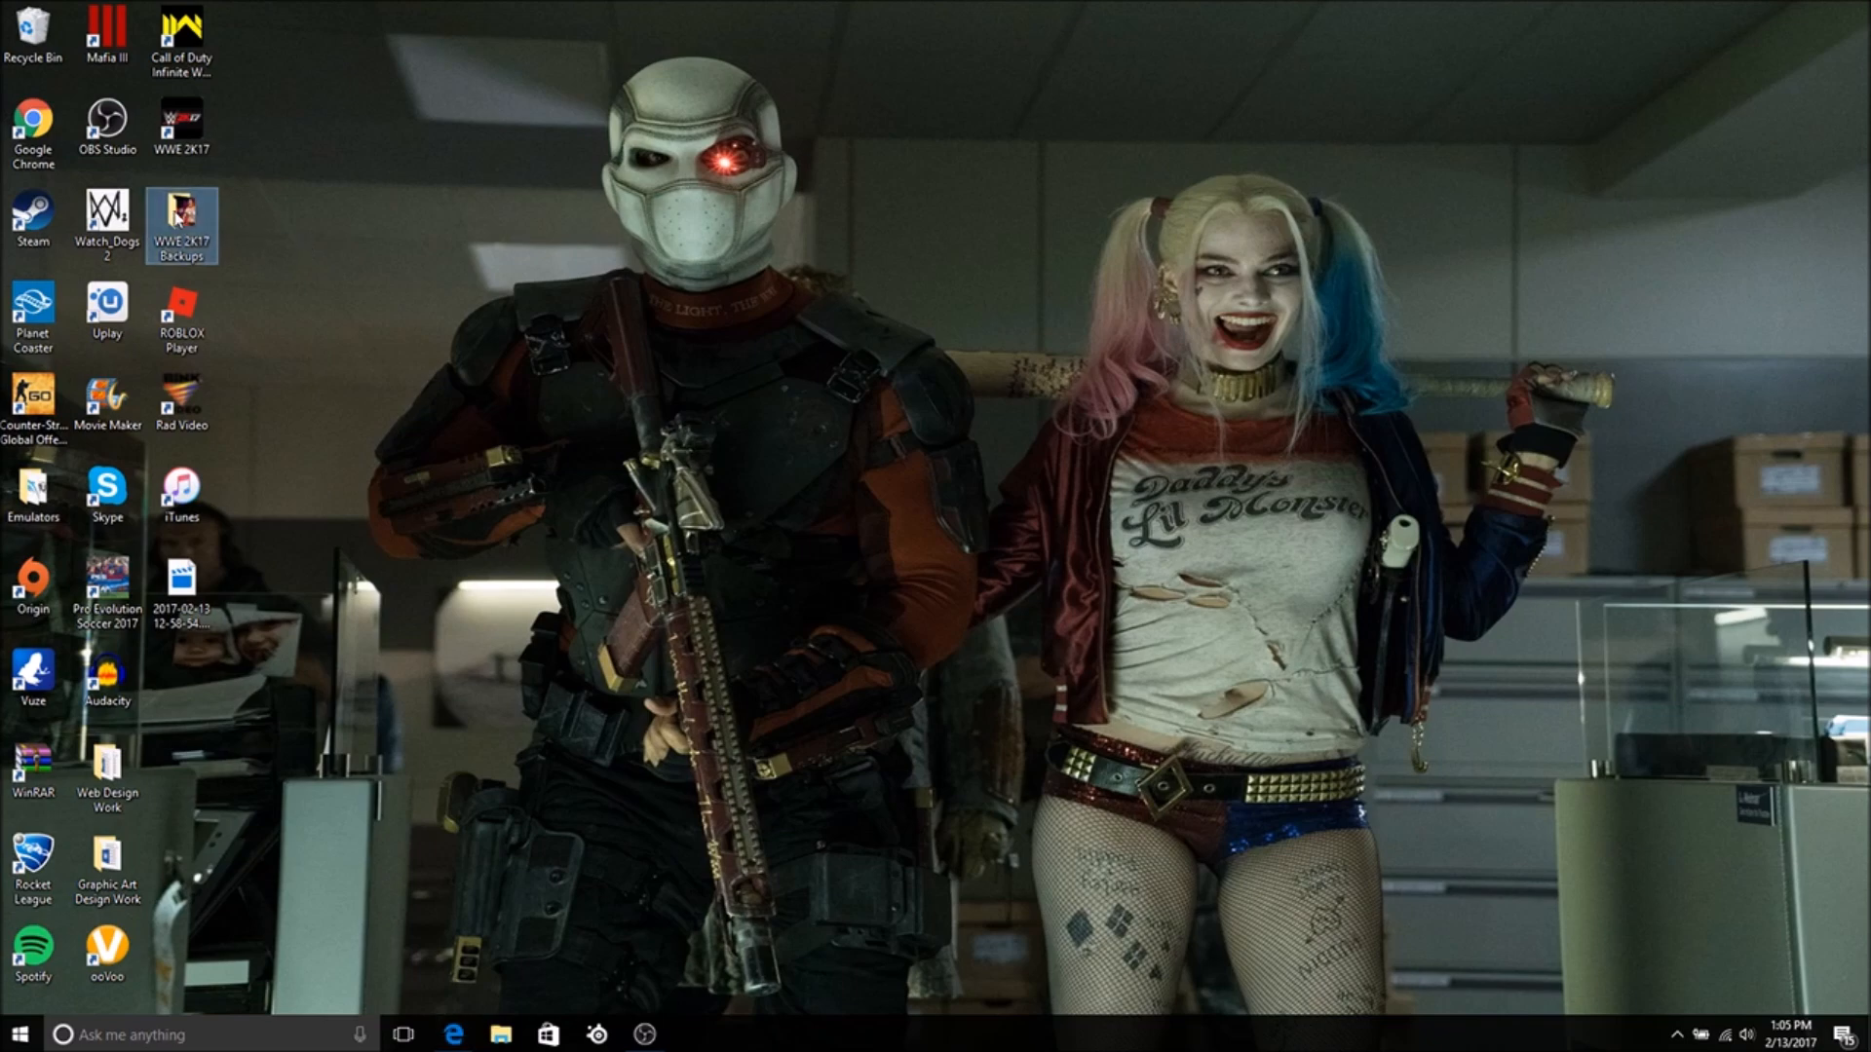
double_click(181, 218)
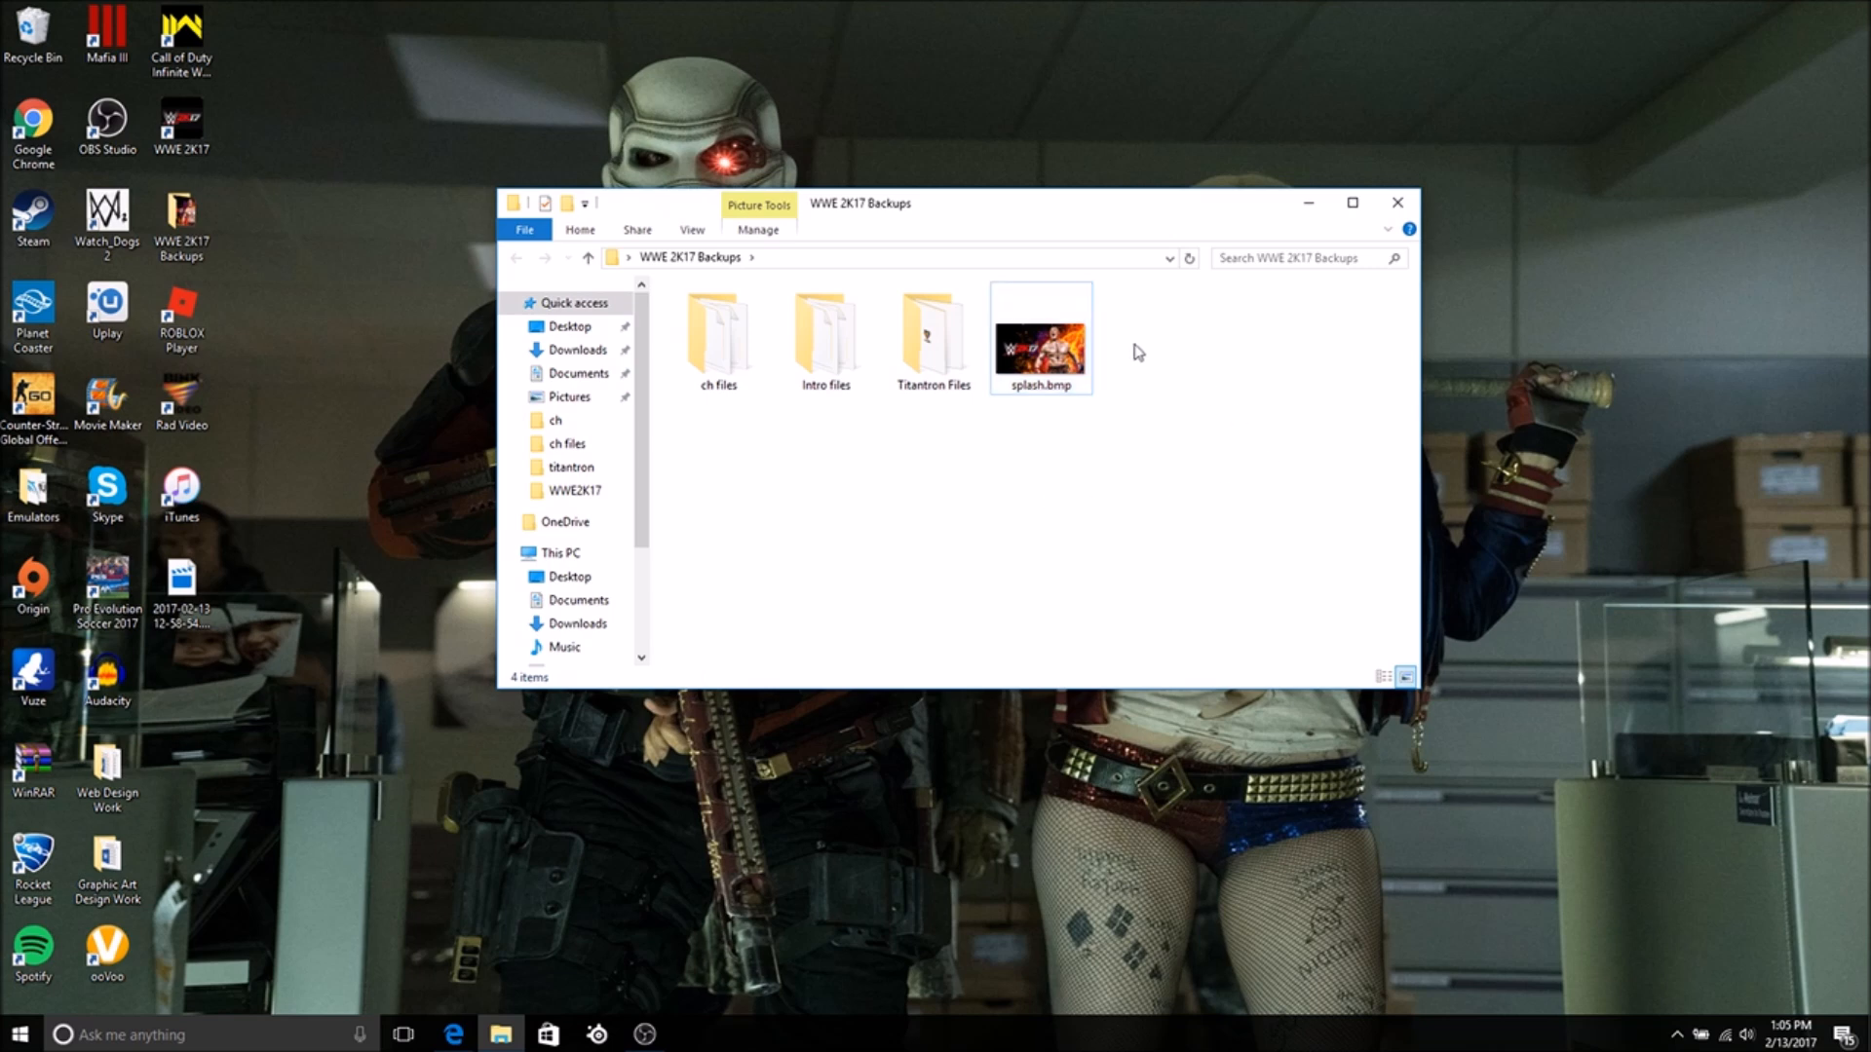
double_click(934, 332)
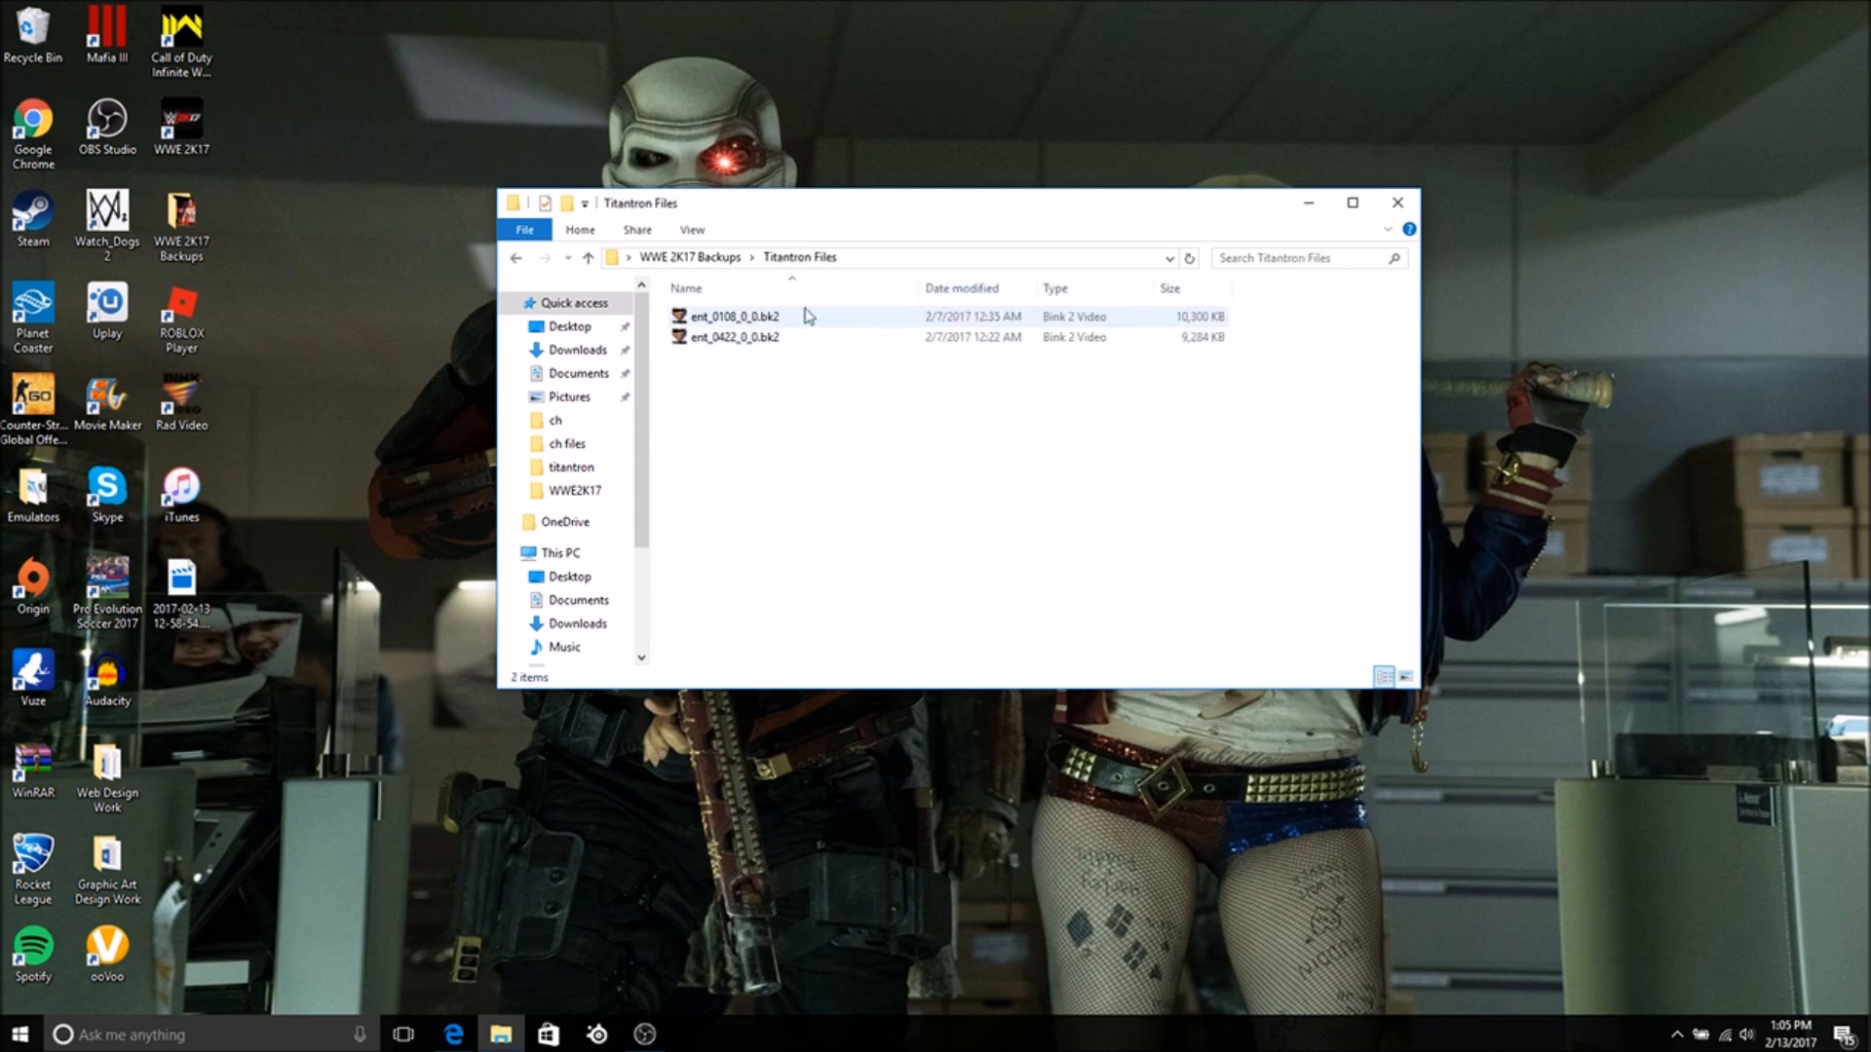
click(515, 258)
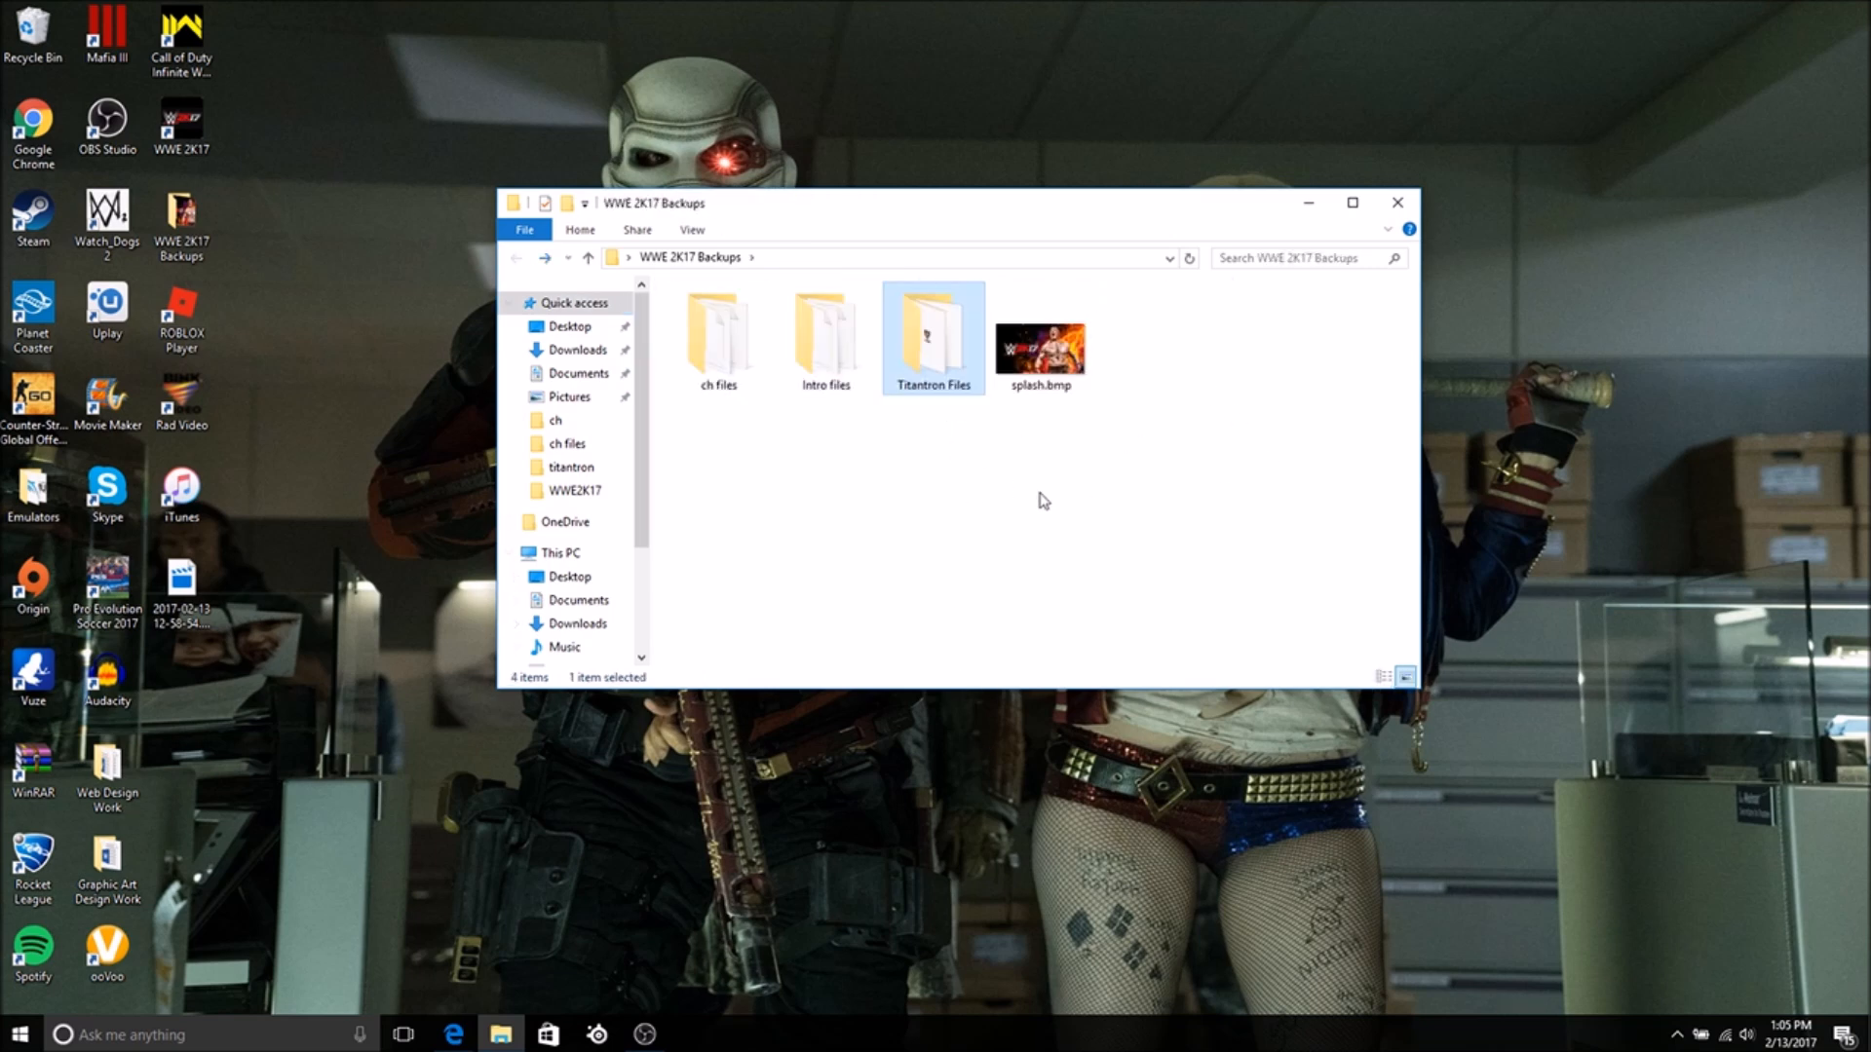
click(824, 338)
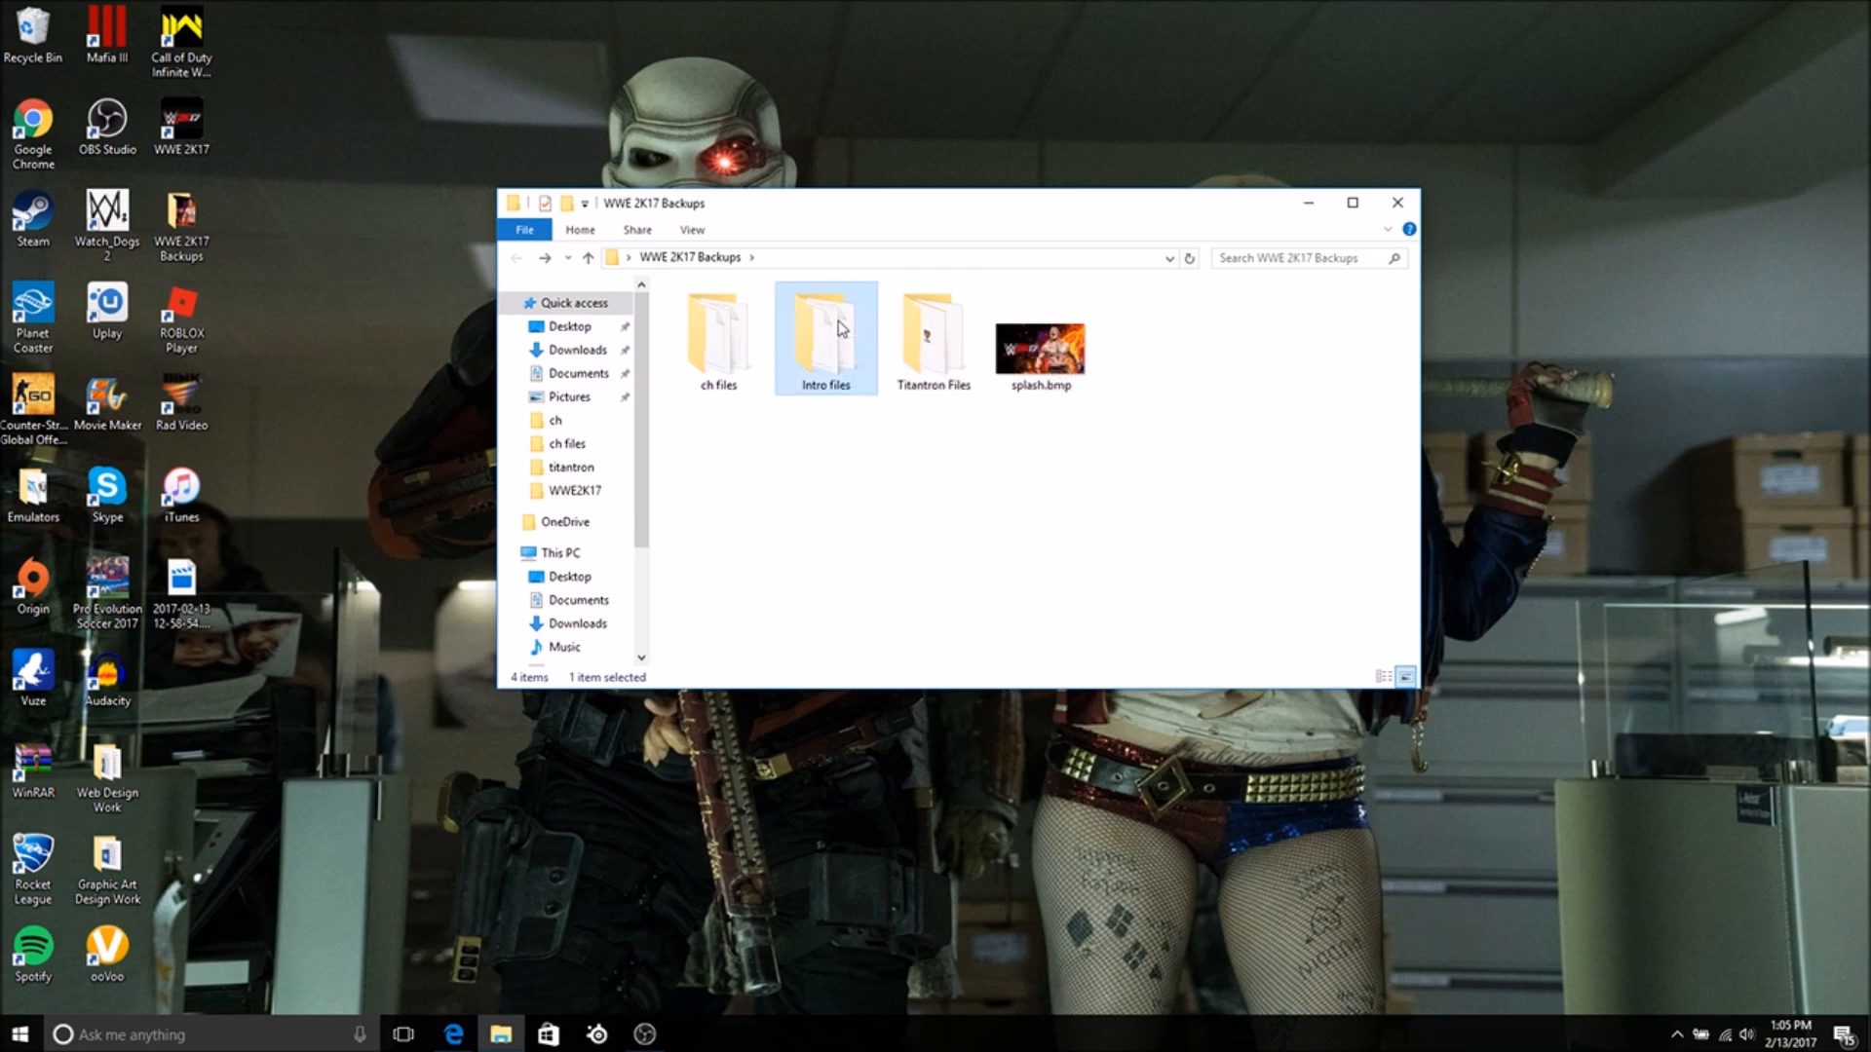
double_click(826, 328)
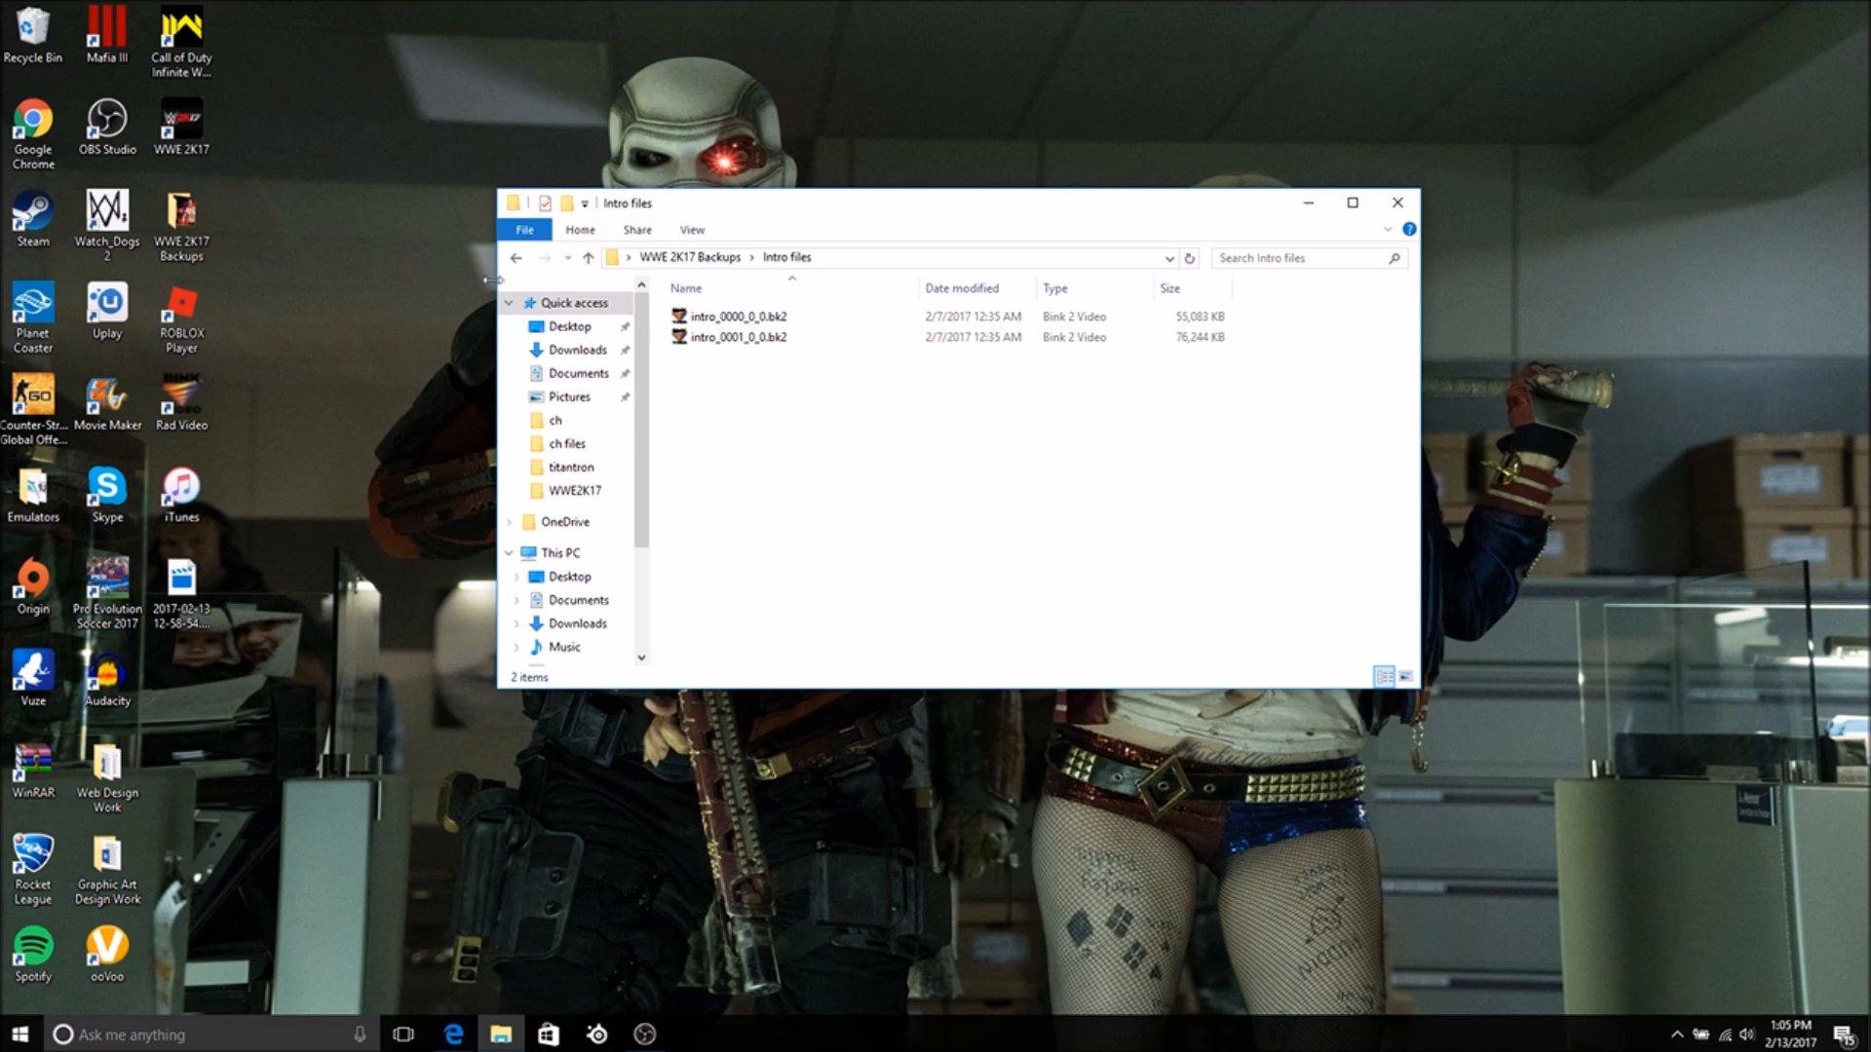
- Review the backed-up ch61402 Jordan and ch61602 Gable files in the ch files folder, then close it
click(567, 443)
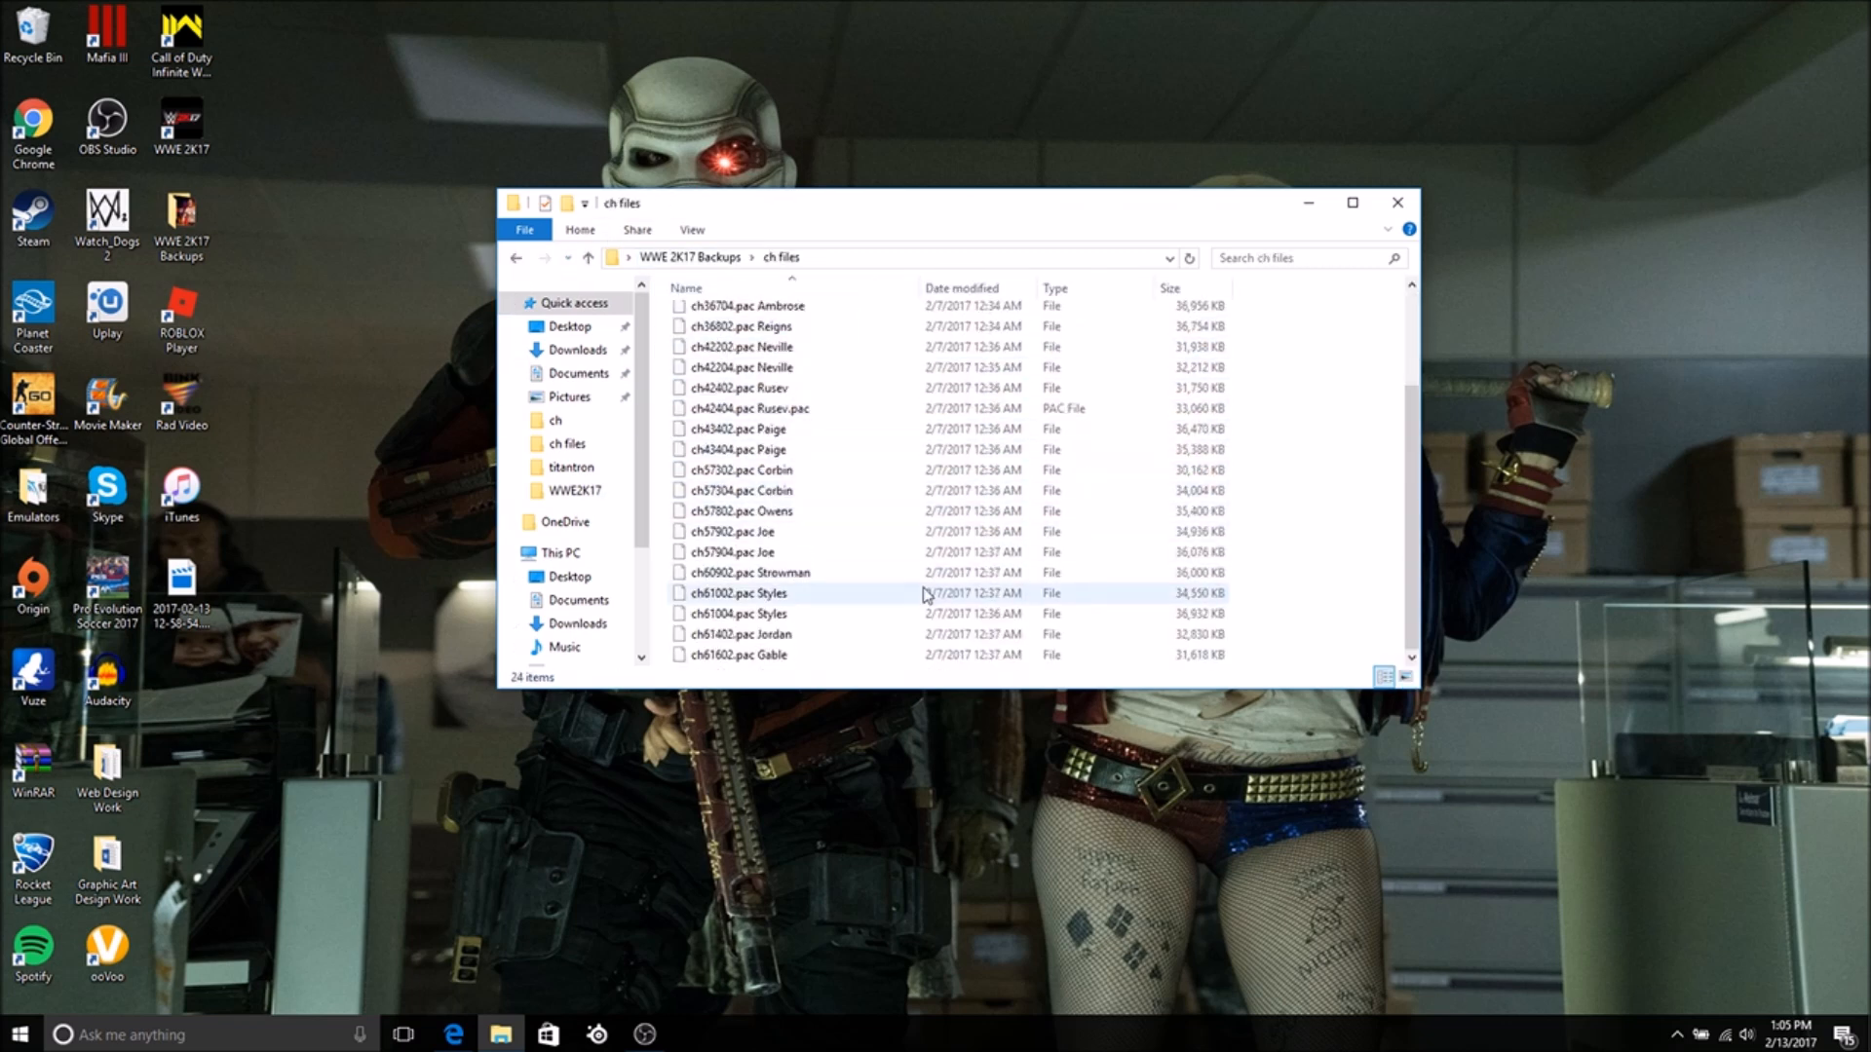
click(797, 683)
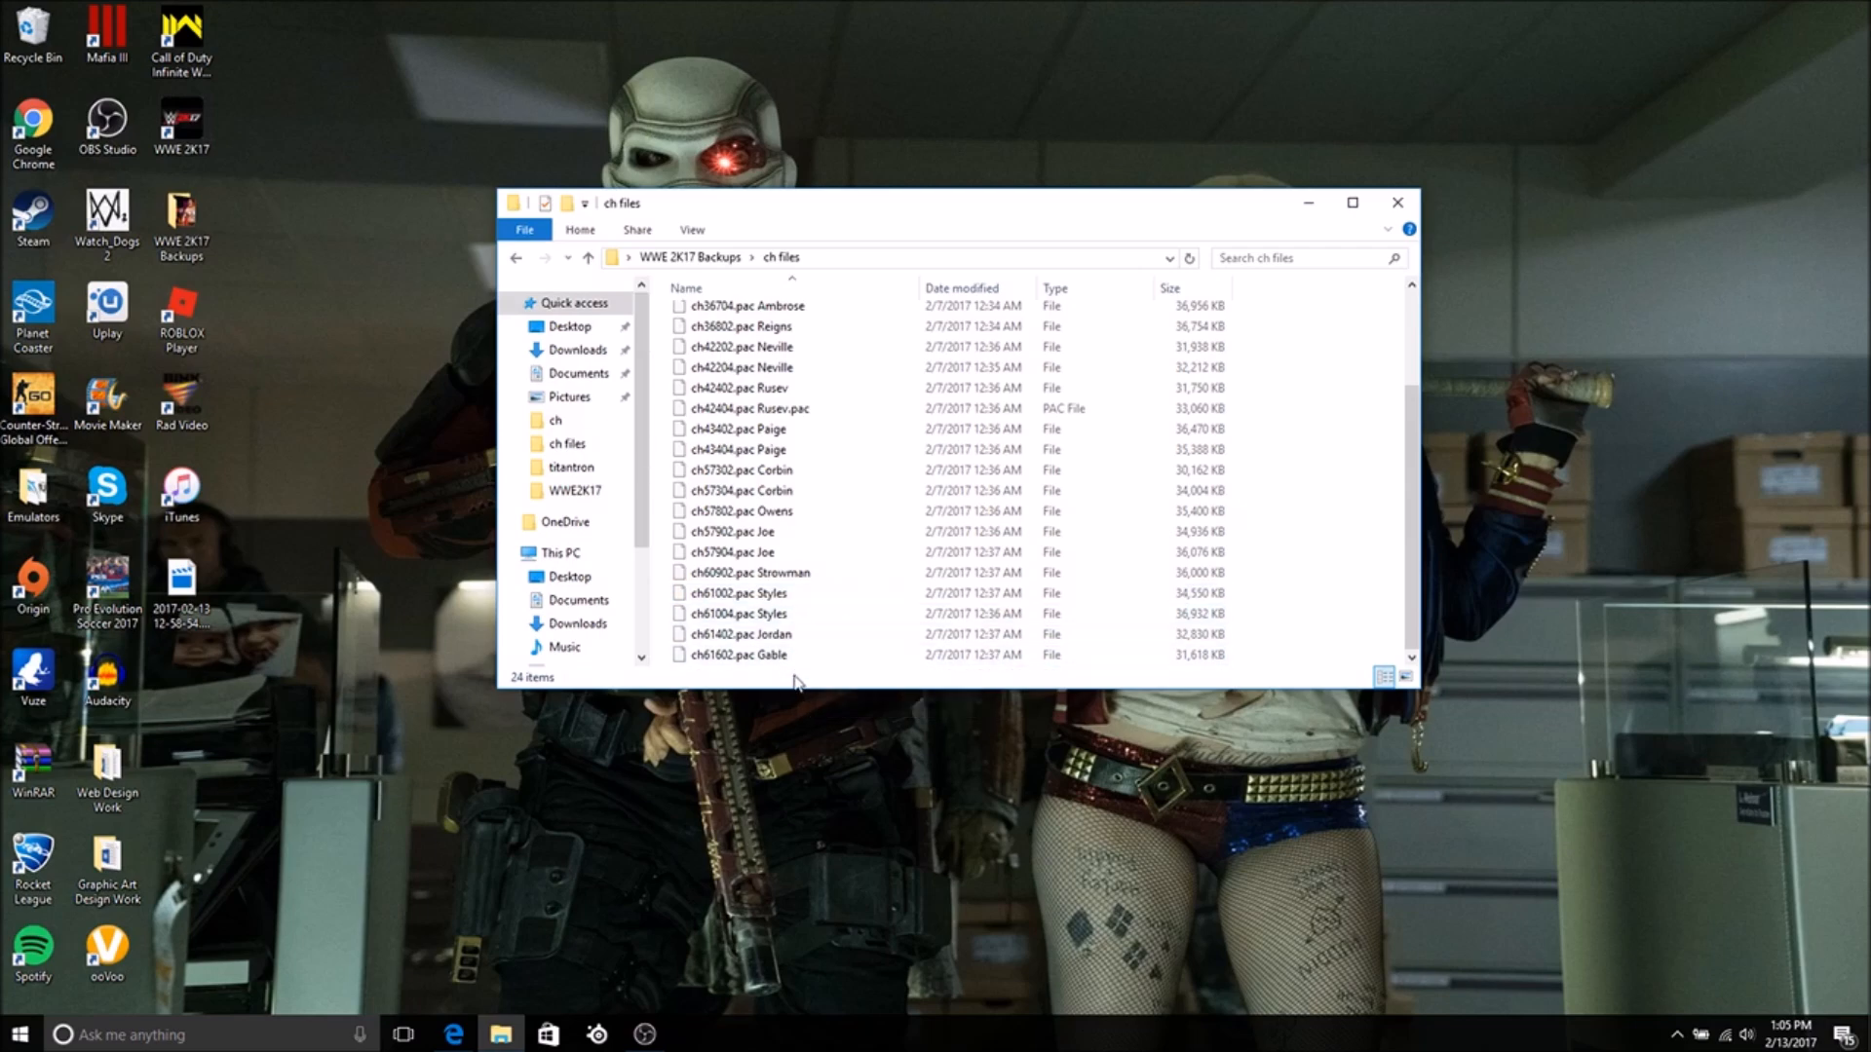
click(740, 655)
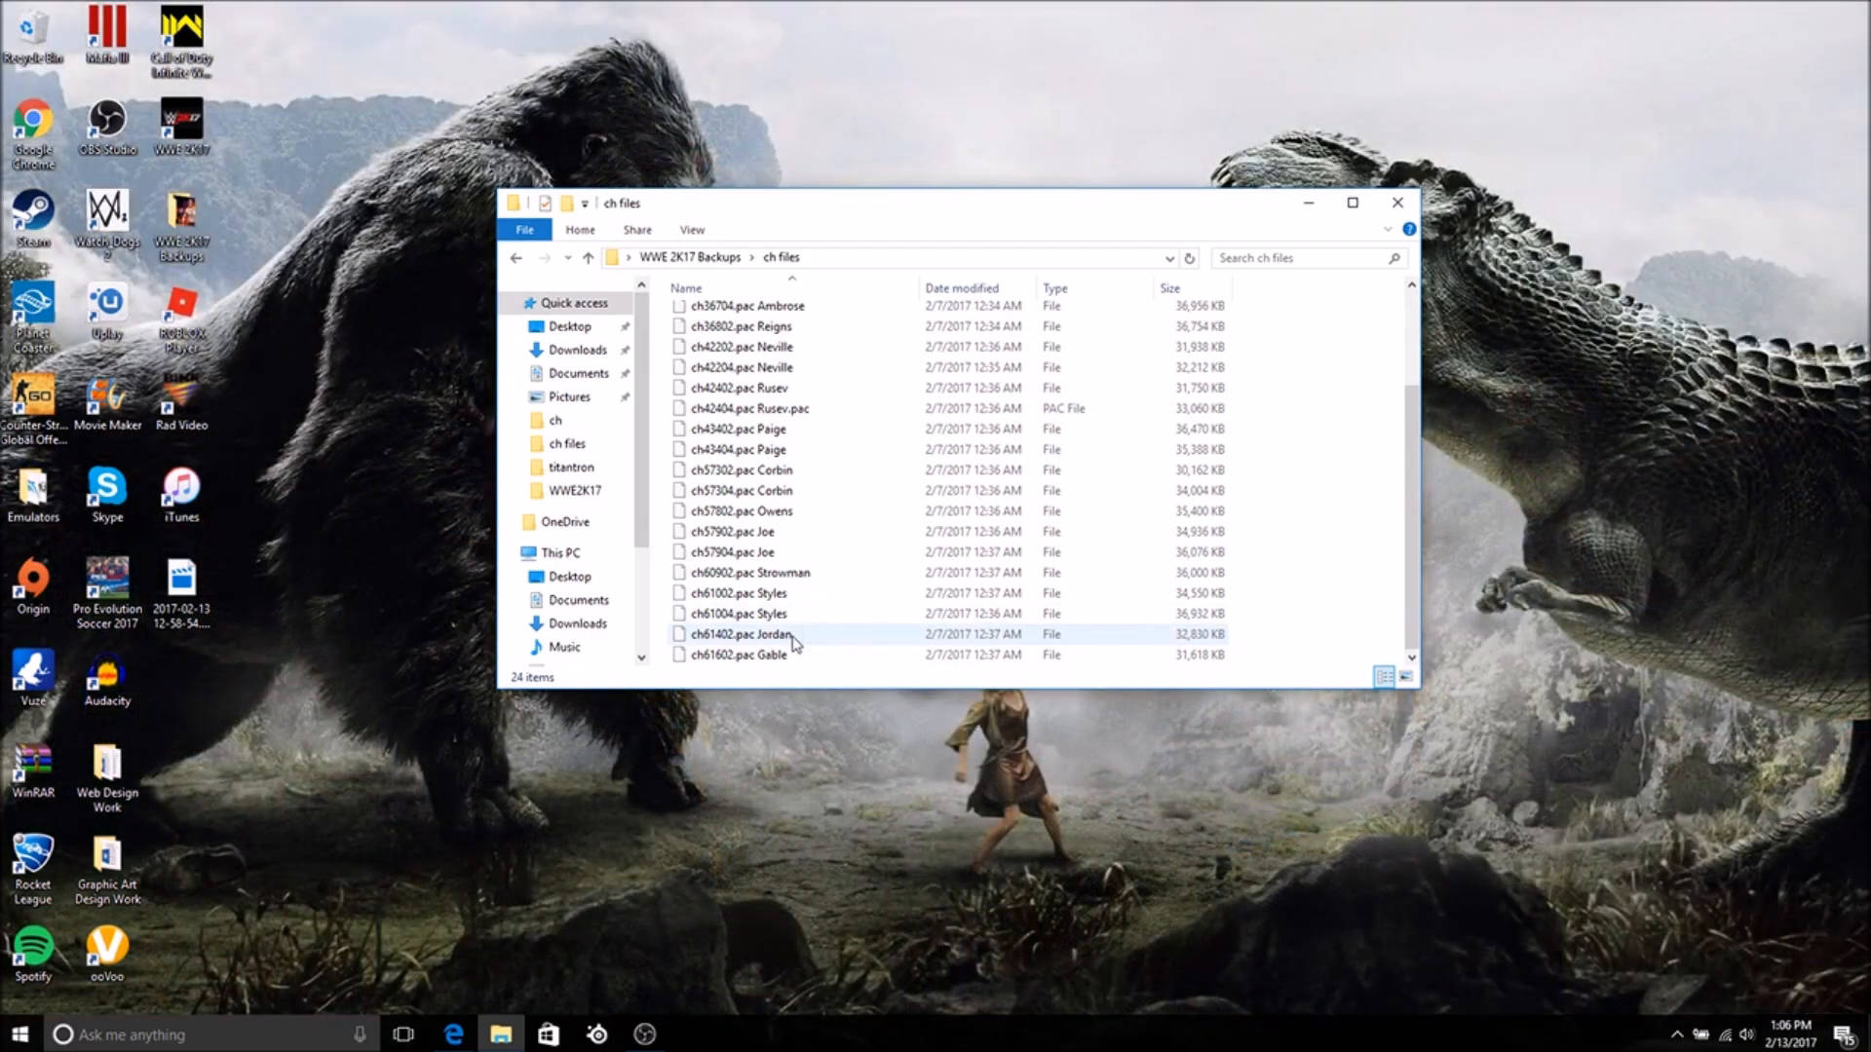
click(741, 655)
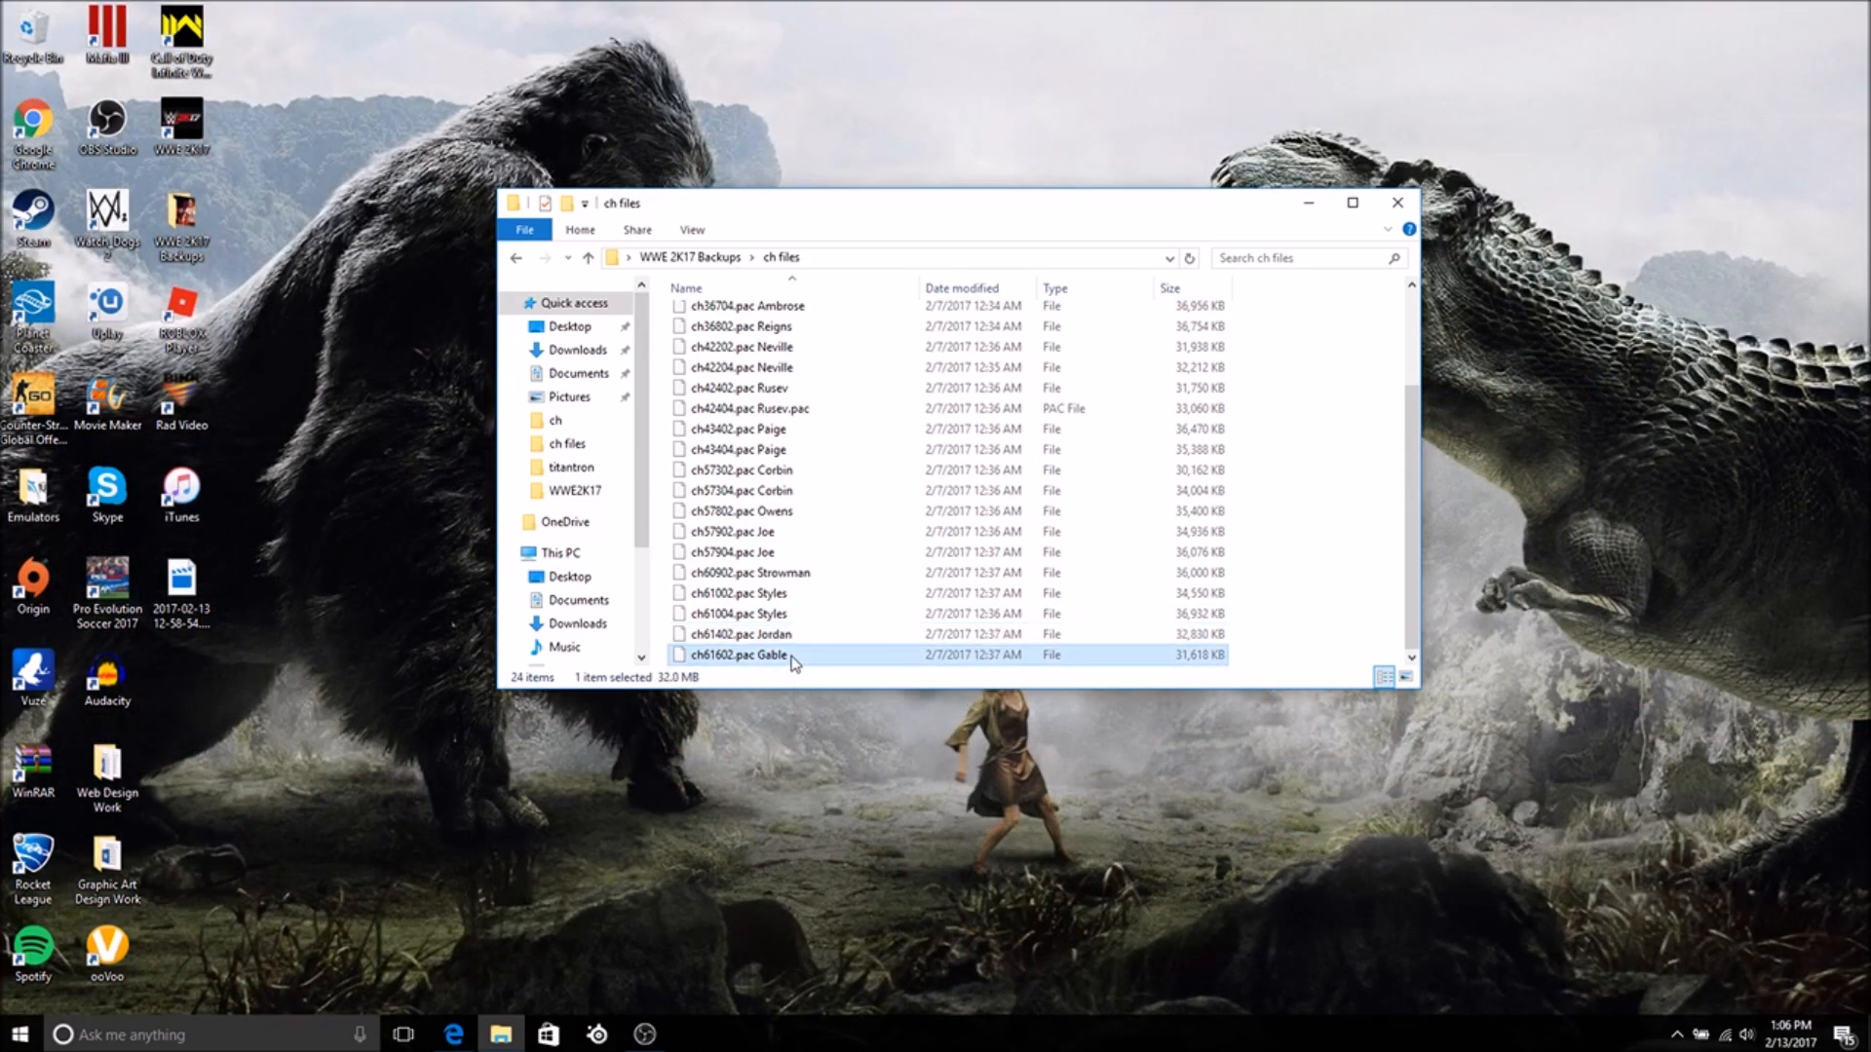
click(741, 634)
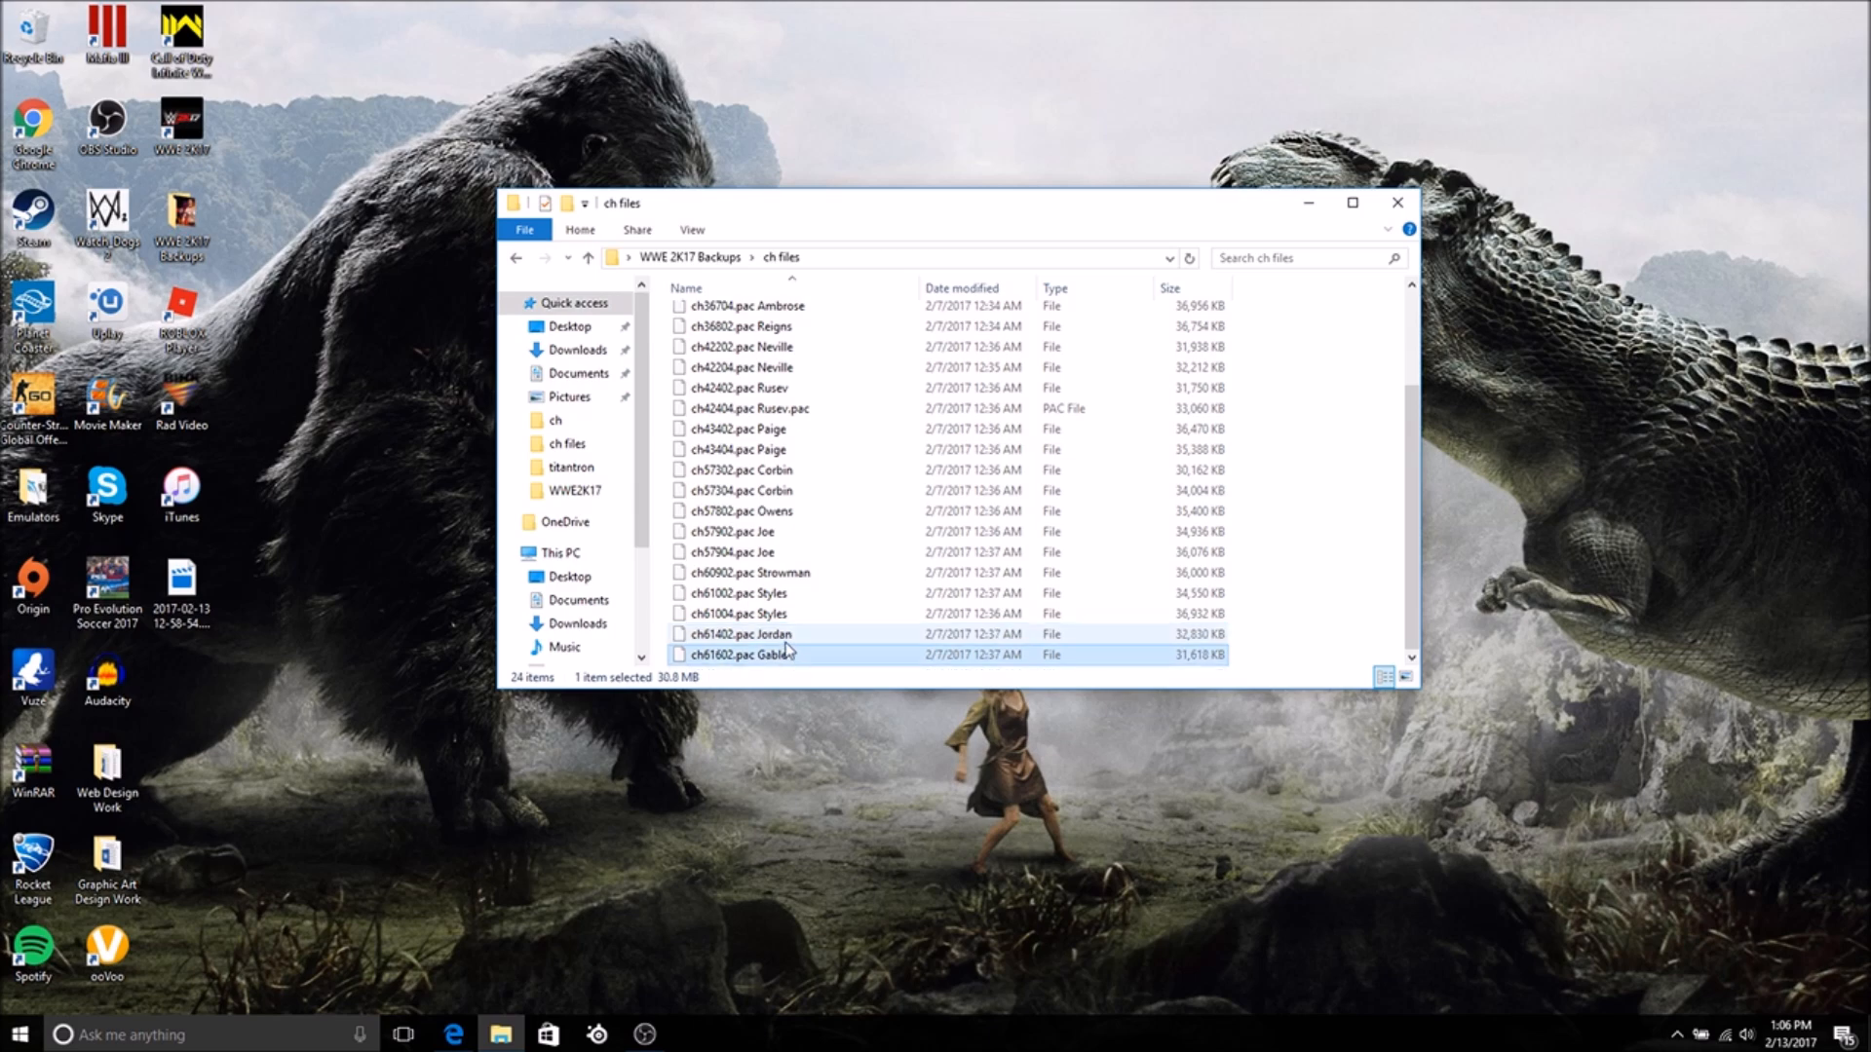
mouse_move(777, 573)
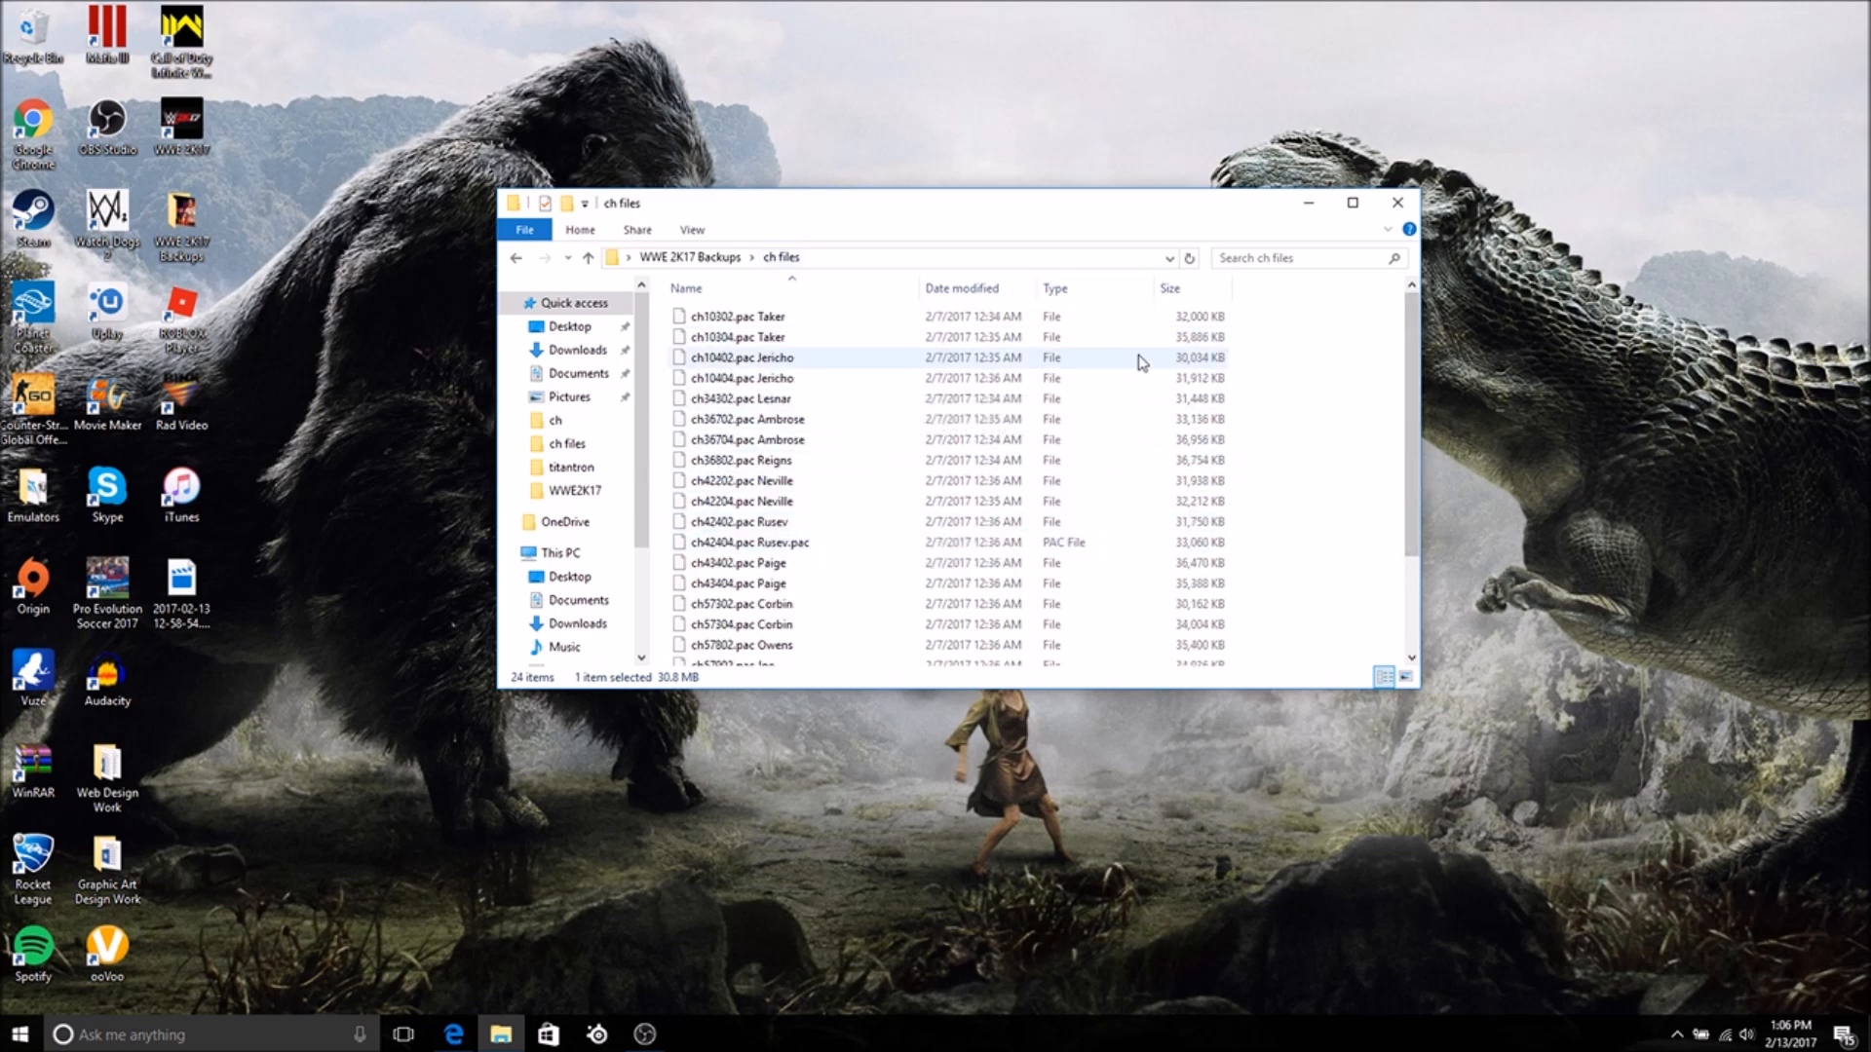
click(741, 460)
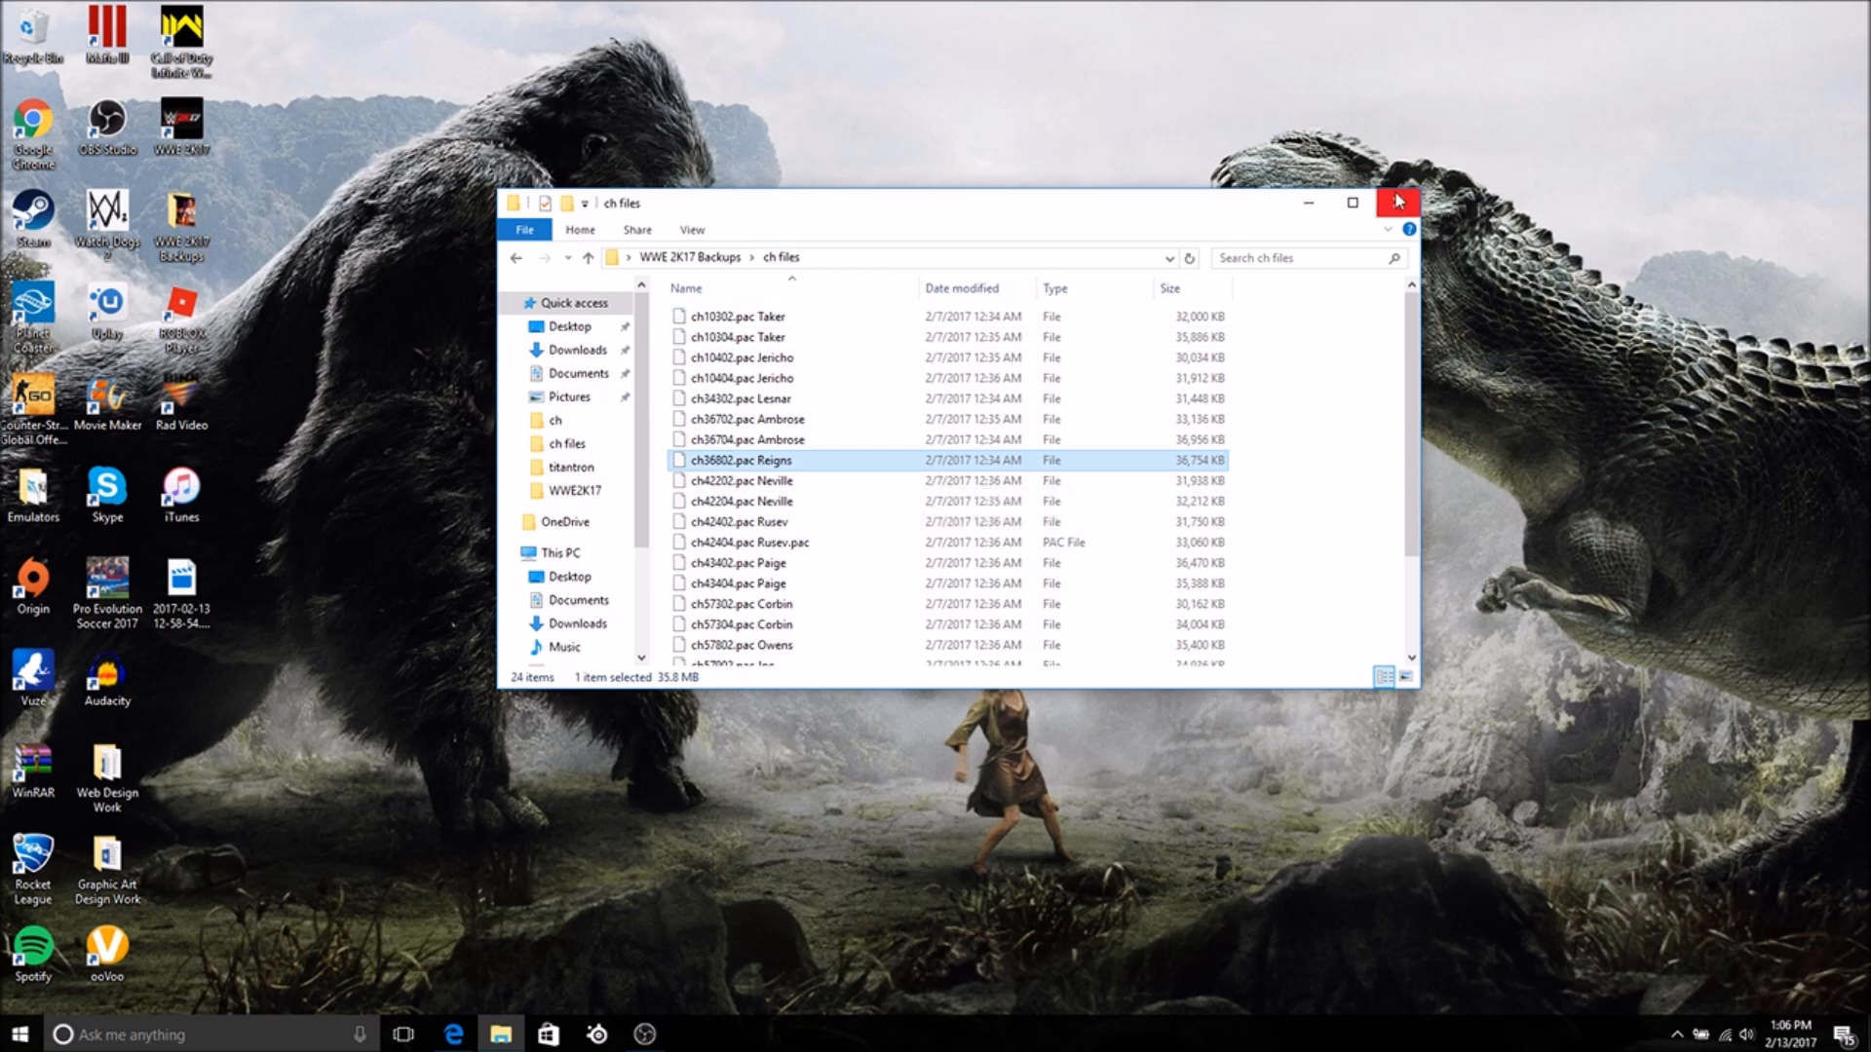
click(1398, 201)
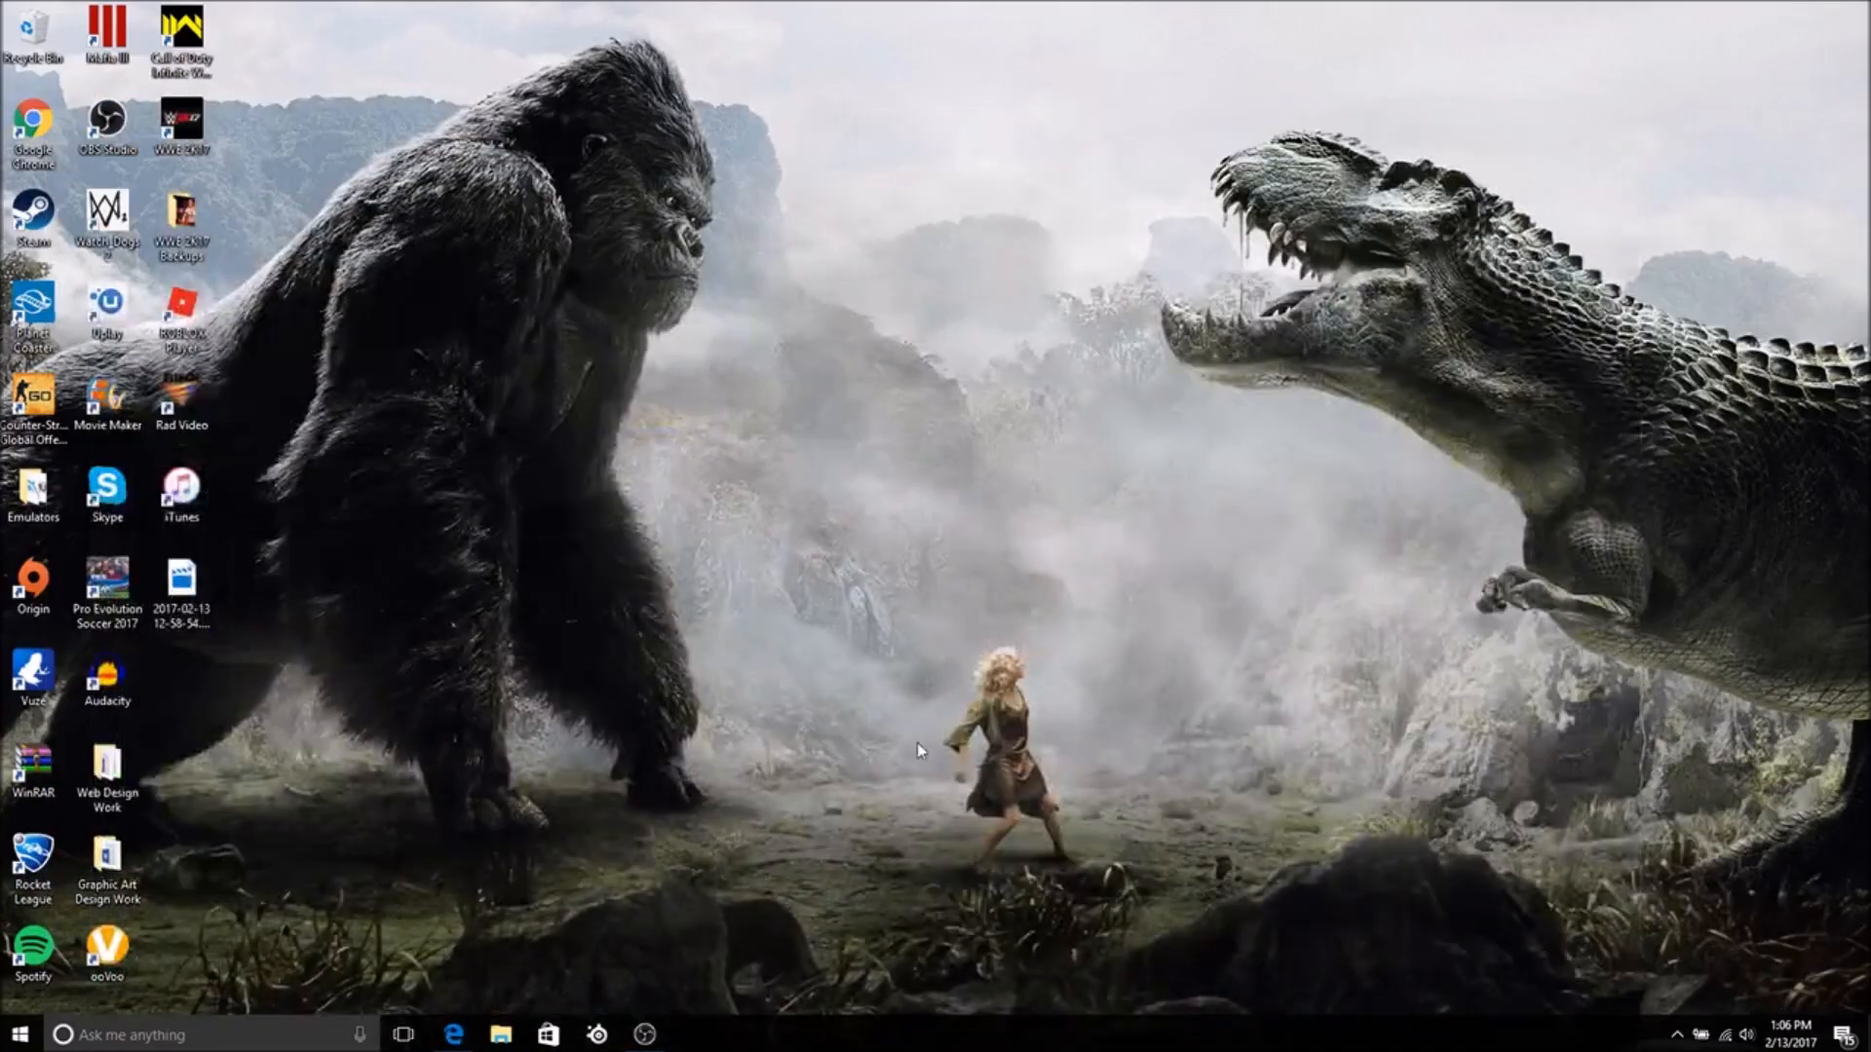
- Navigate to C:\Program Files (x86)\Steam\steamapps\common\WWE2K17
click(500, 1035)
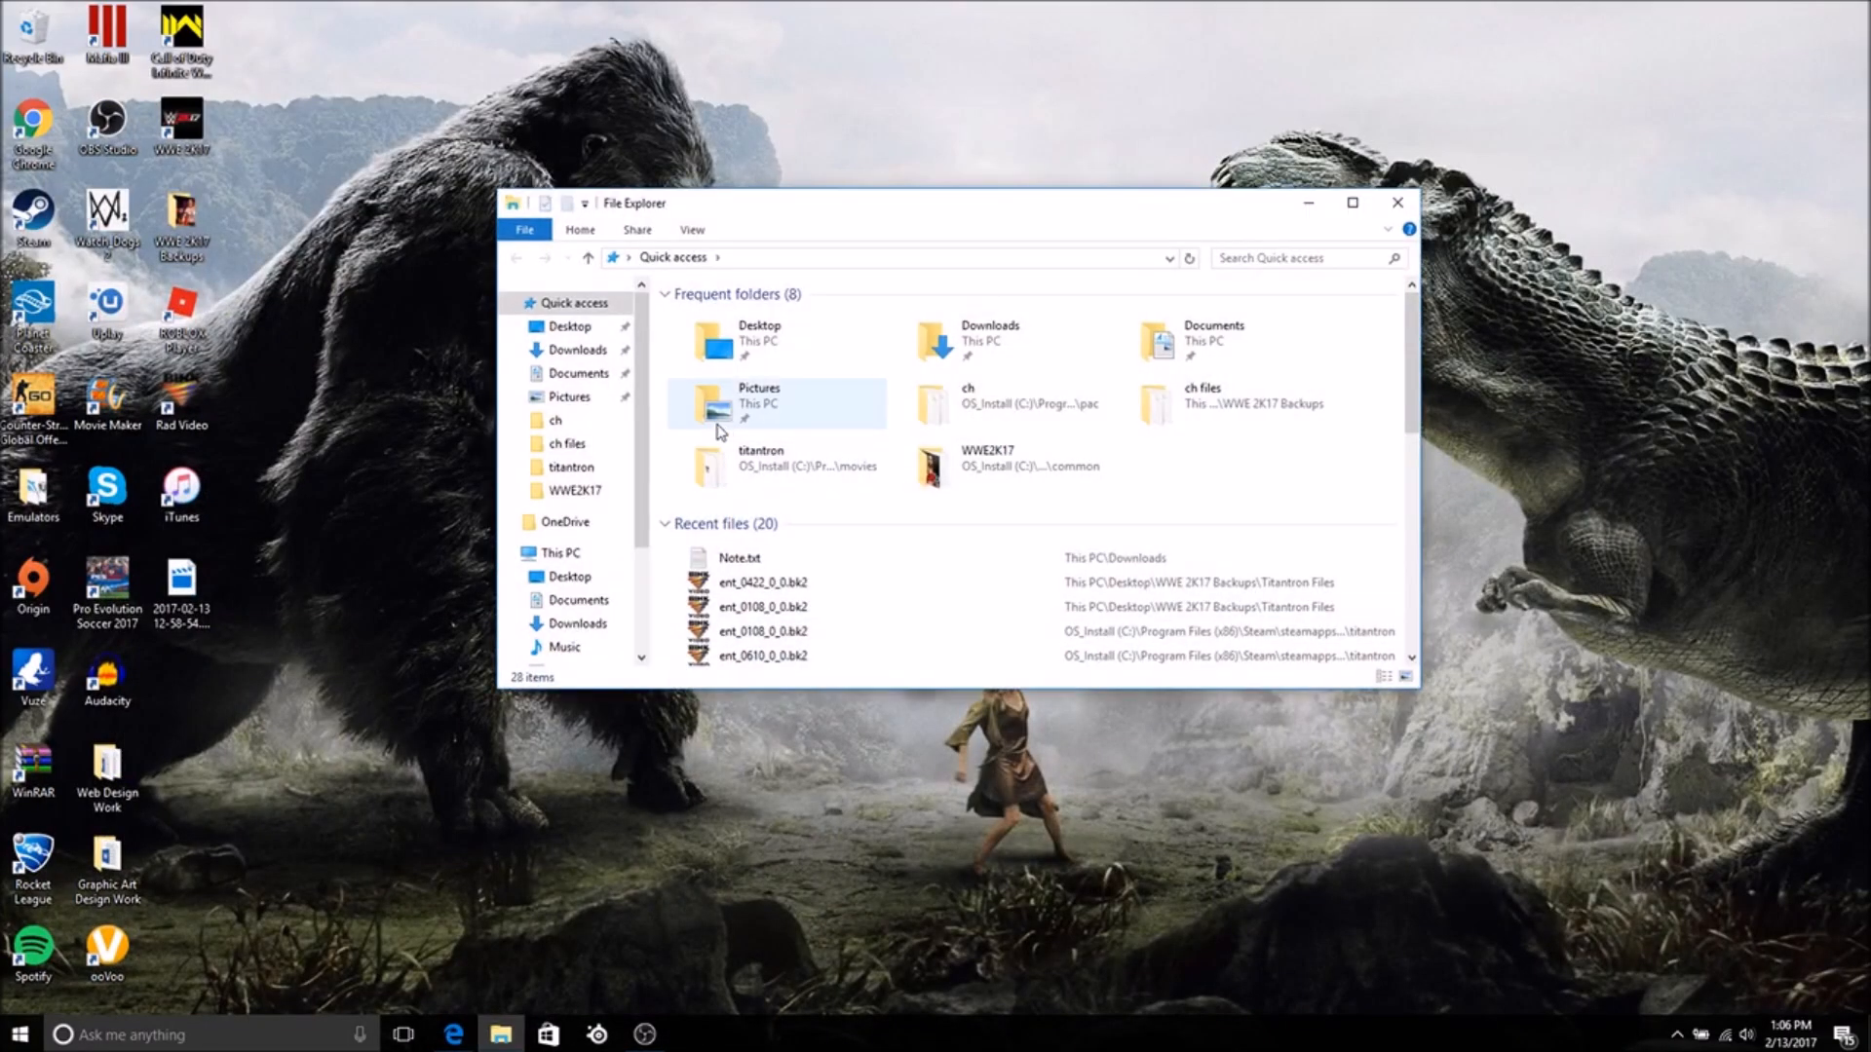
click(579, 583)
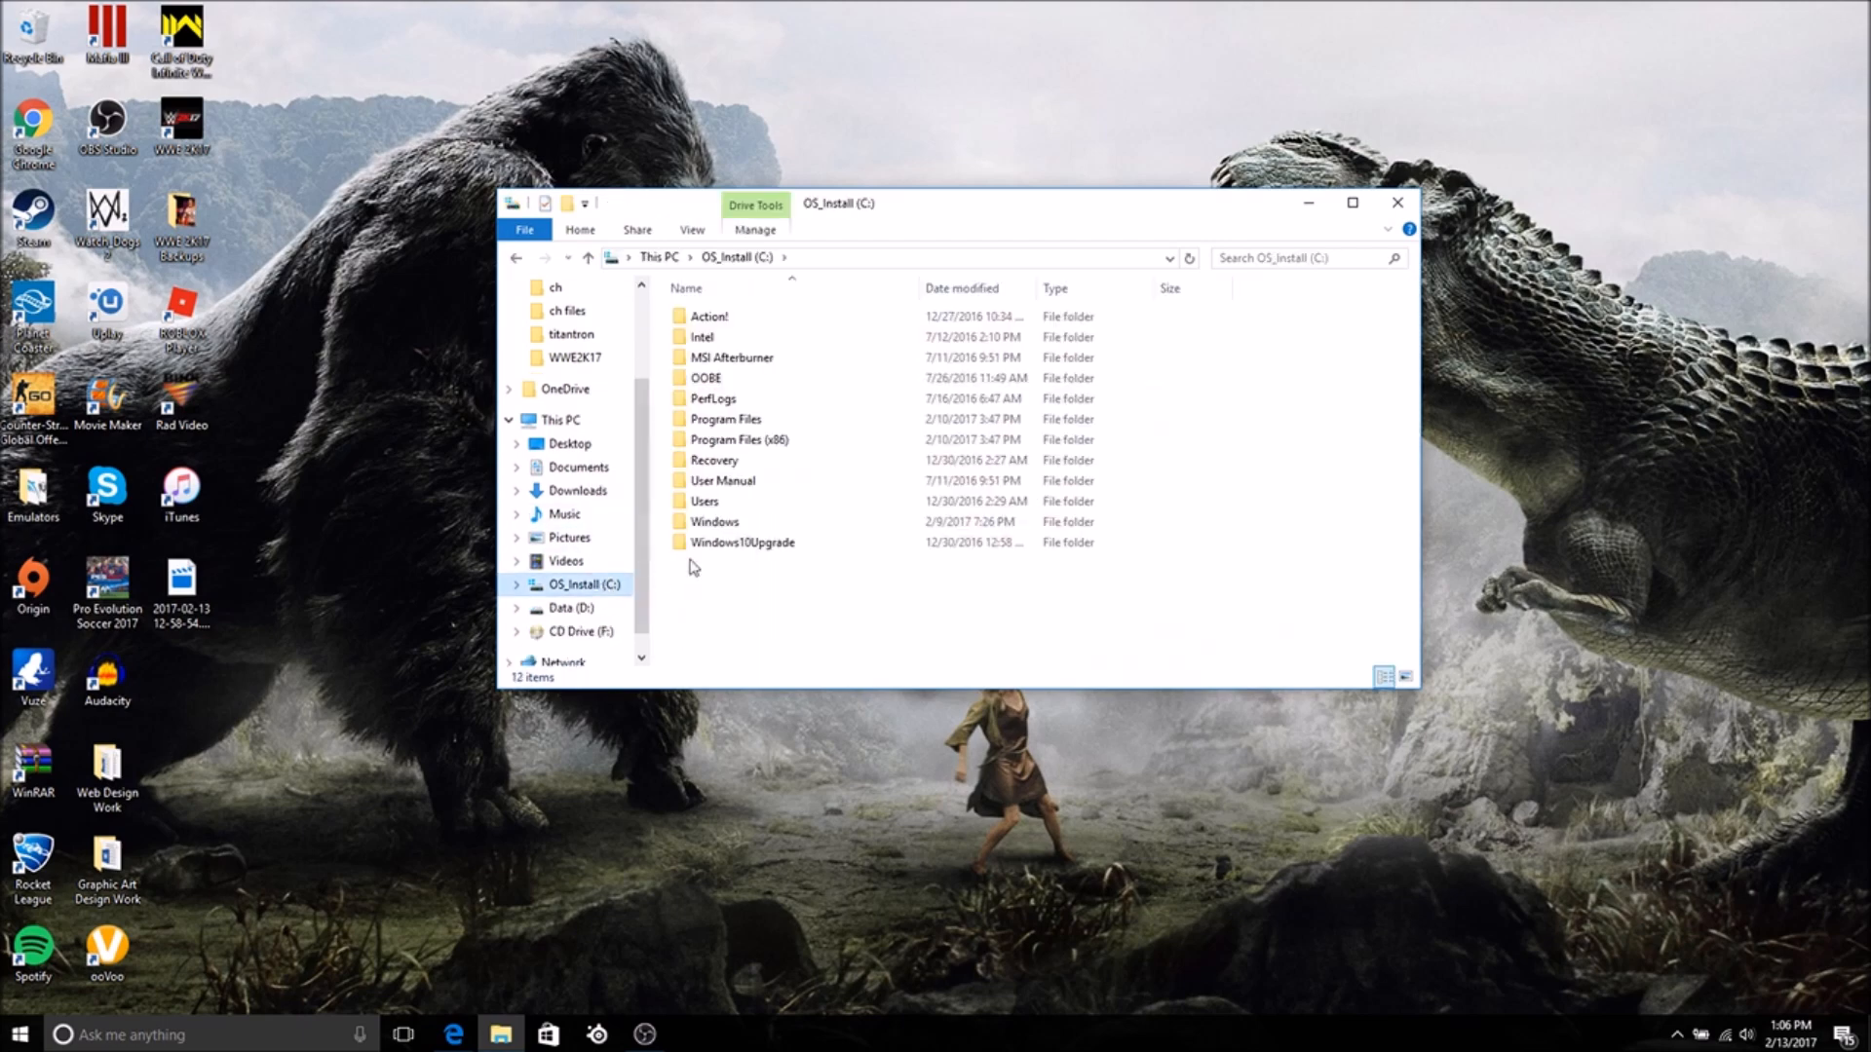
double_click(739, 439)
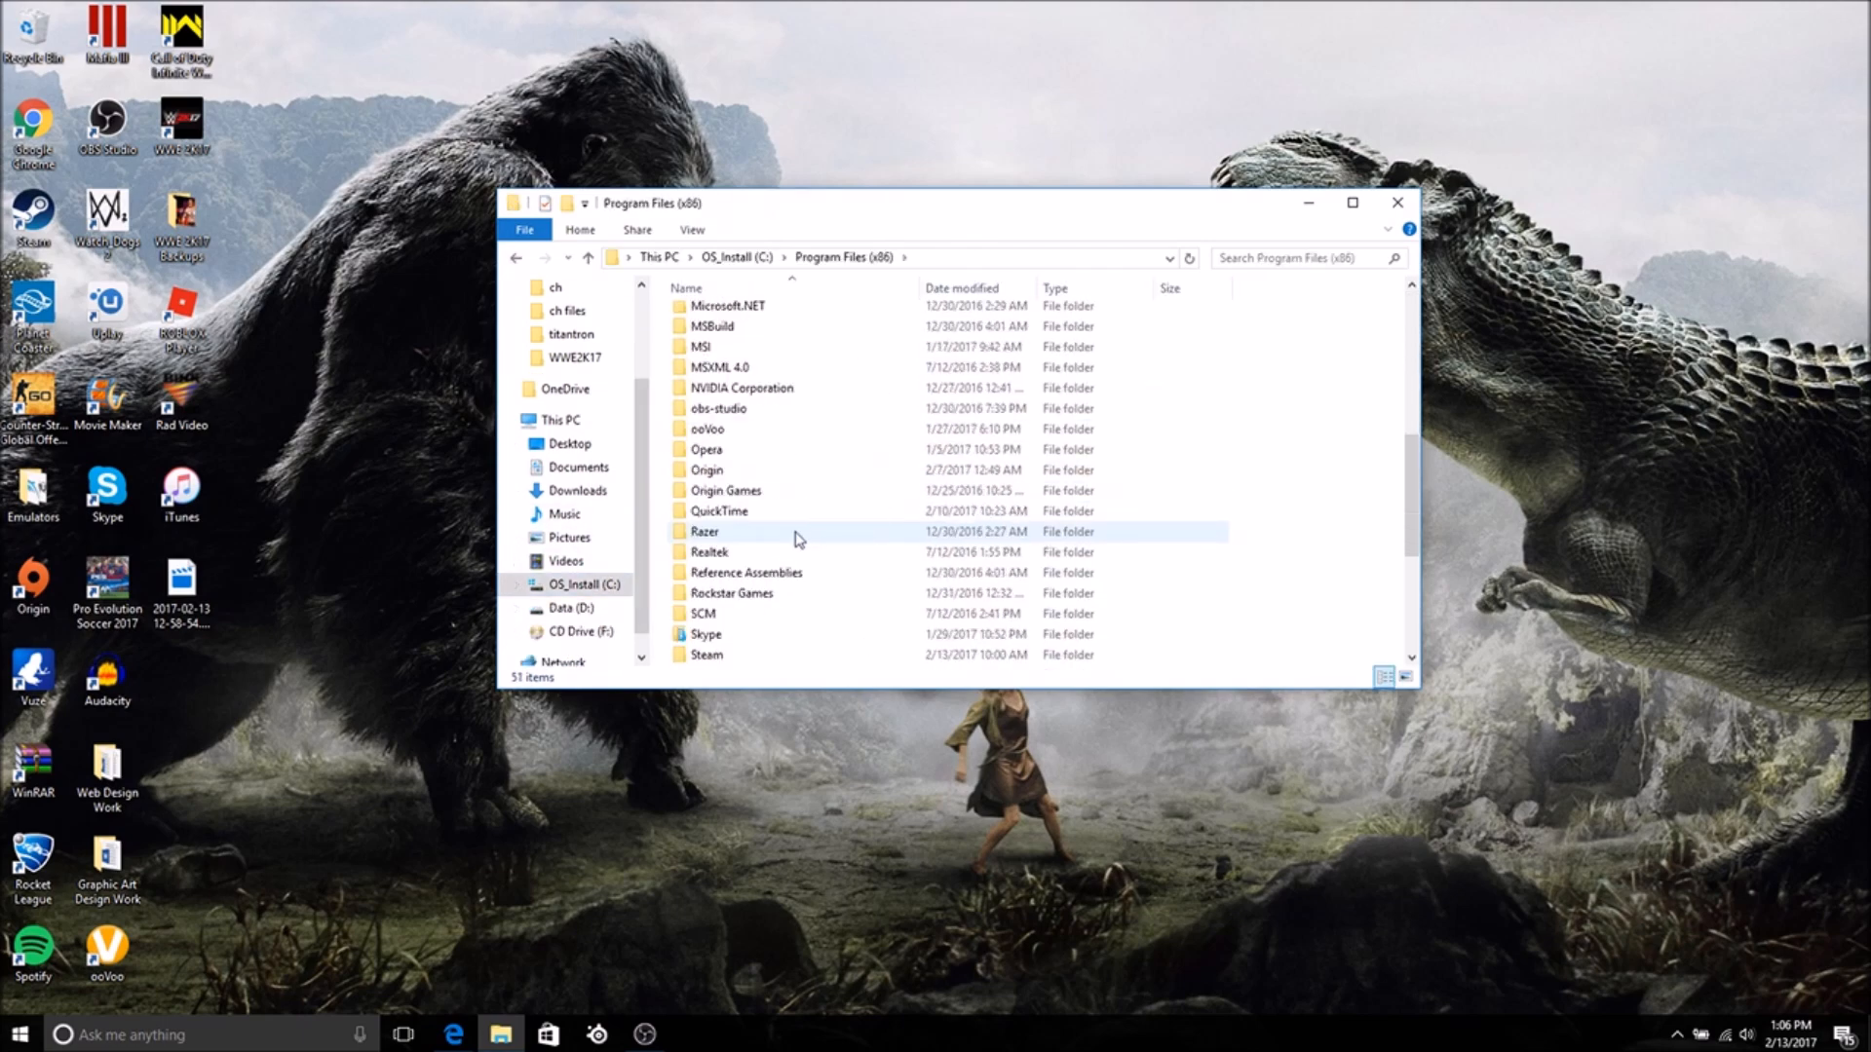
double_click(705, 655)
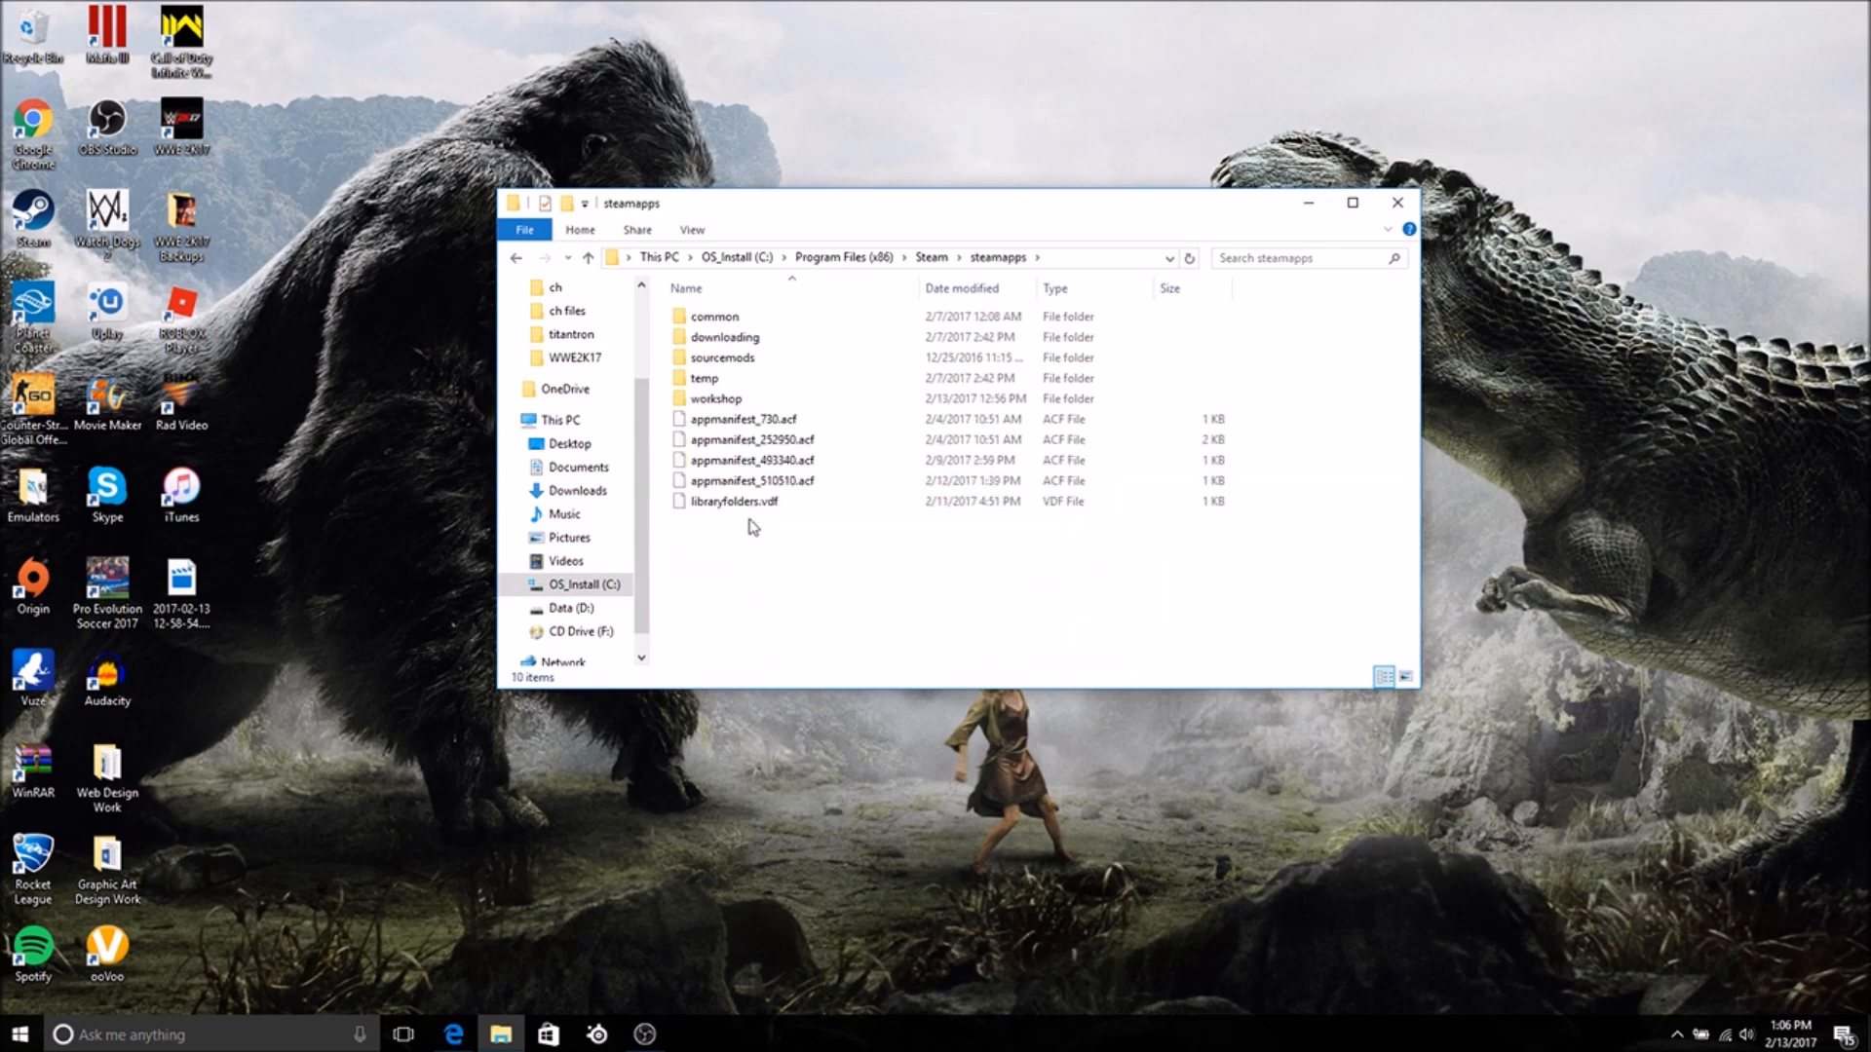
double_click(713, 315)
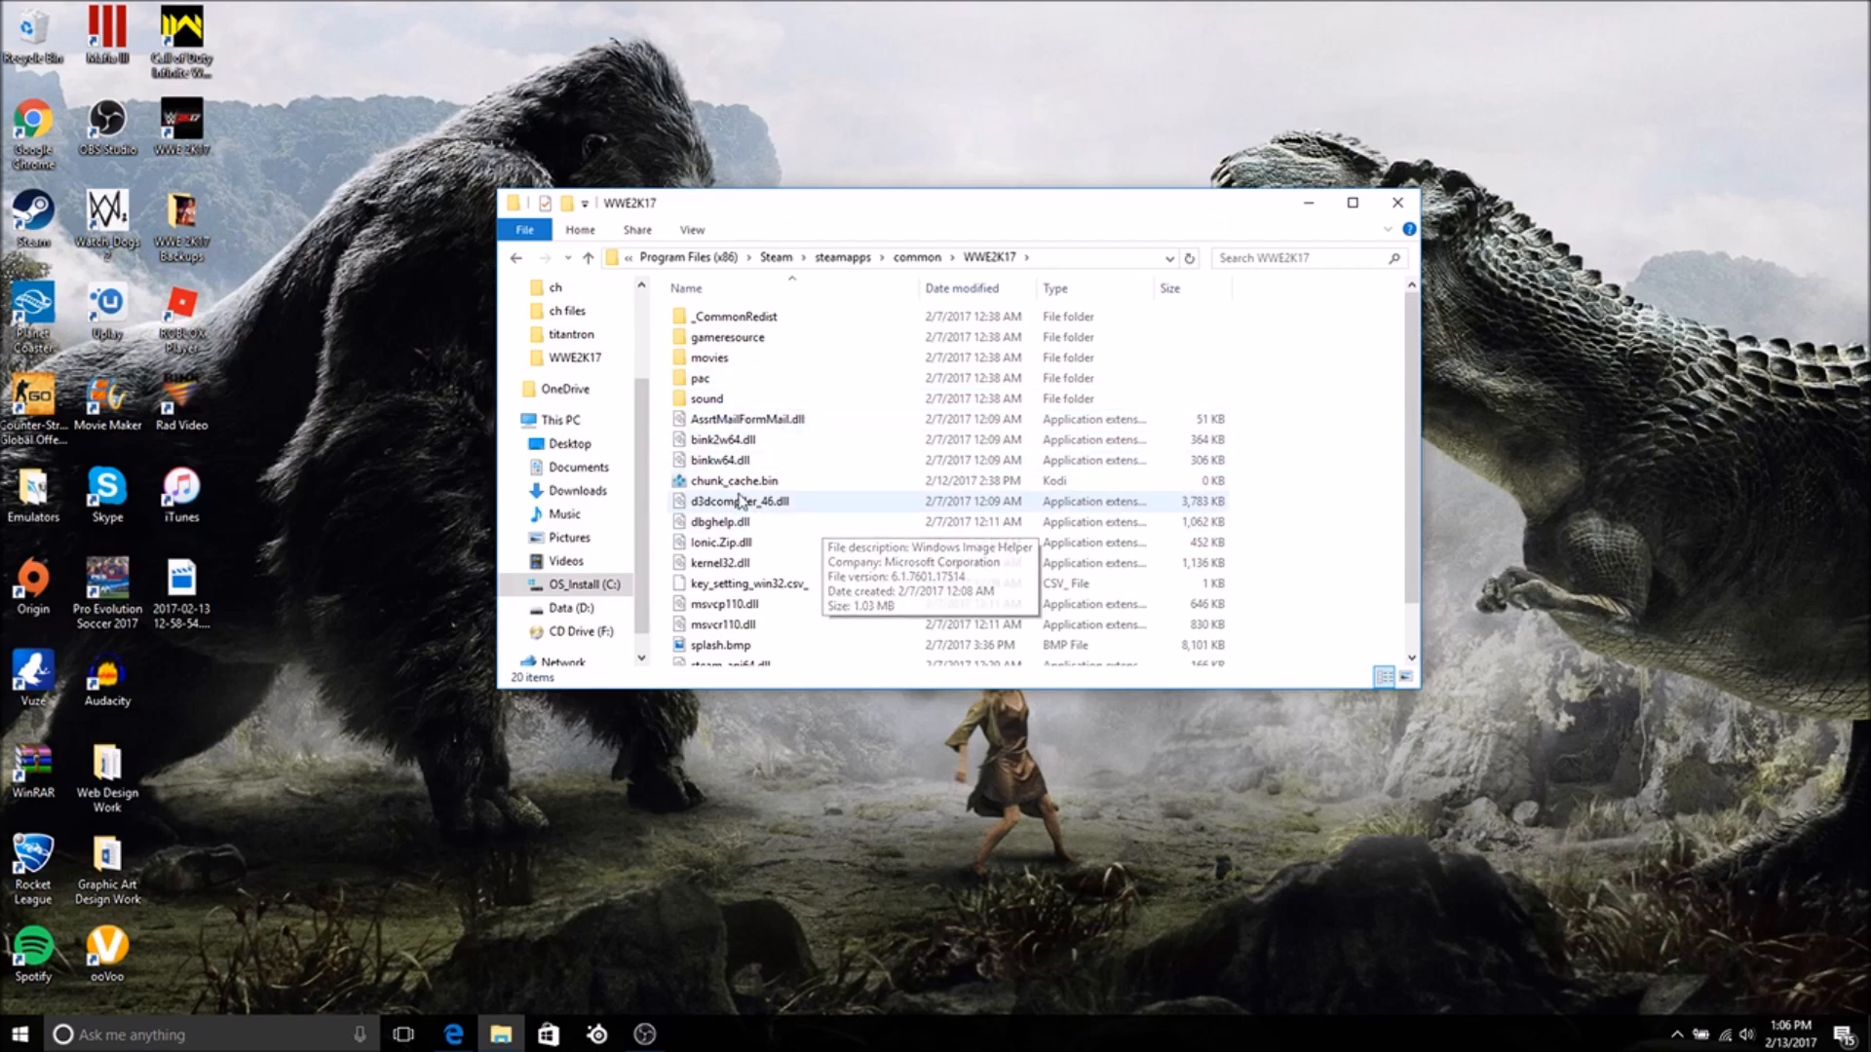
mouse_move(741, 482)
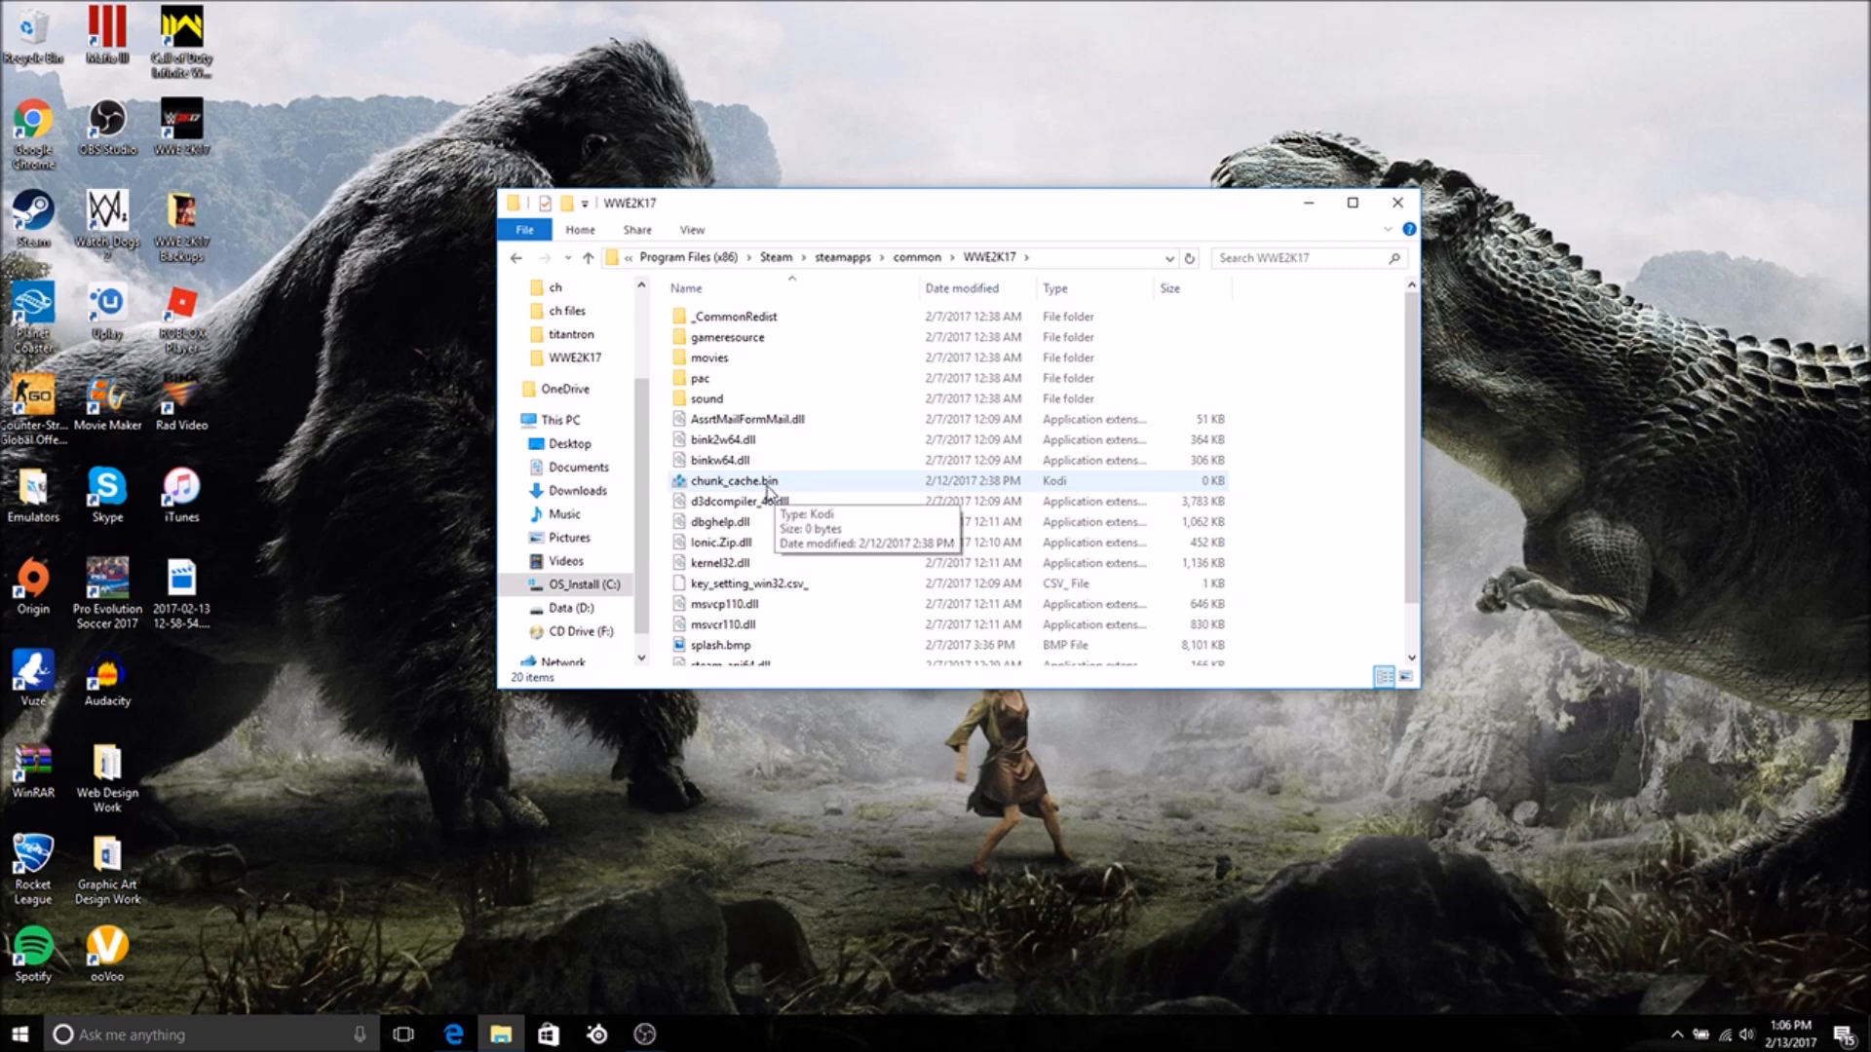
- Delete chunk_cache.bin from the WWE2K17 game folder
right_click(733, 479)
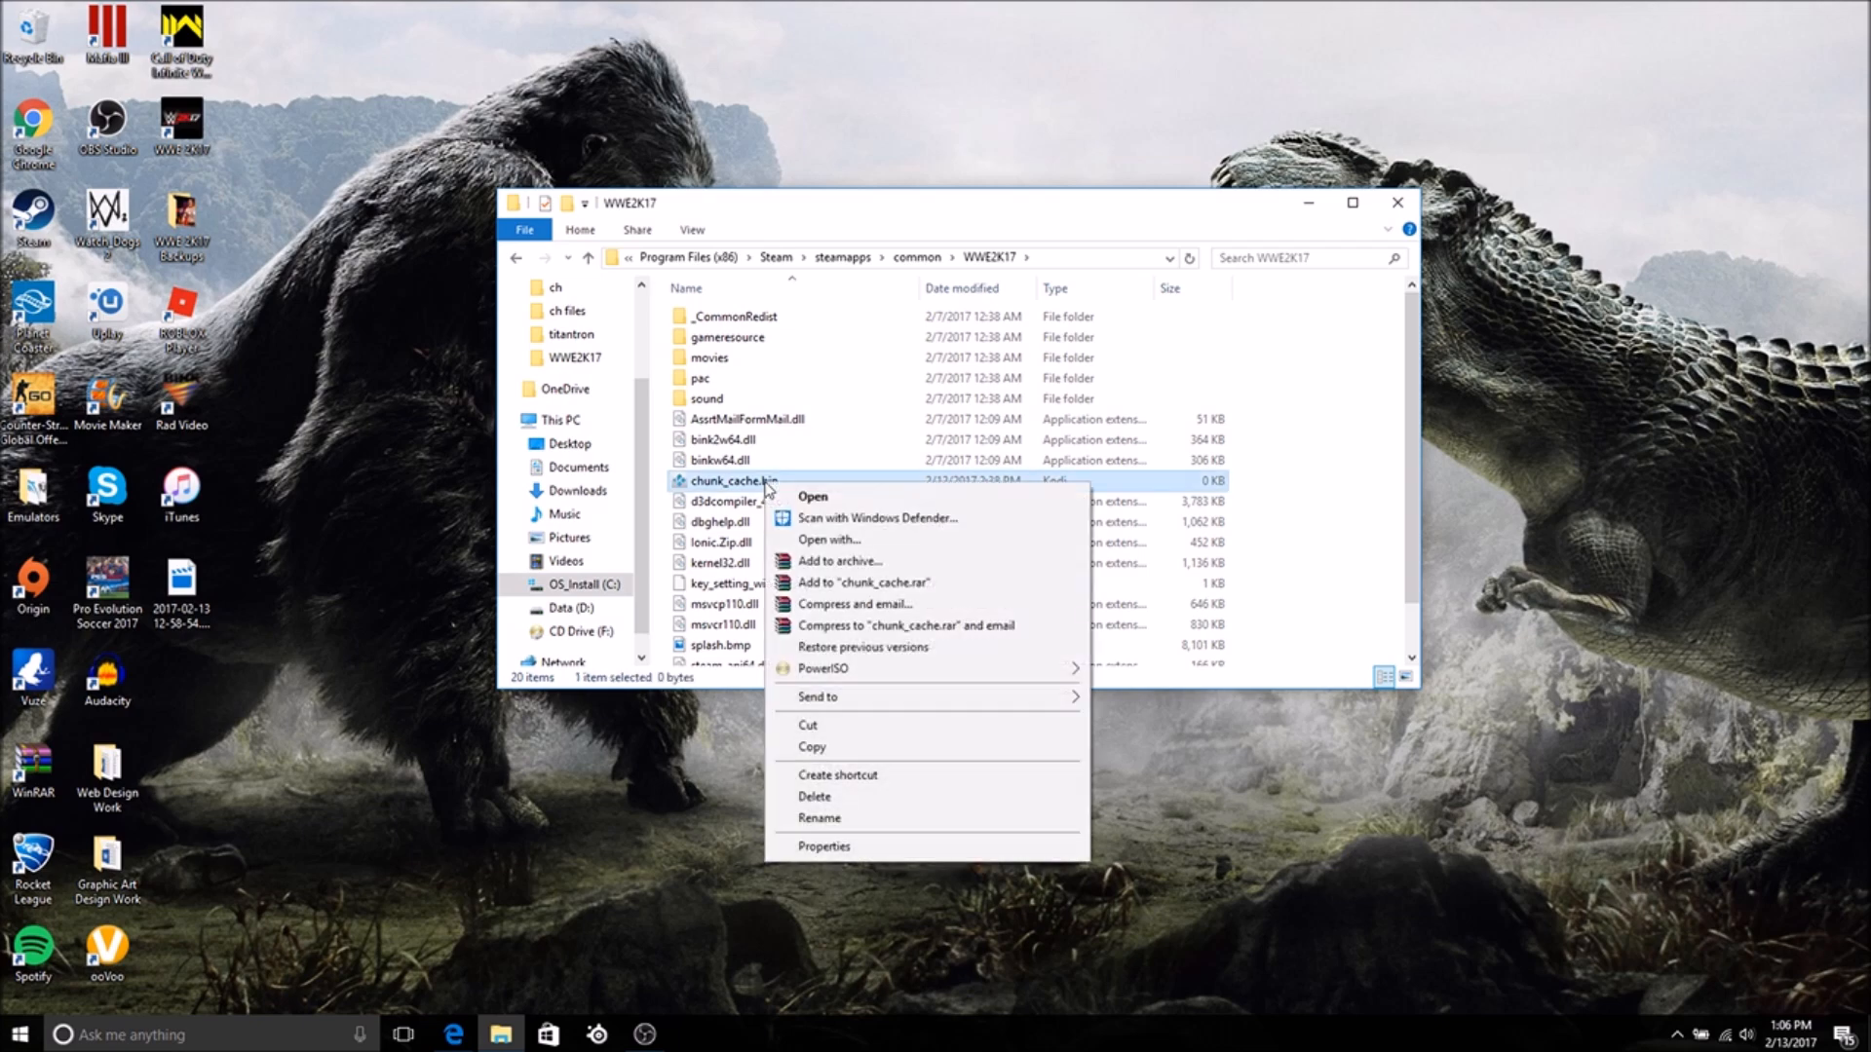
click(819, 817)
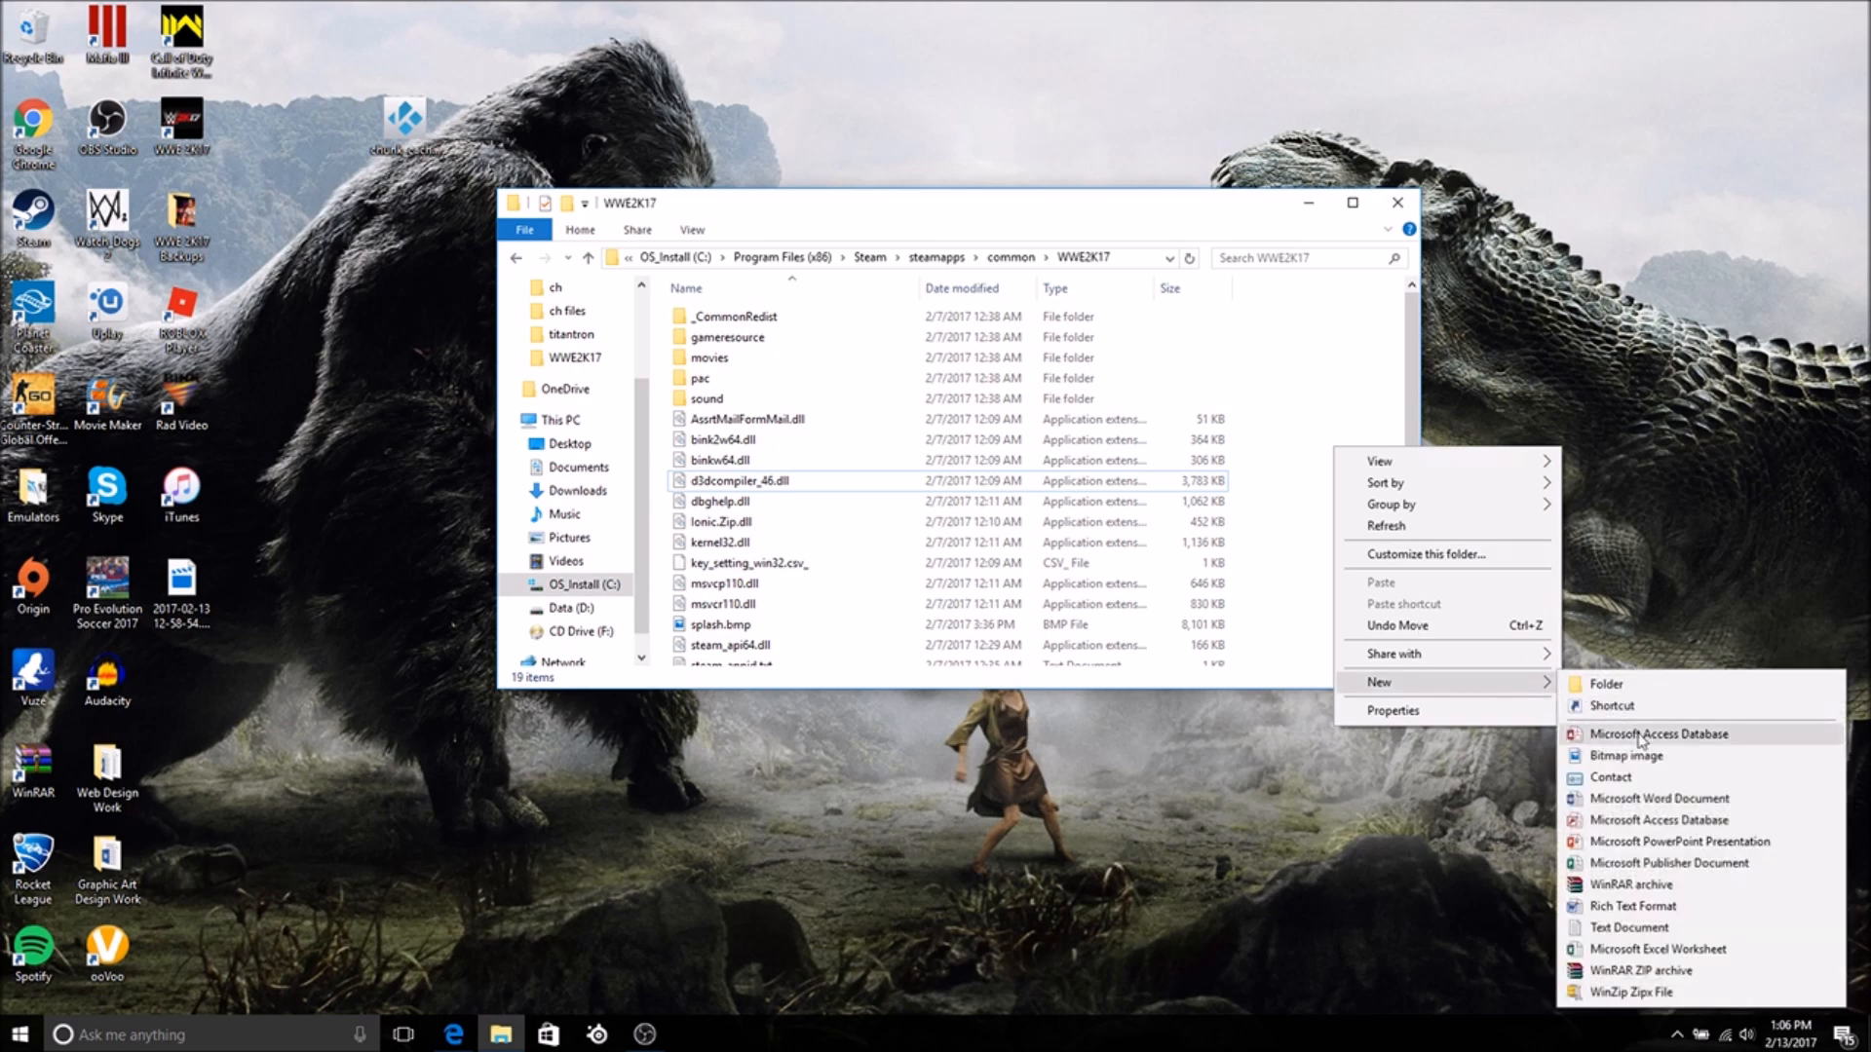
- Create a new empty text document renamed to chunk_cache.bin, confirming the extension change
click(1629, 928)
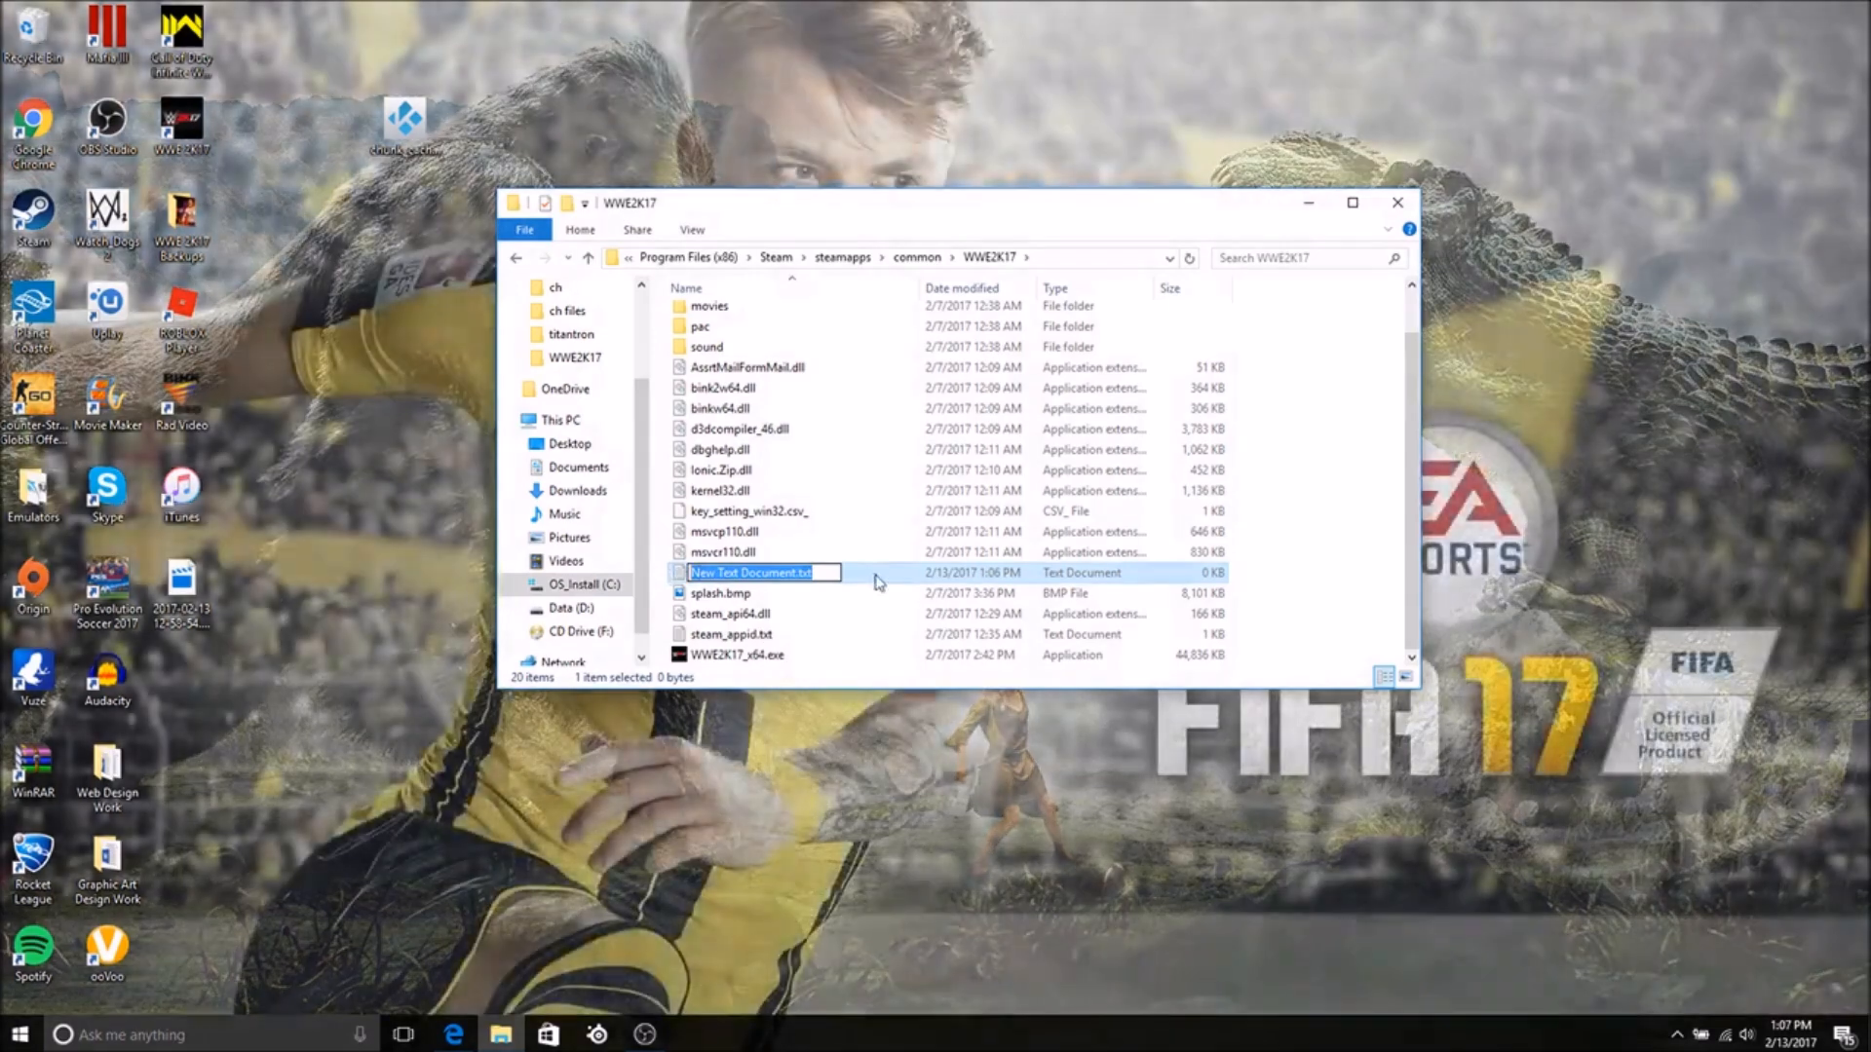
key(enter)
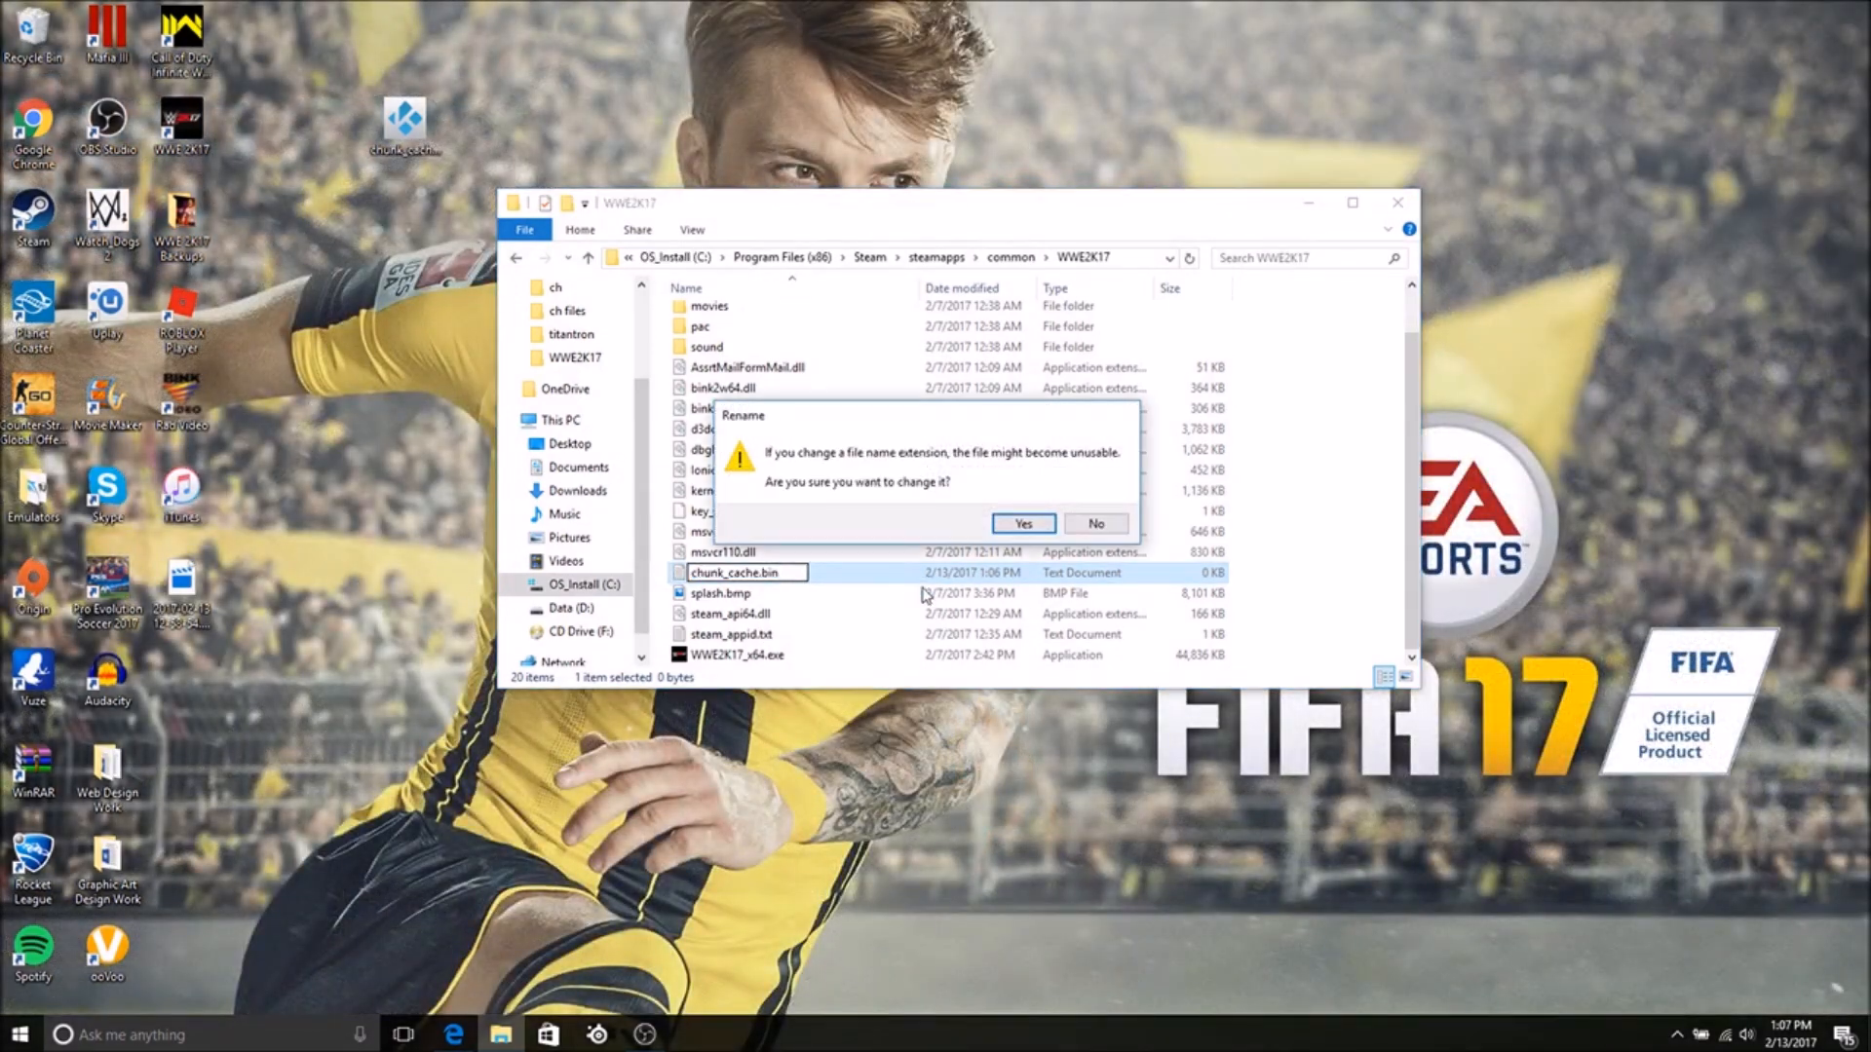
click(1022, 524)
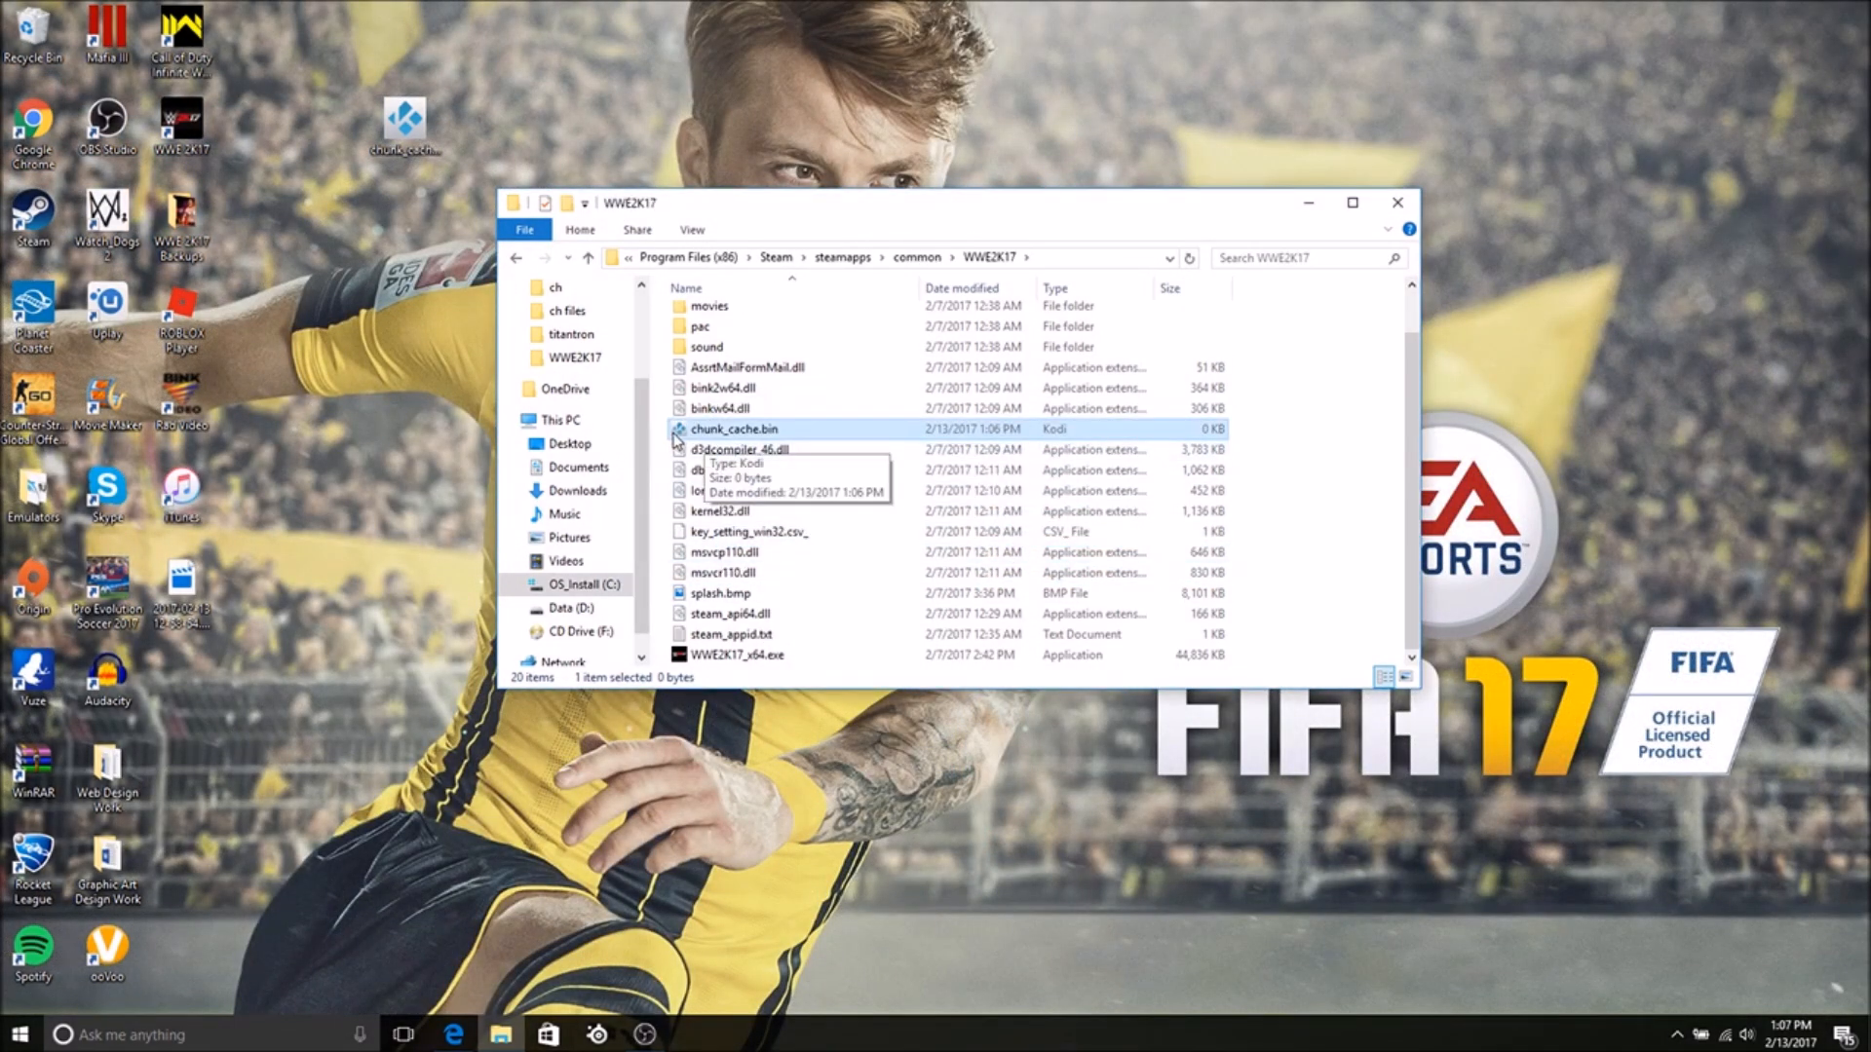
mouse_move(826, 448)
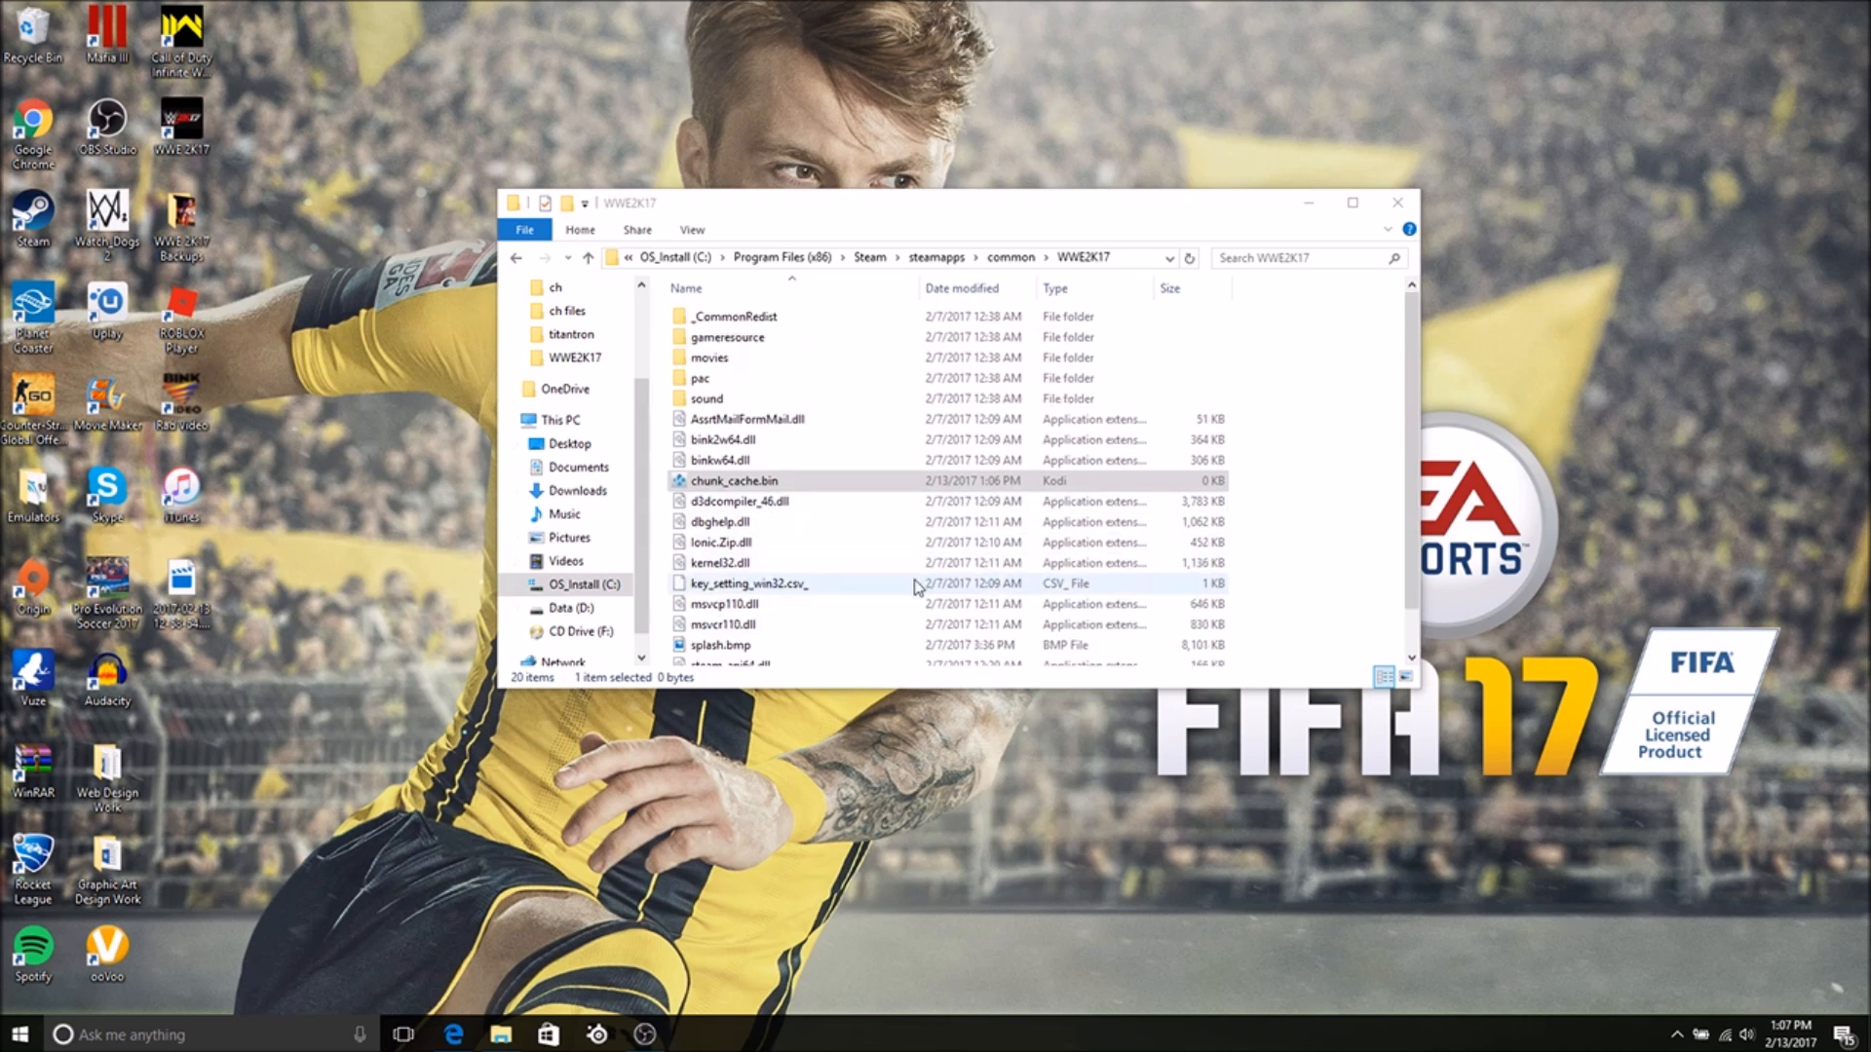
click(735, 480)
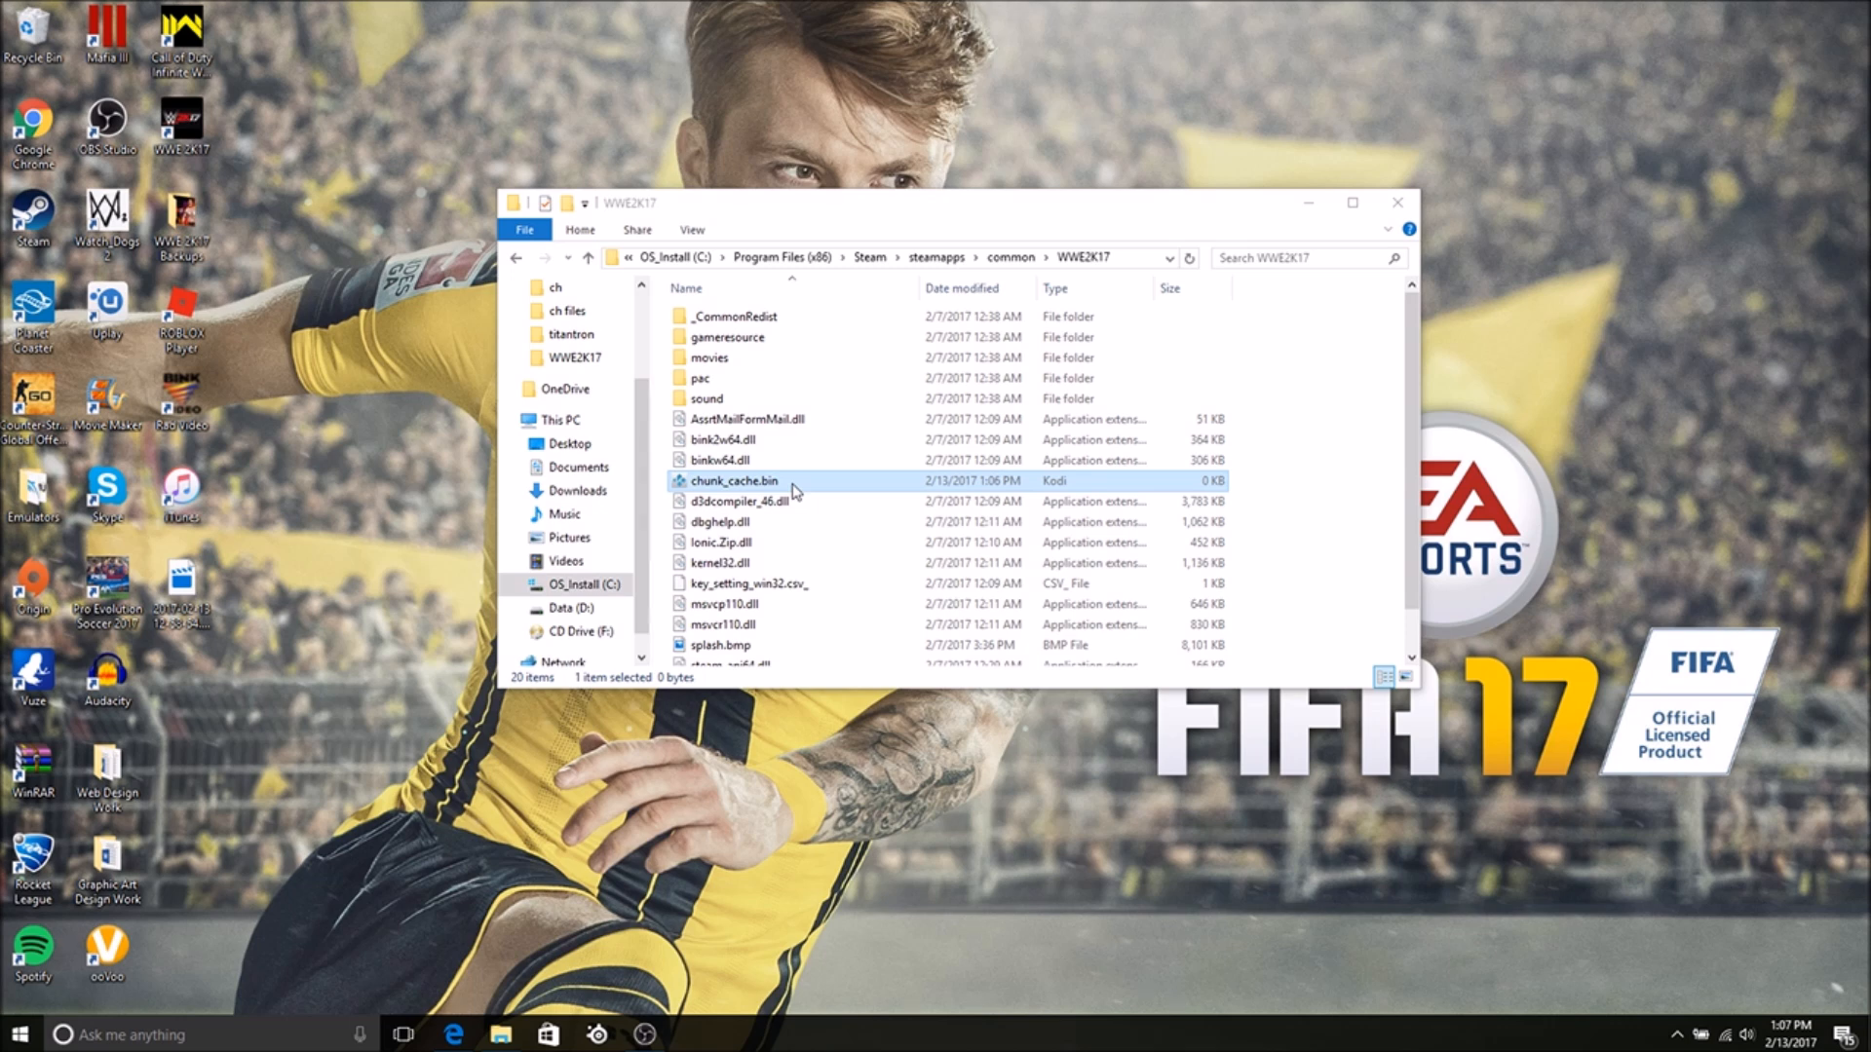
mouse_move(790, 489)
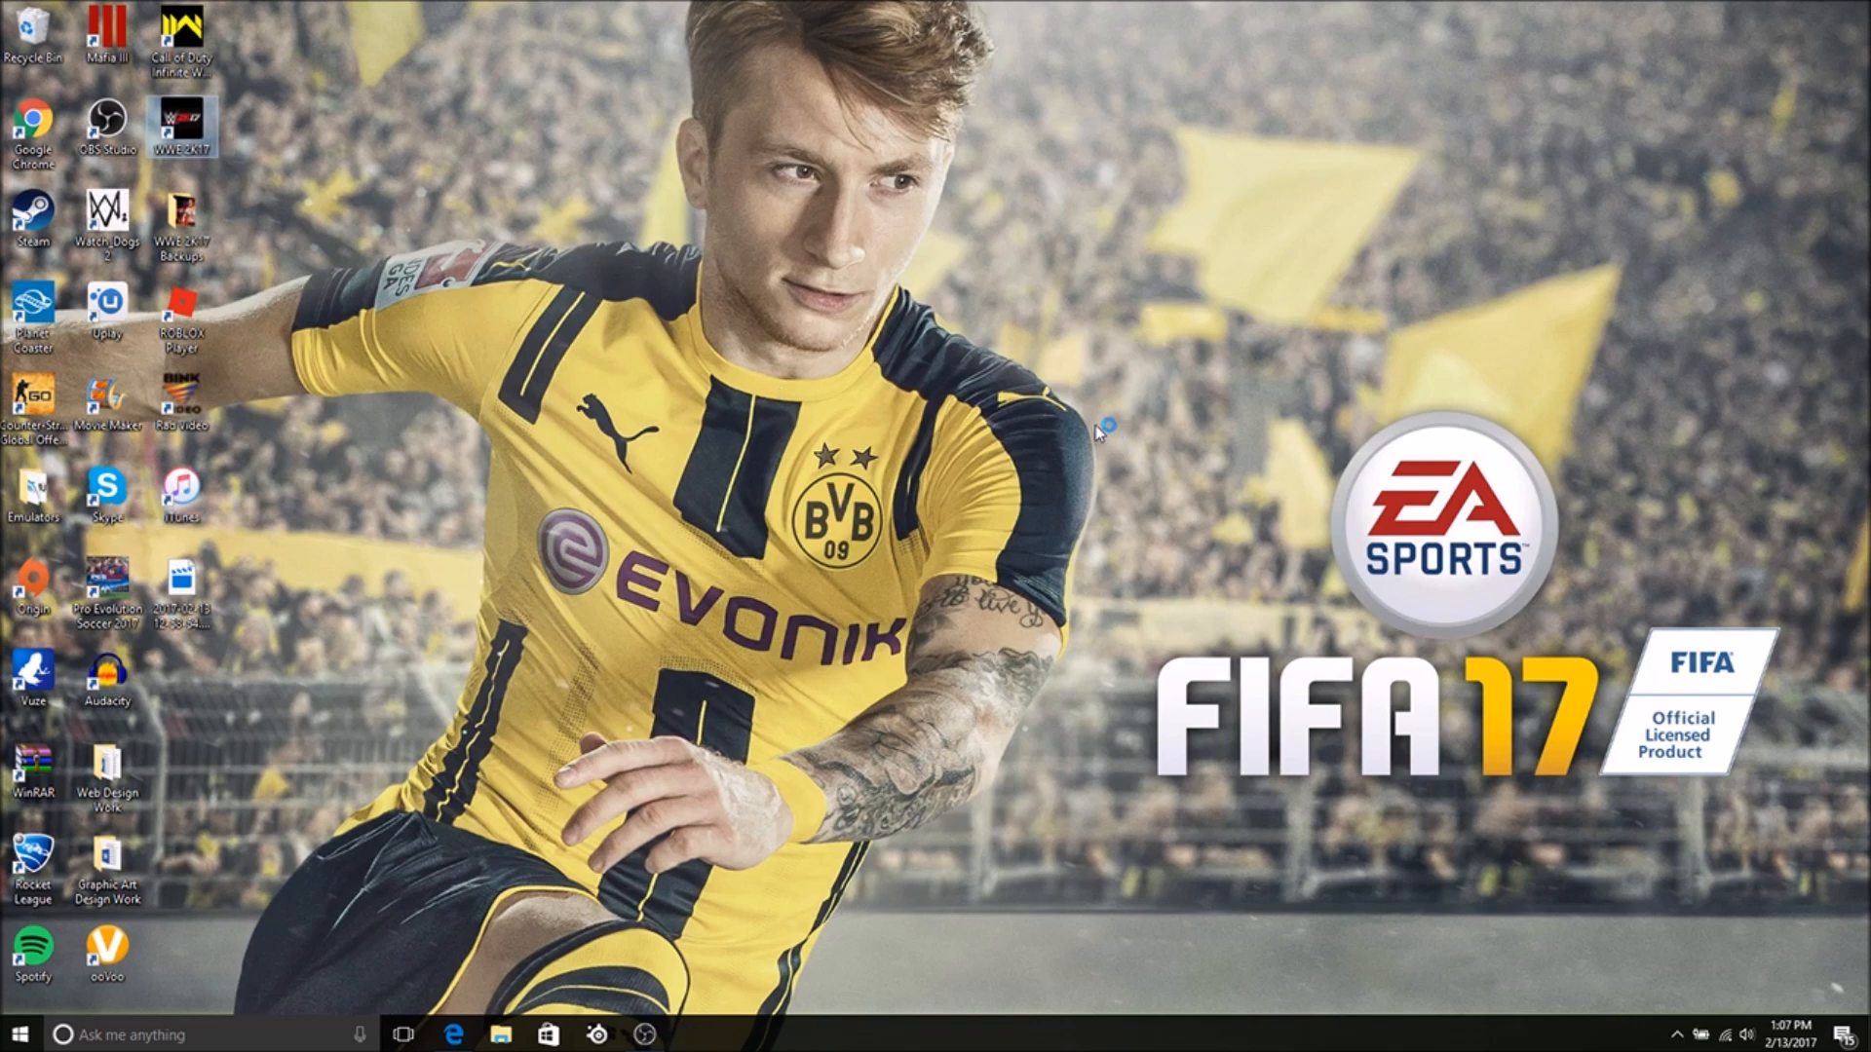
- Launch WWE 2K17 from its desktop shortcut
double_click(182, 129)
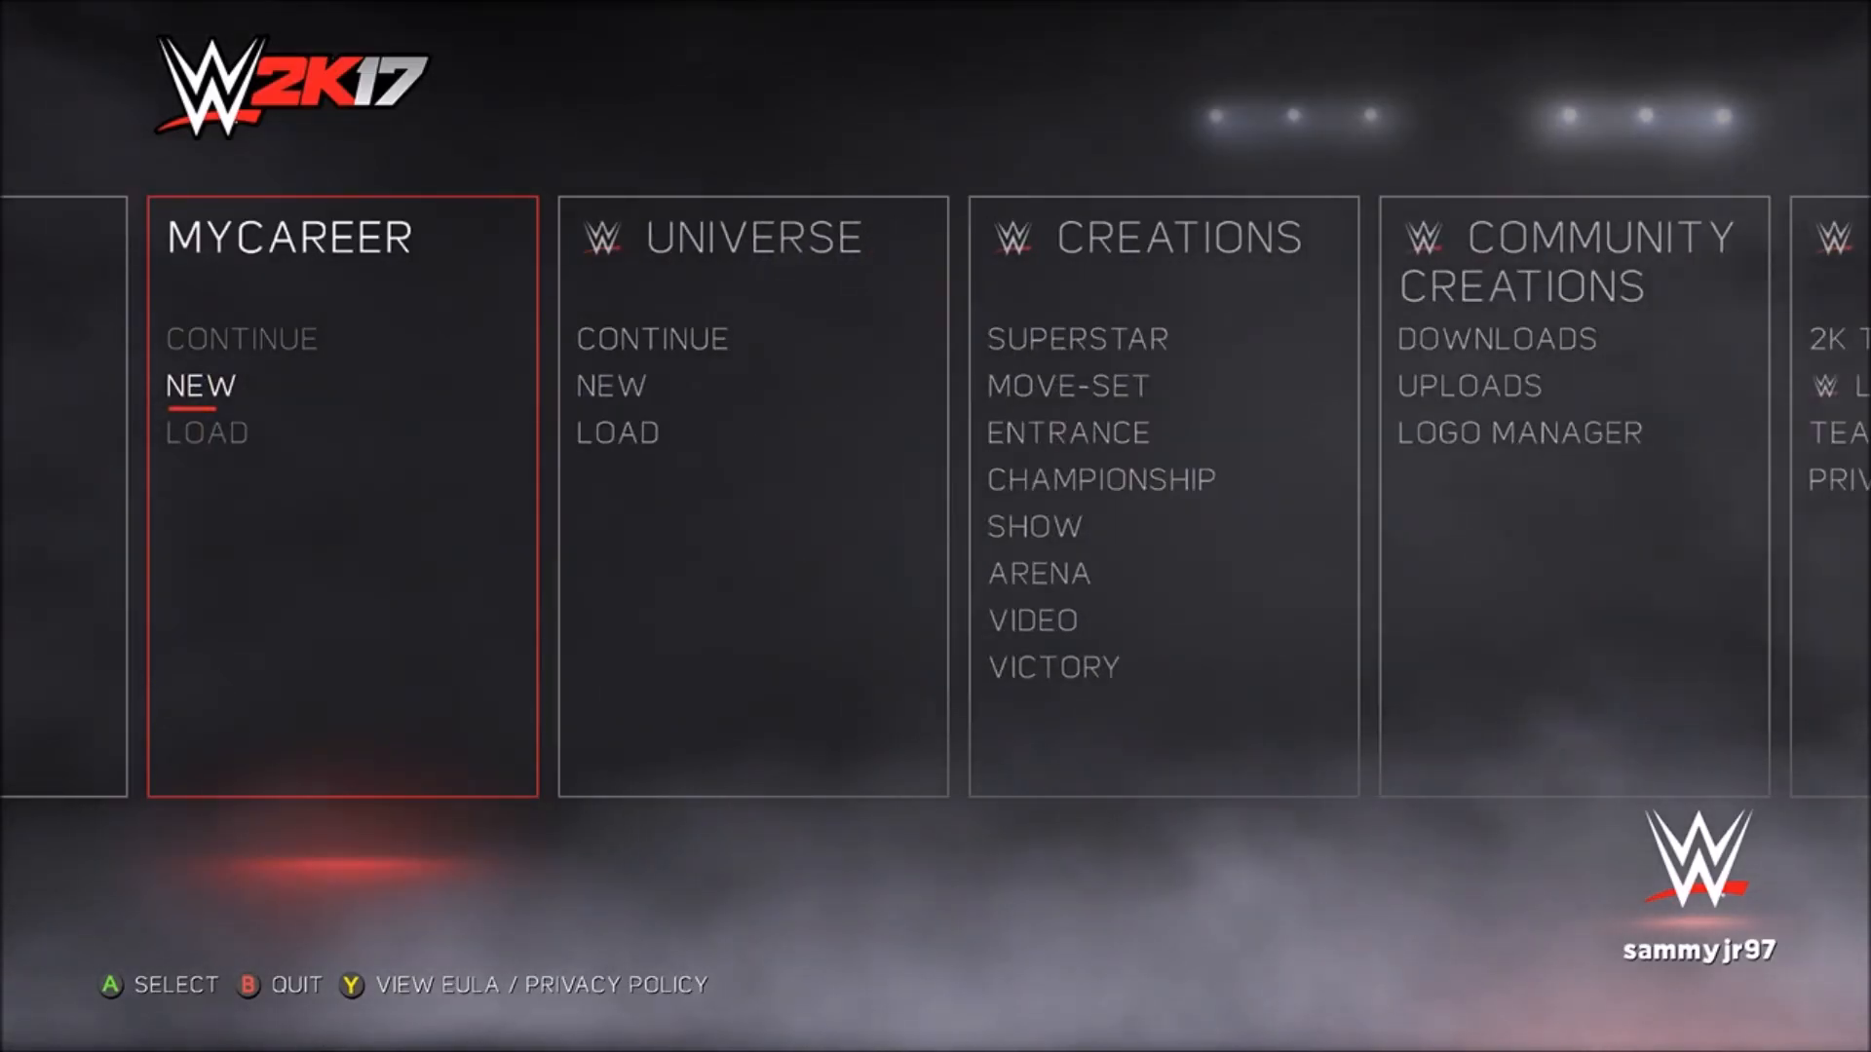
- Scroll the main menu to Creations and select Entrance to reach custom entrance team selection
scroll(right, 3)
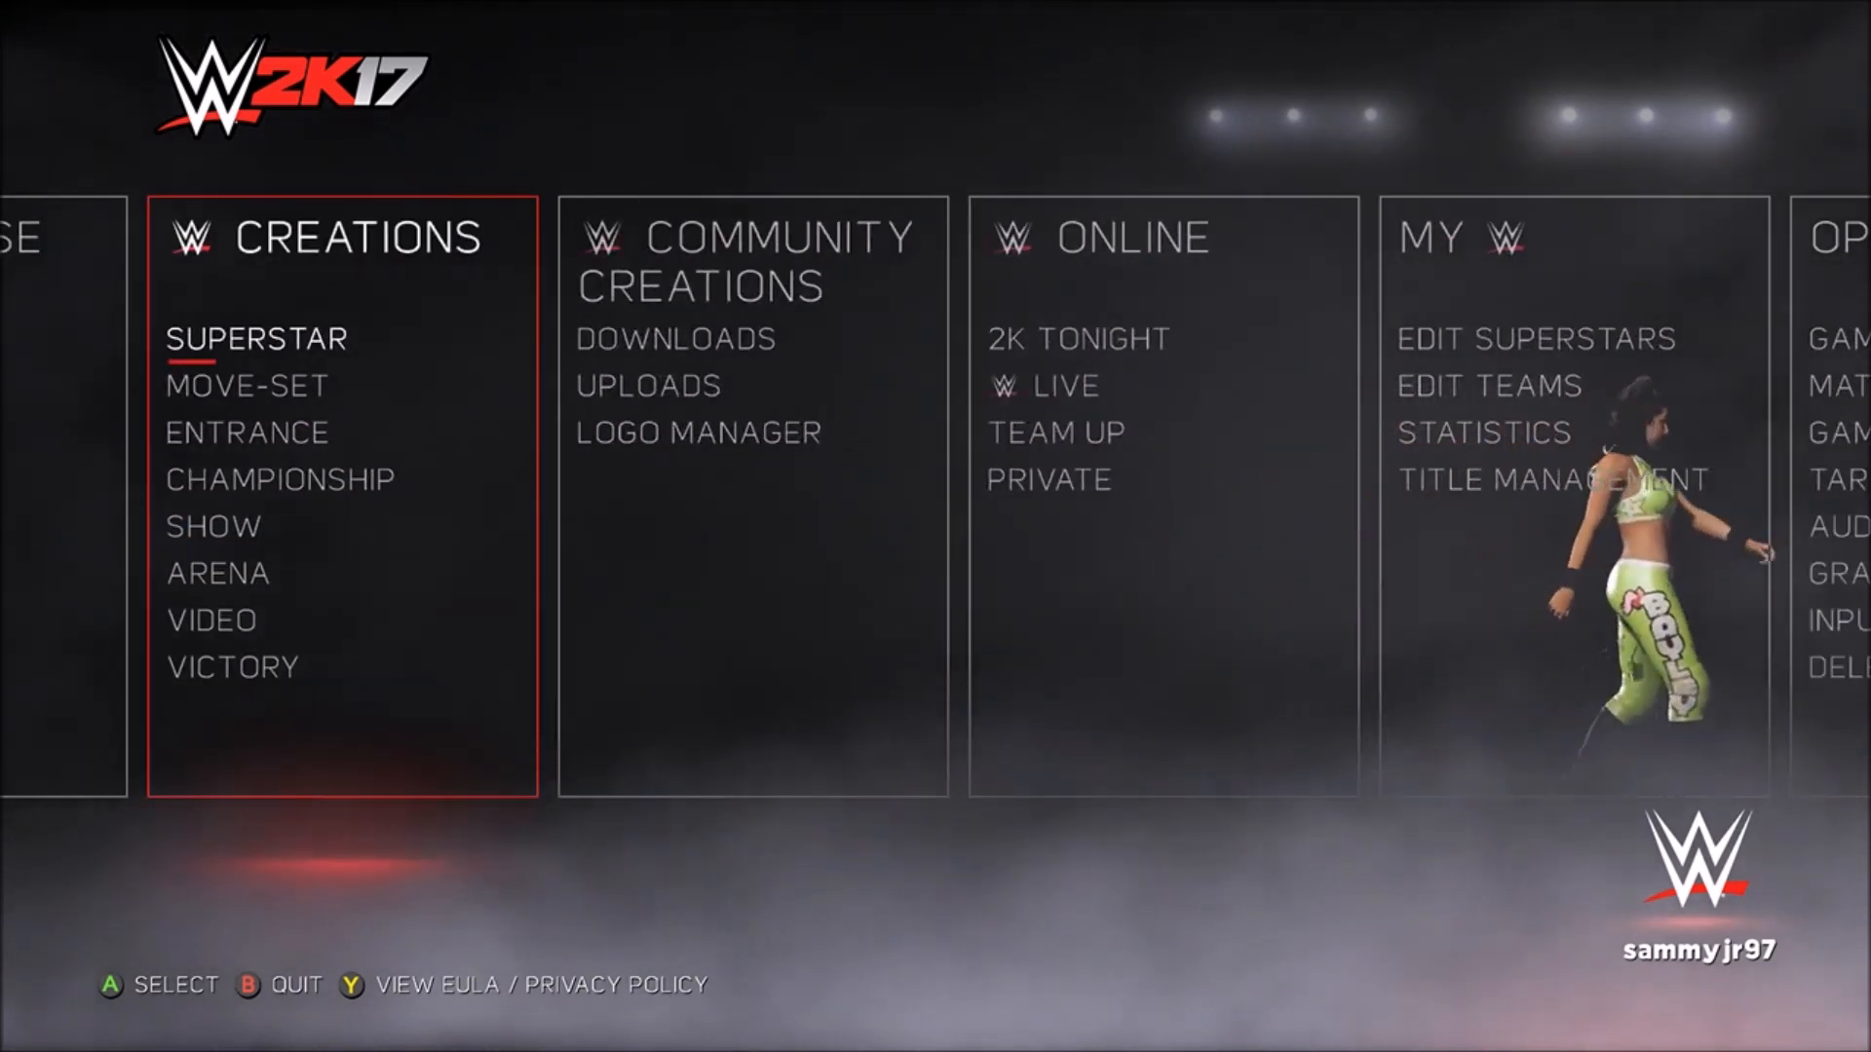
scroll(right, 3)
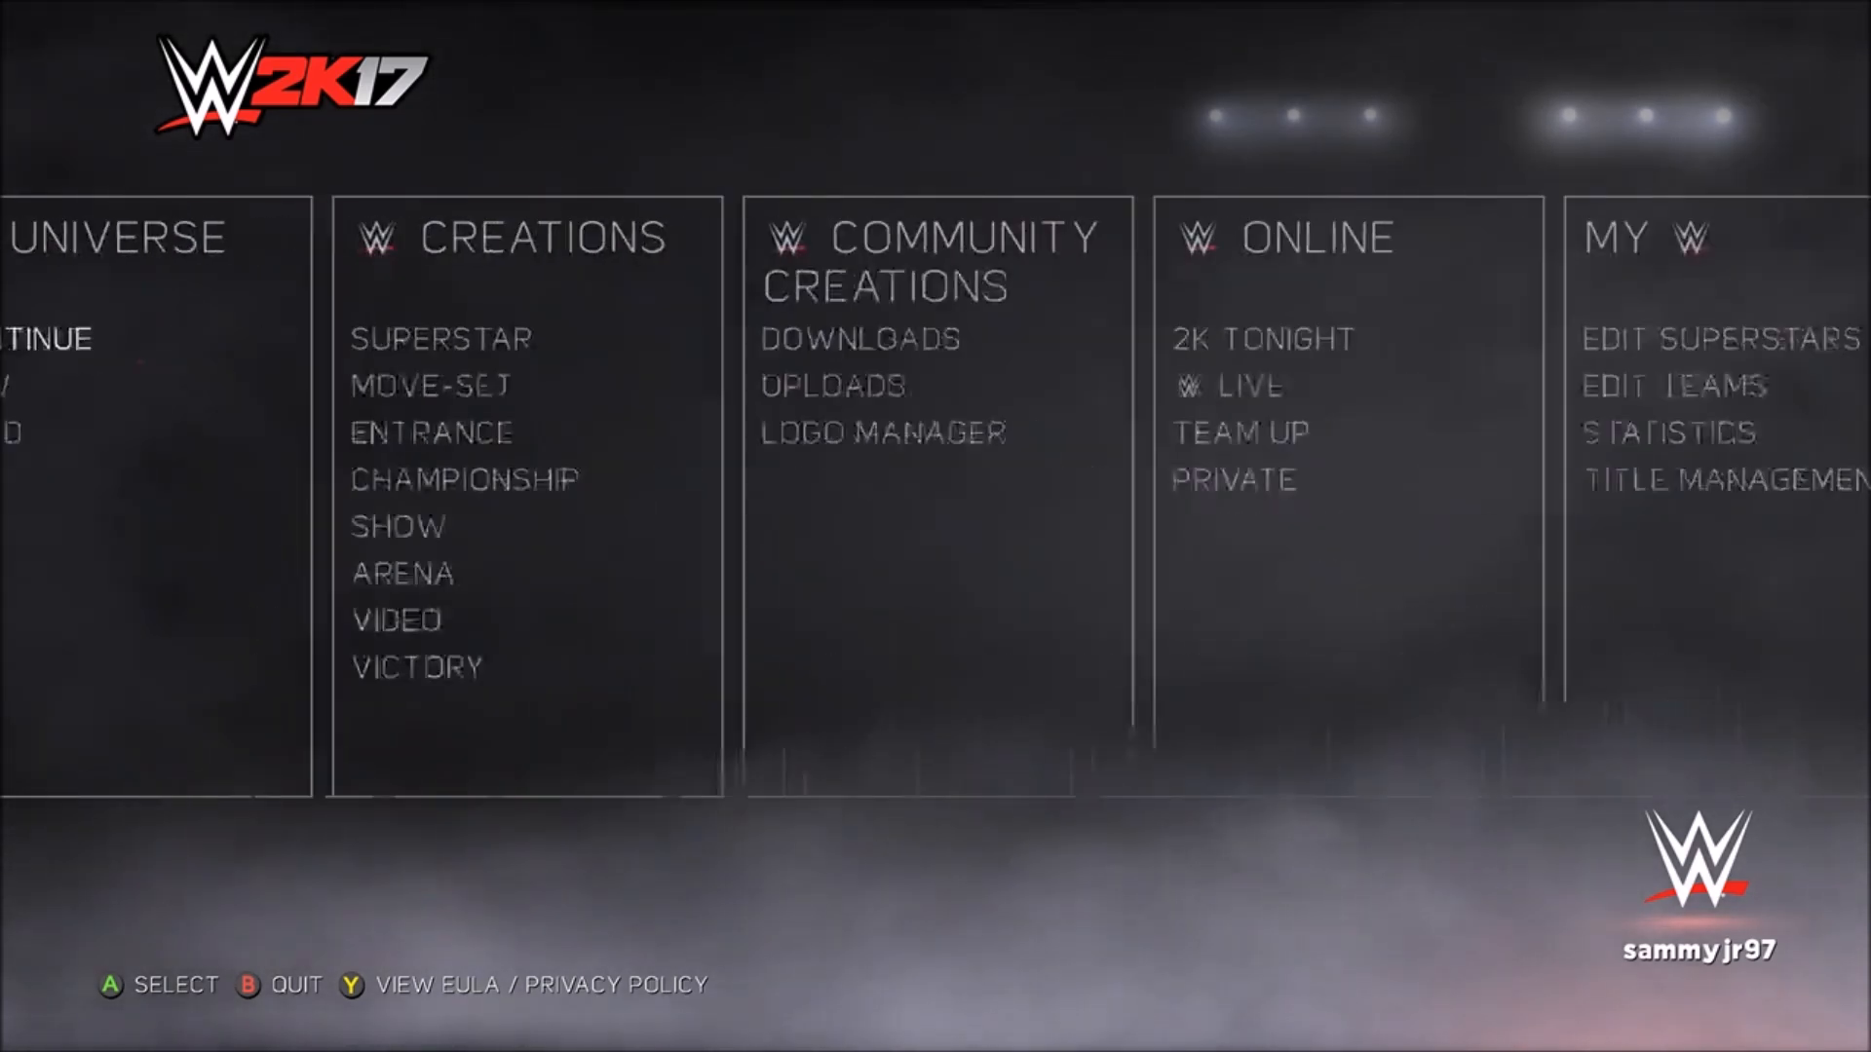
scroll(left, 3)
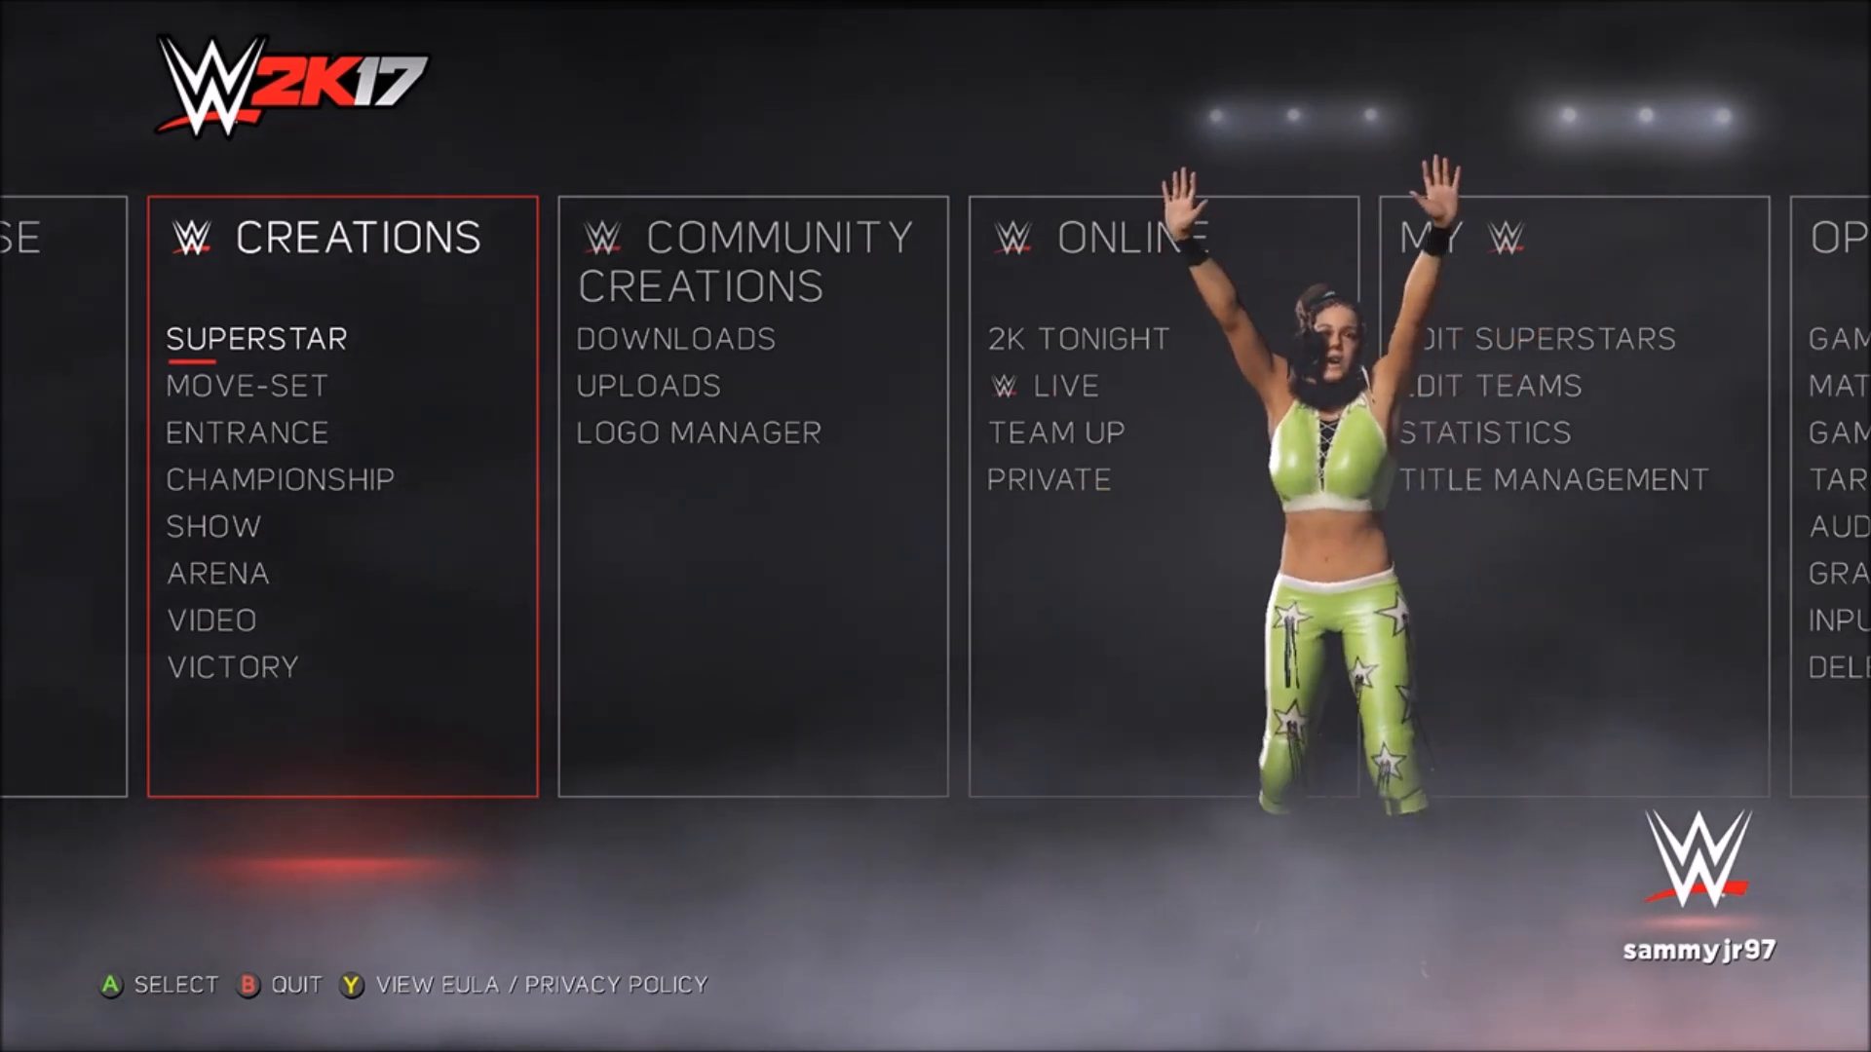
click(247, 433)
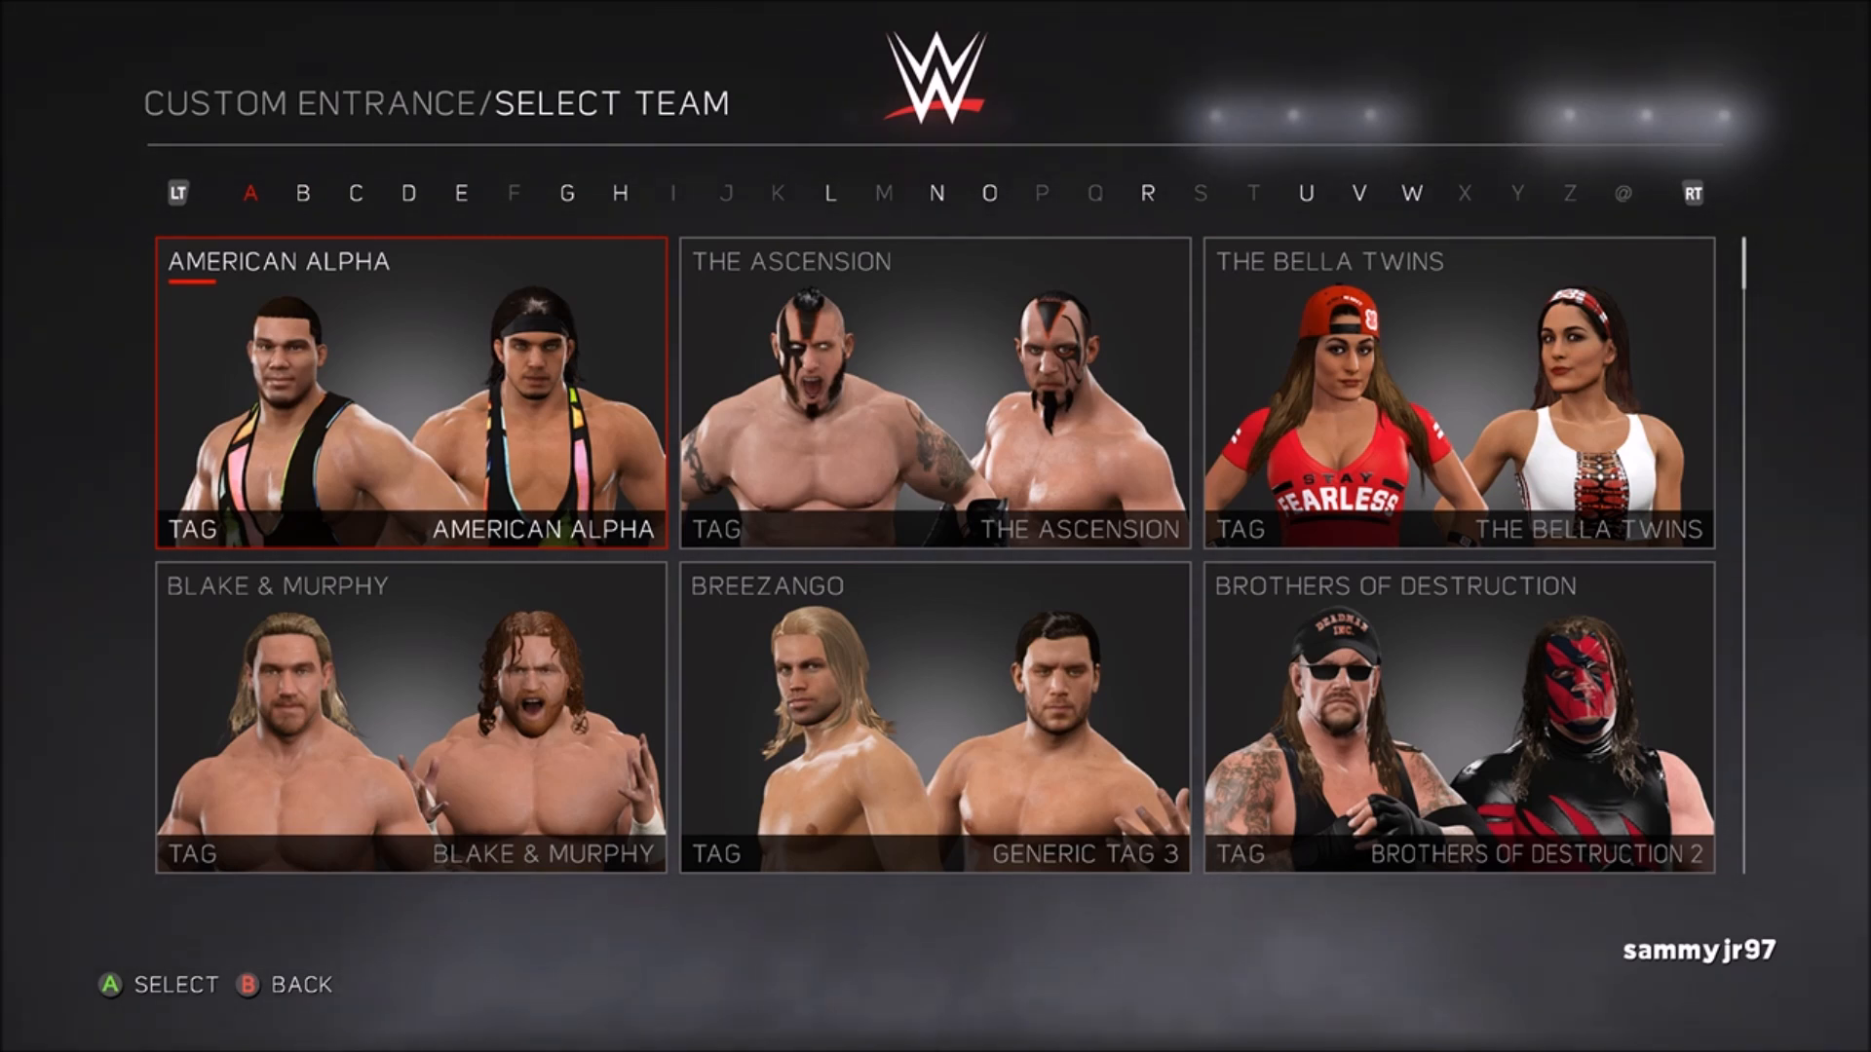
- Browse the tag team list, then back out to the main menu
click(409, 394)
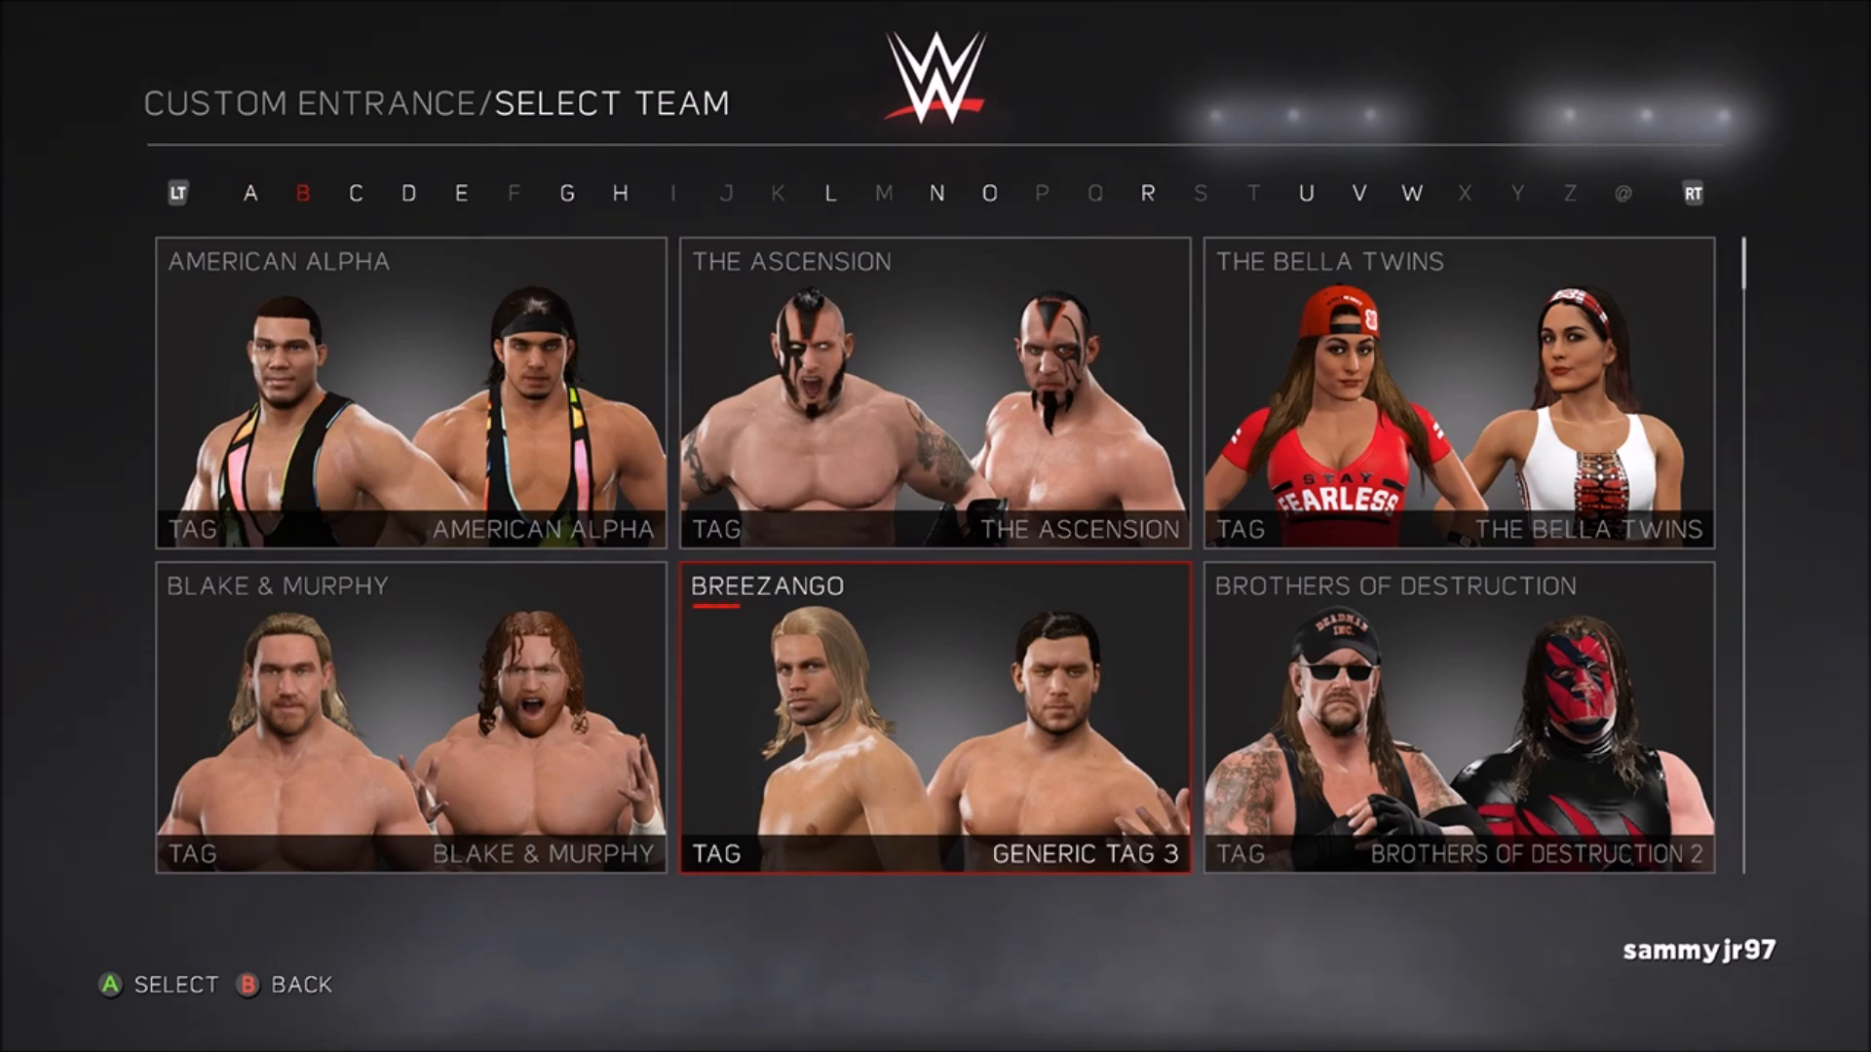
click(933, 717)
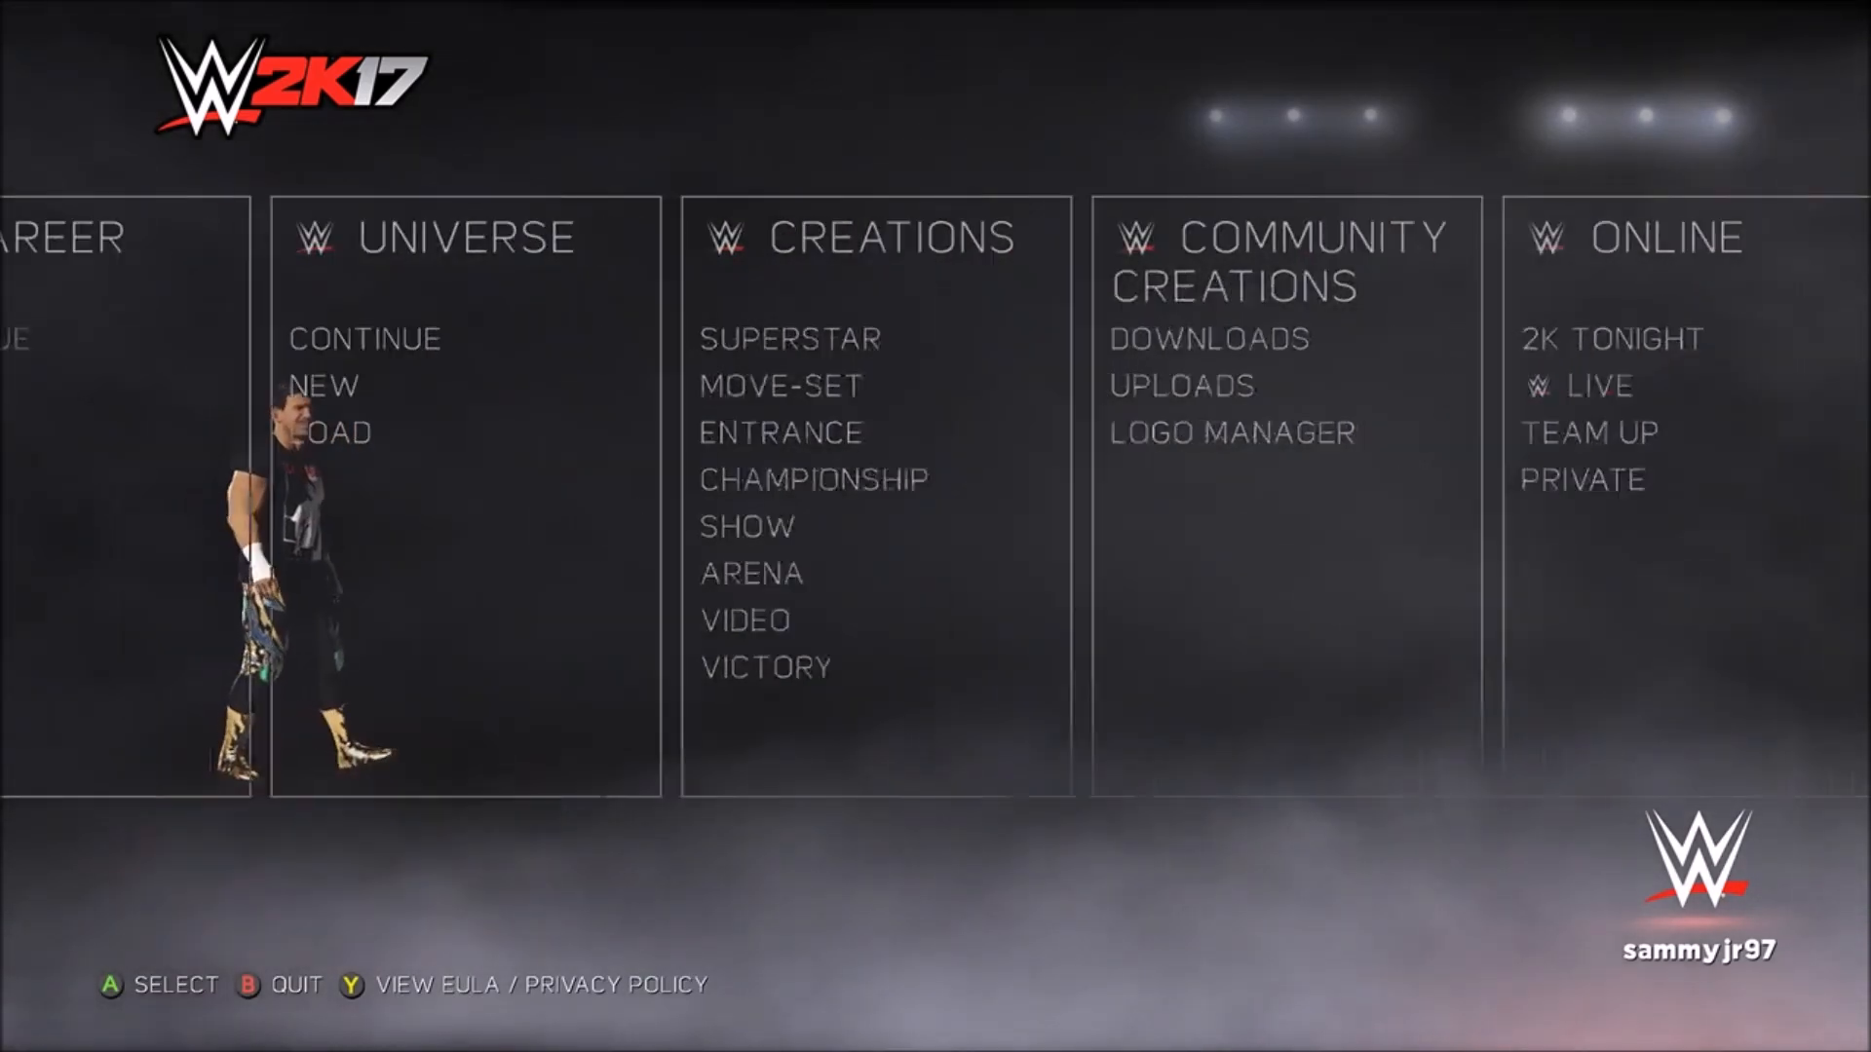
scroll(left, 3)
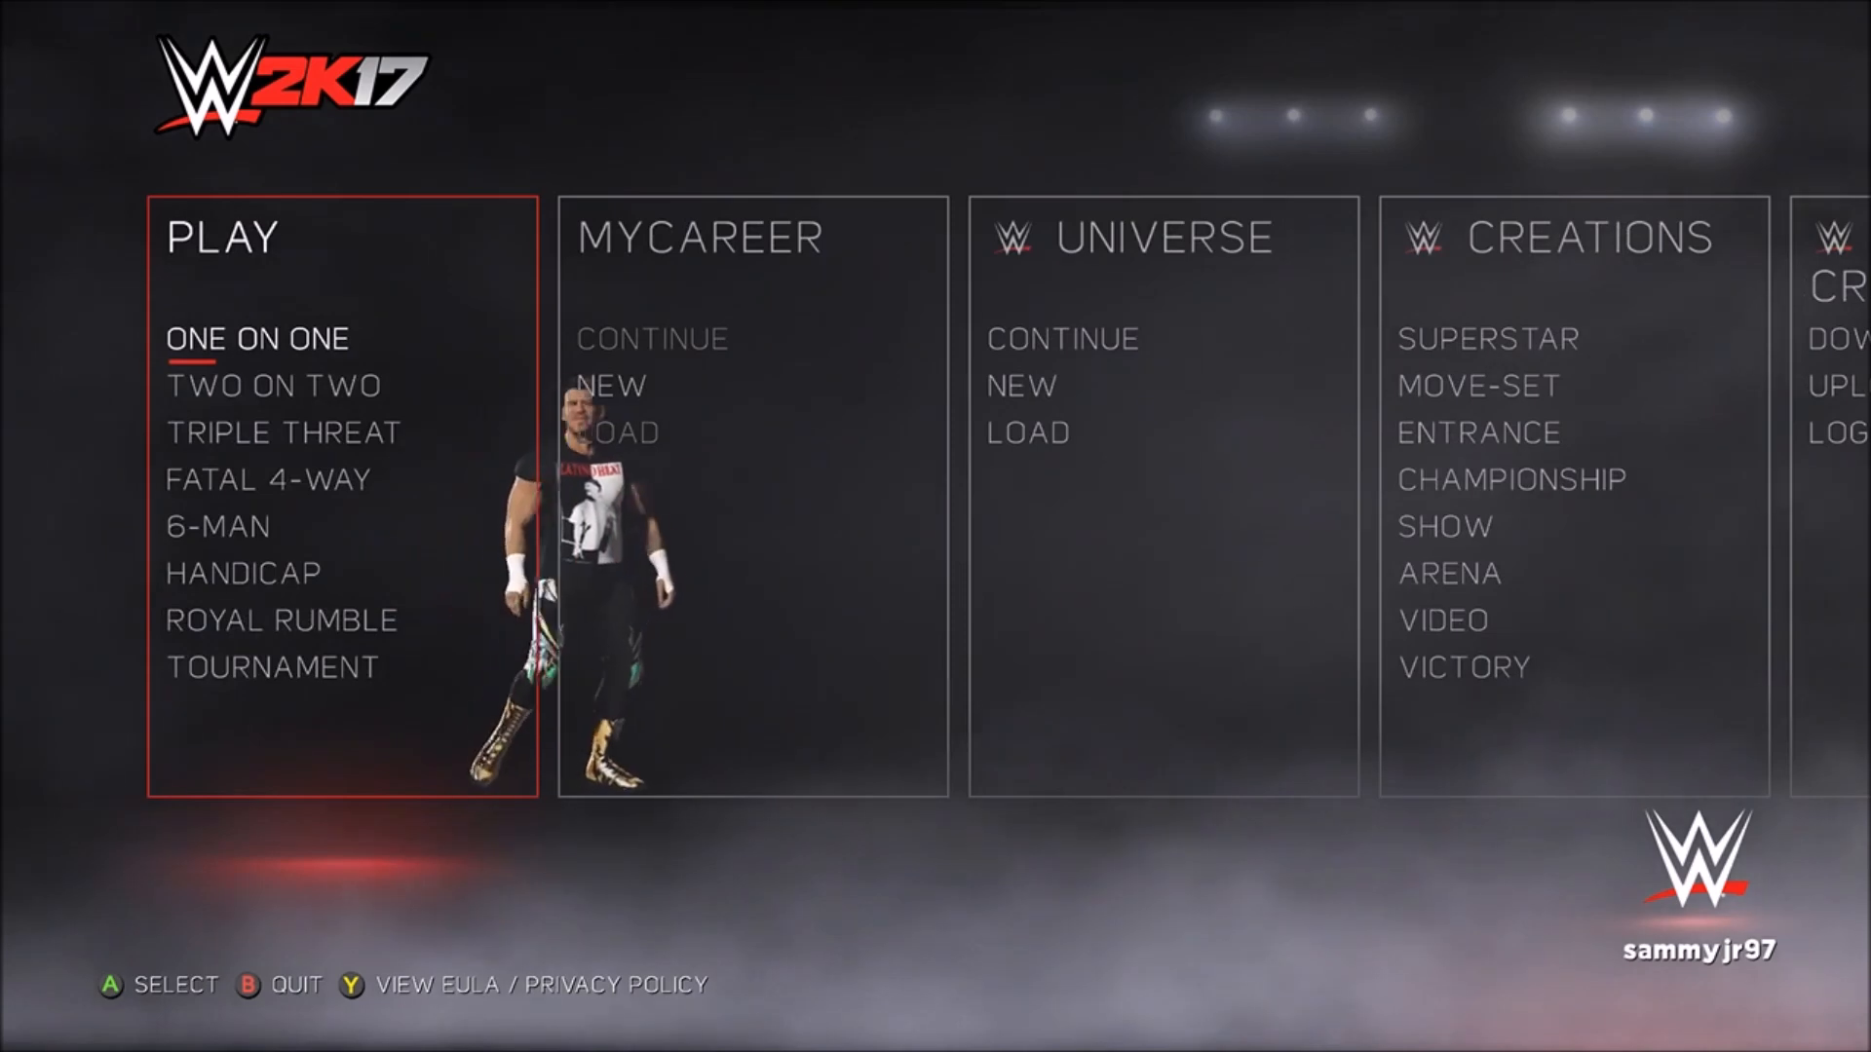